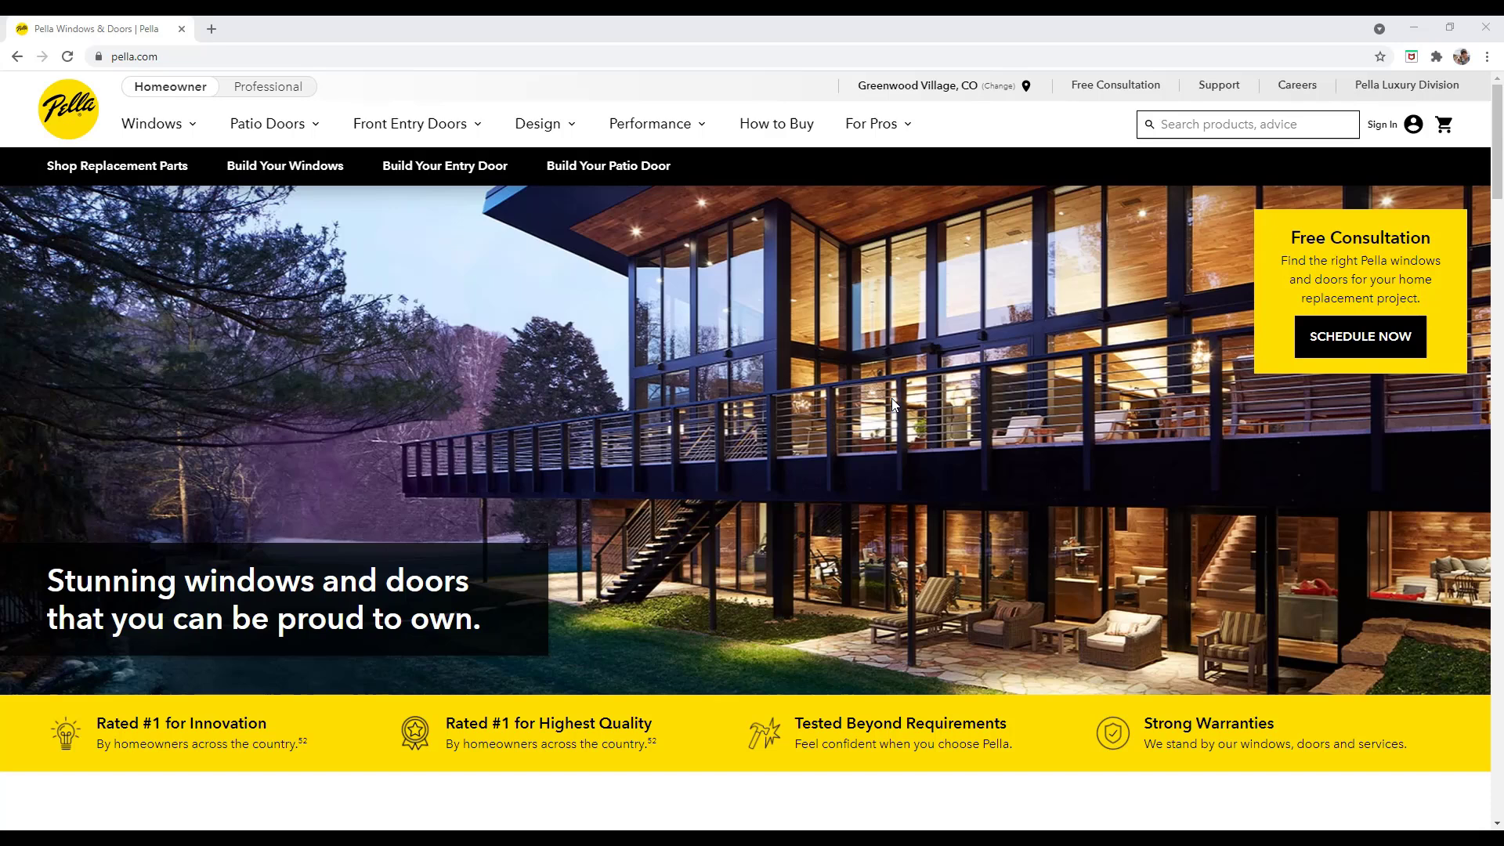
mouse_move(872, 406)
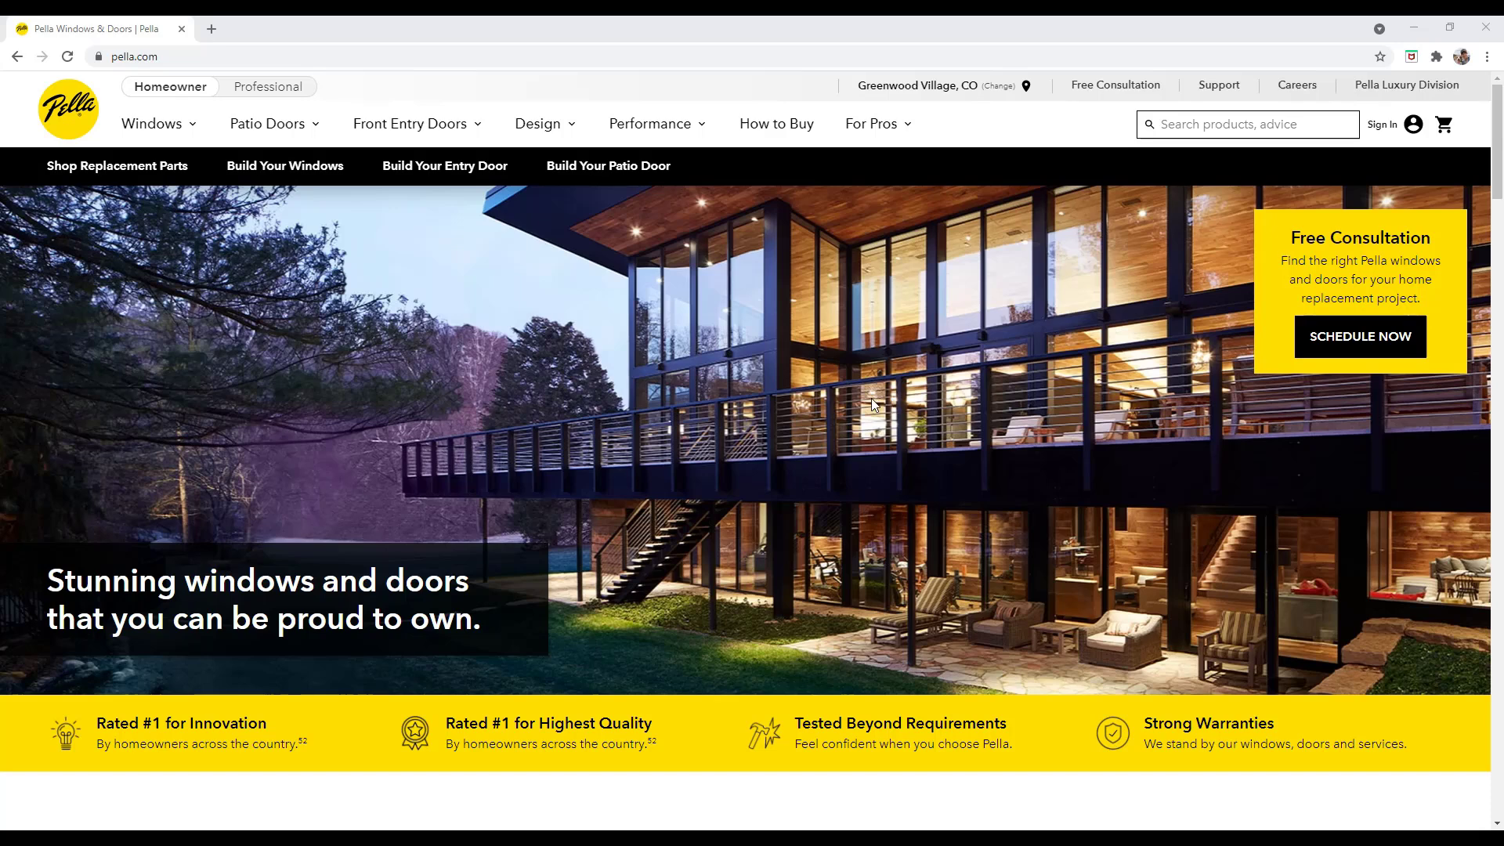
mouse_move(426, 479)
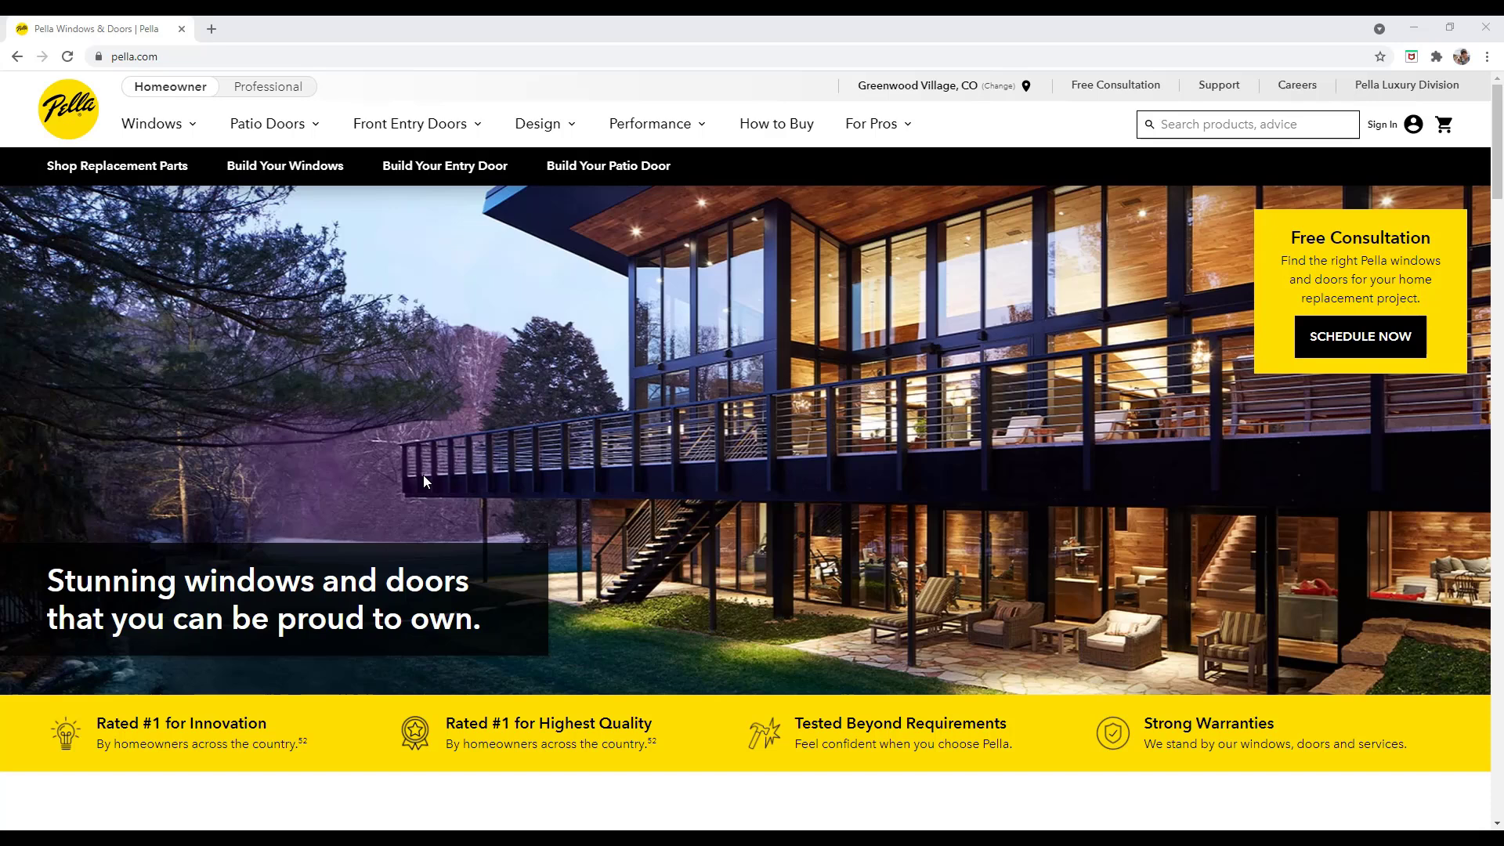
mouse_move(592, 428)
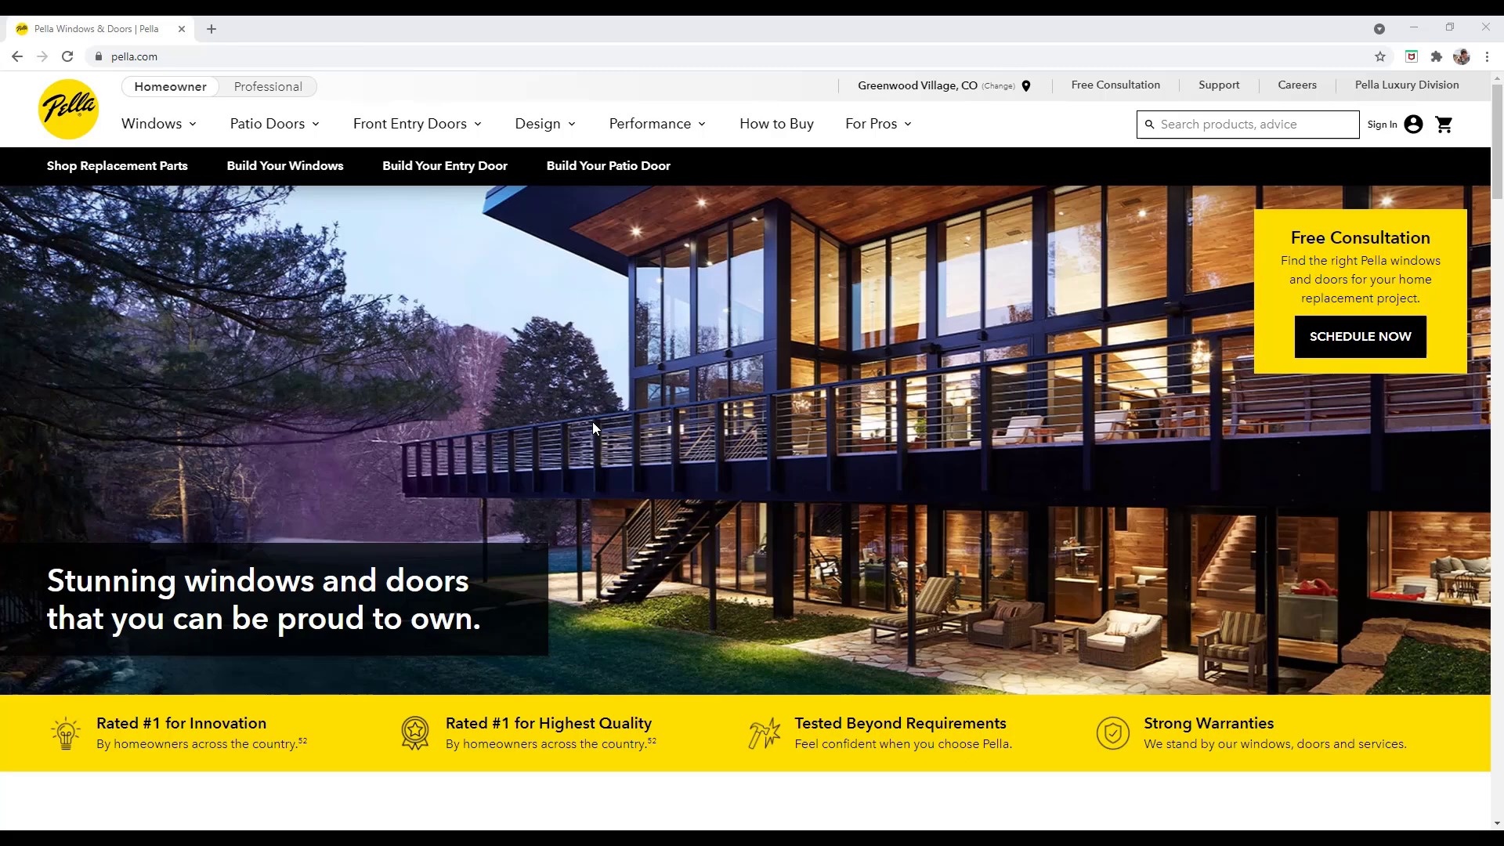
mouse_move(575, 490)
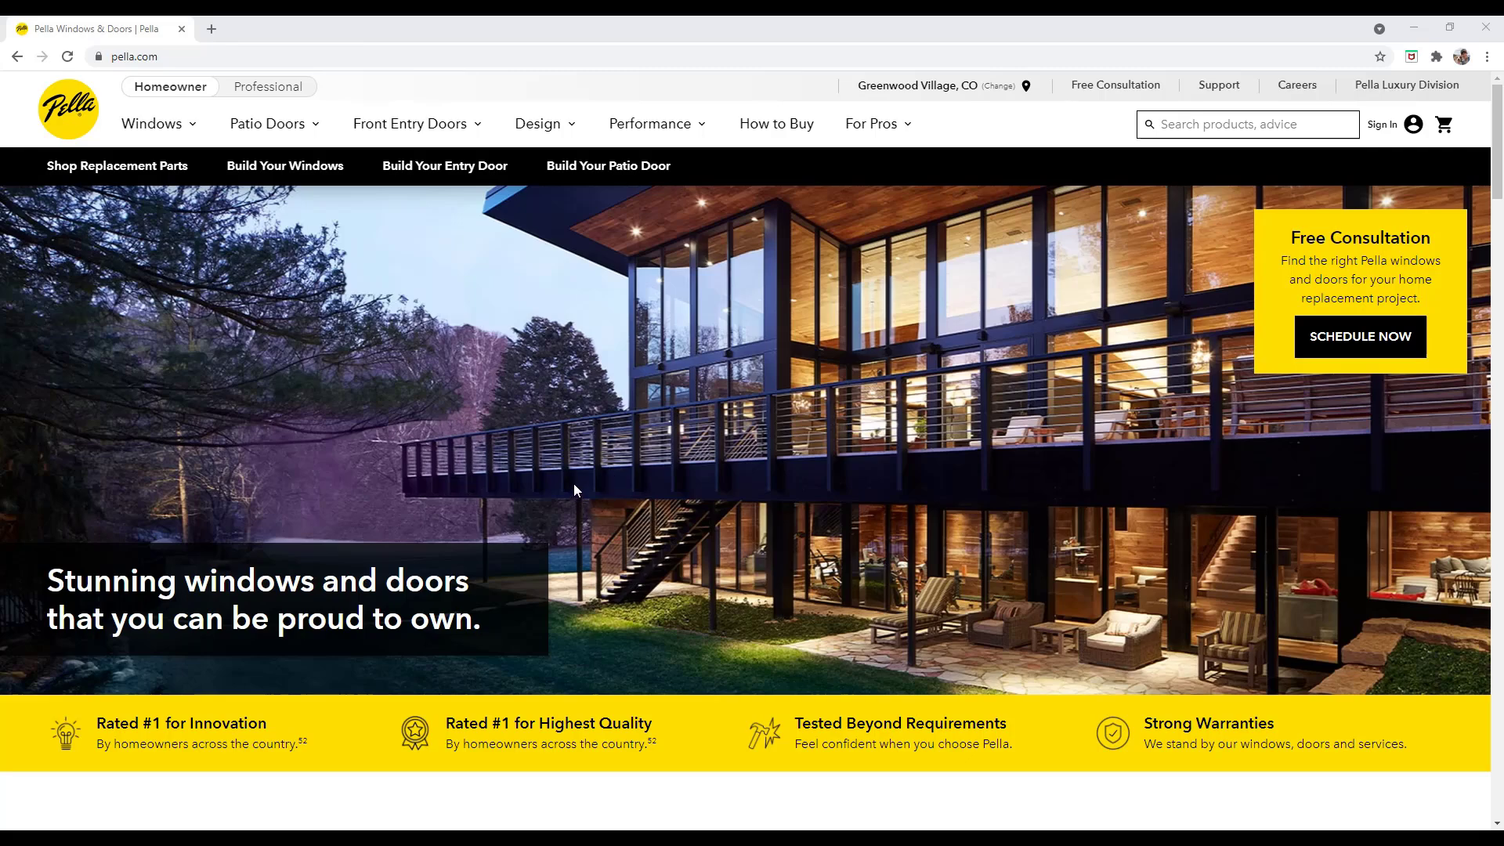
mouse_move(150, 122)
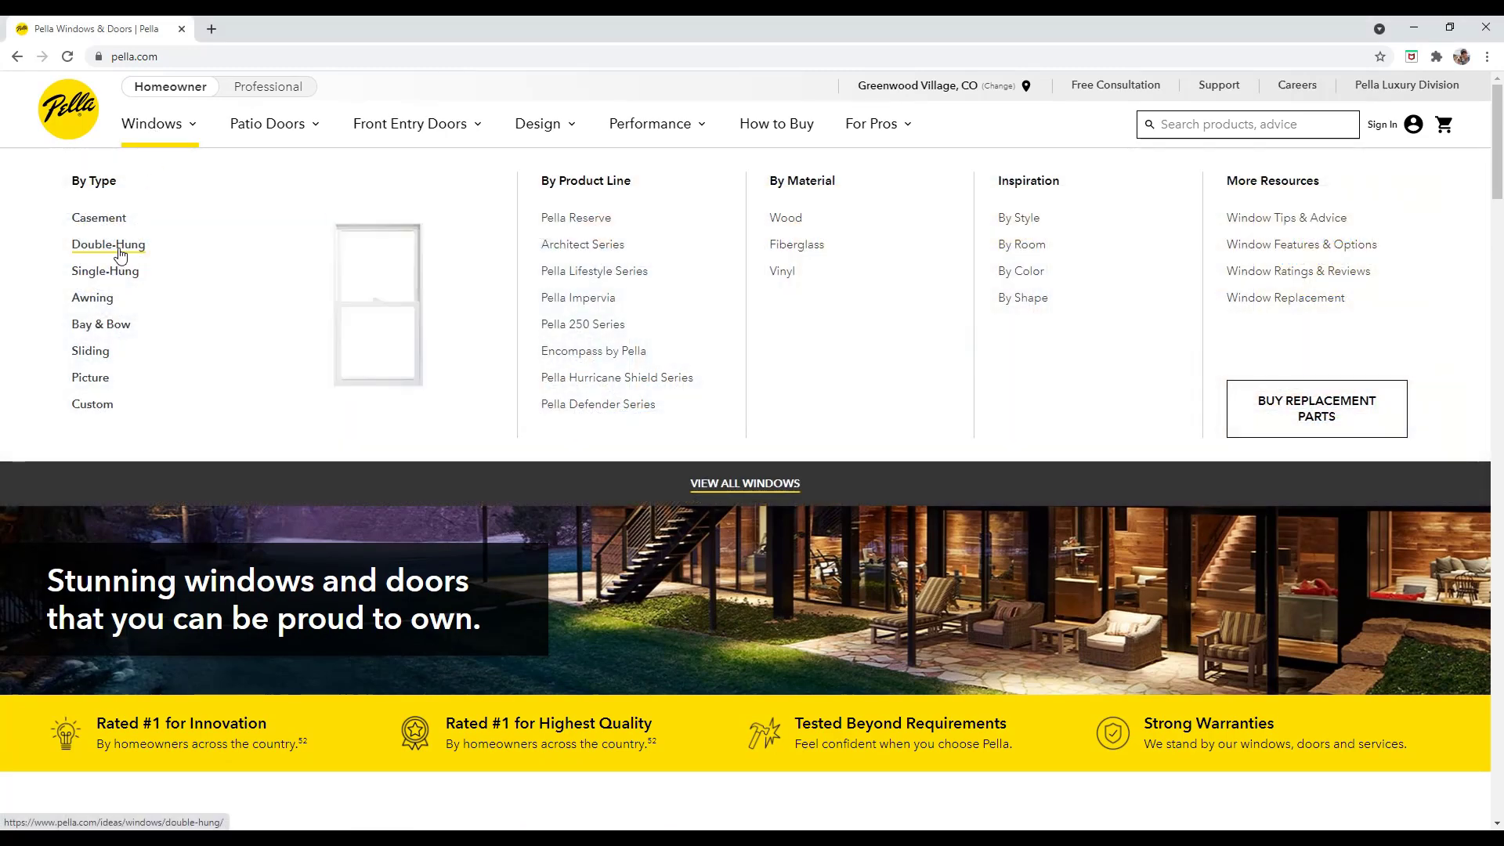
Step: Reach the Architect Series Traditional product page via the Double-Hung category
left_click(108, 244)
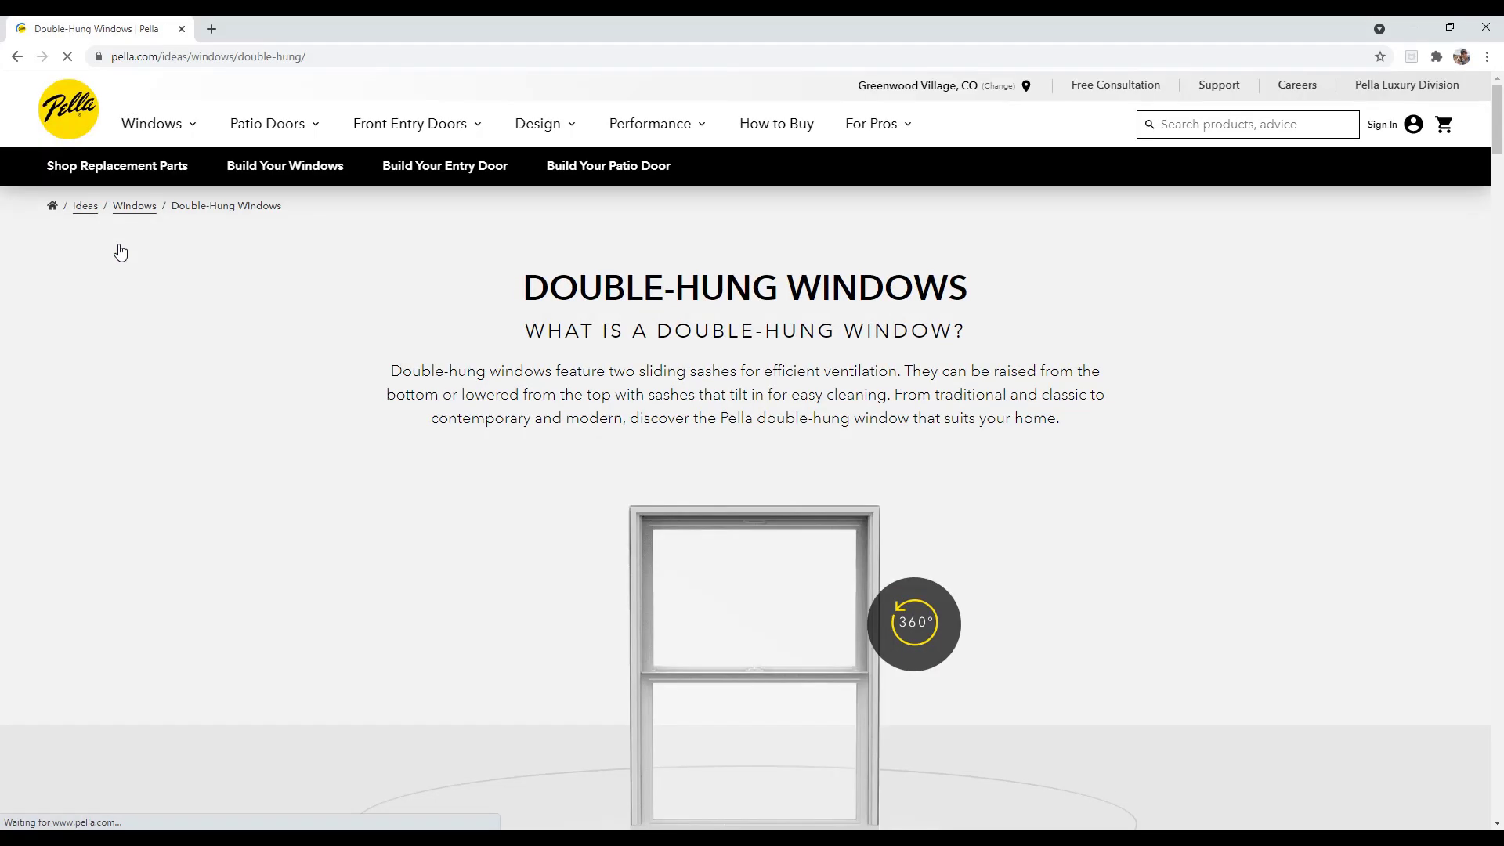
scroll("down", 3)
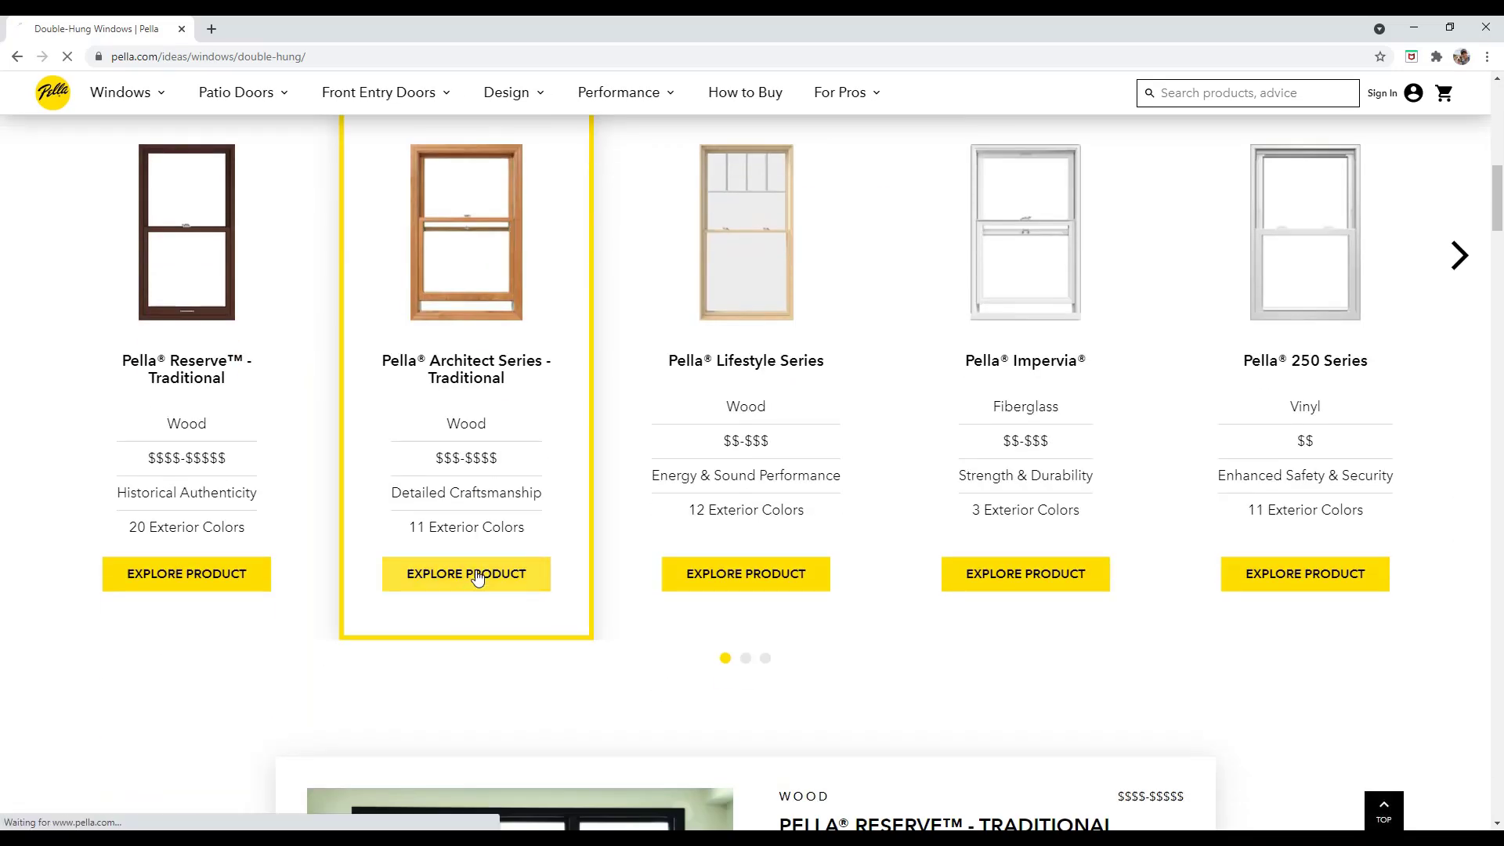
left_click(465, 573)
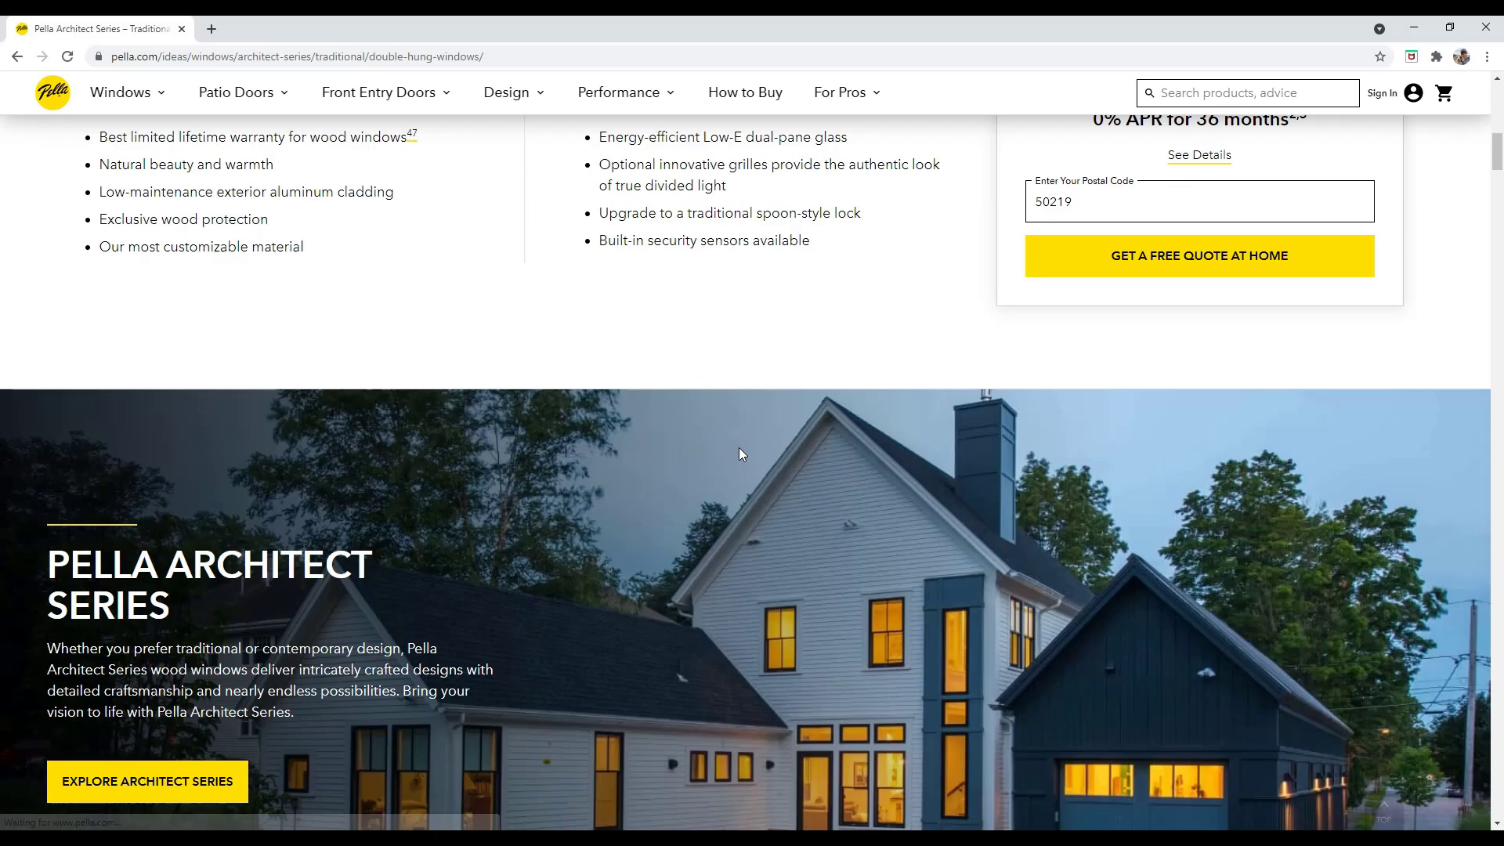
scroll("down", 3)
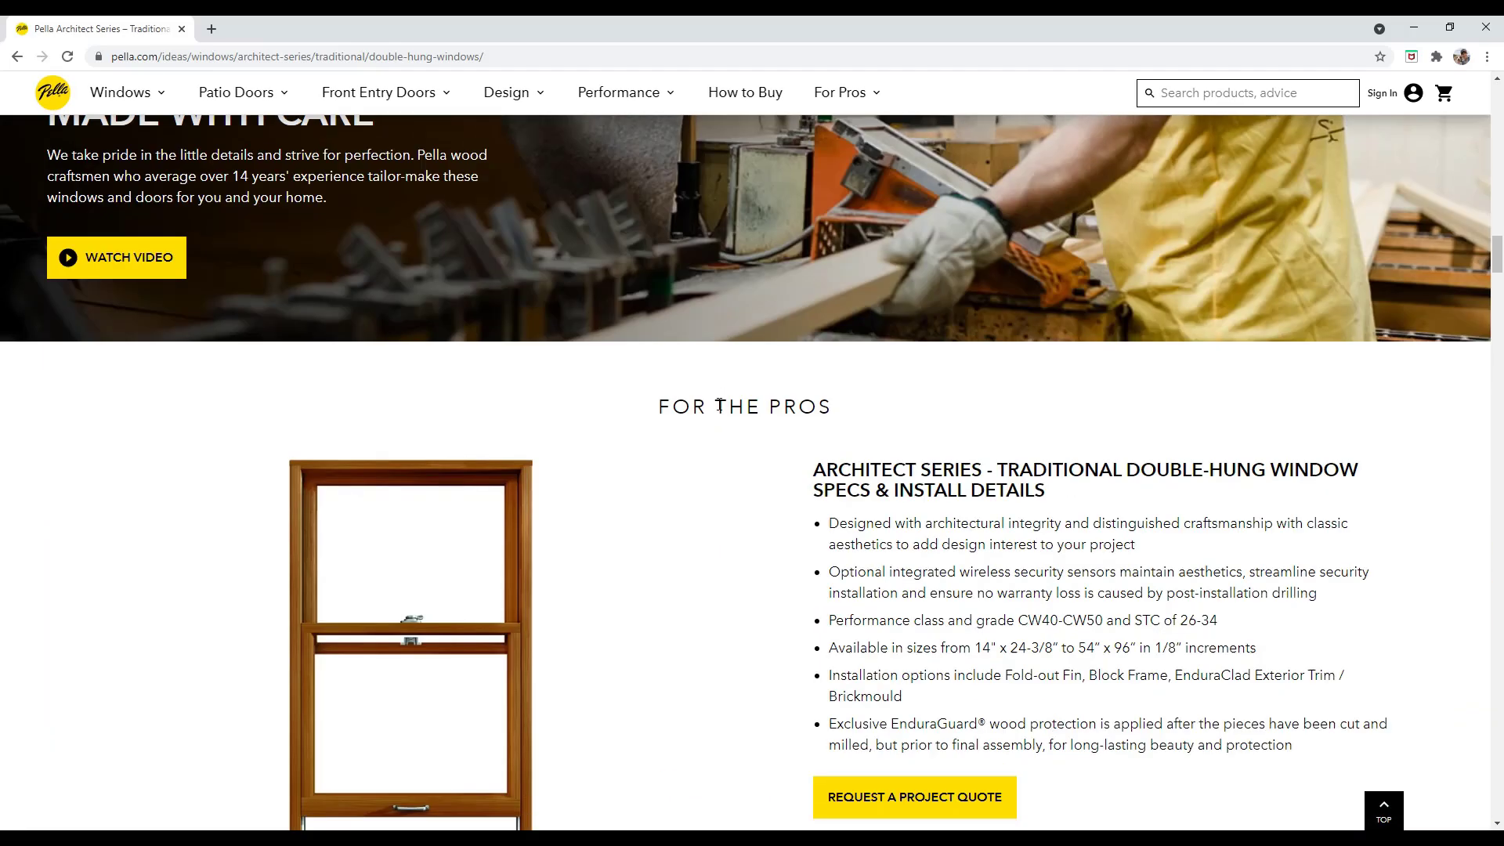
Step: Expand the wood cross-section, wood elevation and 3D & BIM download sections
scroll("down", 3)
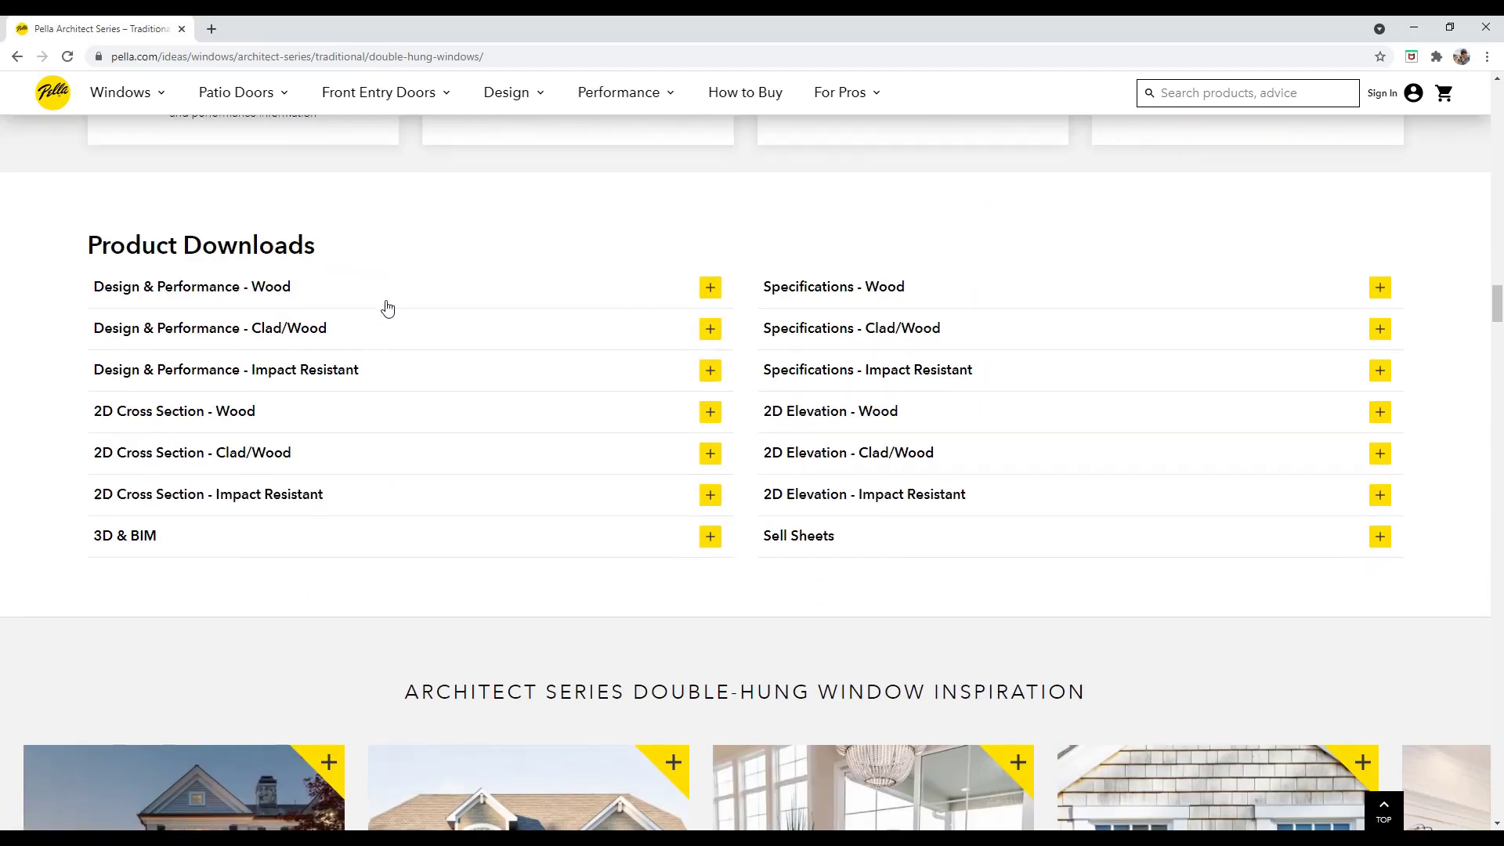
mouse_move(717, 493)
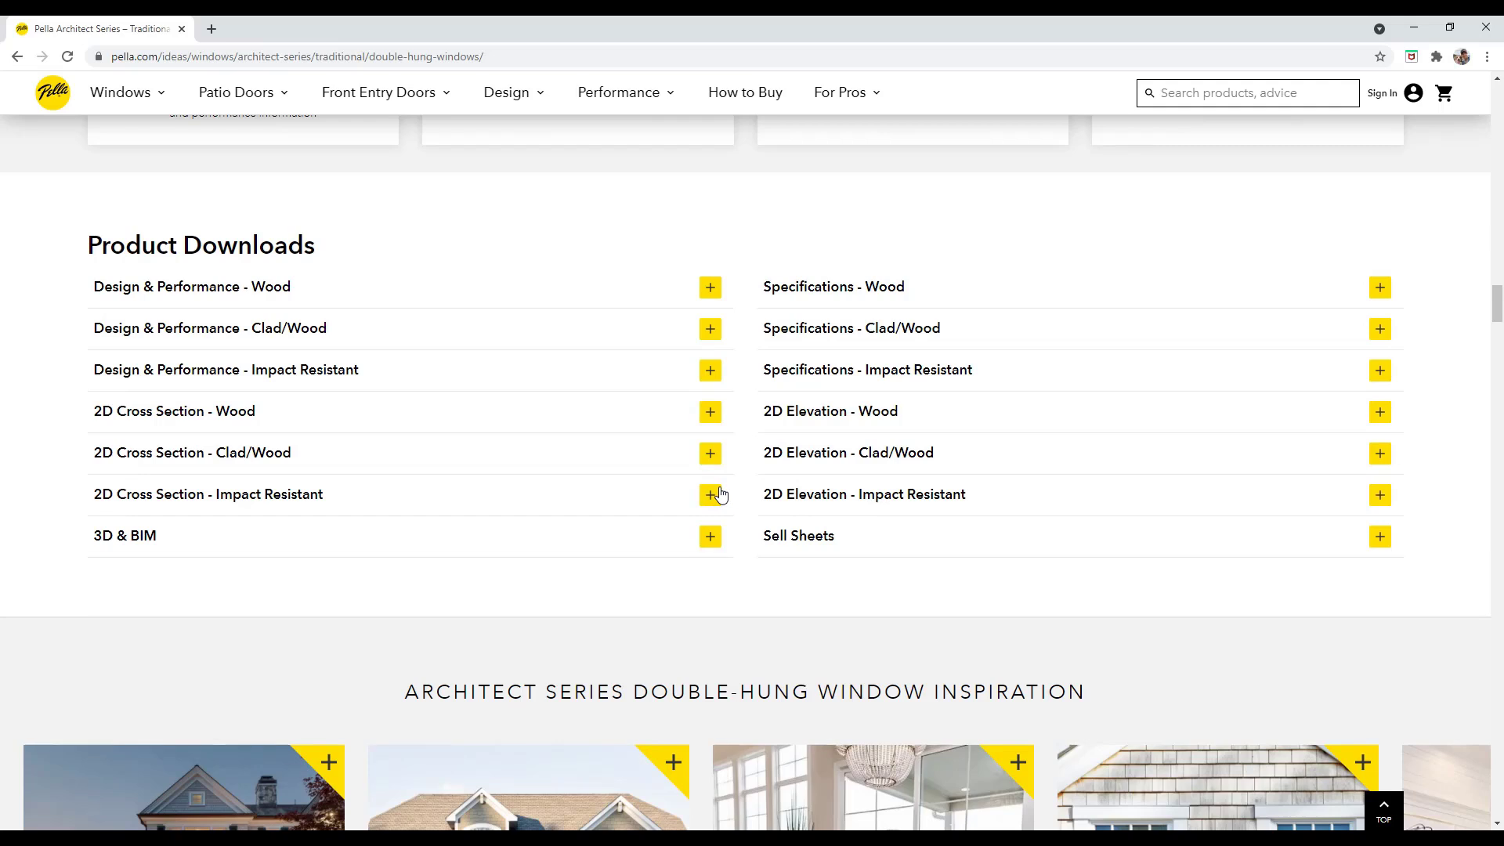
left_click(708, 410)
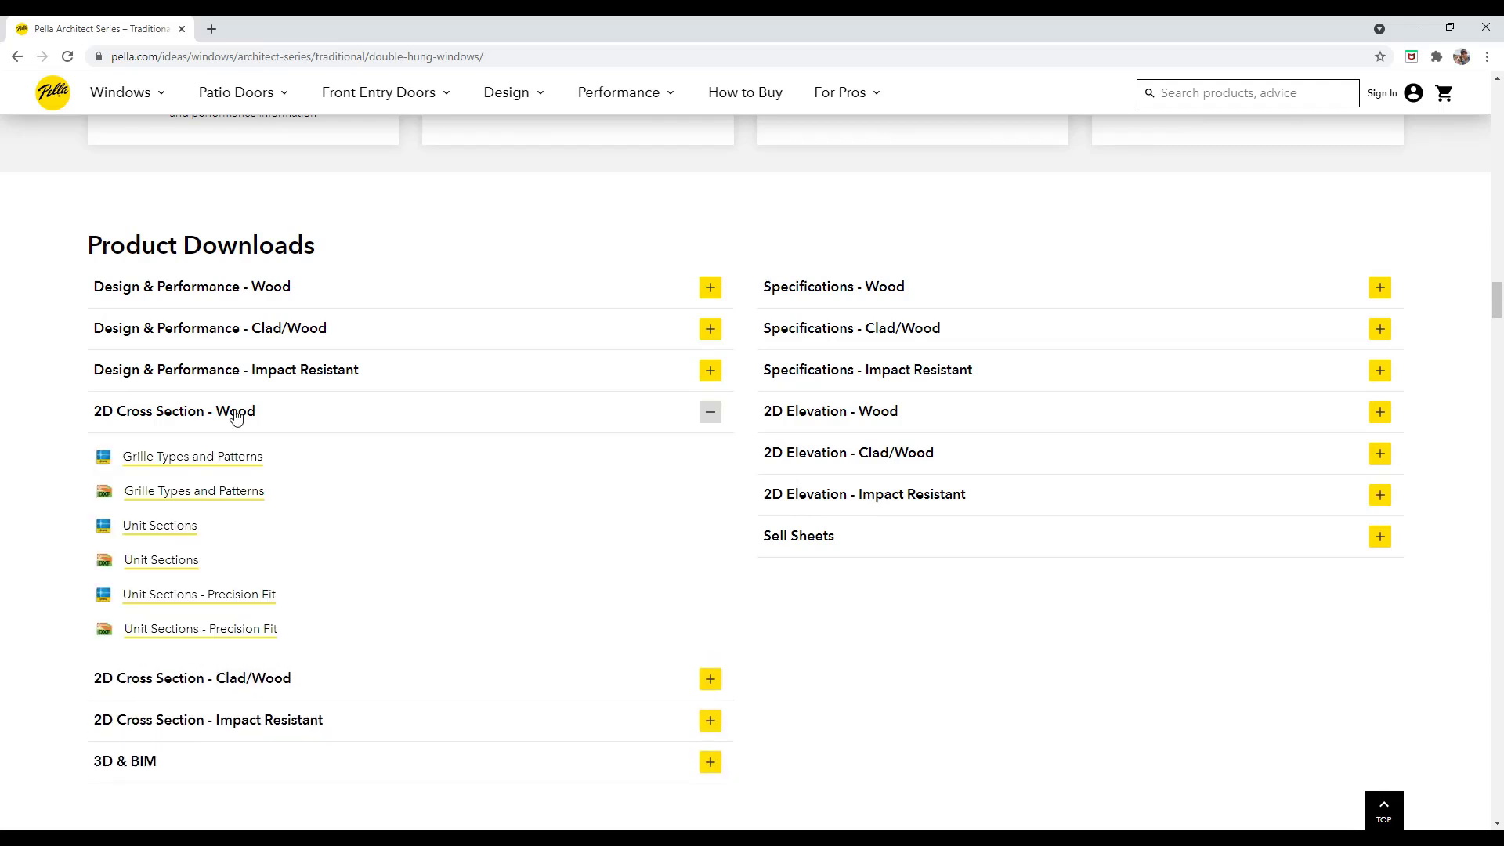
left_click(1379, 412)
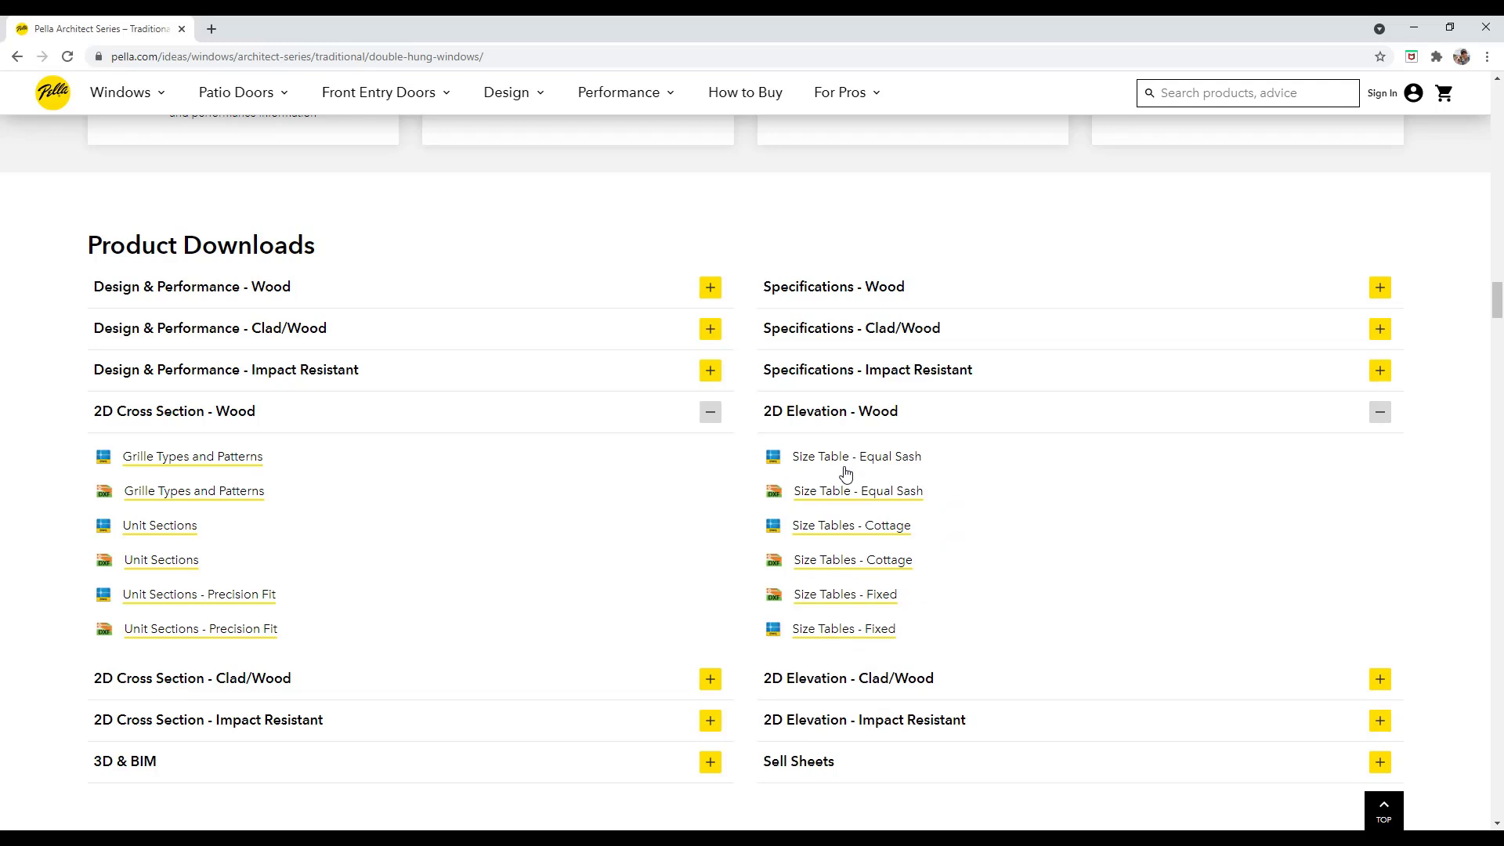
mouse_move(857, 490)
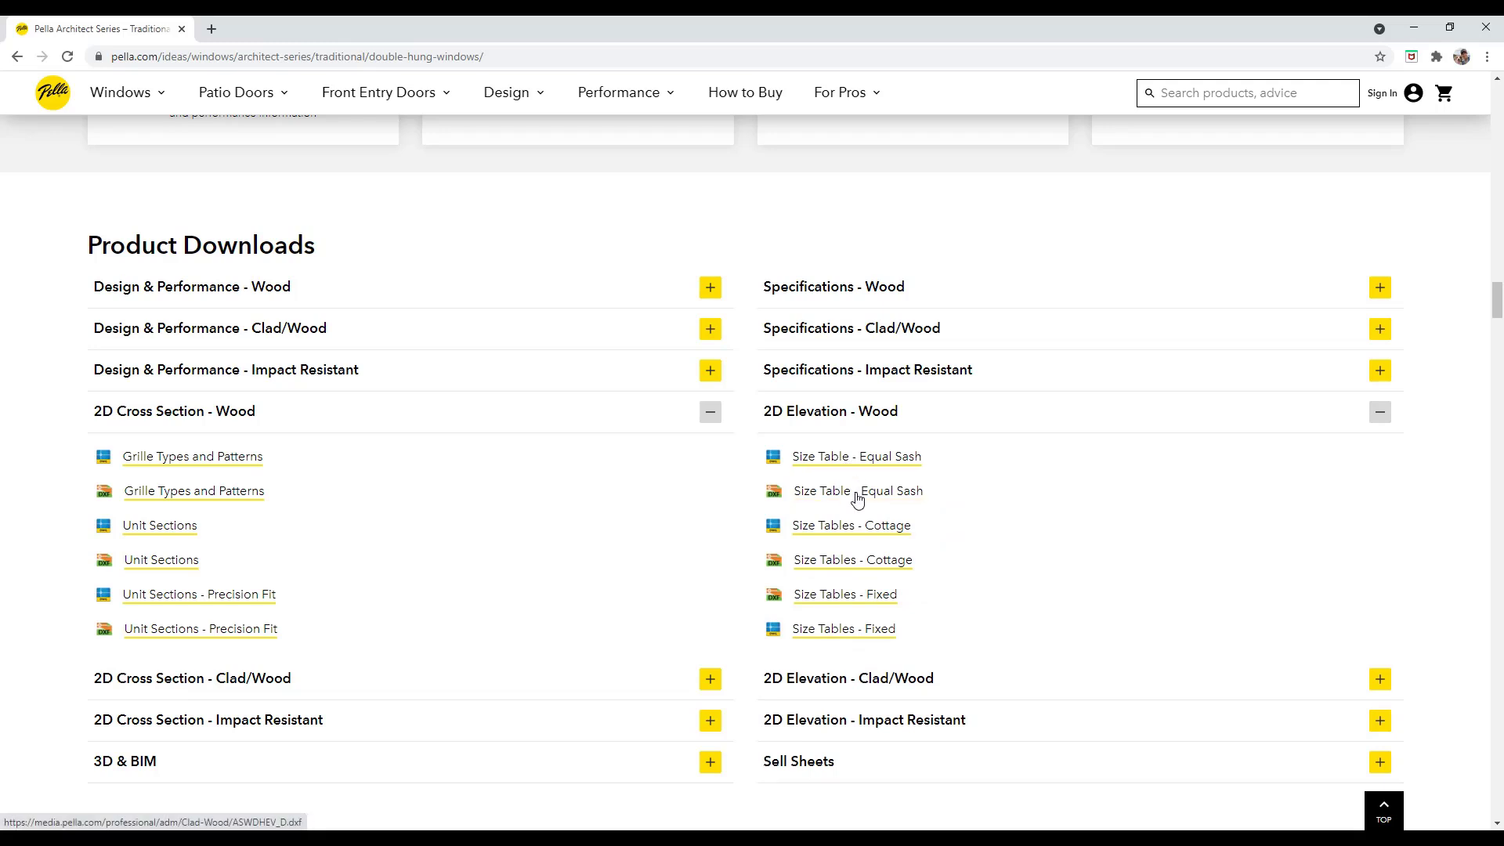
mouse_move(857, 493)
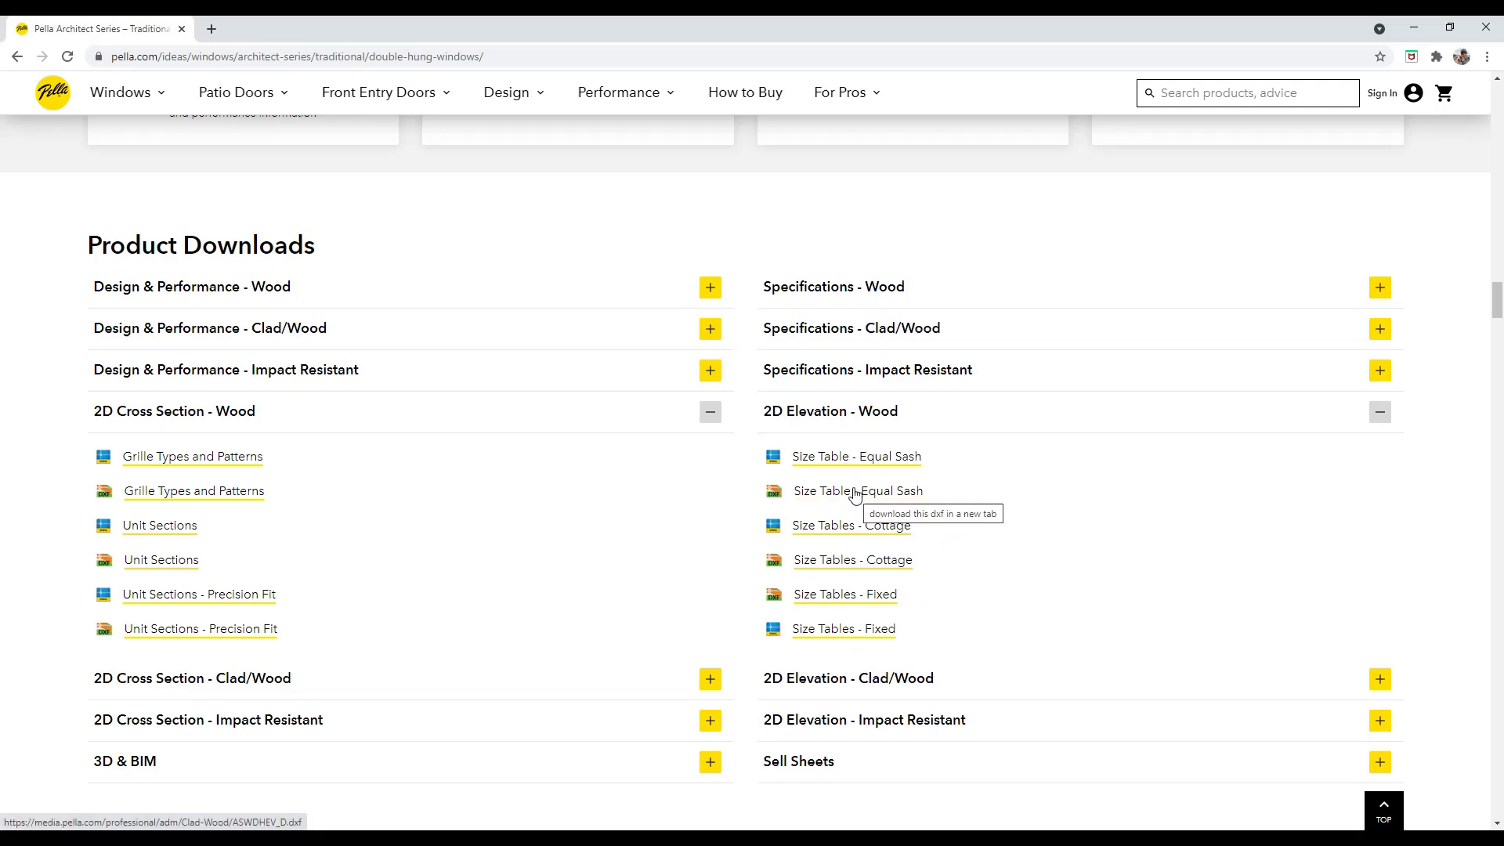
scroll("down", 3)
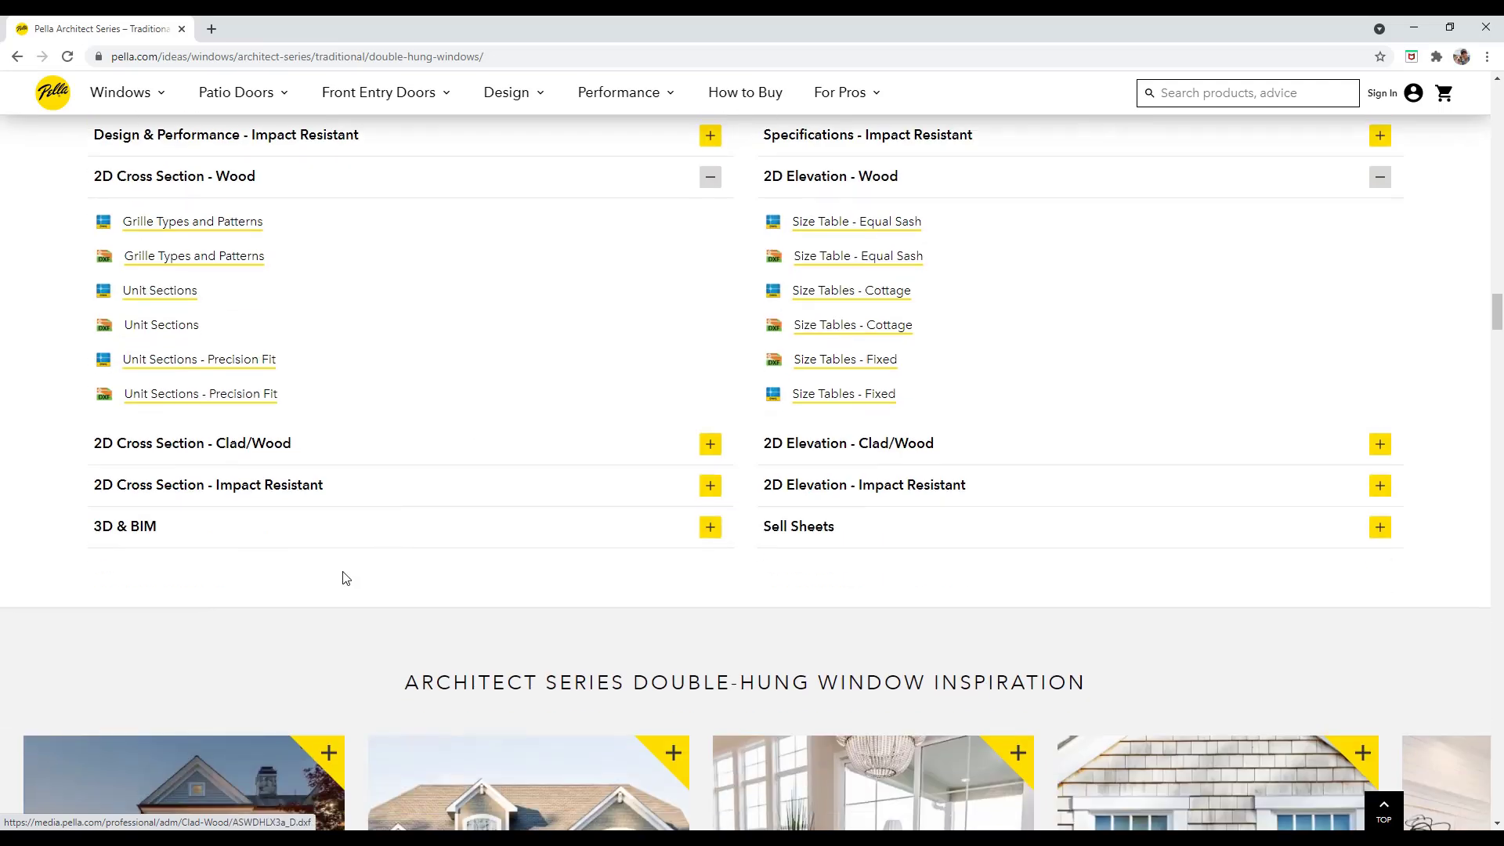
left_click(708, 527)
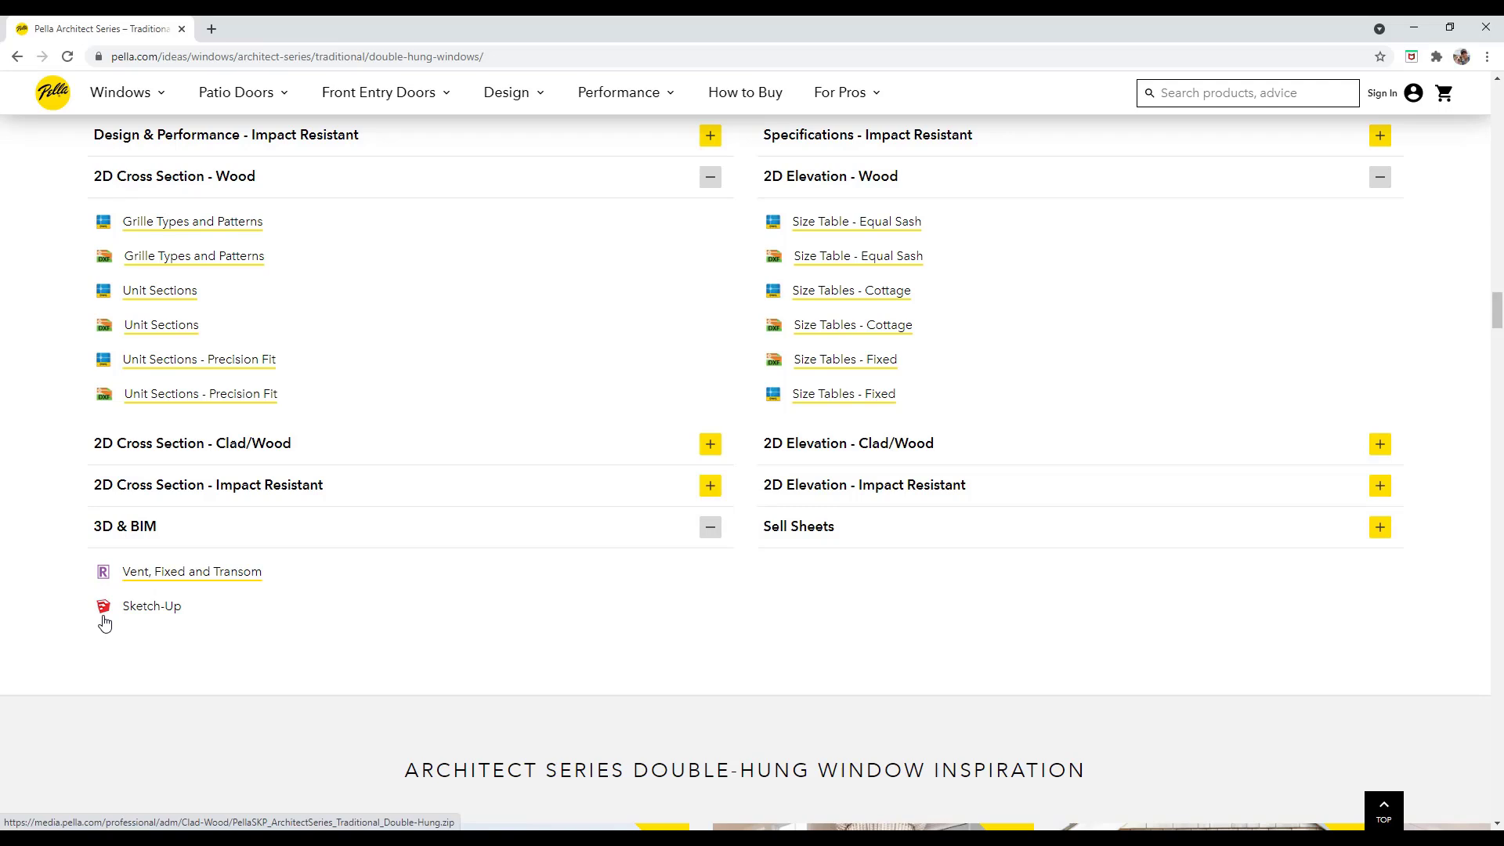
mouse_move(151, 604)
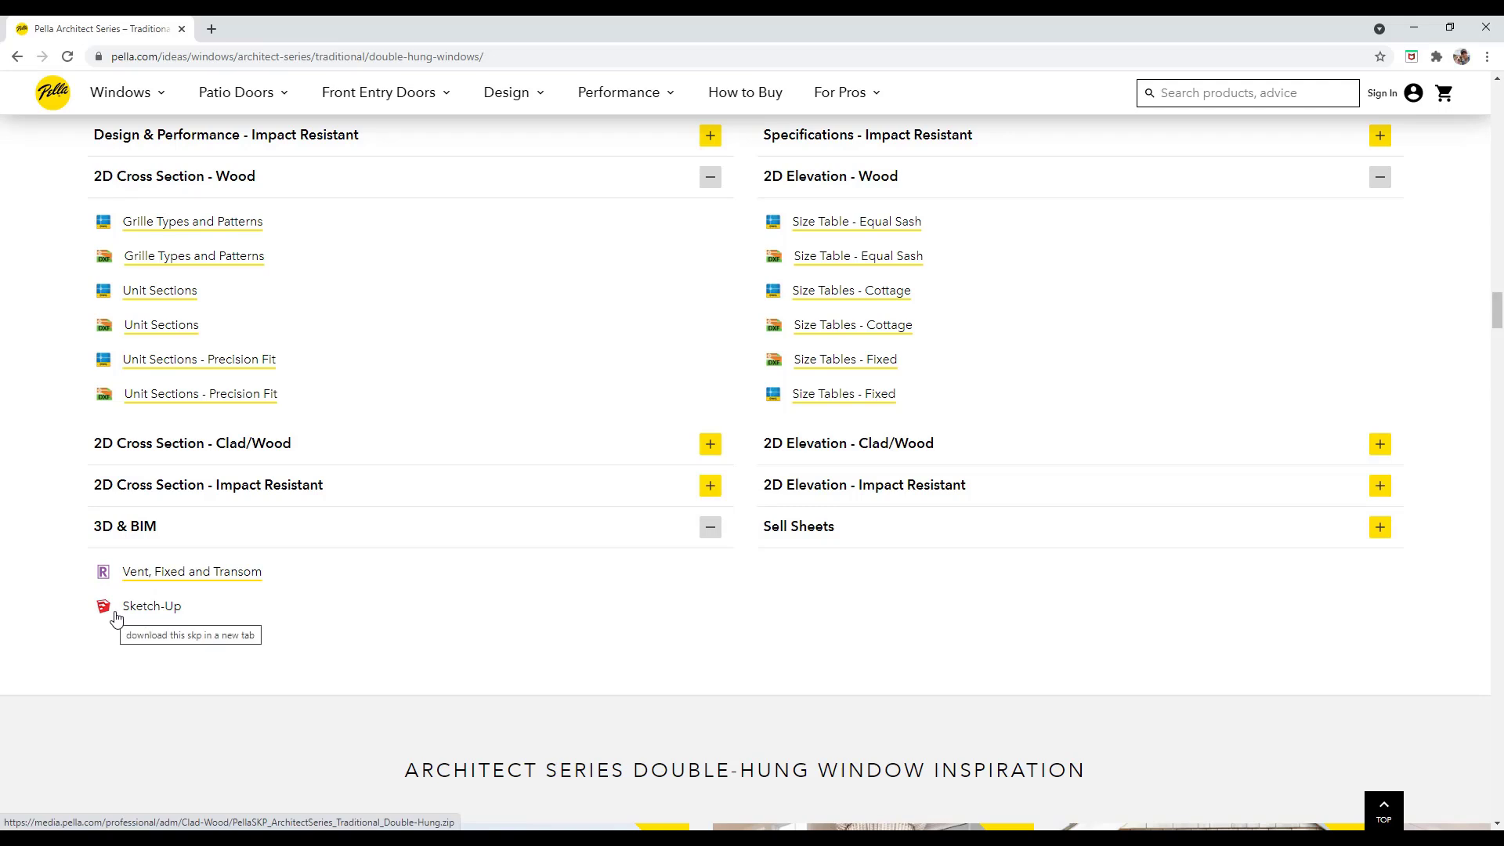
mouse_move(165, 582)
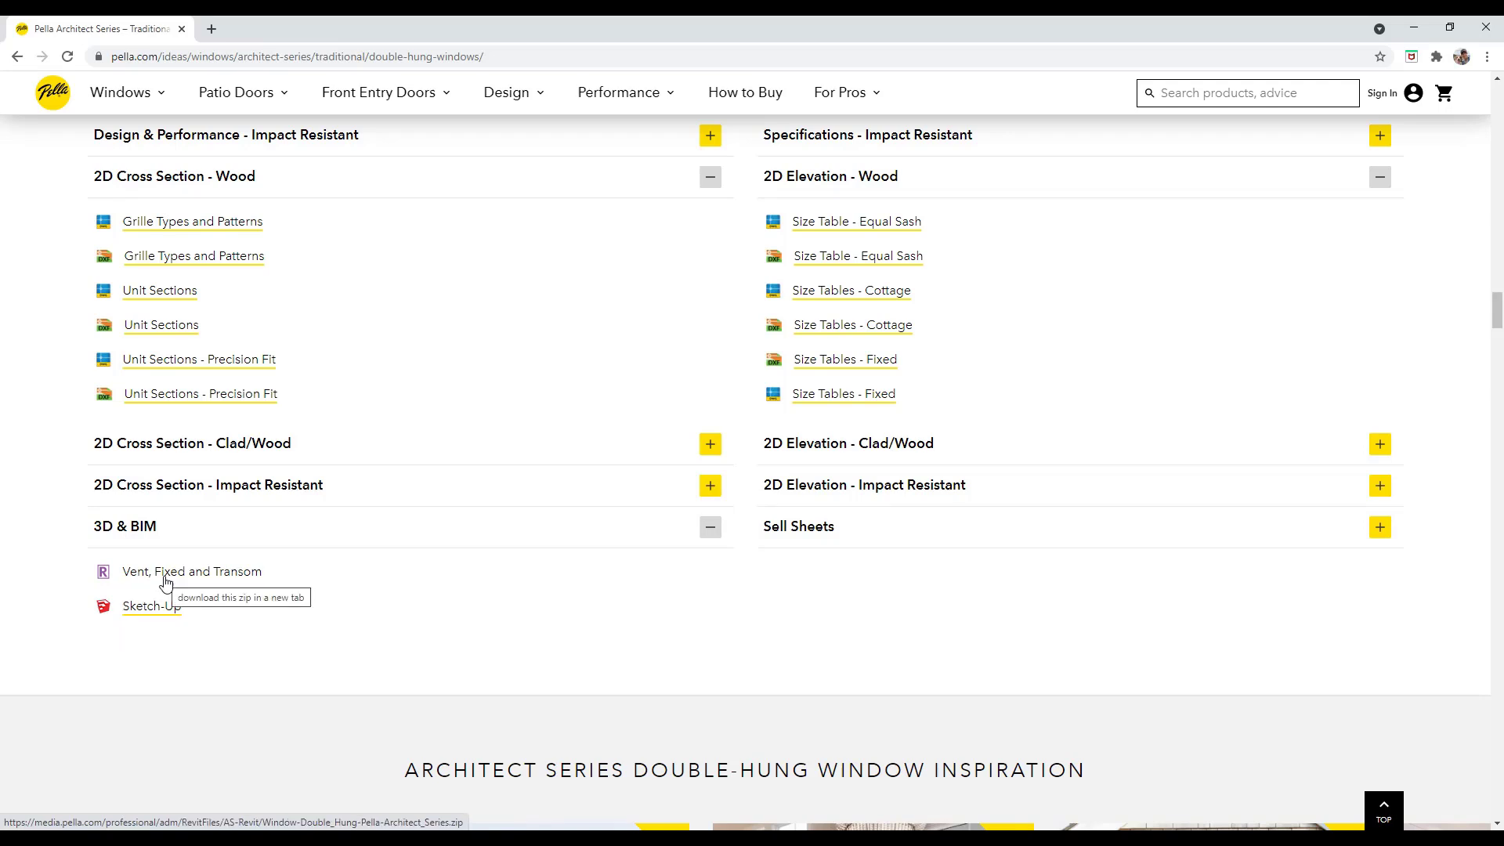
mouse_move(150, 605)
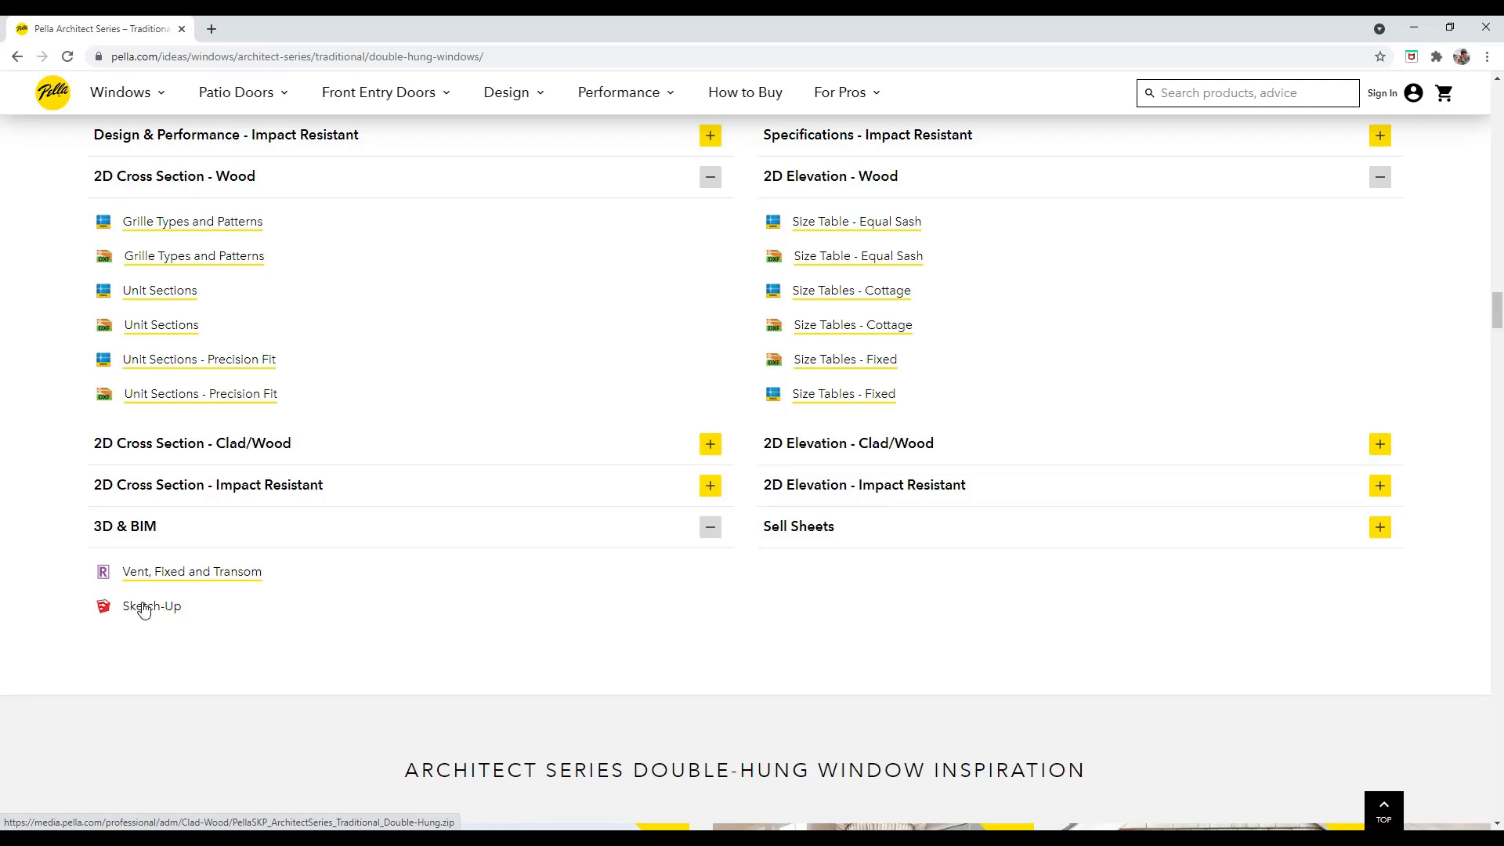
mouse_move(151, 605)
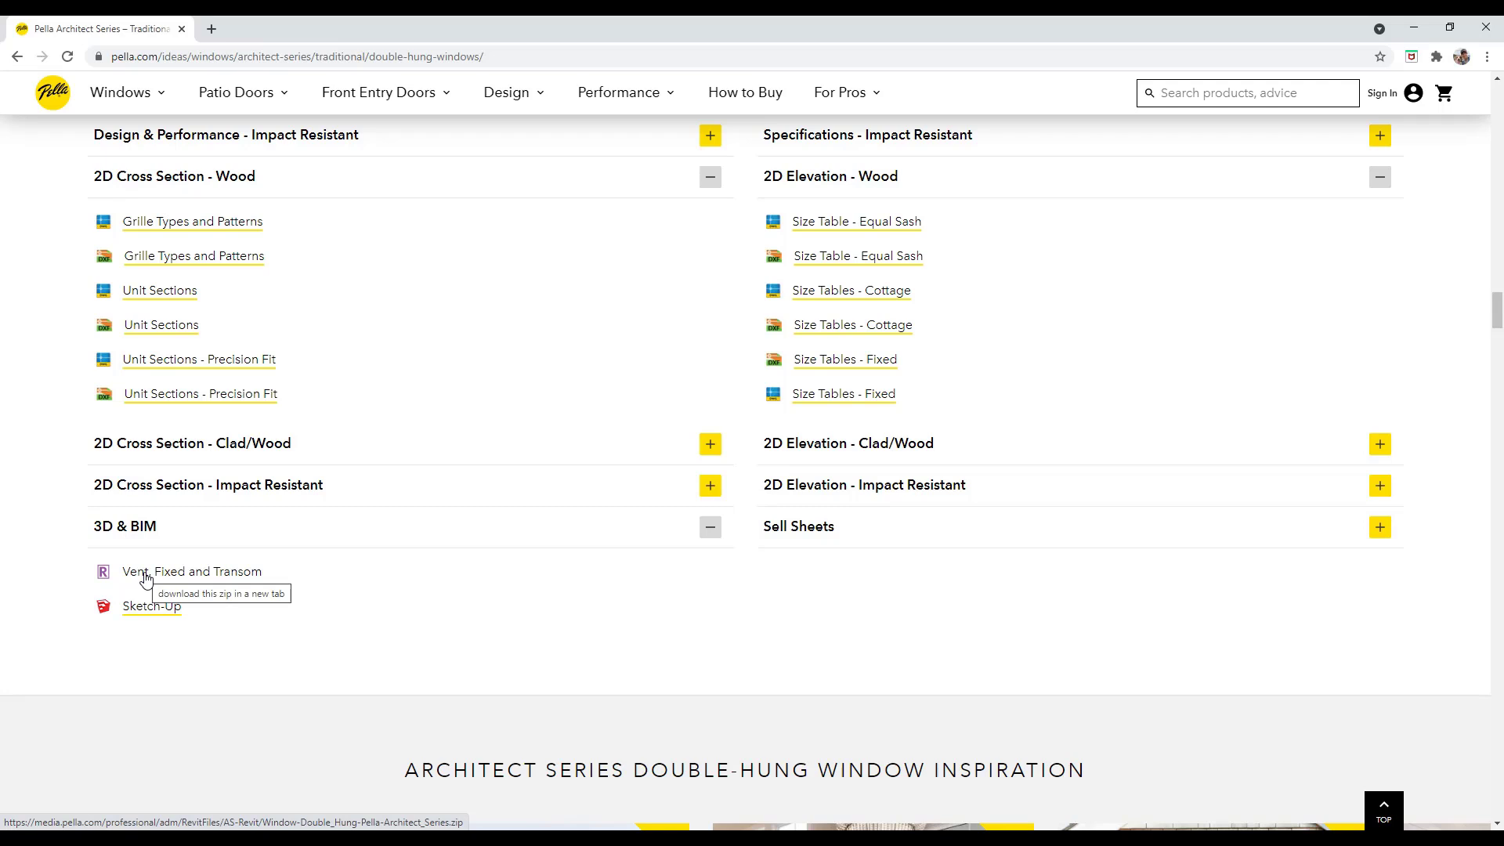
mouse_move(231, 545)
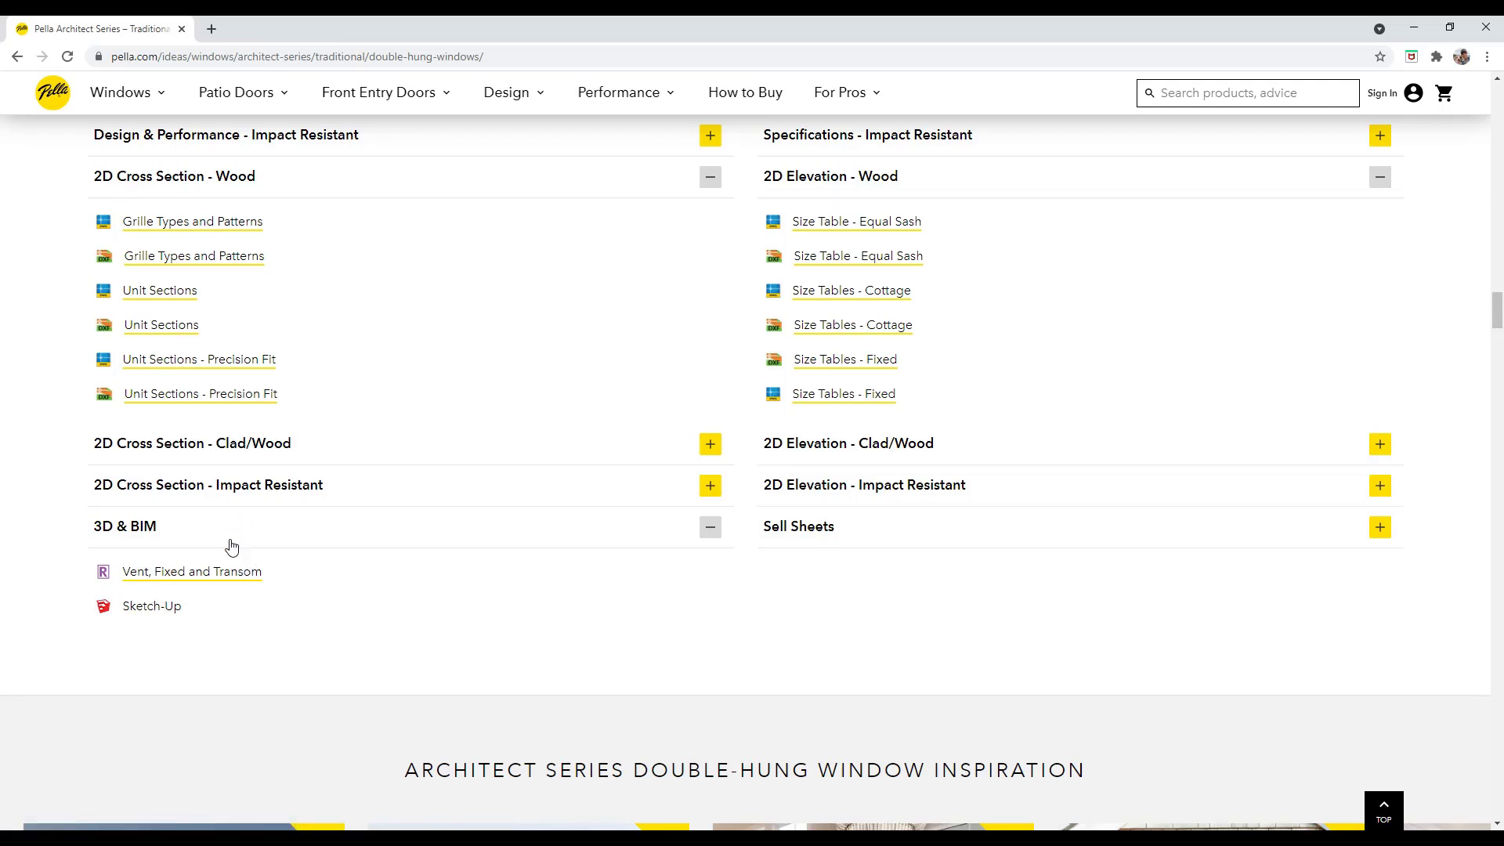
mouse_move(166, 612)
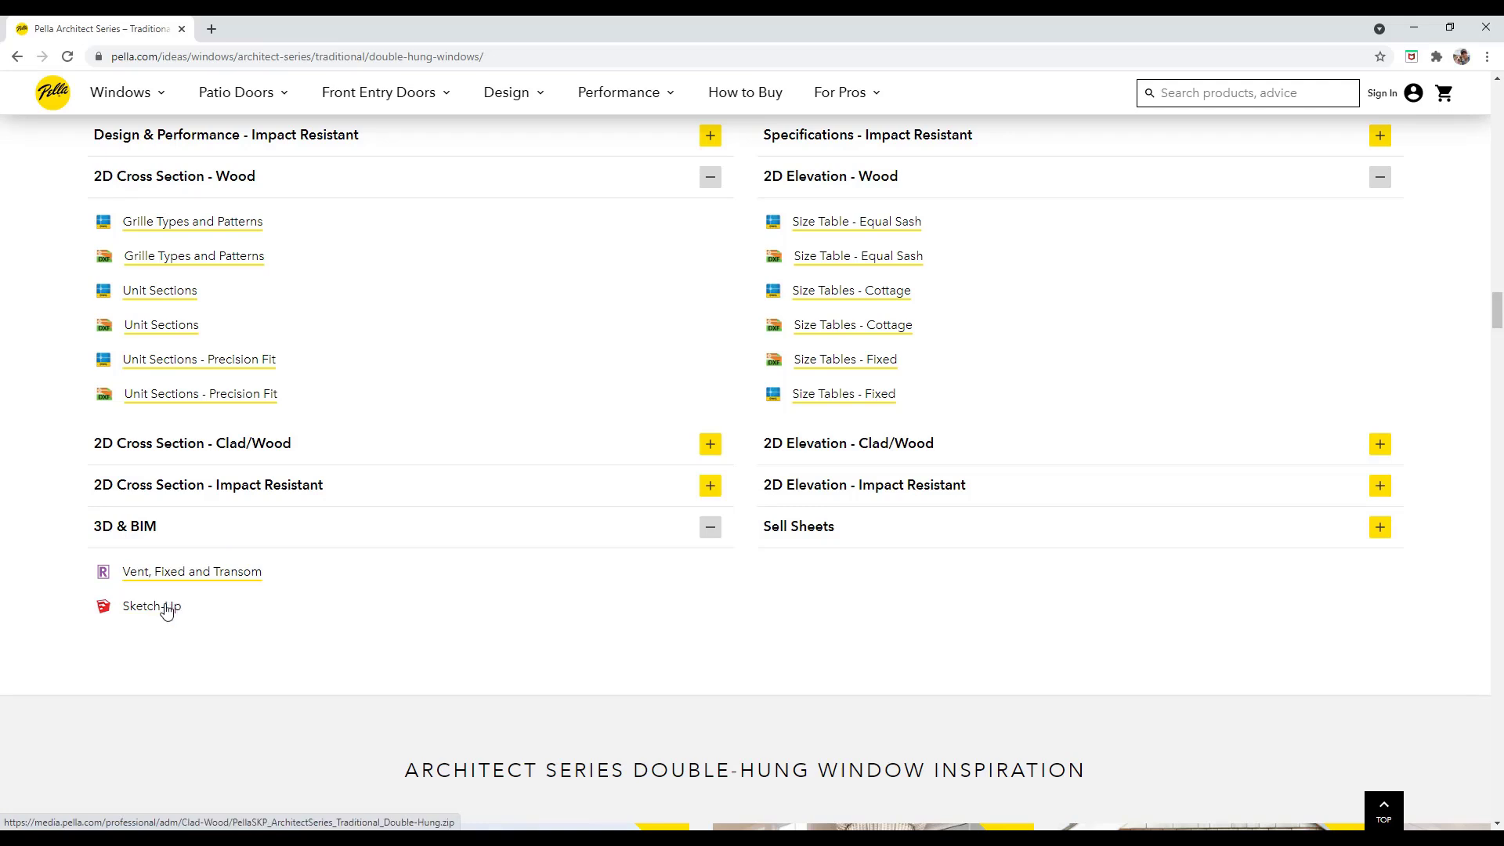
mouse_move(231, 650)
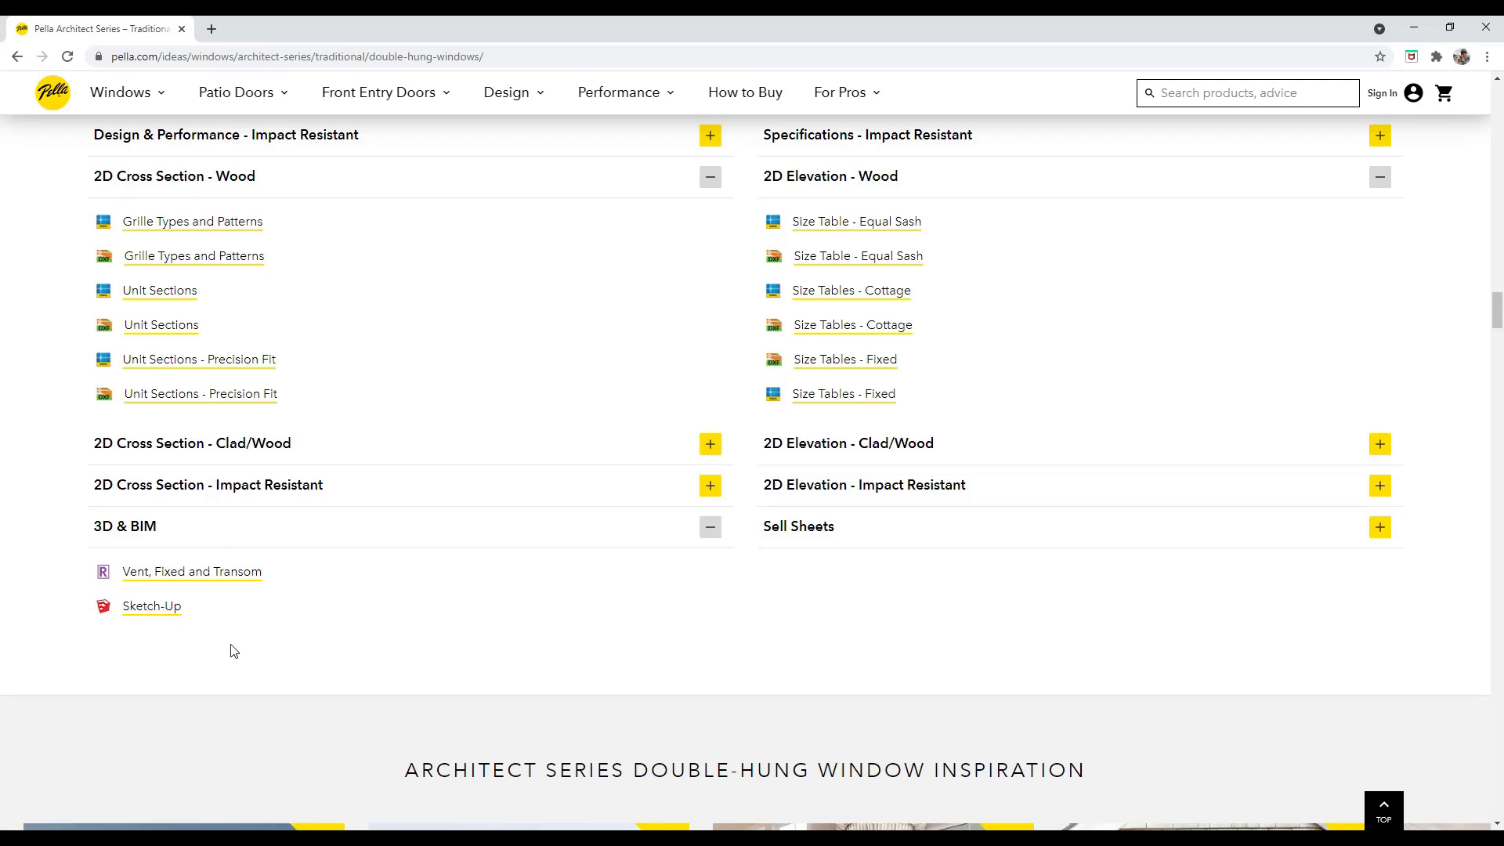
mouse_move(150, 604)
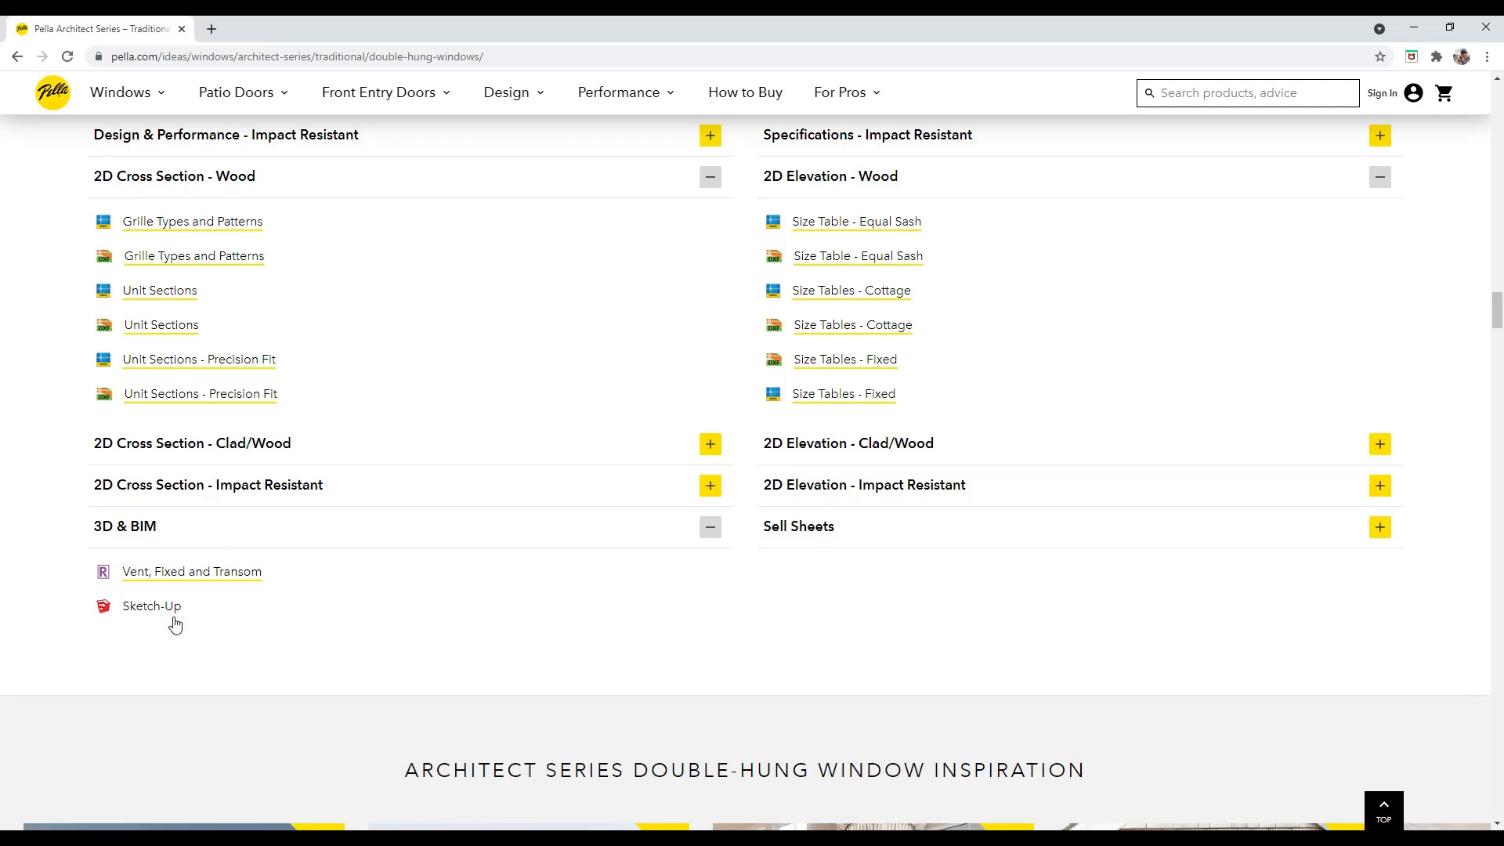
mouse_move(150, 605)
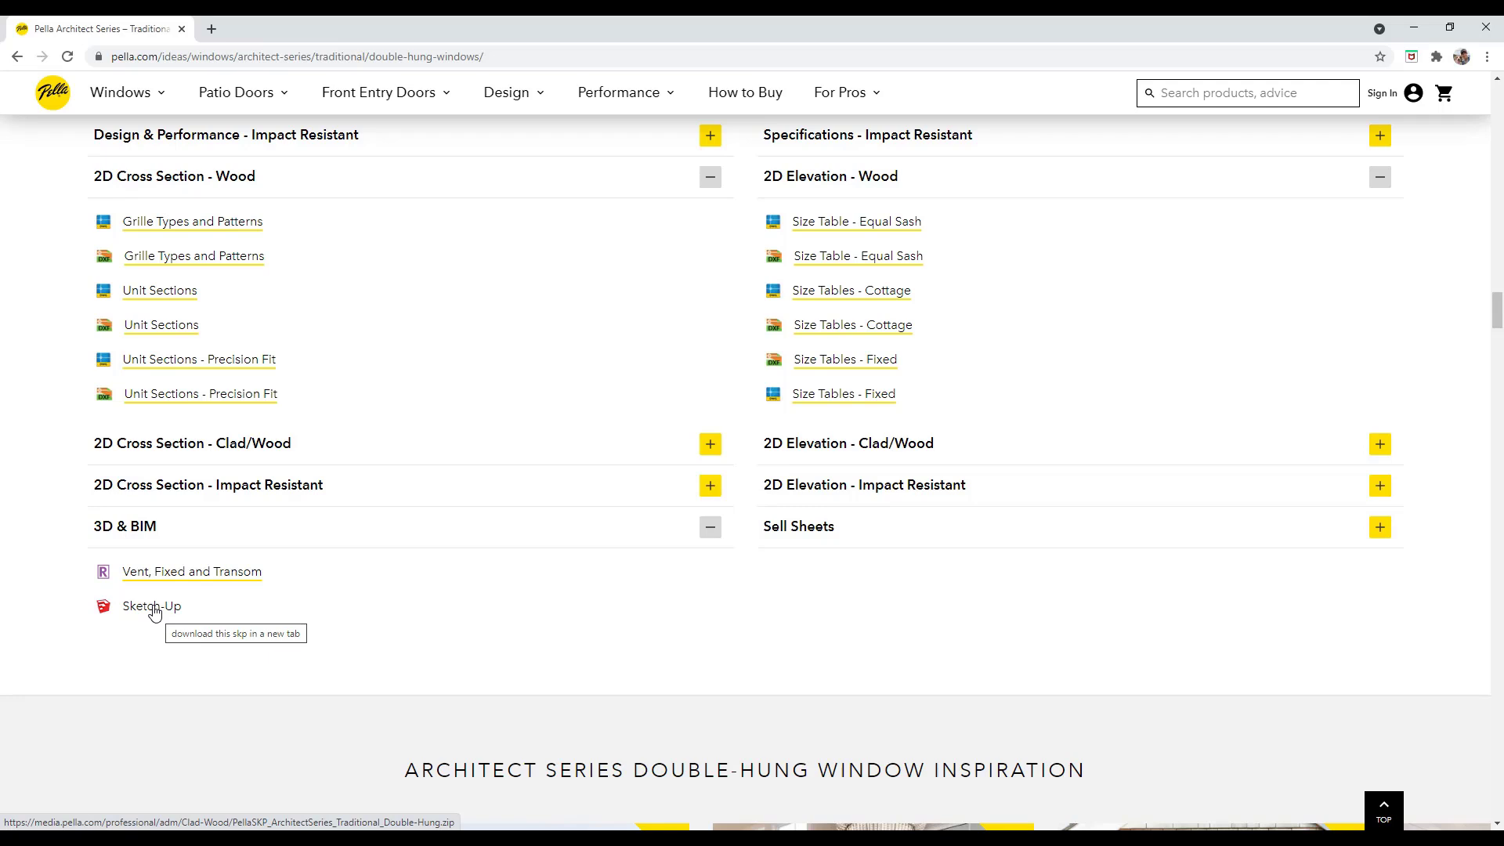
mouse_move(146, 617)
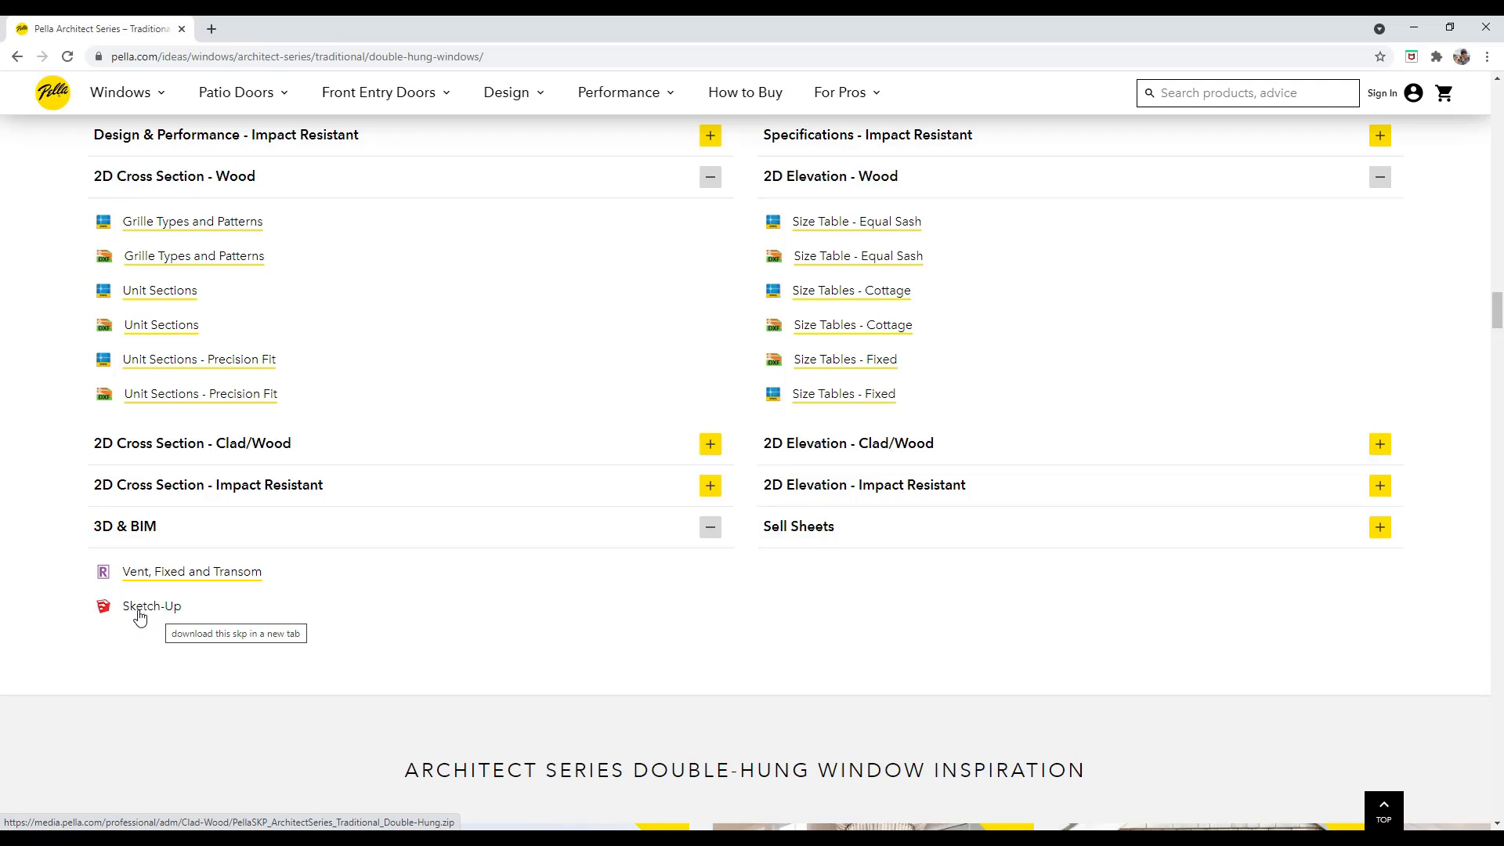
mouse_move(148, 613)
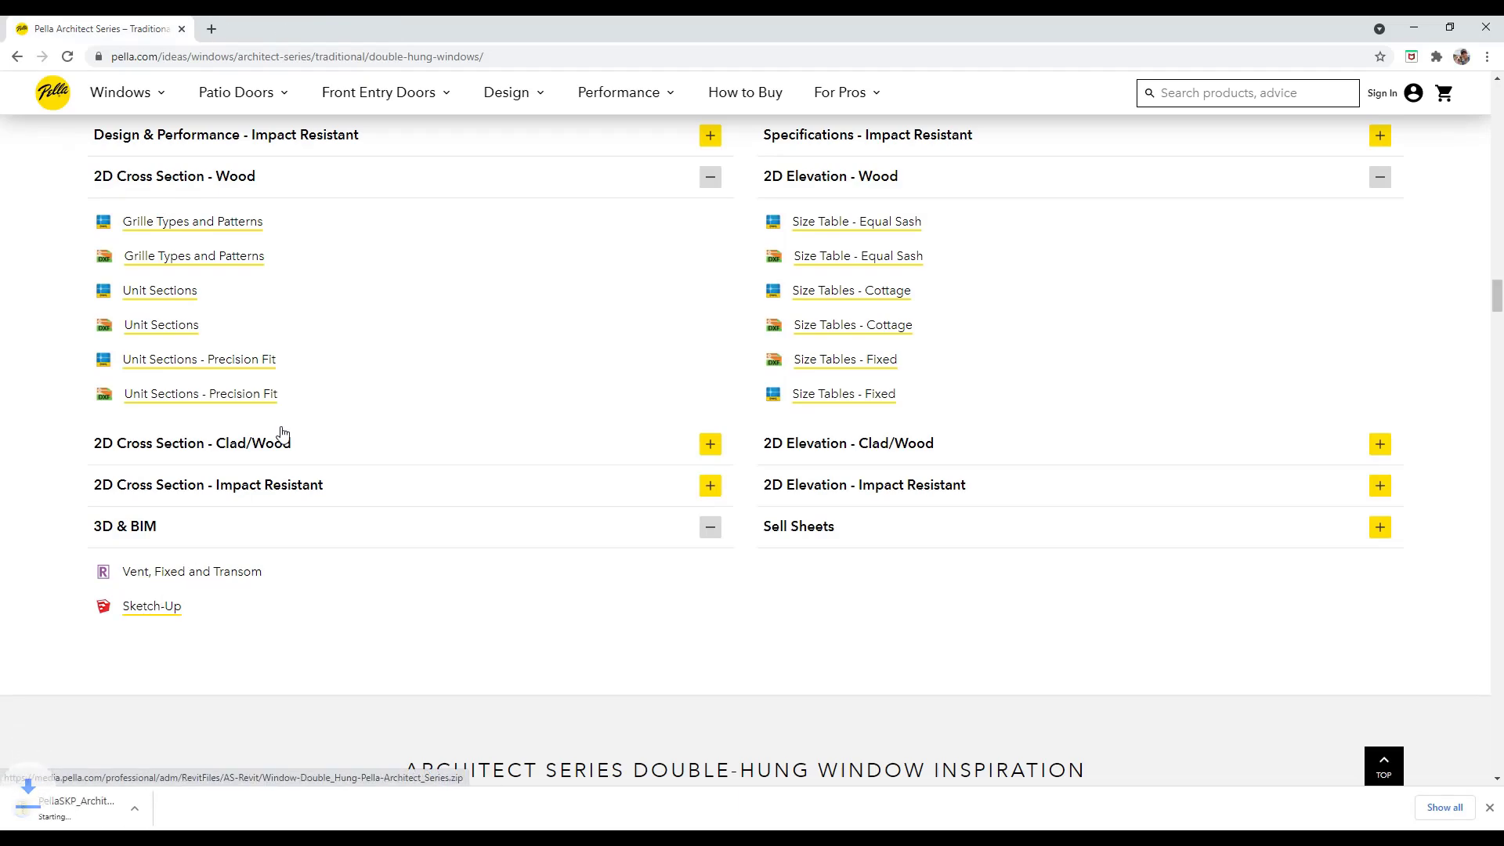
Step: Show the downloaded Pella zip in its folder and extract its SketchUp files
left_click(167, 813)
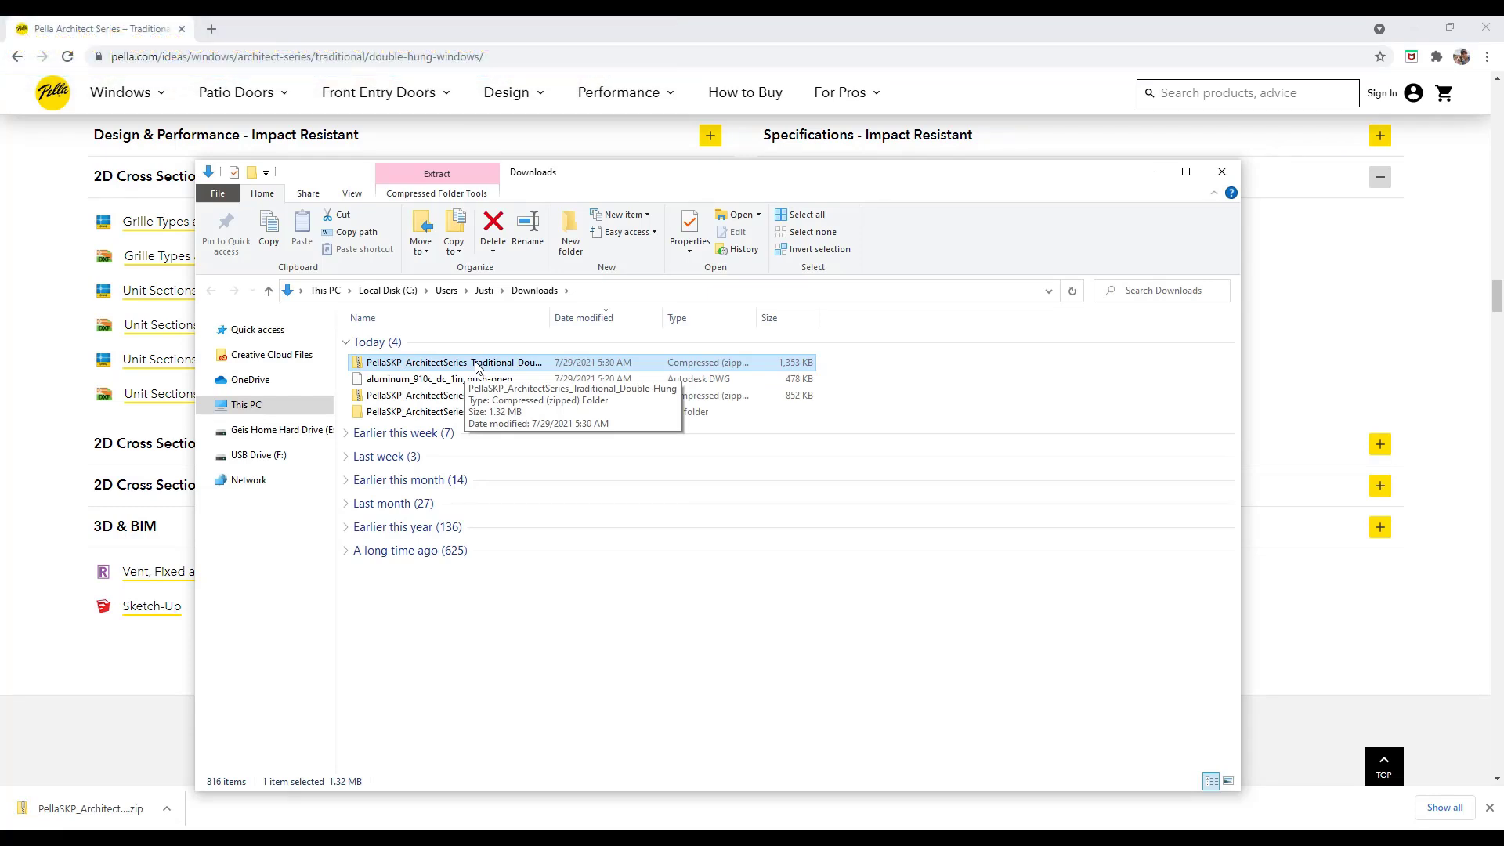
right_click(476, 362)
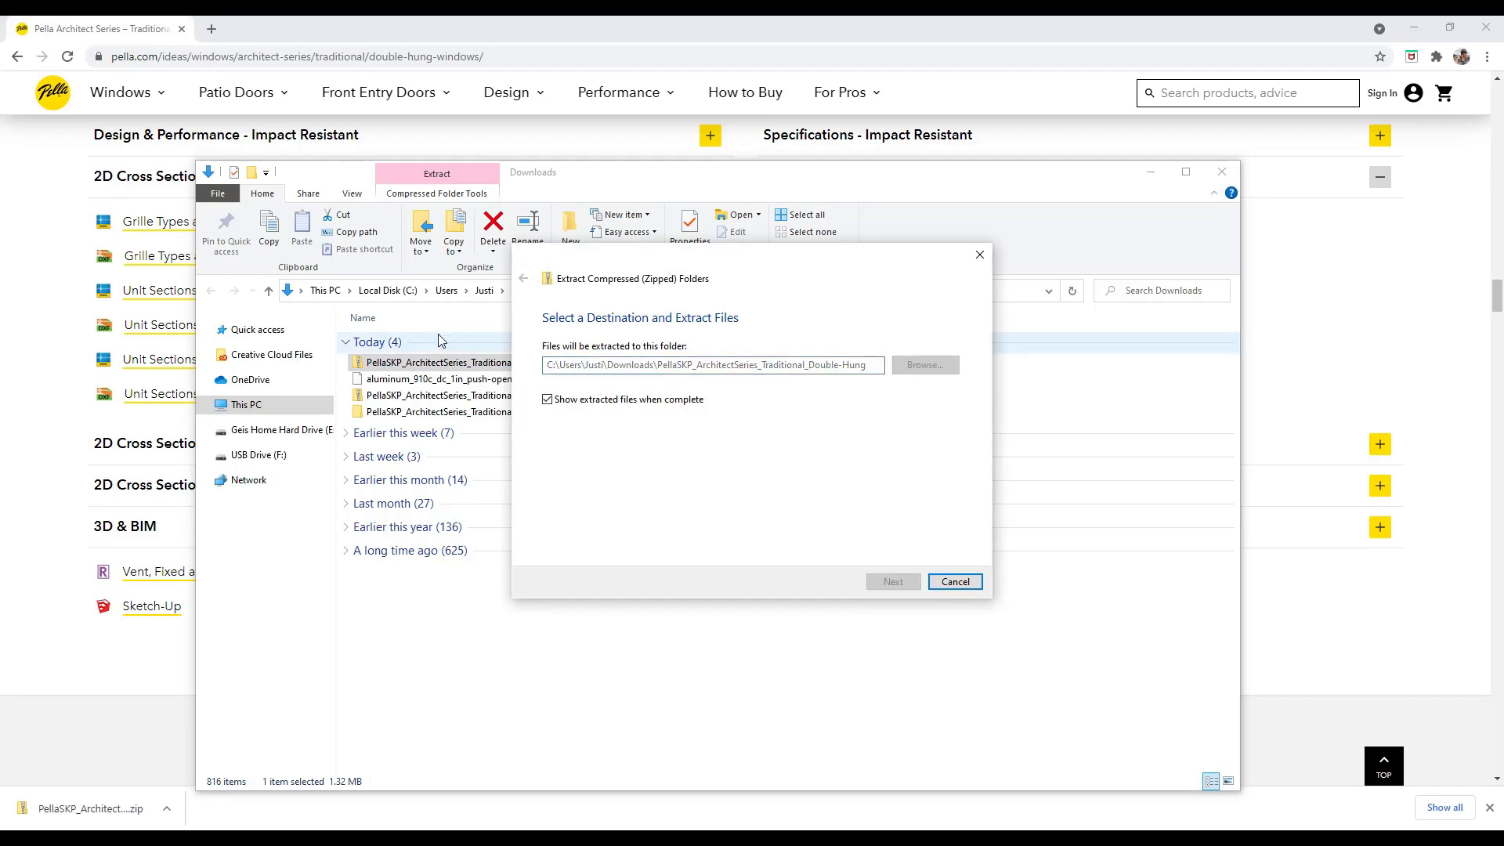
left_click(890, 581)
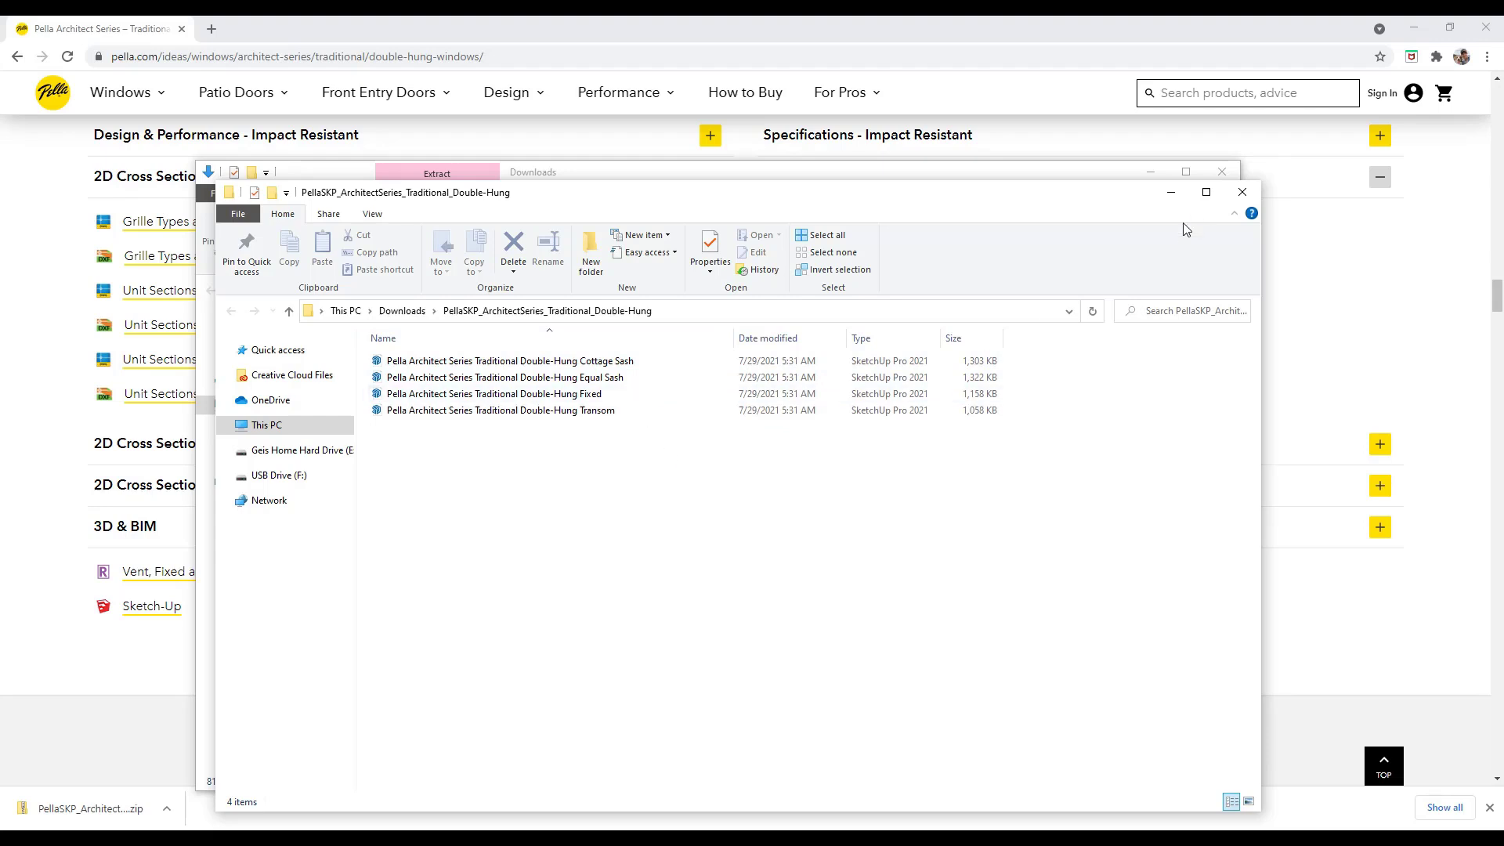
mouse_move(1333, 160)
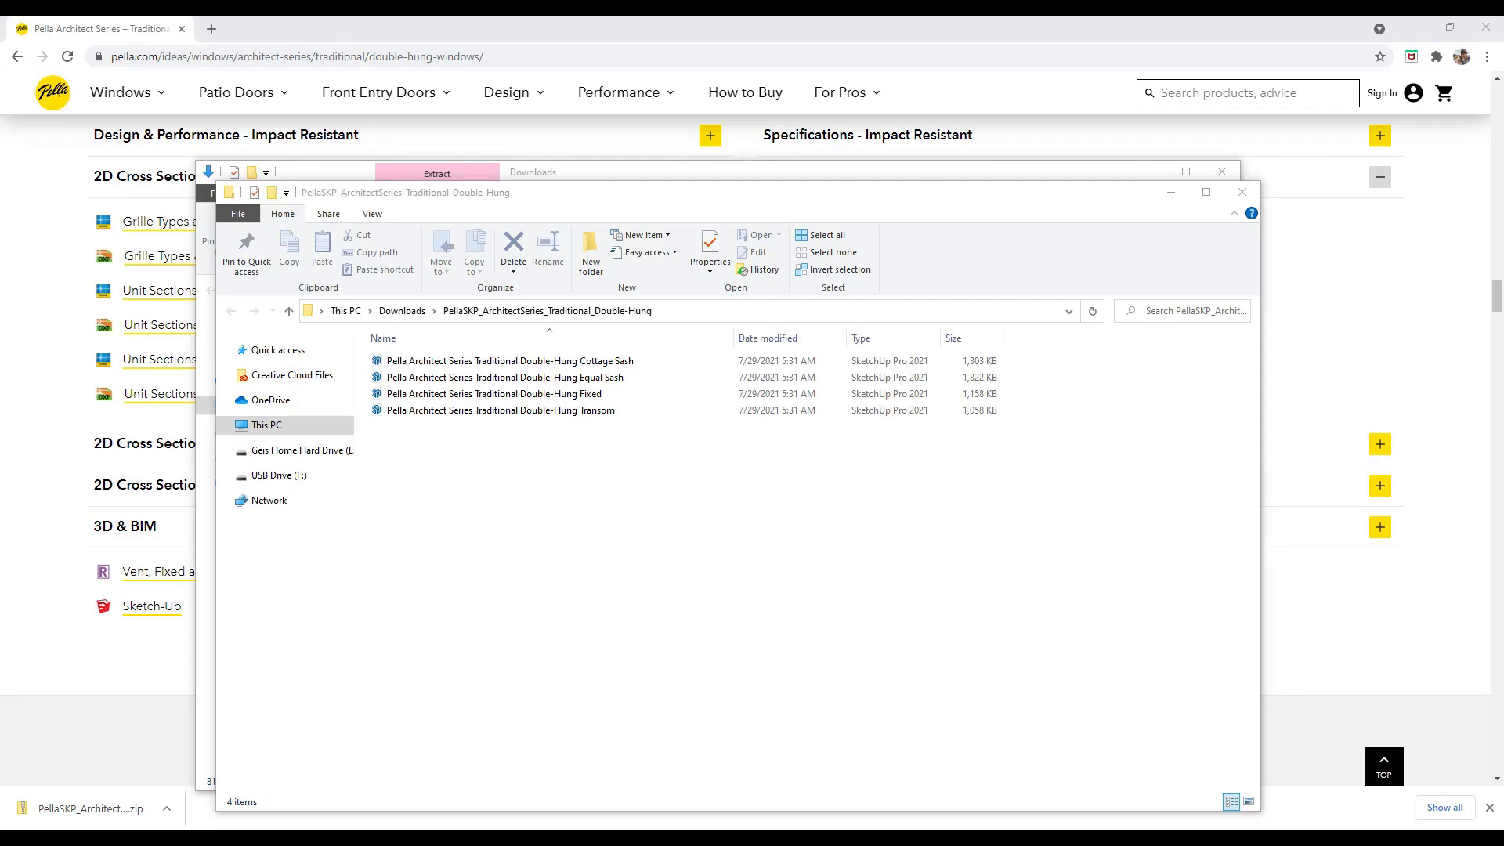
Step: From the forum thread's latest post, follow the link to the GitHub release page
left_click(283, 28)
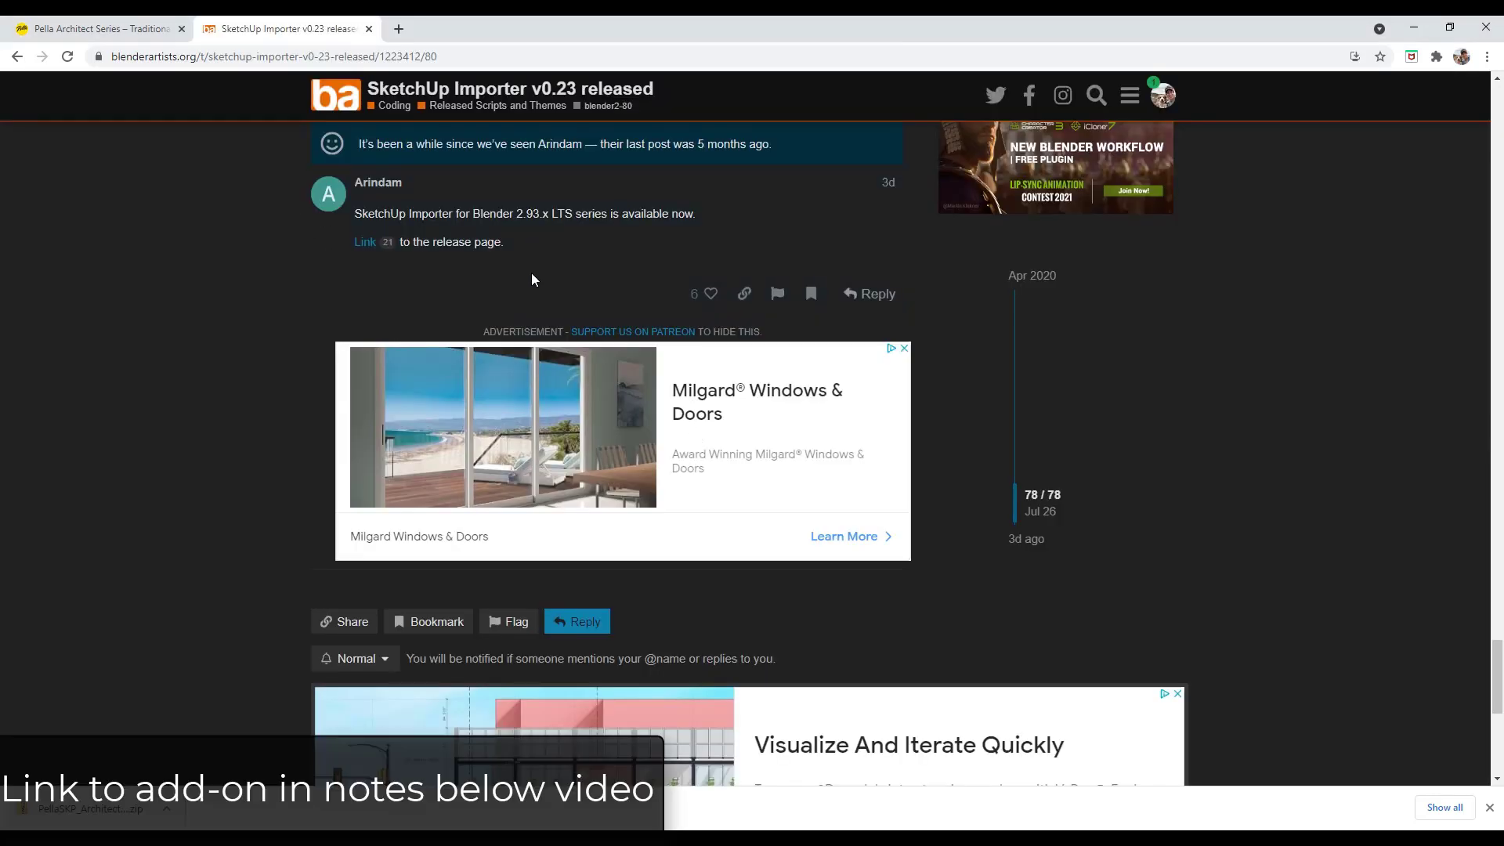
scroll("up", 3)
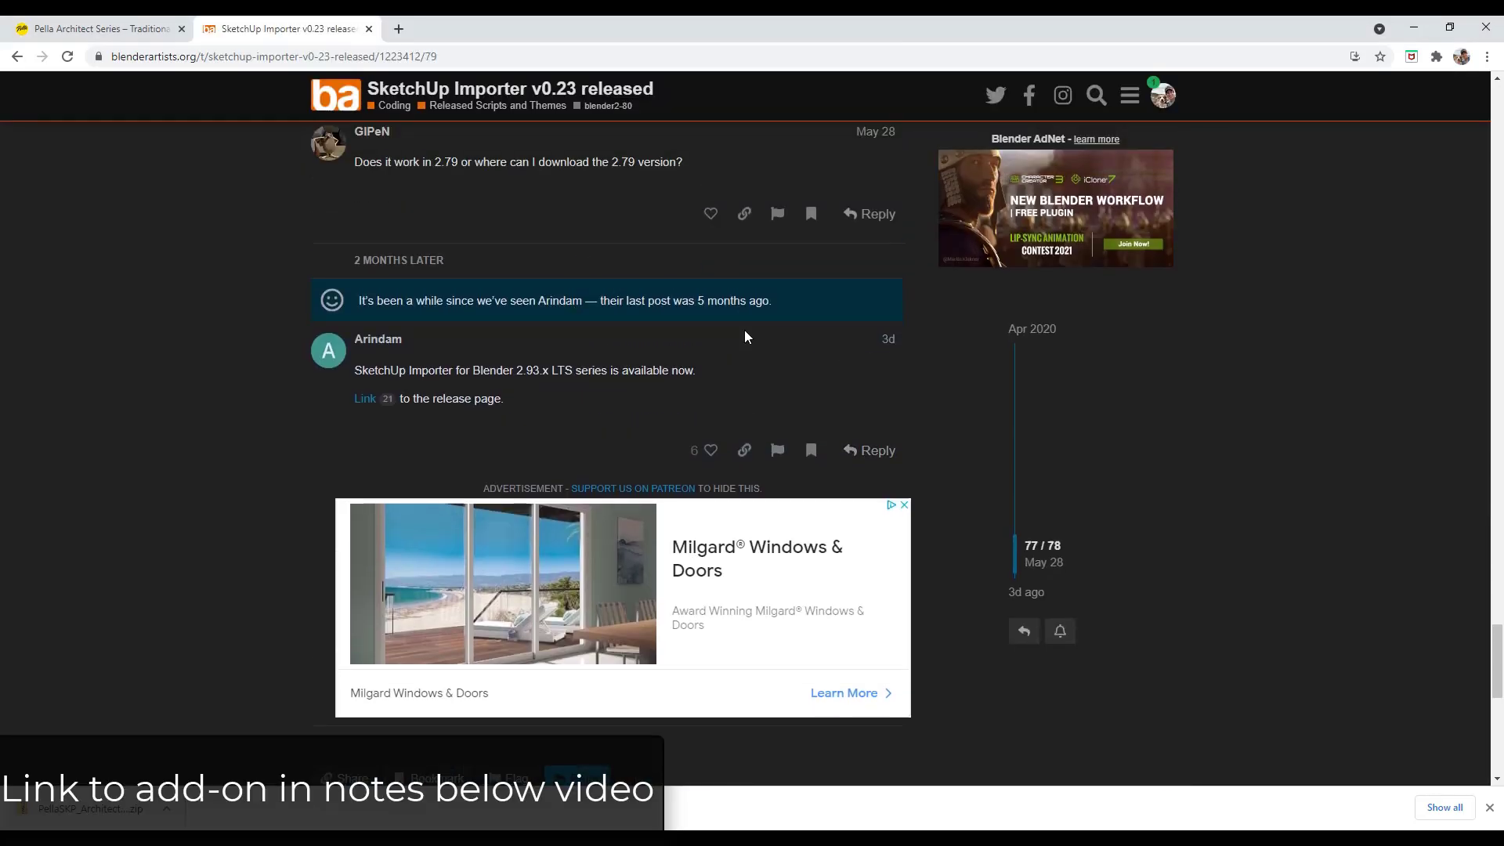
mouse_move(694, 366)
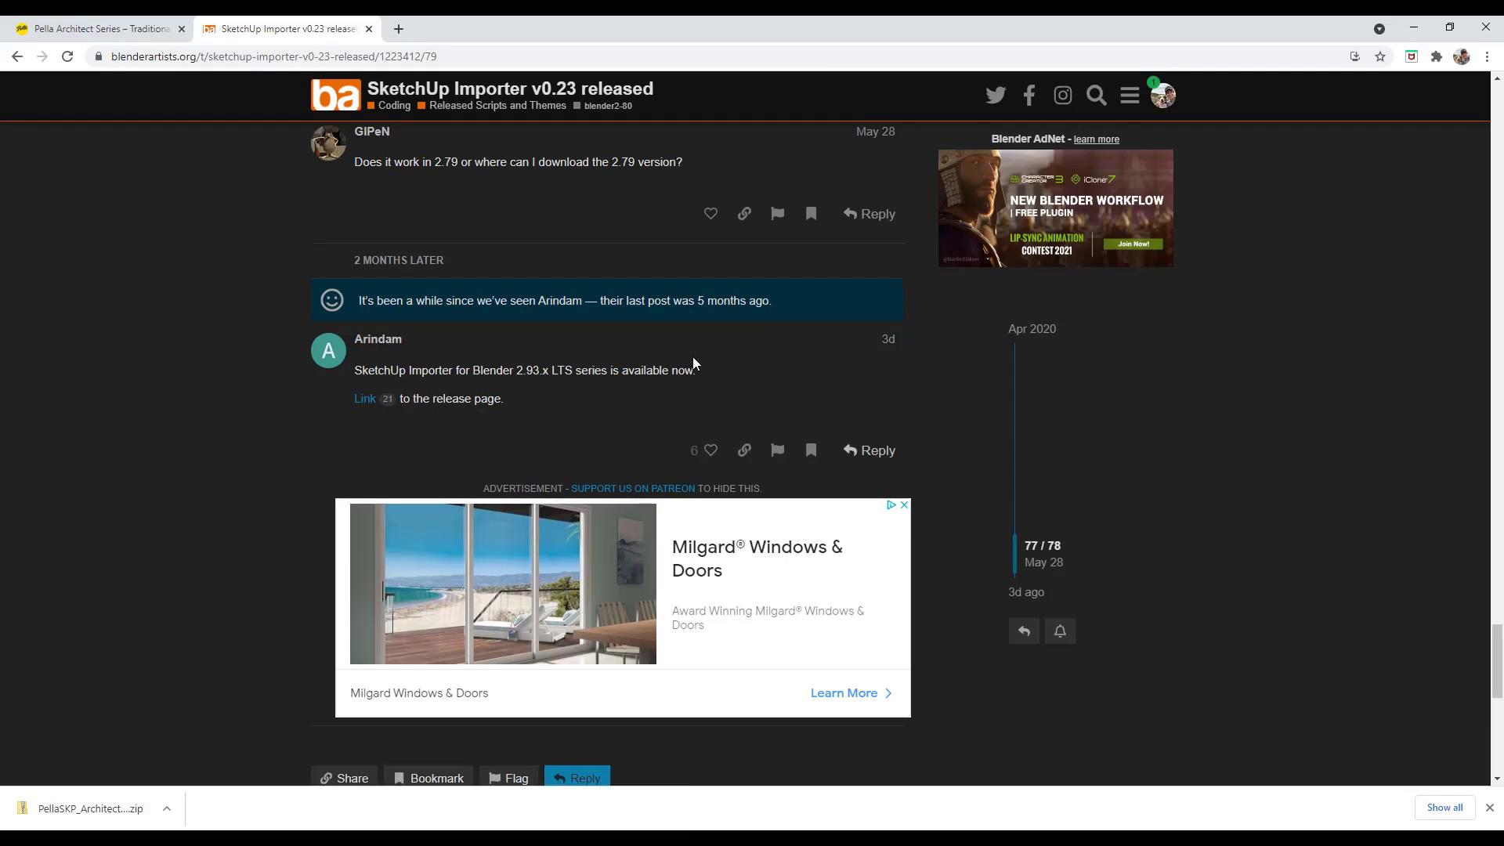
mouse_move(423, 279)
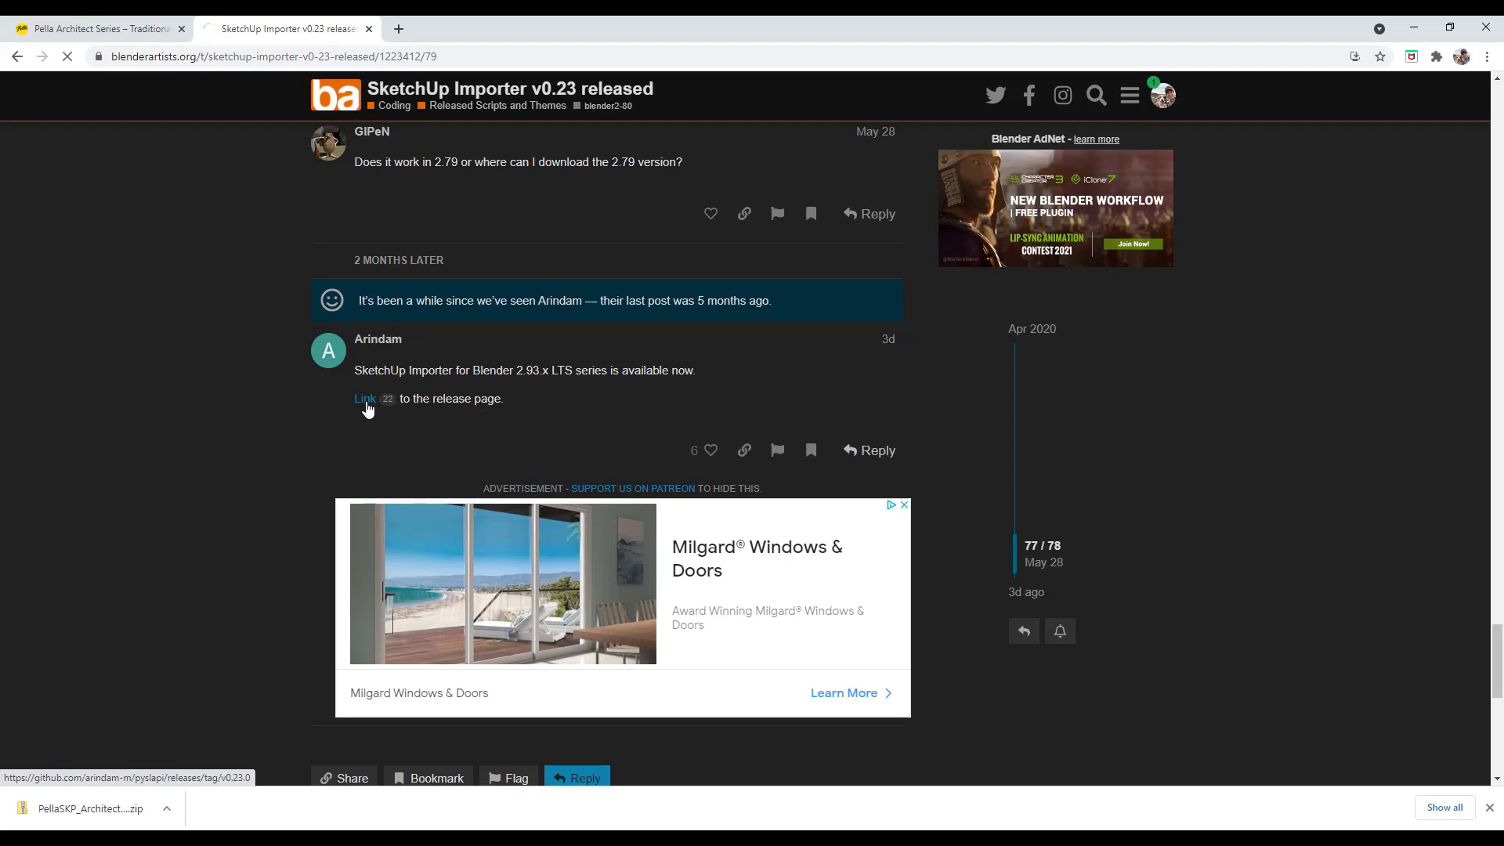
left_click(363, 398)
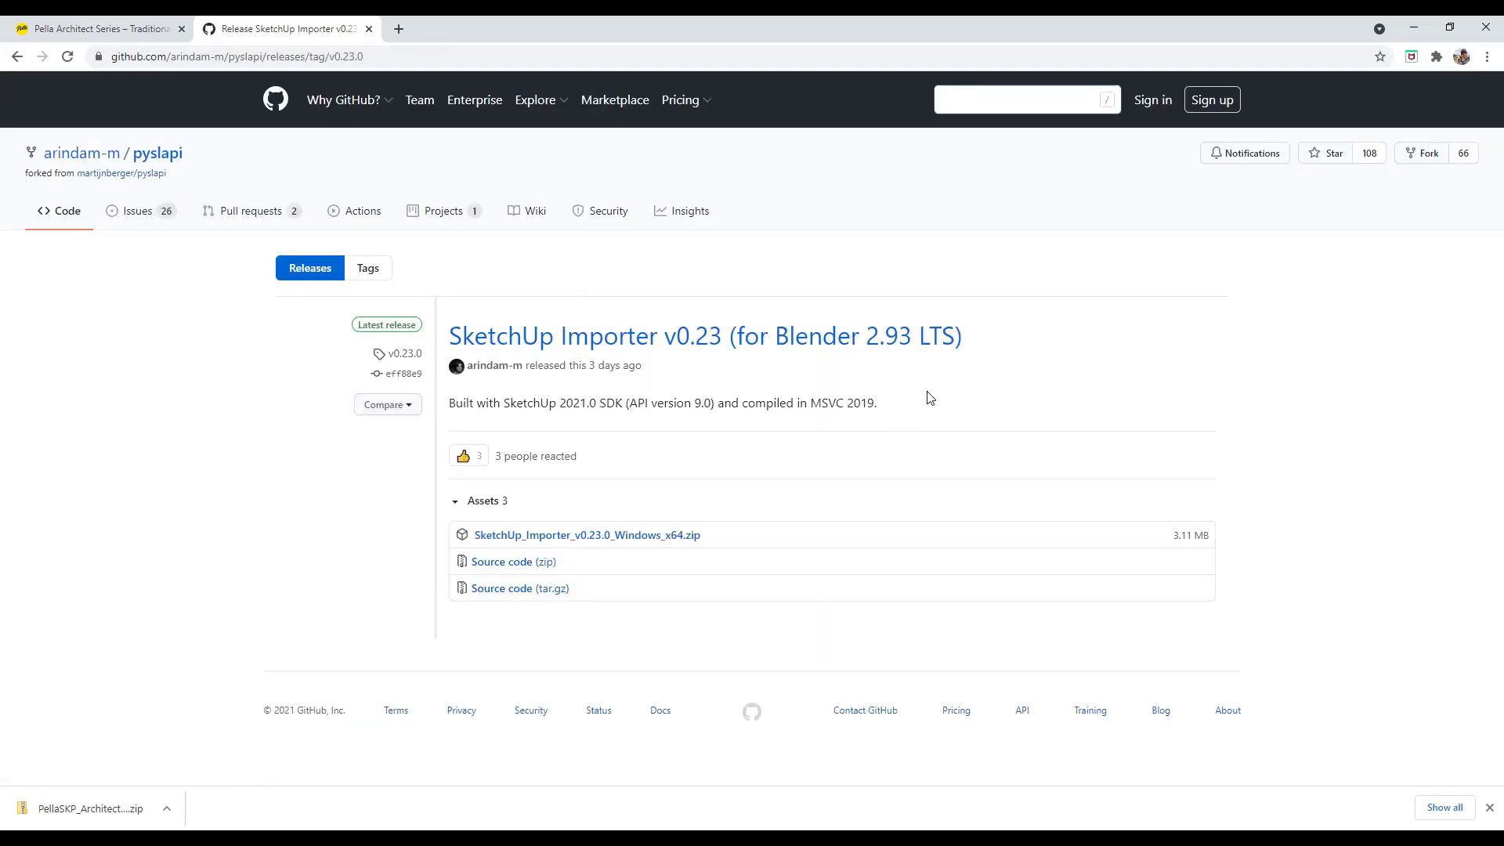
mouse_move(943, 347)
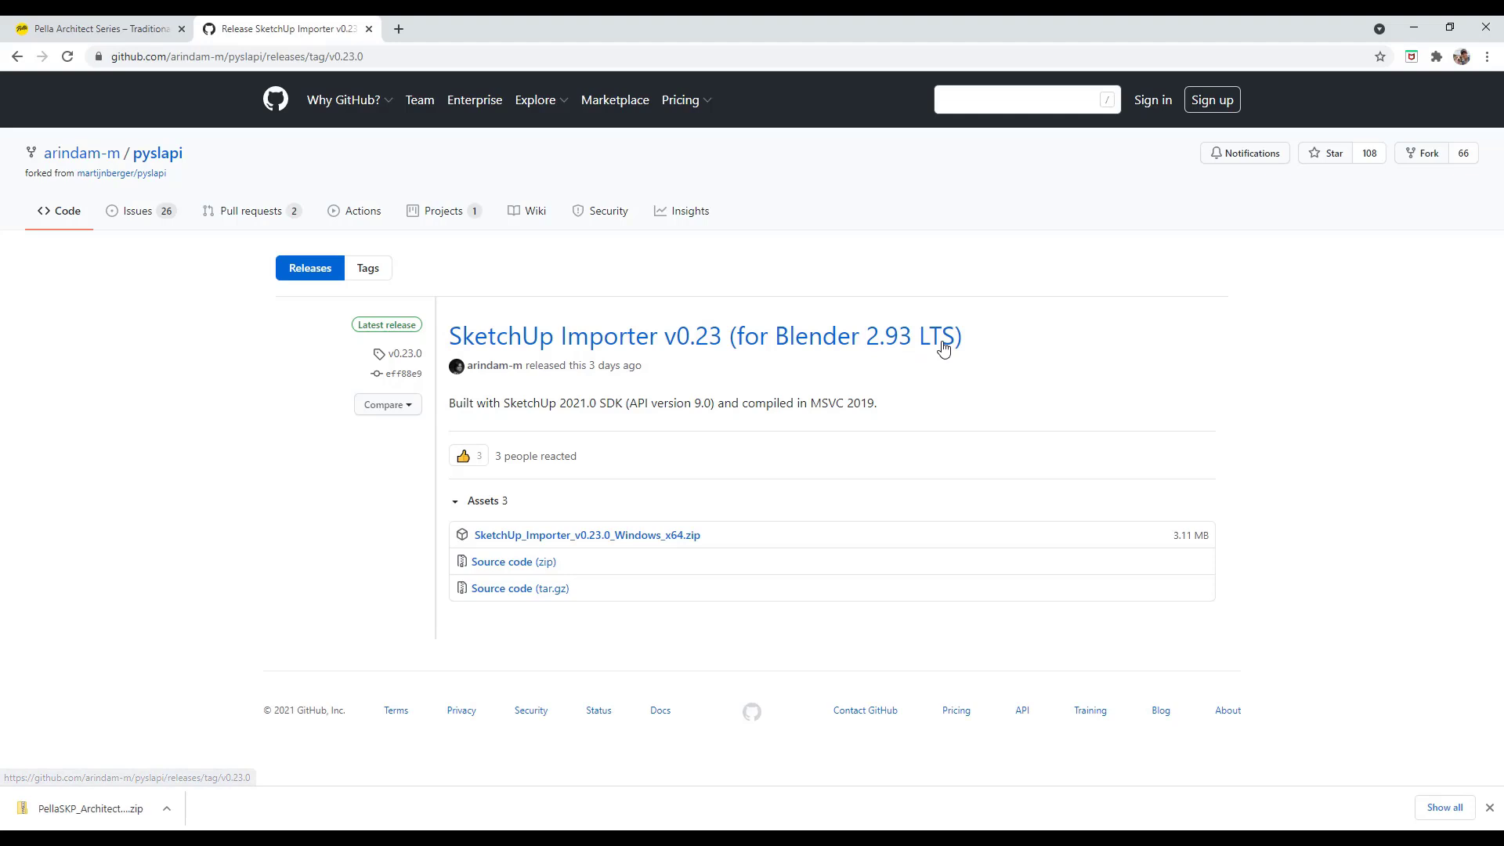
mouse_move(630, 554)
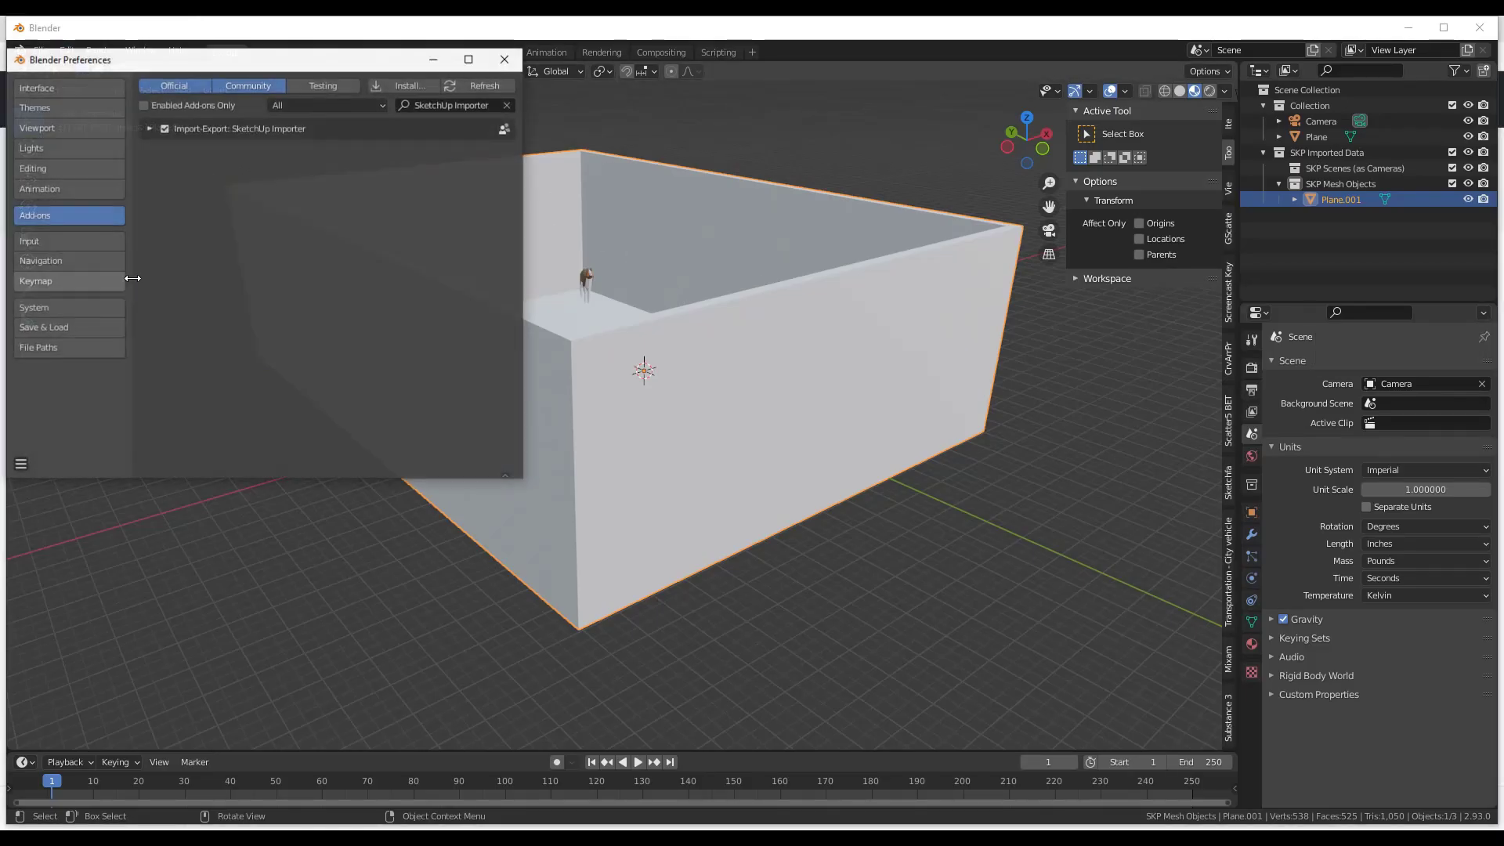
mouse_move(407, 85)
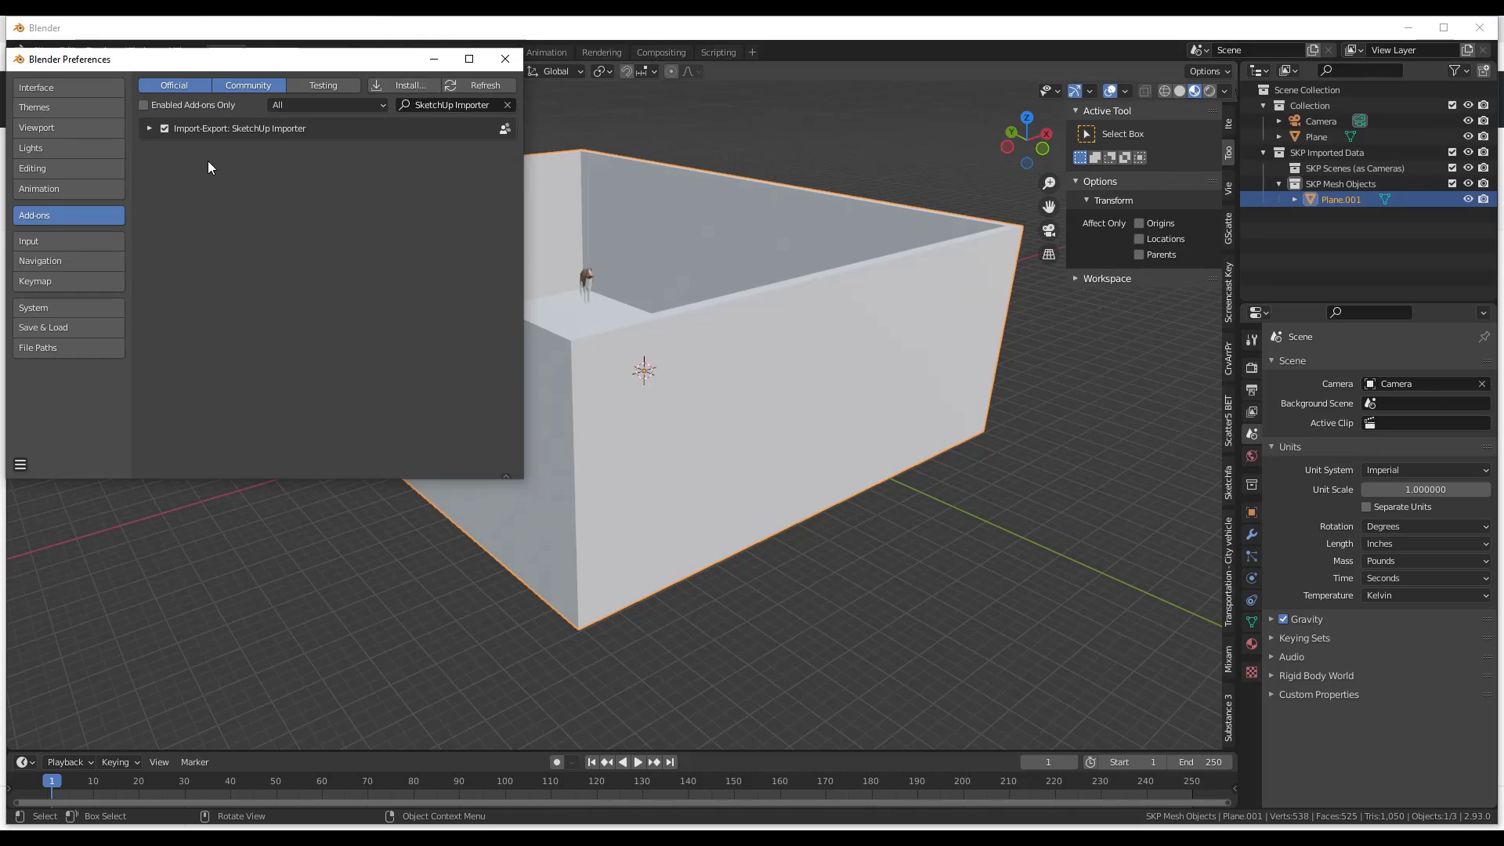
Step: Check the SketchUp Importer 0.23.0 add-on's details, then leave Preferences
left_click(150, 126)
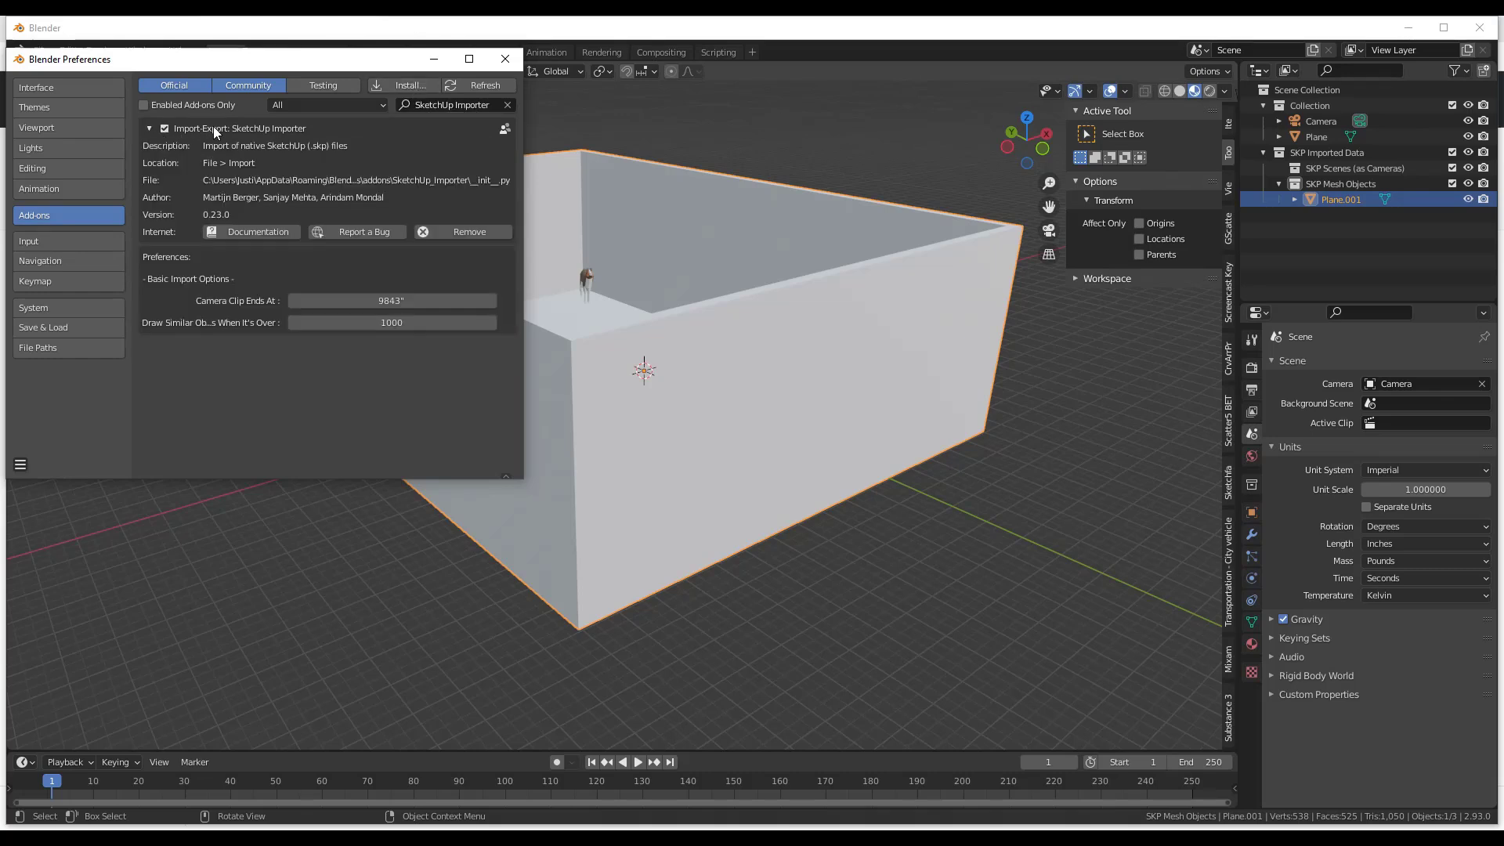
mouse_move(301, 135)
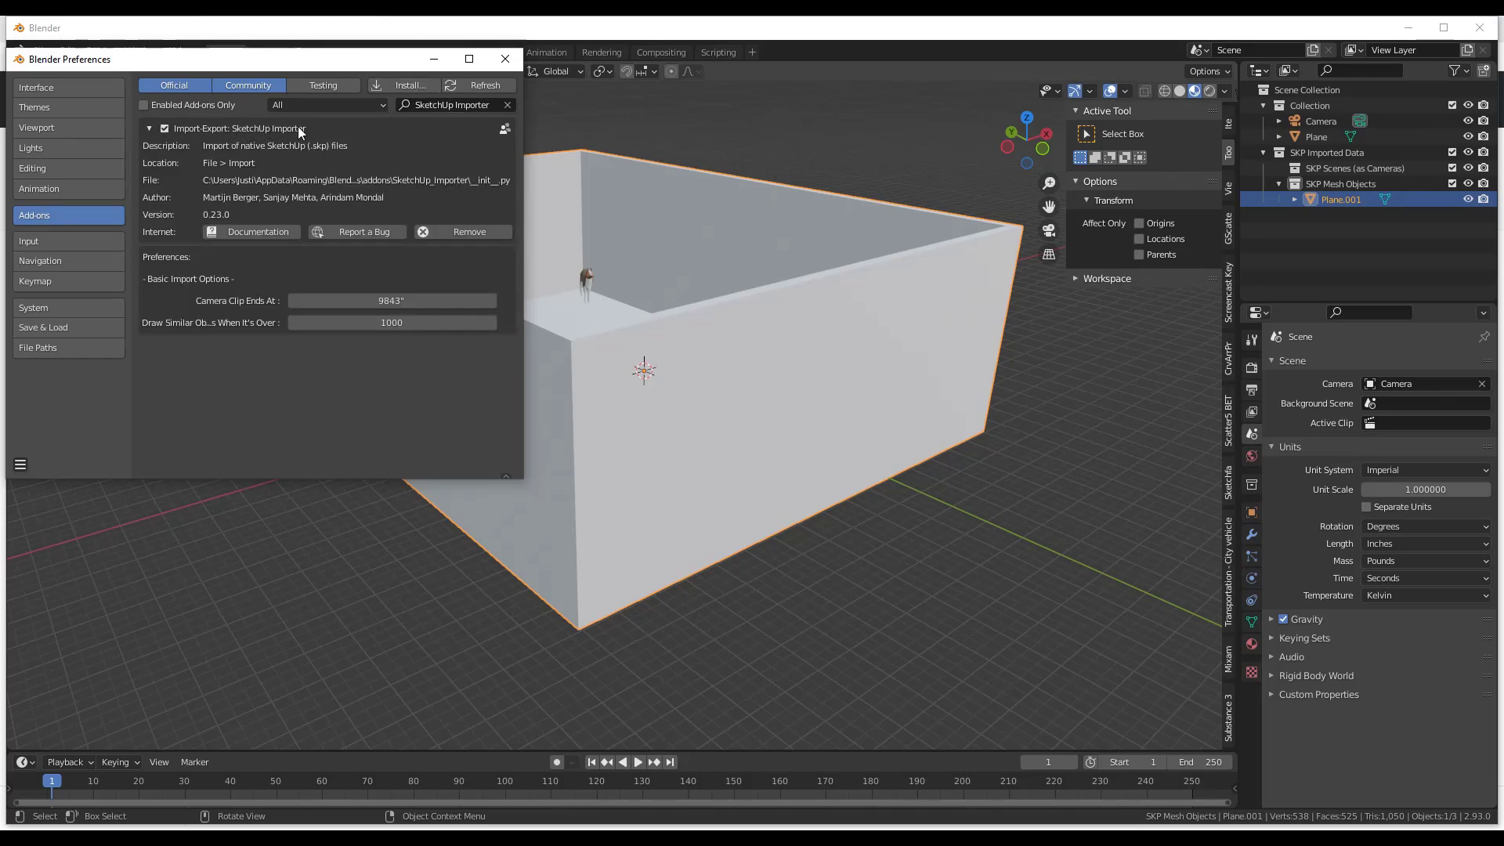
mouse_move(309, 139)
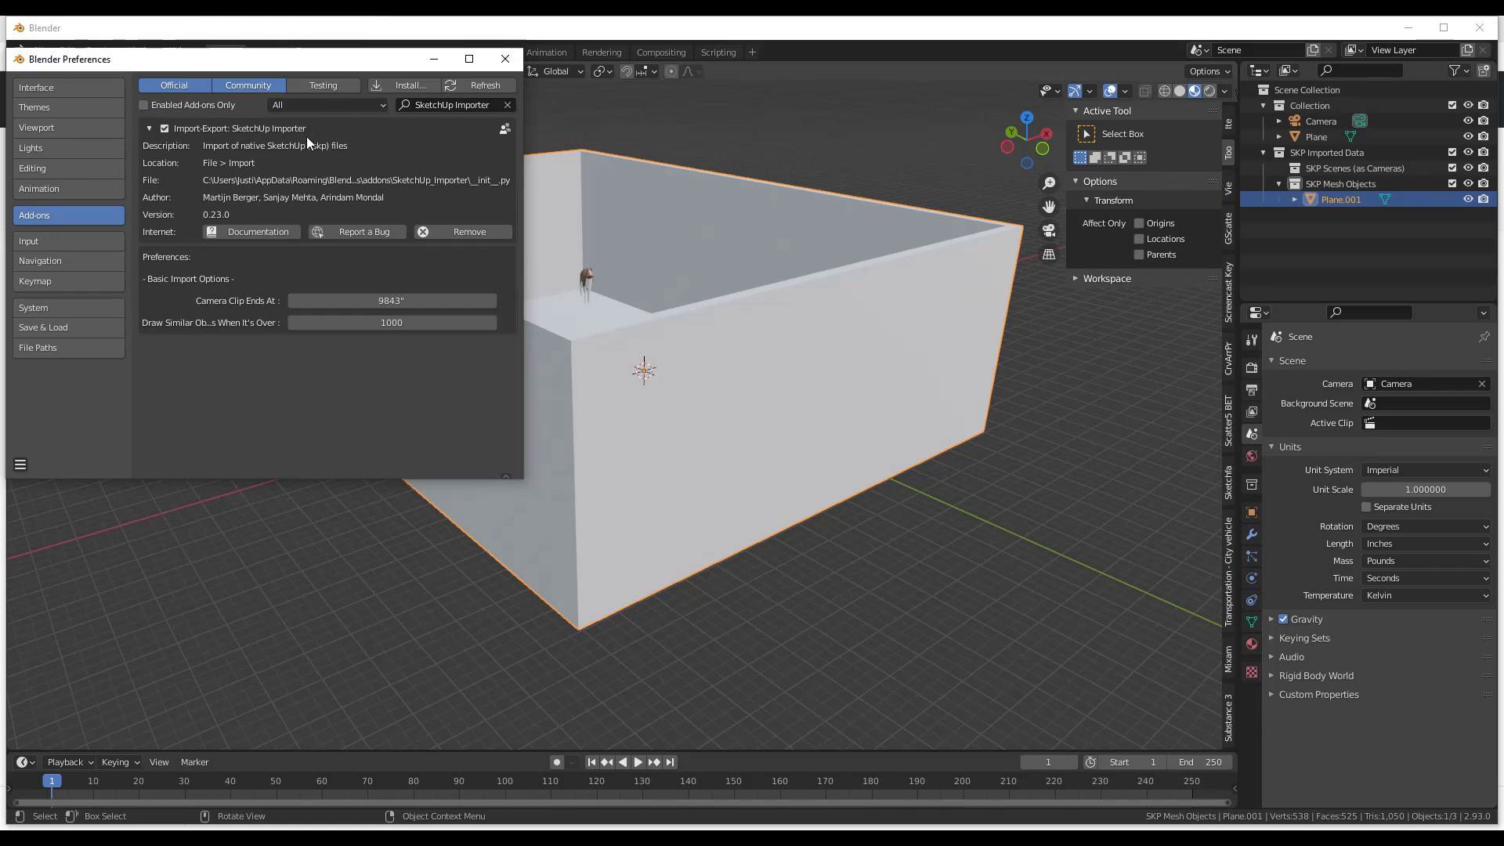
mouse_move(345, 176)
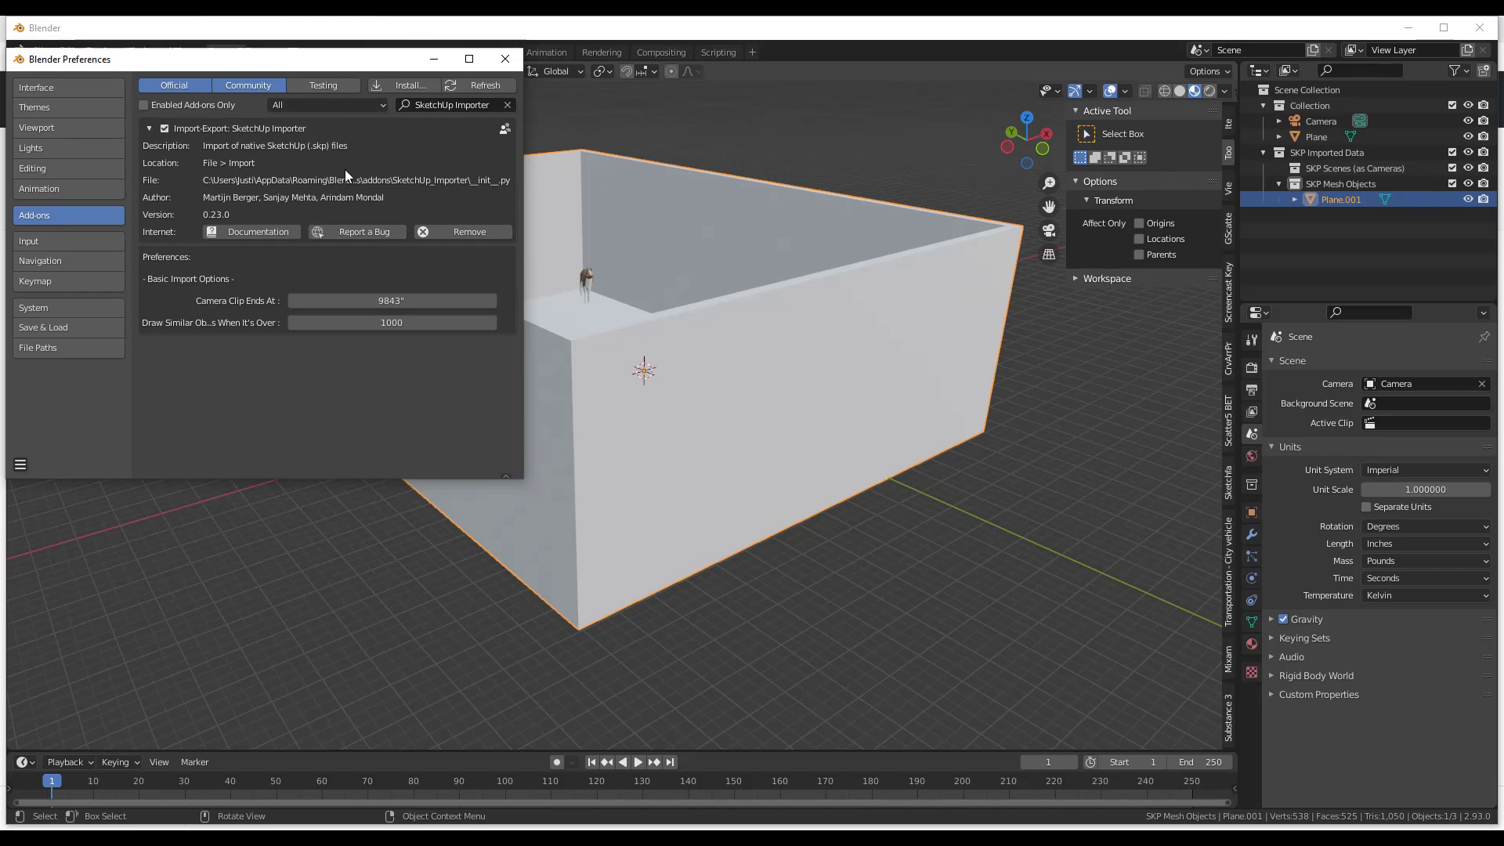
left_click(503, 58)
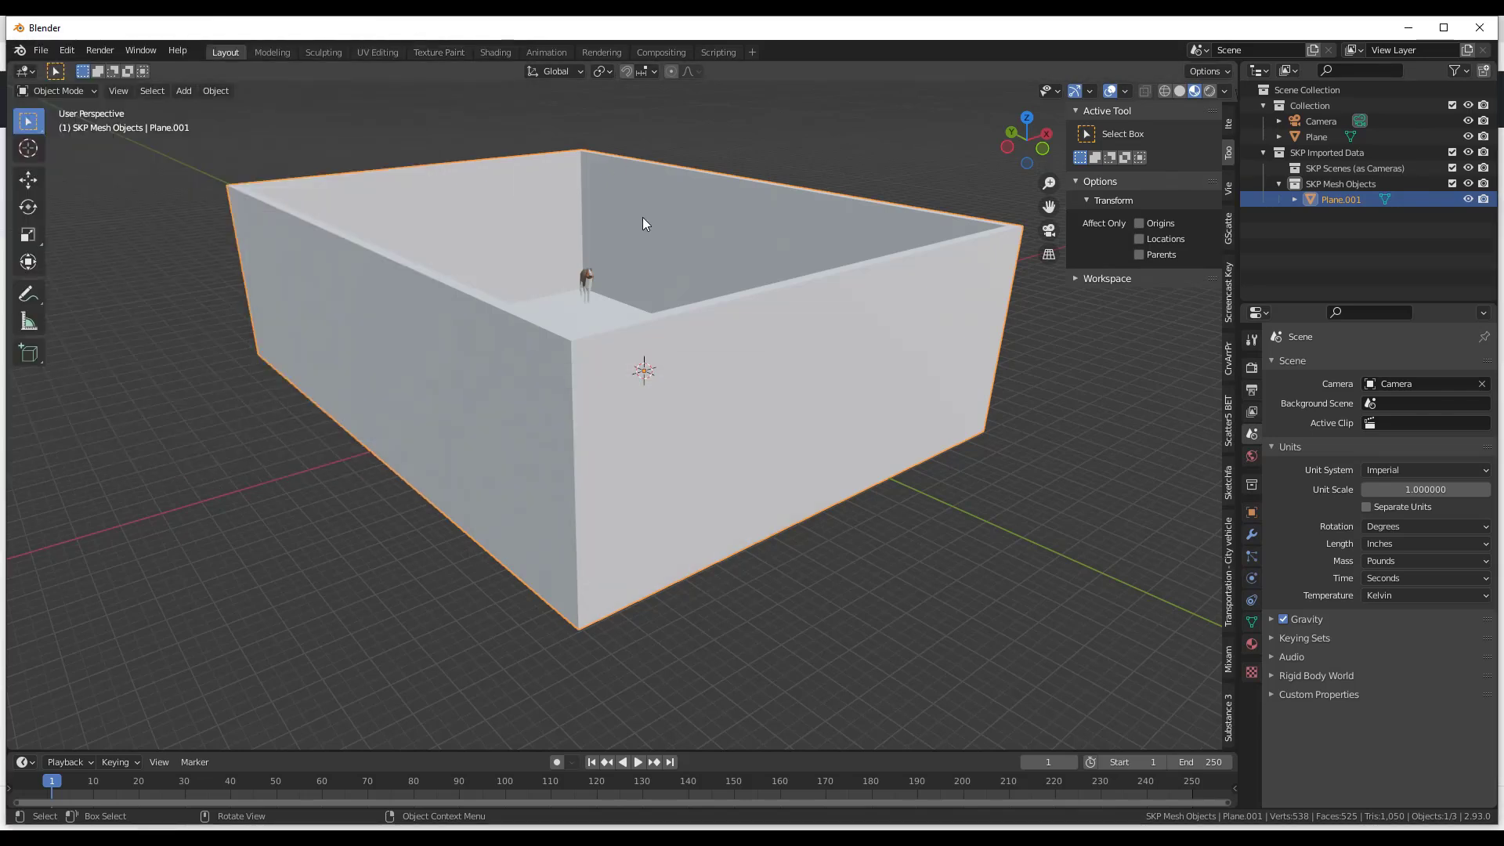
mouse_move(774, 311)
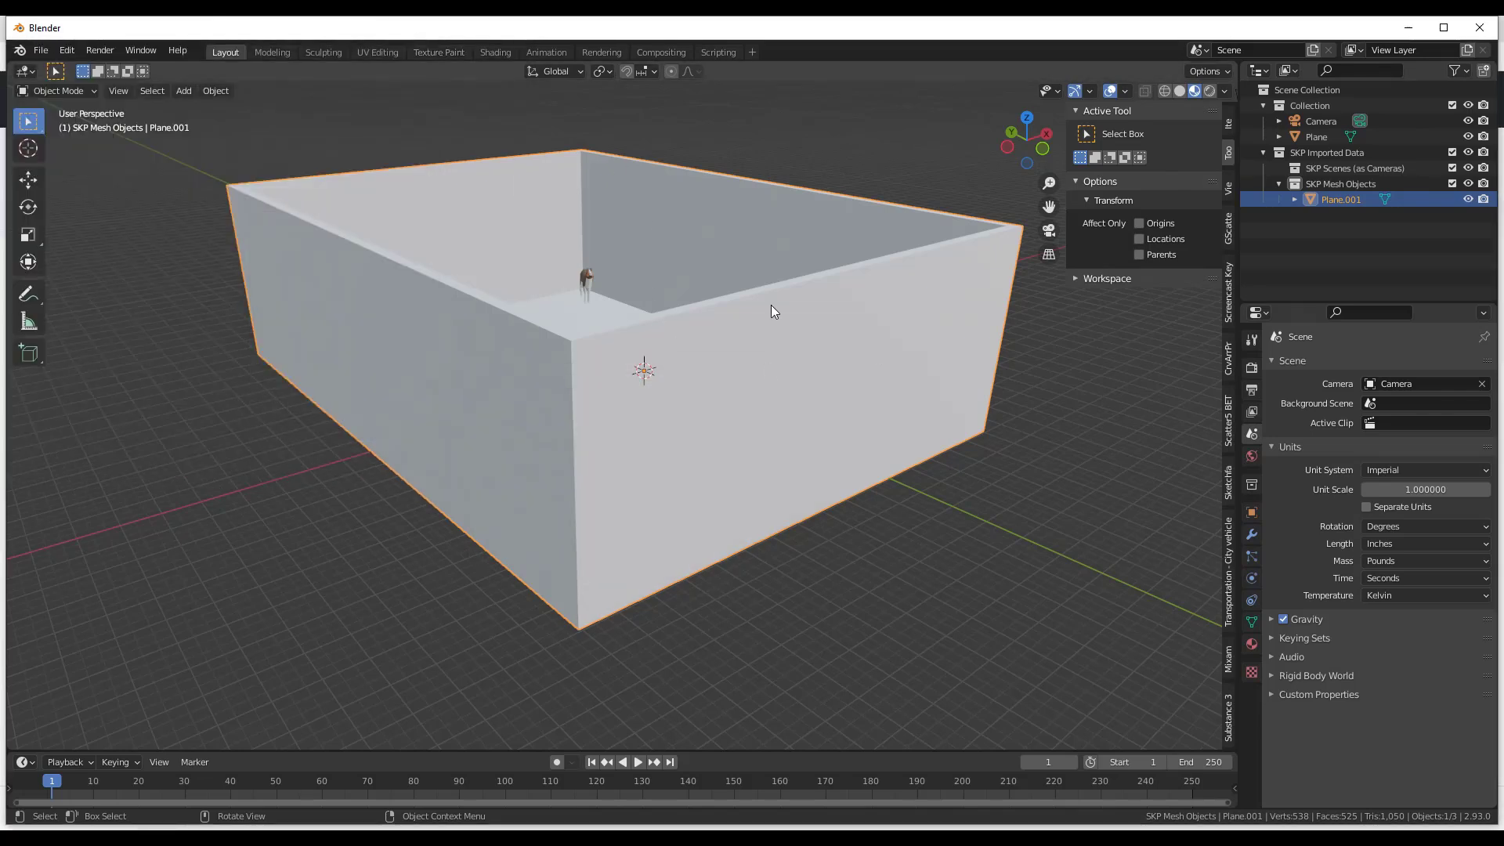
Step: Import the Double-Hung Equal Sash .skp file through the SketchUp scene importer
left_click(41, 50)
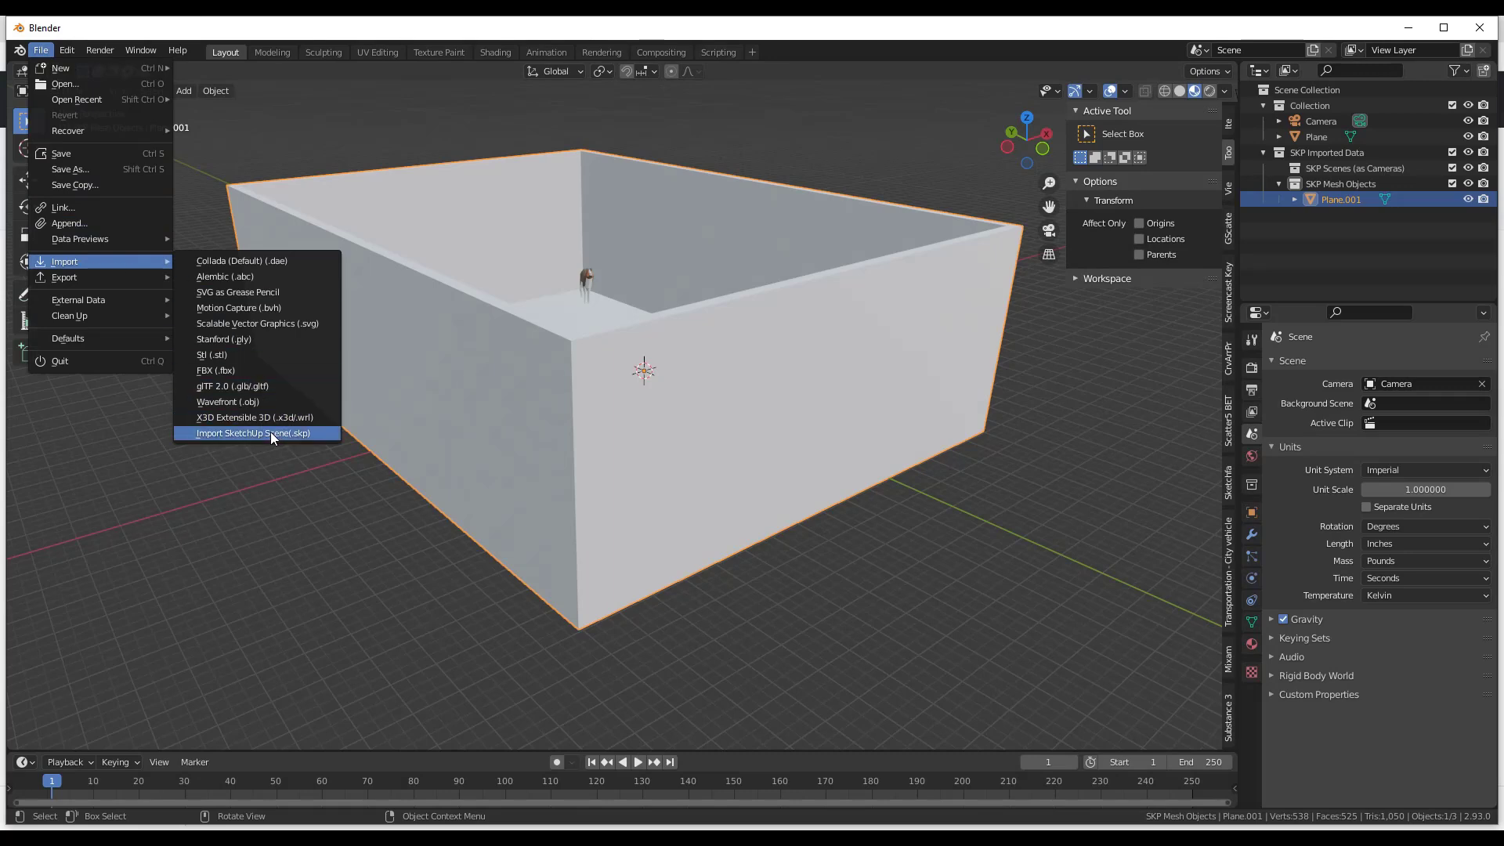
mouse_move(284, 439)
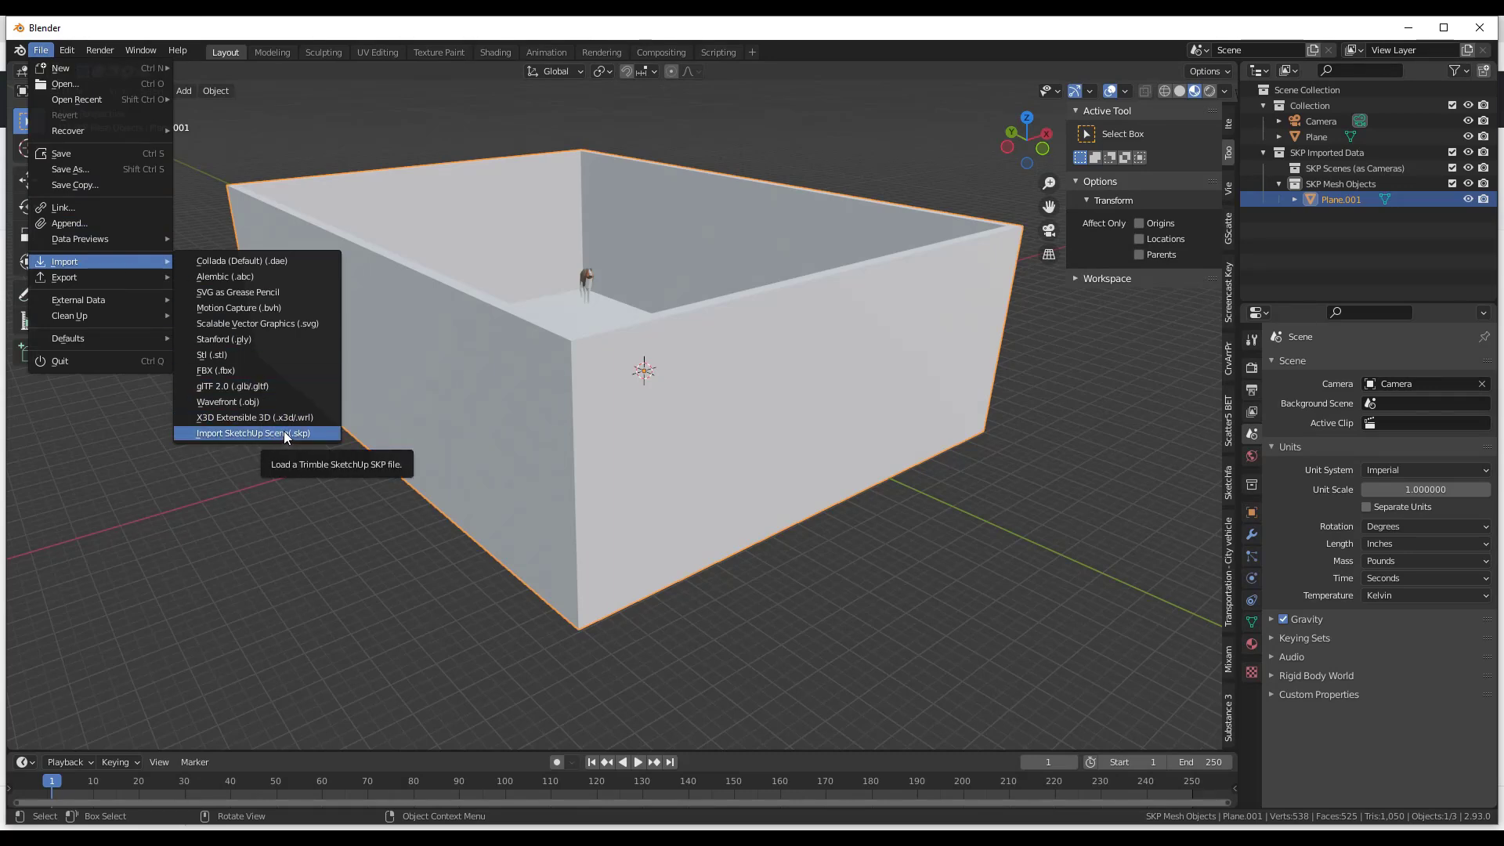
left_click(254, 433)
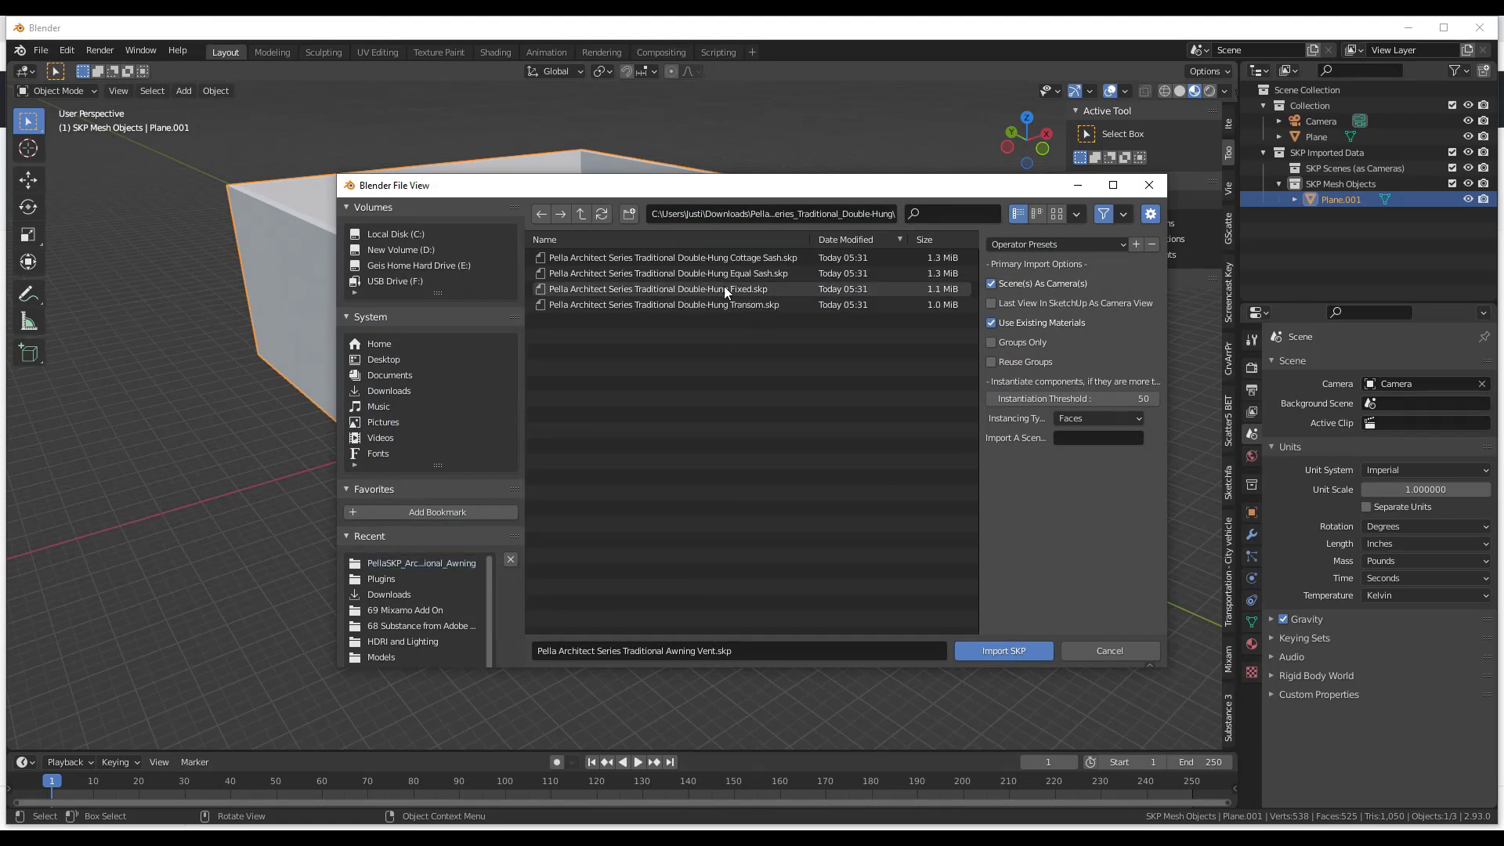
mouse_move(713, 296)
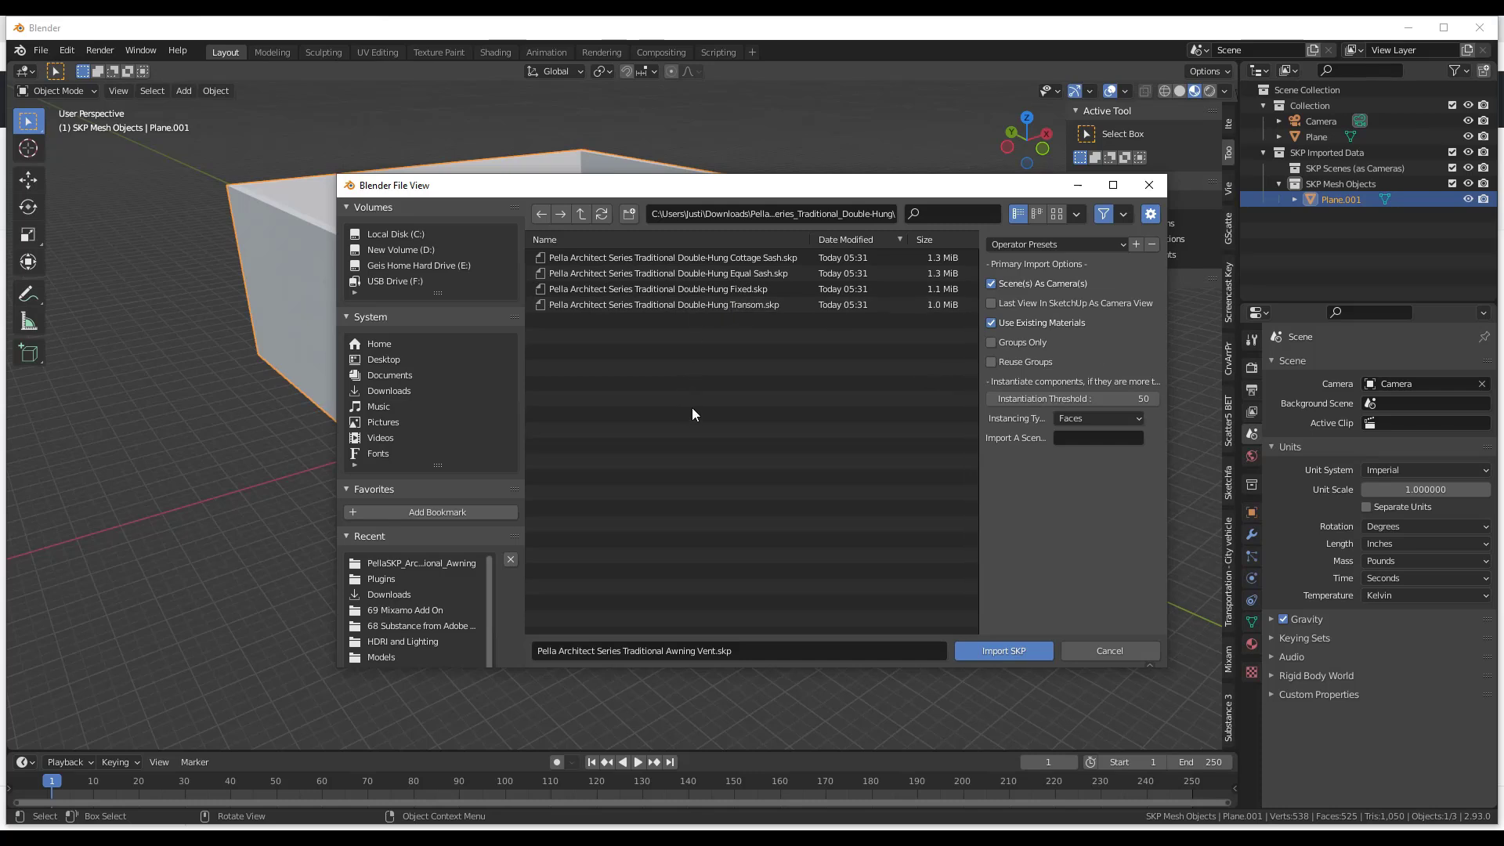
left_click(672, 272)
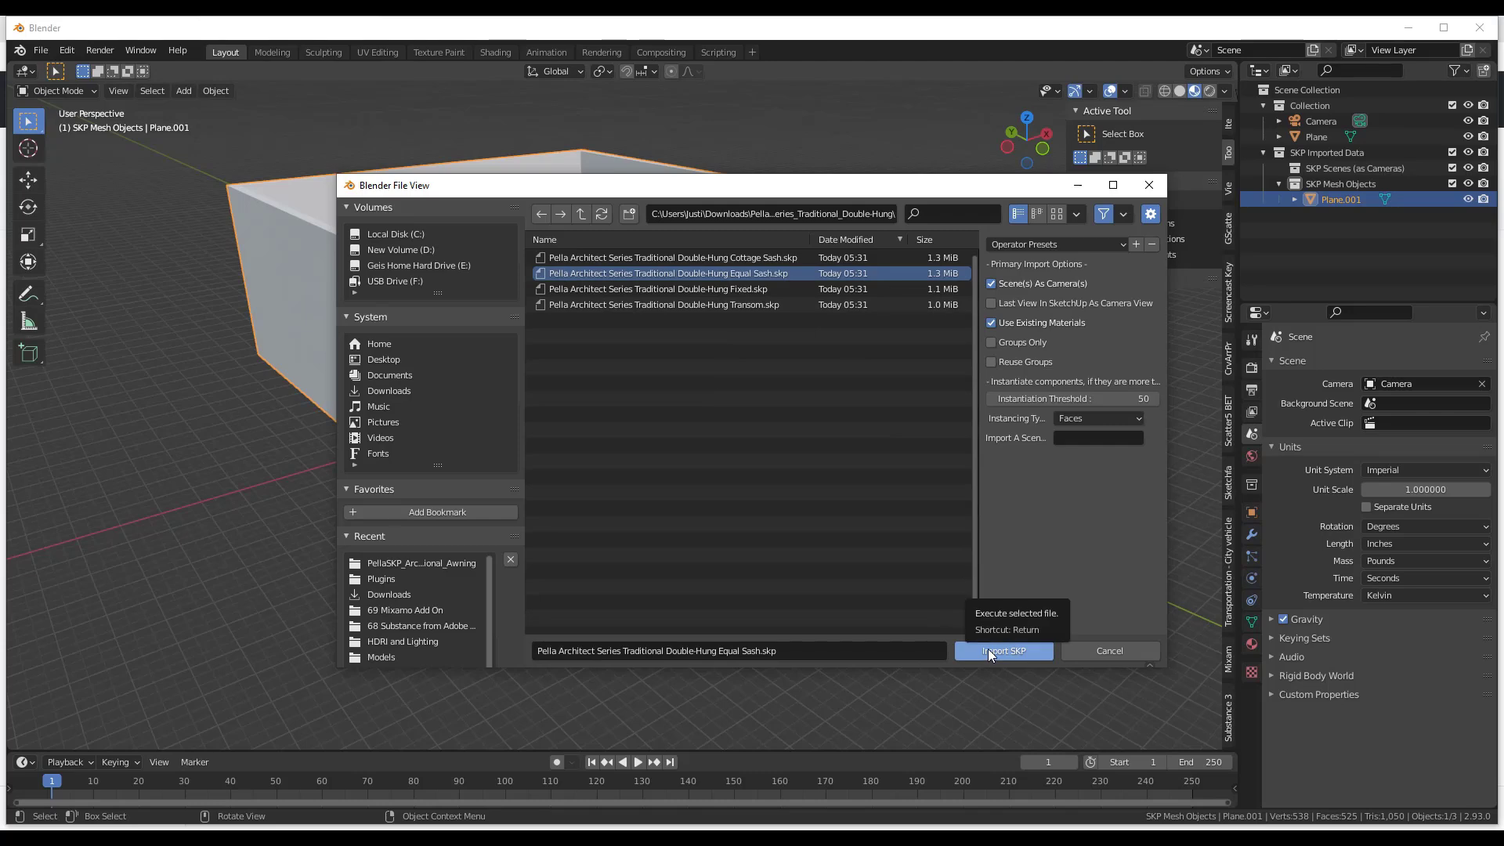
left_click(1003, 650)
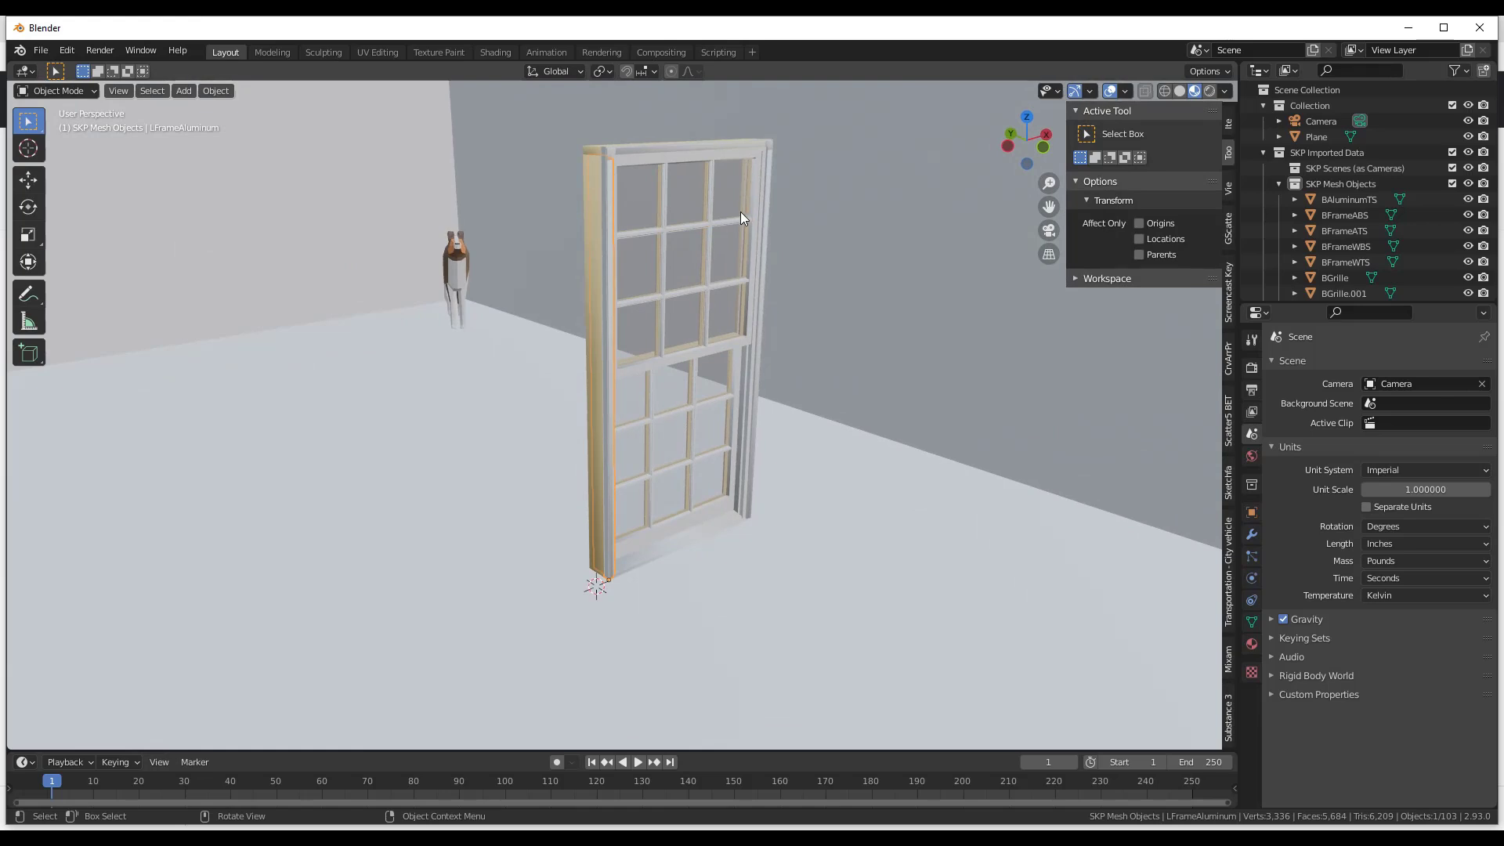
mouse_move(664, 227)
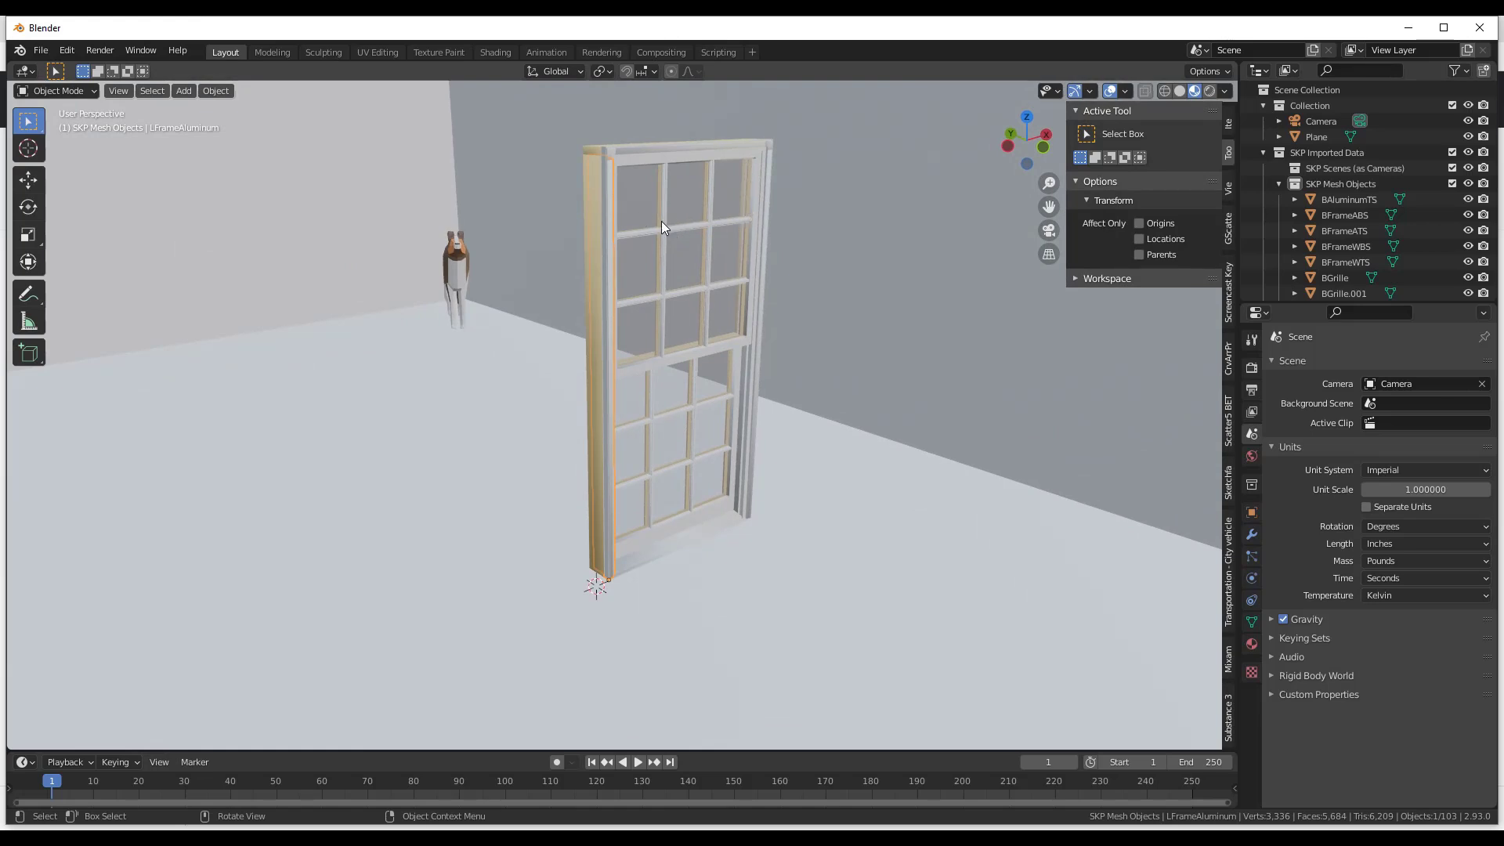
Step: Move the joined window about 194 inches along Y toward the room's wall
key("g")
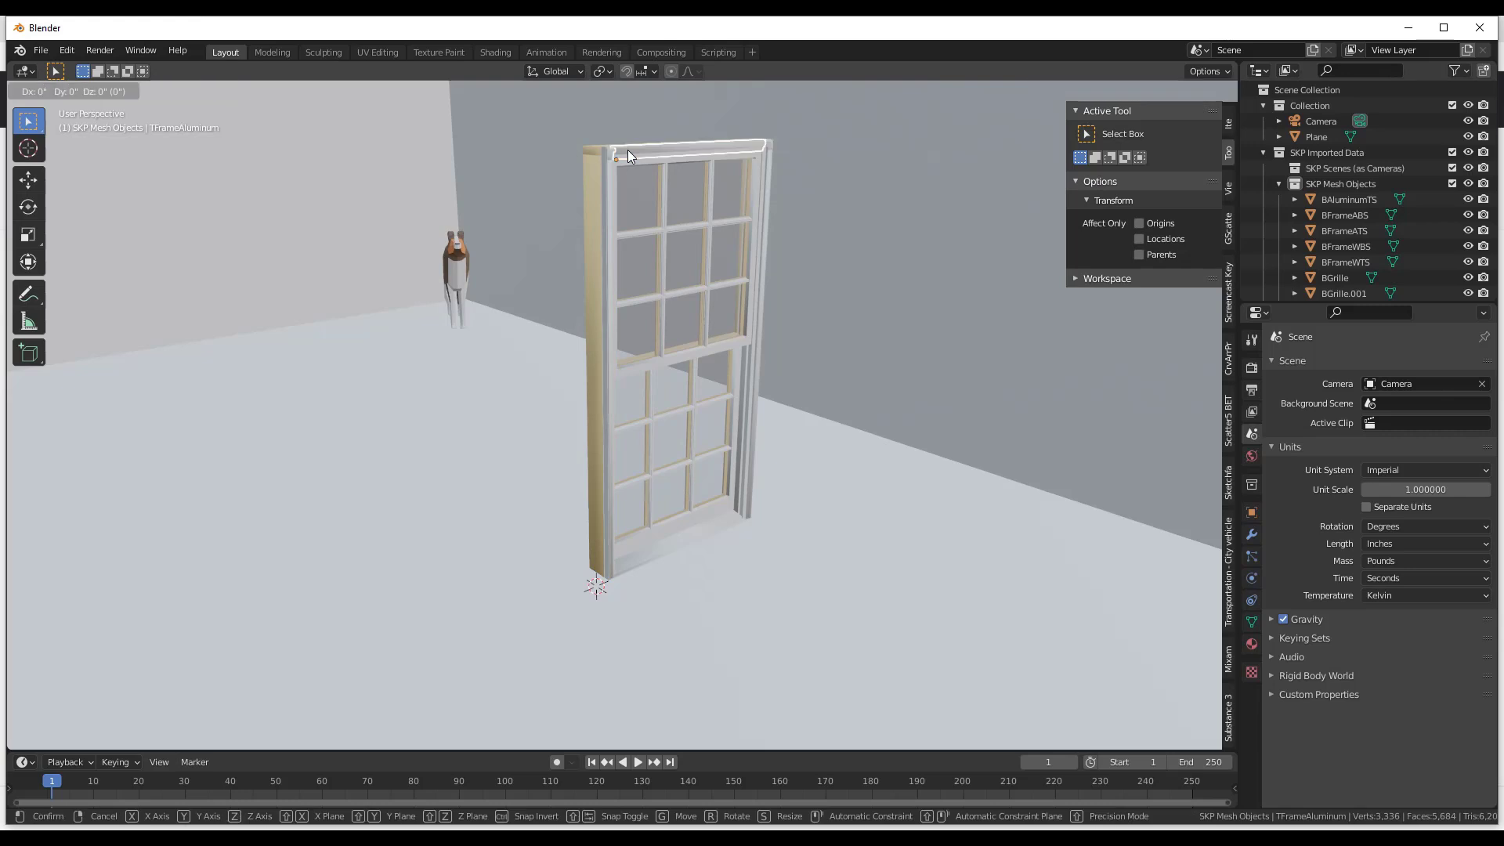
mouse_move(624, 145)
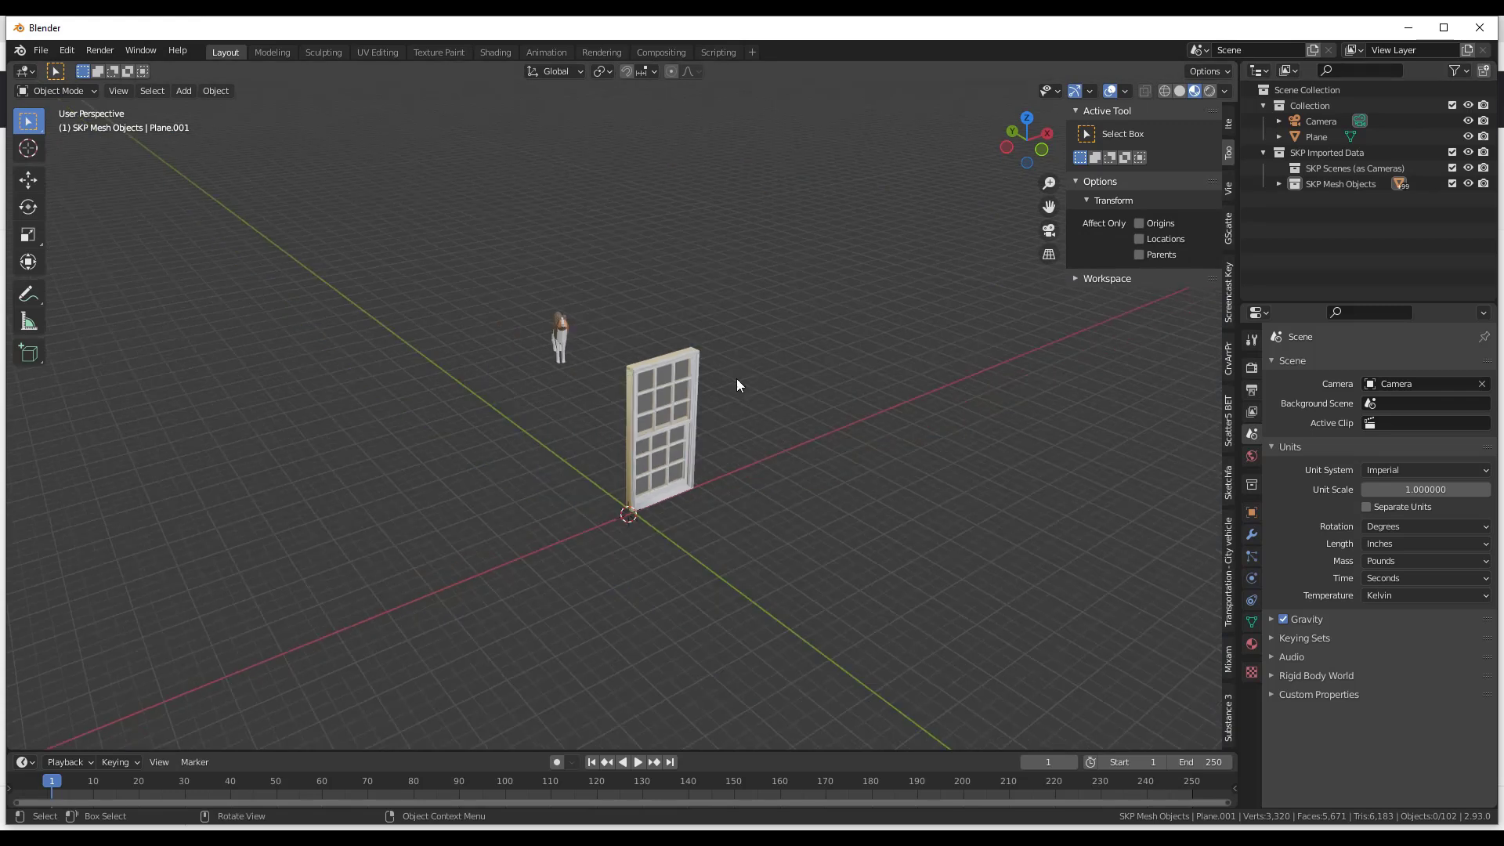
left_click(657, 412)
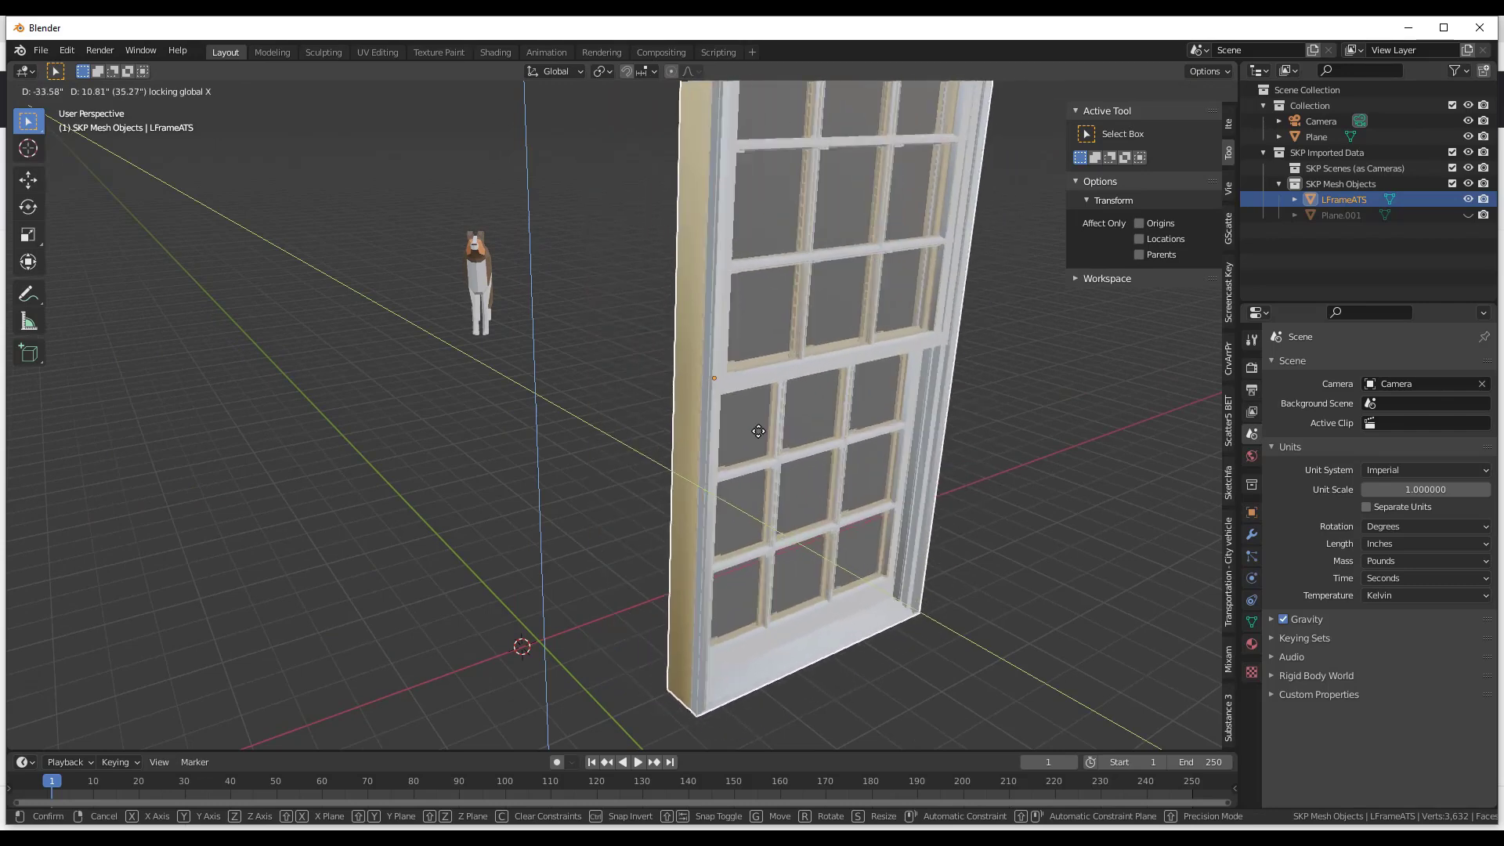
left_click(758, 431)
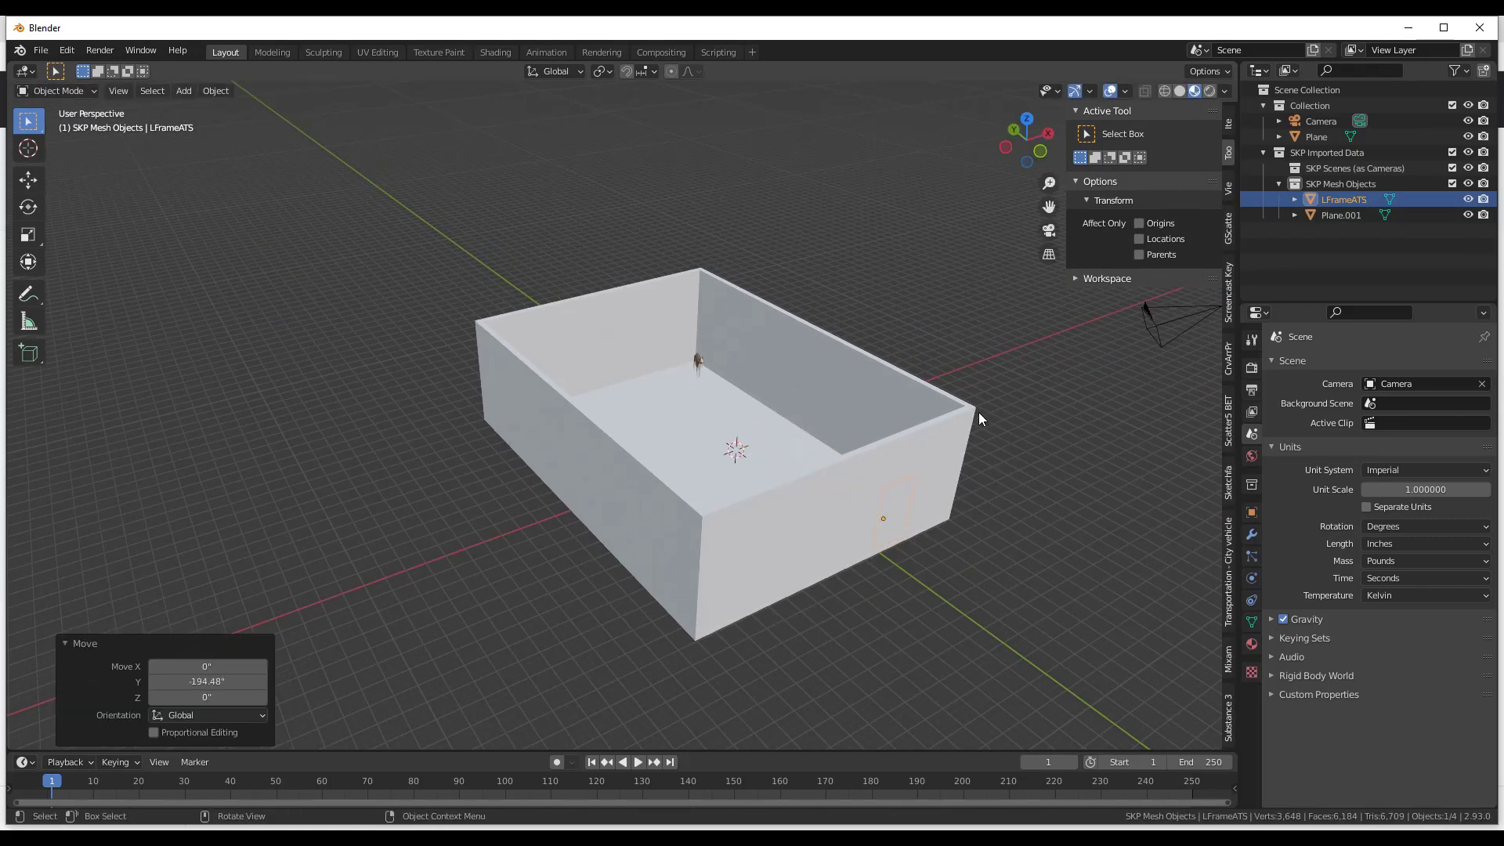
Step: With face snapping on, seat the window on the wall and raise it 32.705 inches
left_click(647, 70)
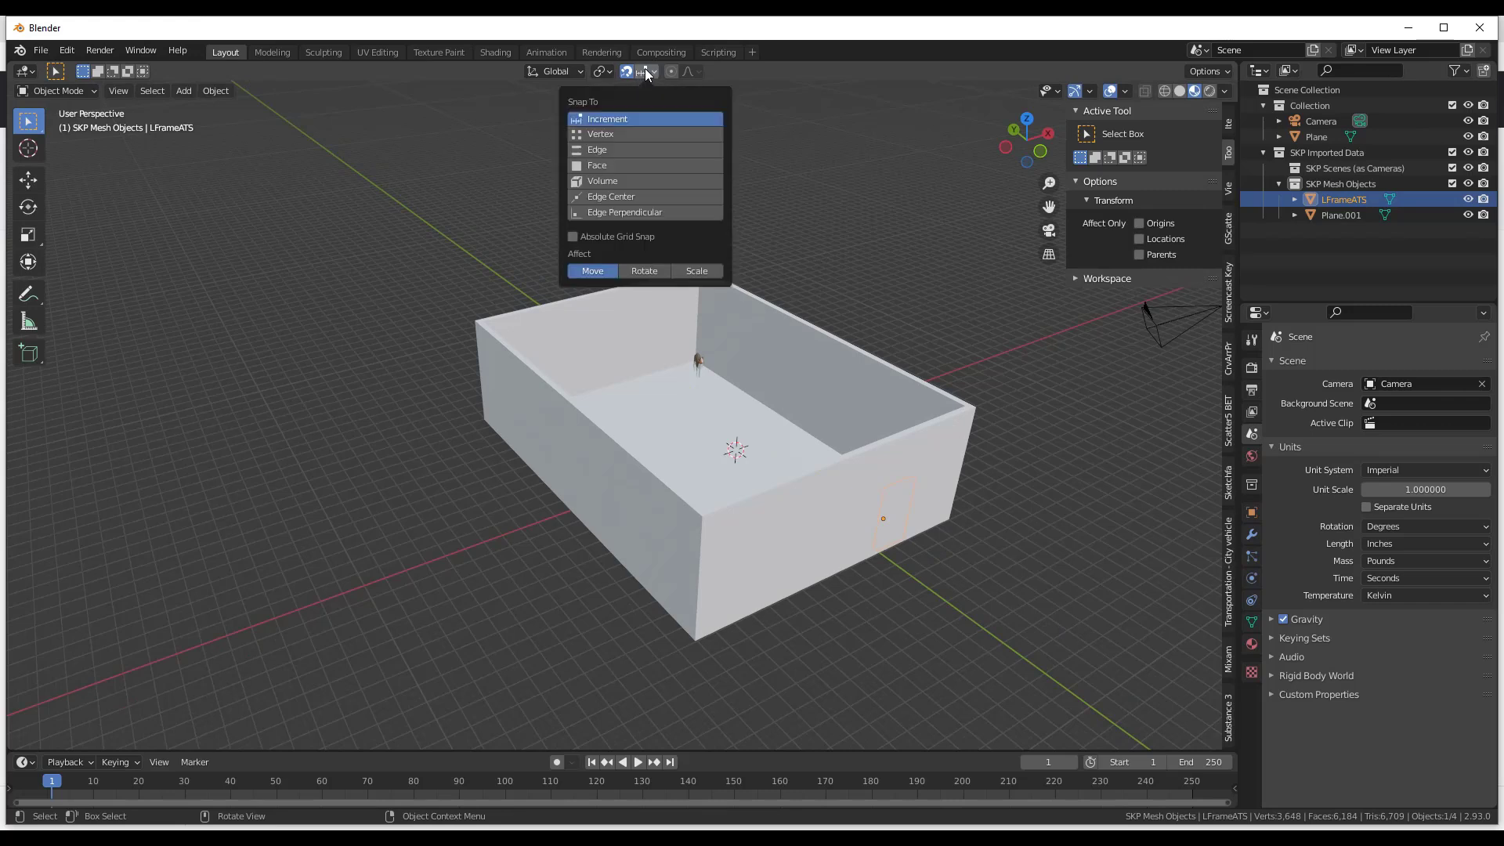
left_click(907, 535)
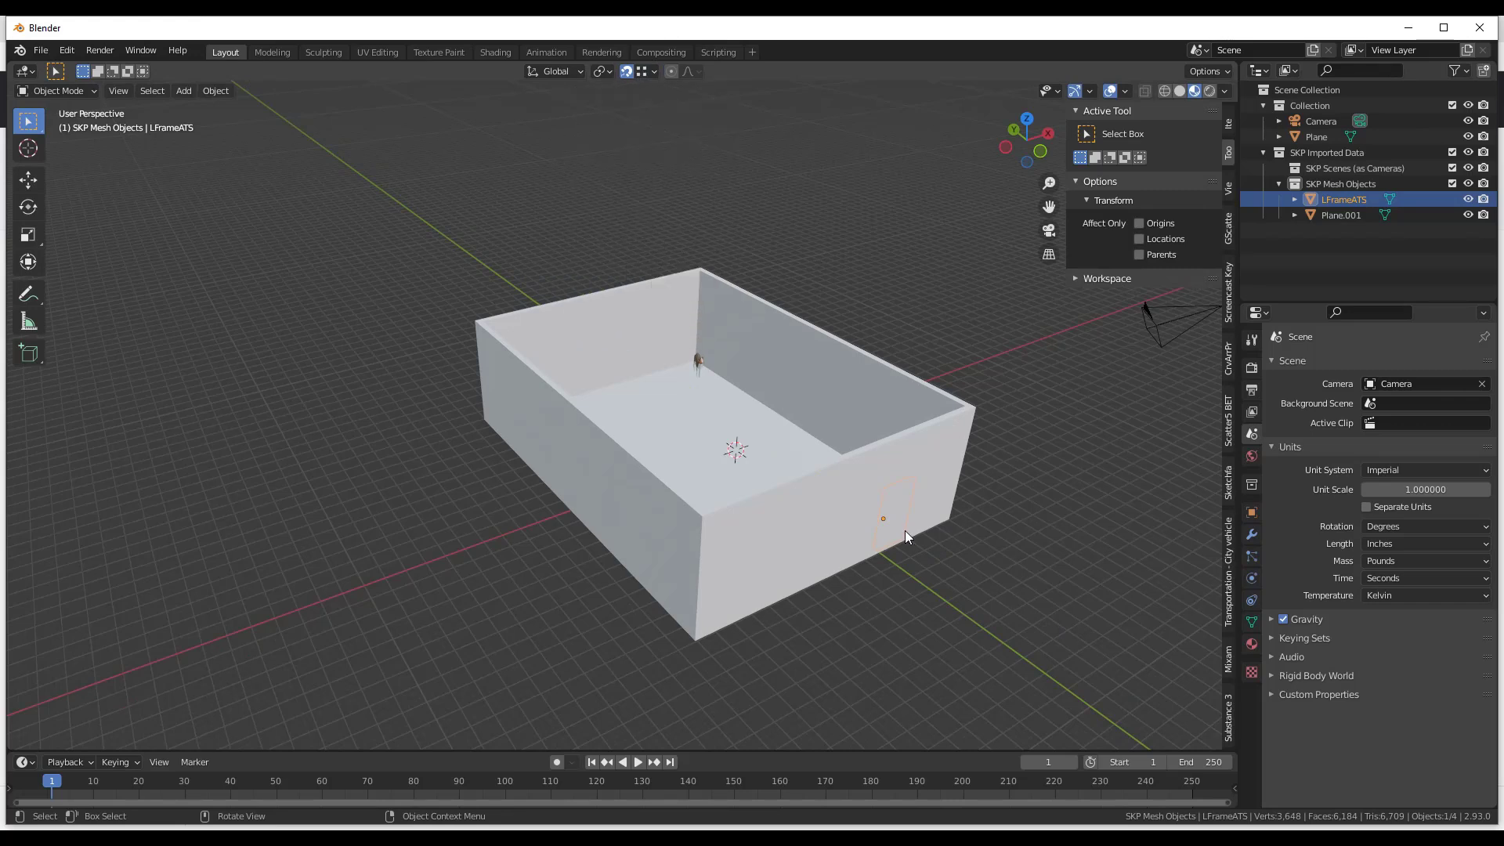
key("g")
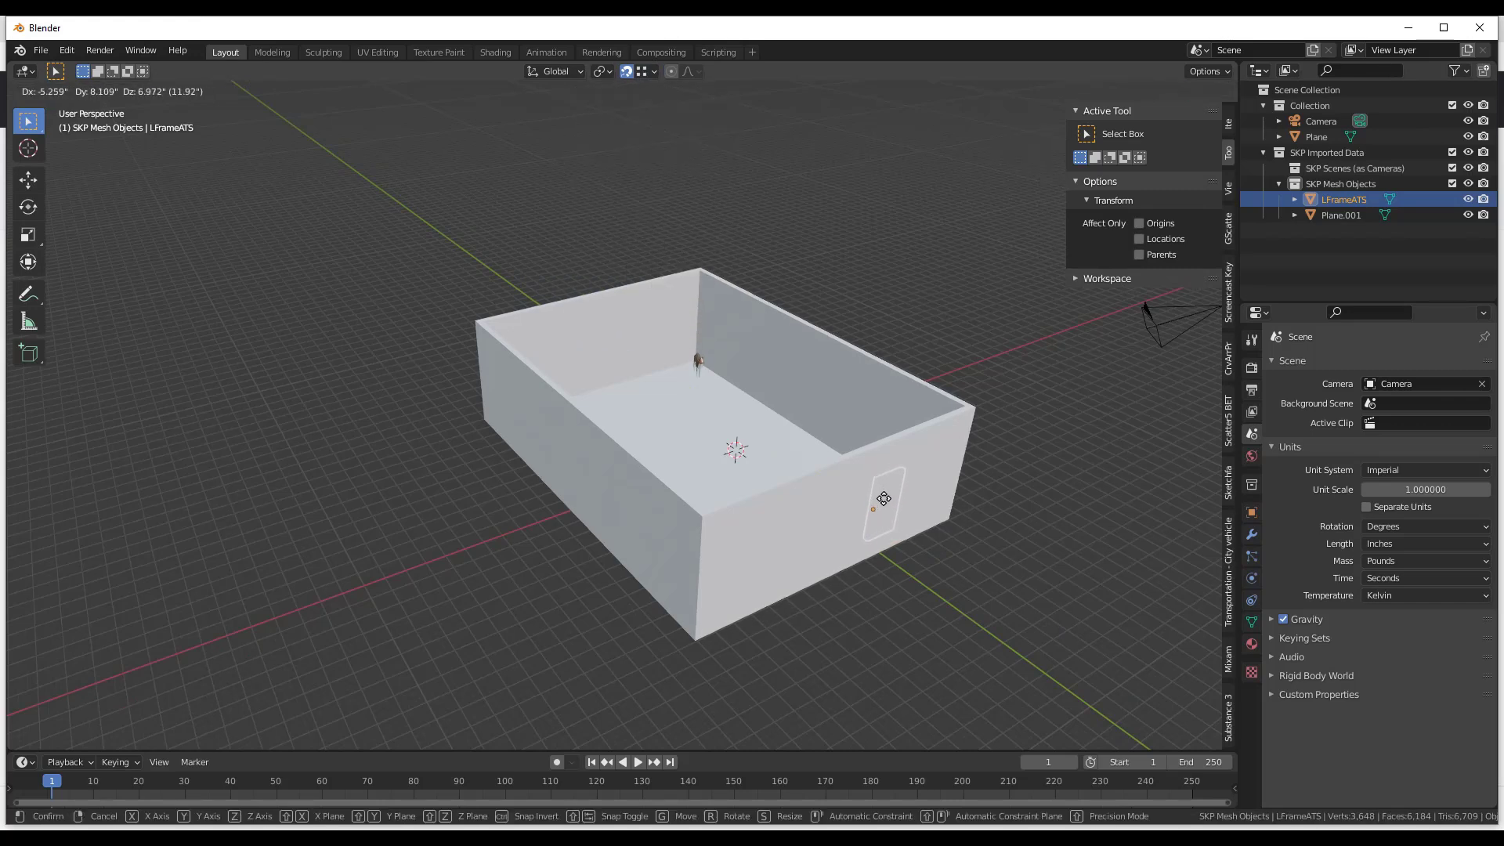
key("x")
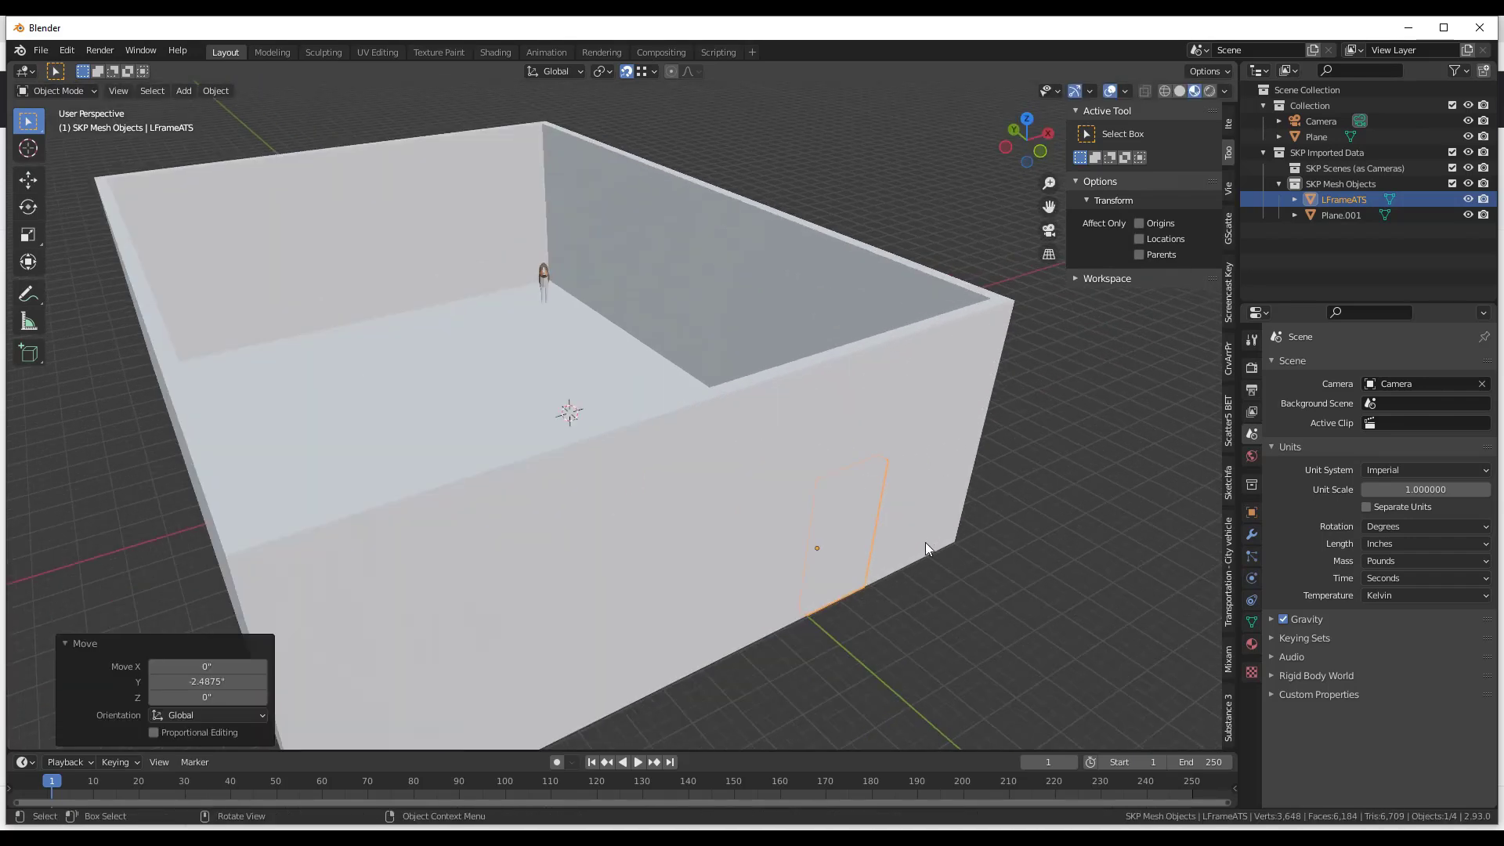
key("g")
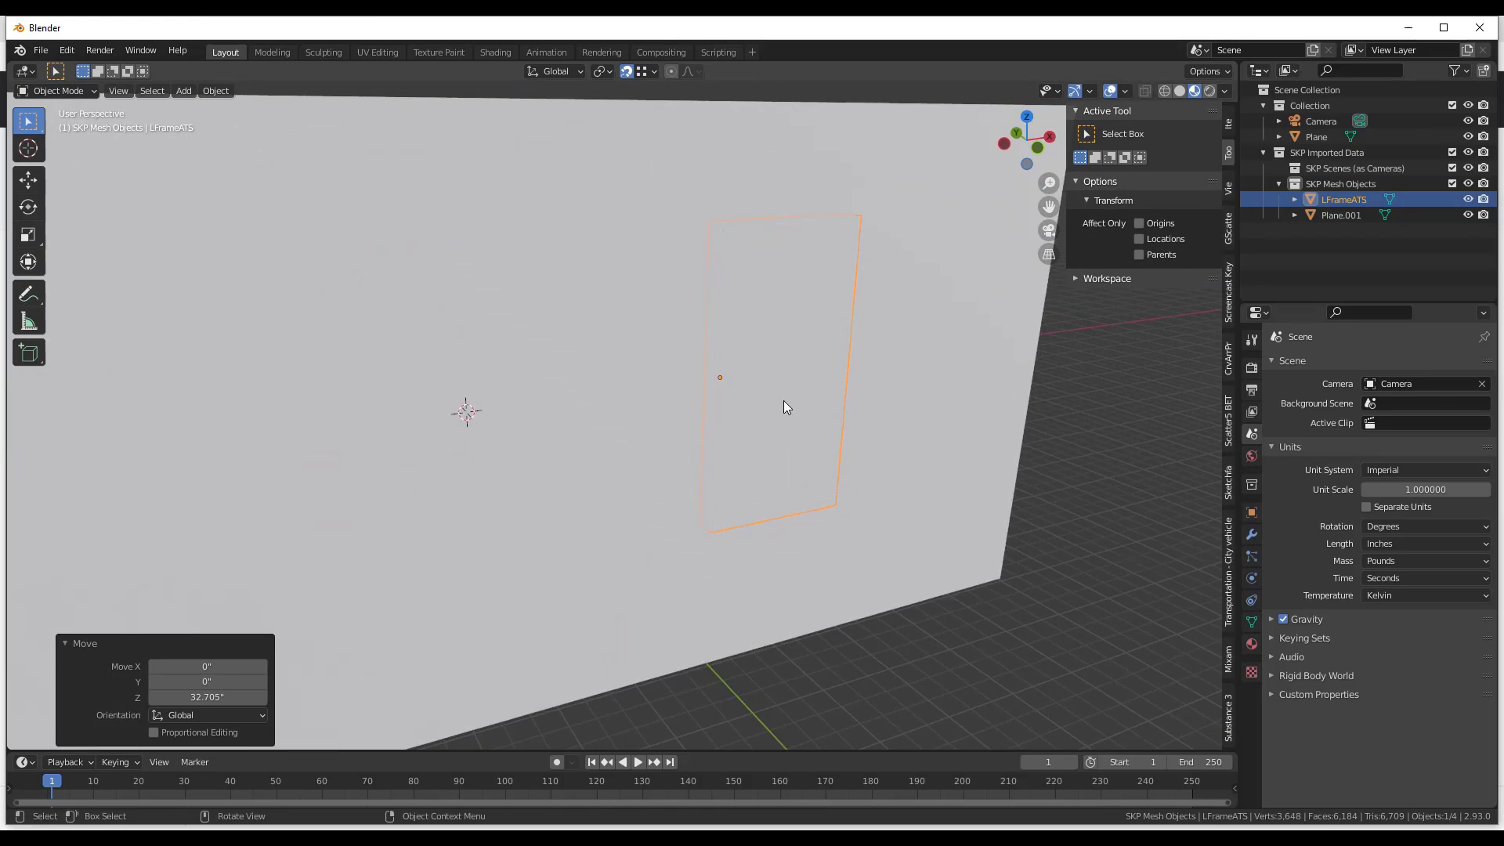
mouse_move(757, 446)
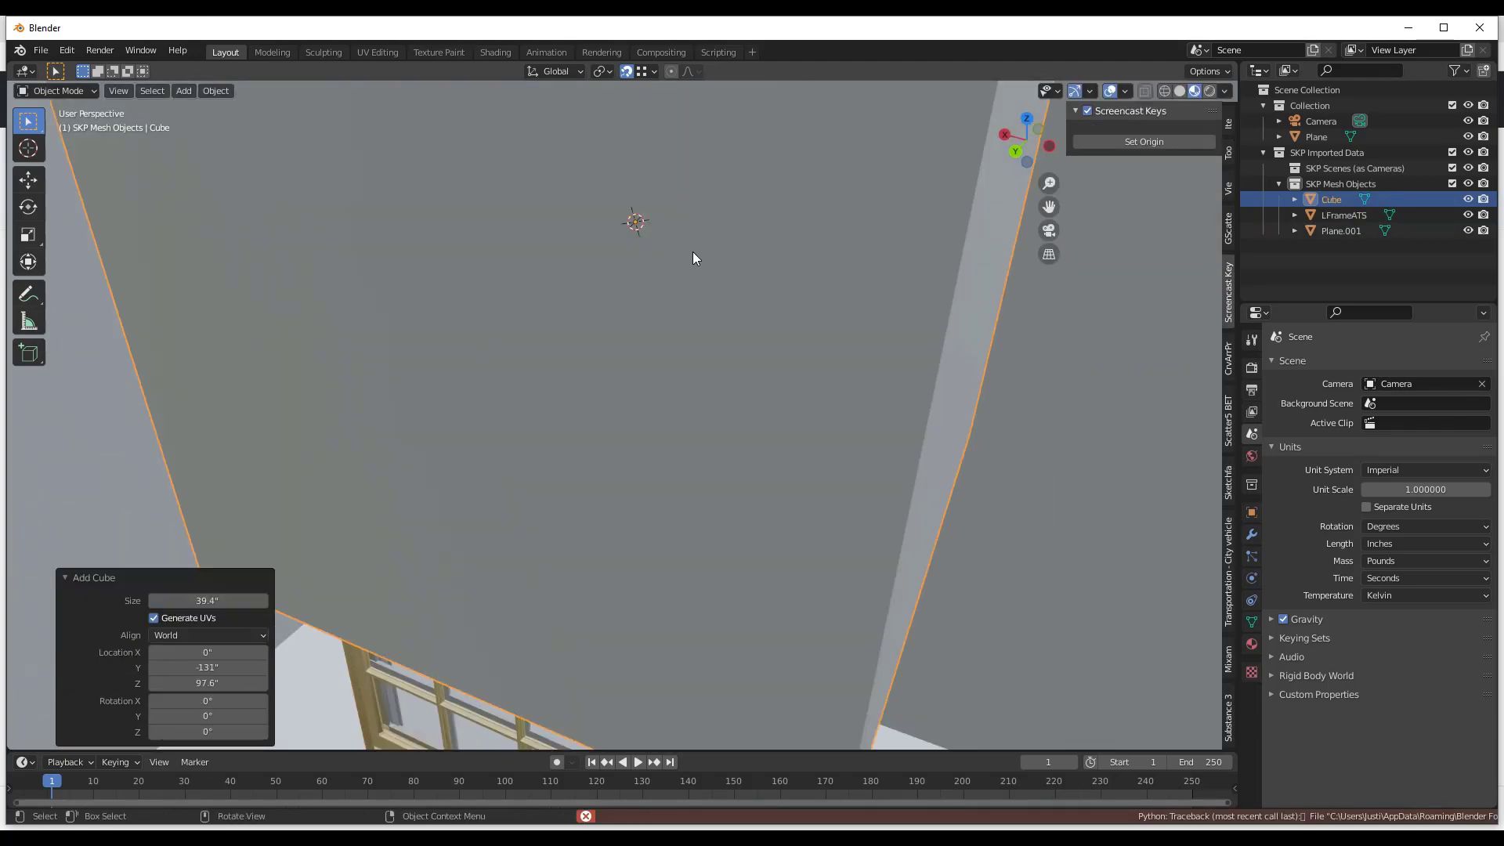
Step: Stretch the cube's vertices along the frame's top, depth and bottom to cover the window
key("s")
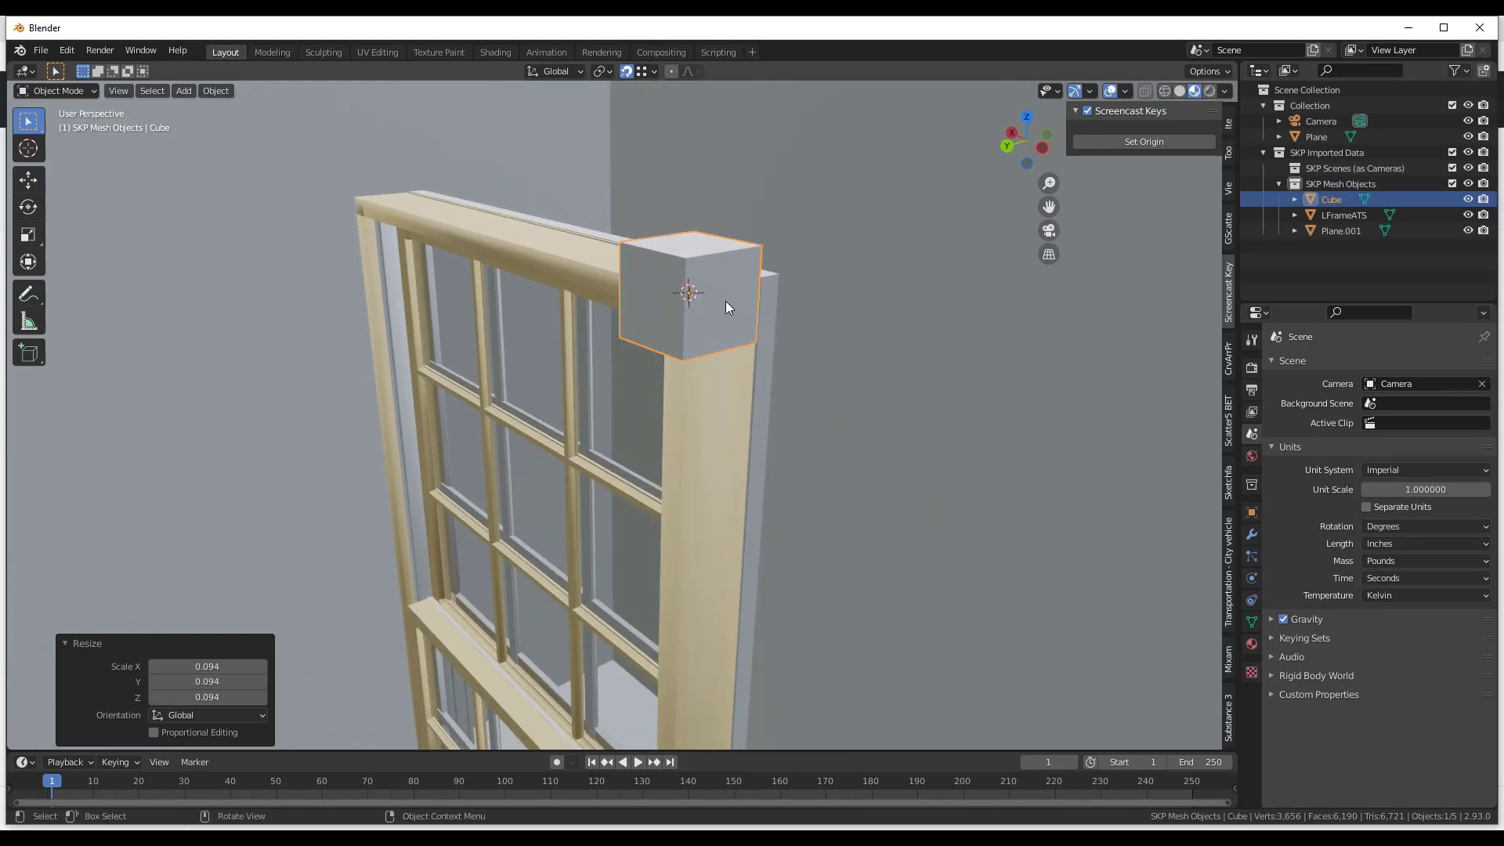
key("Tab")
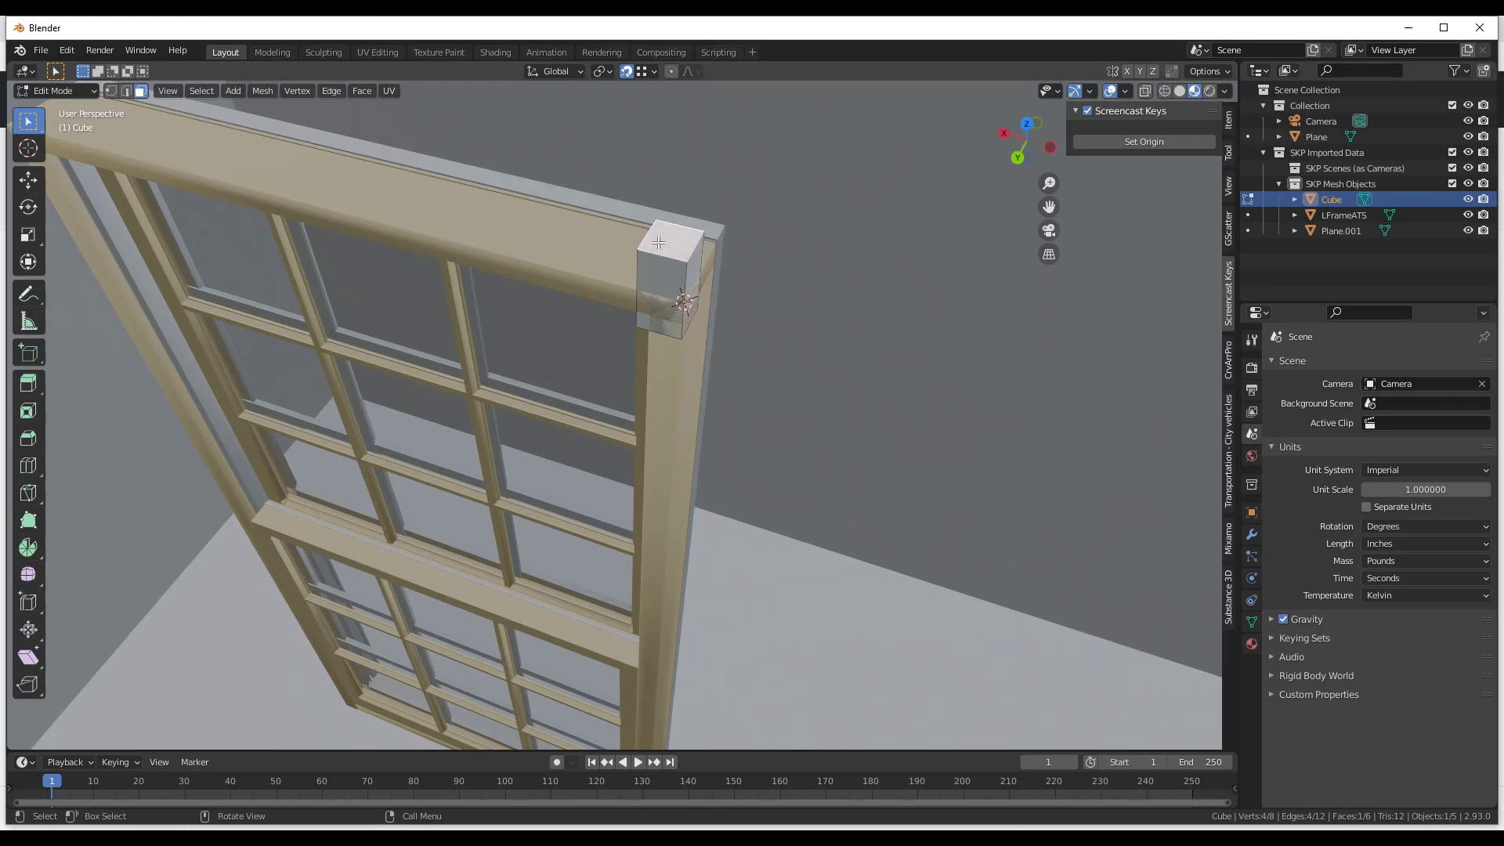
key("g")
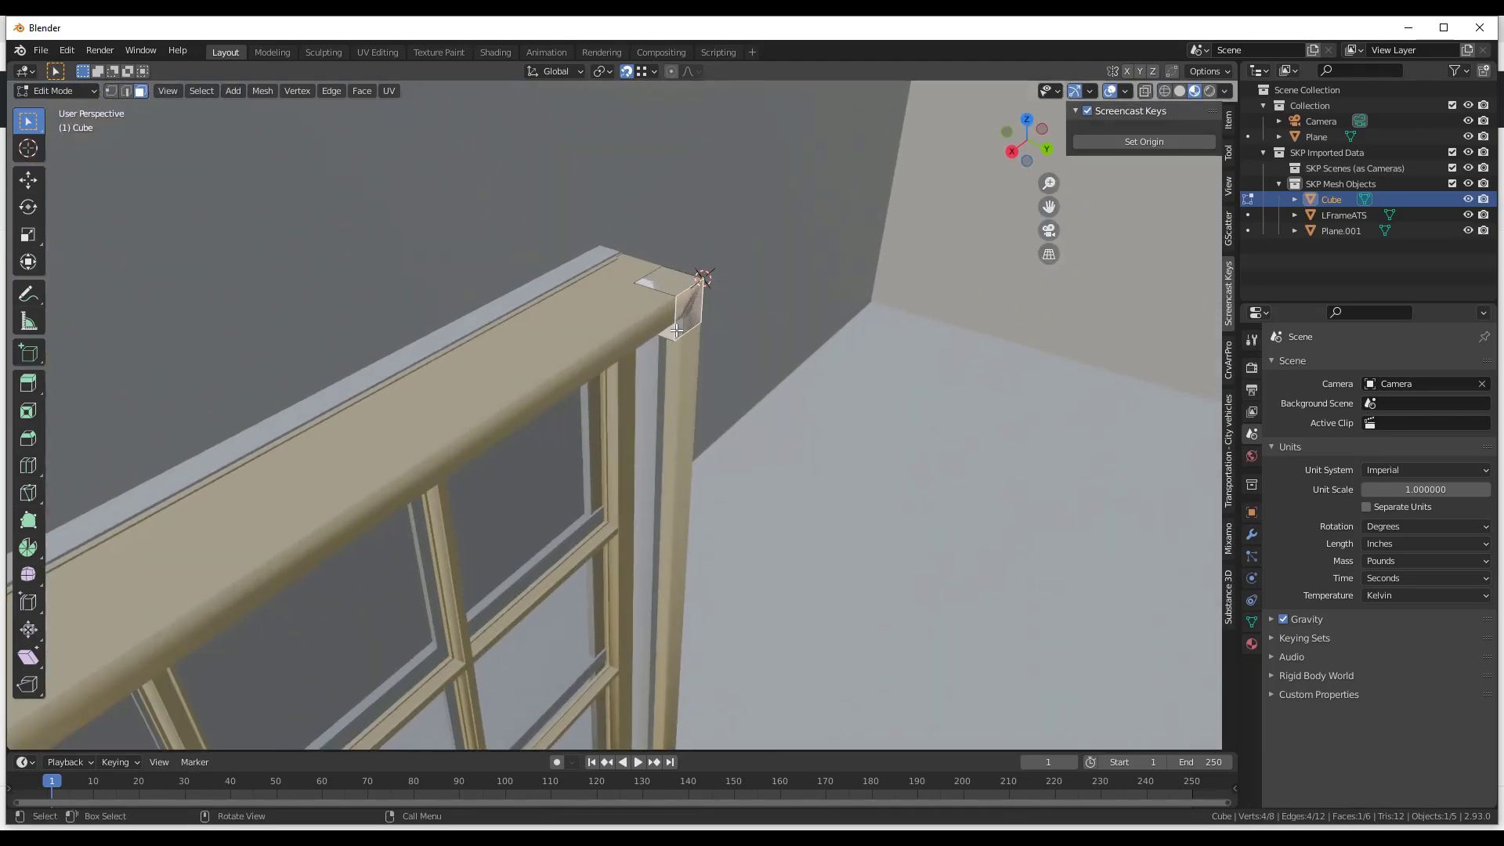
key("g")
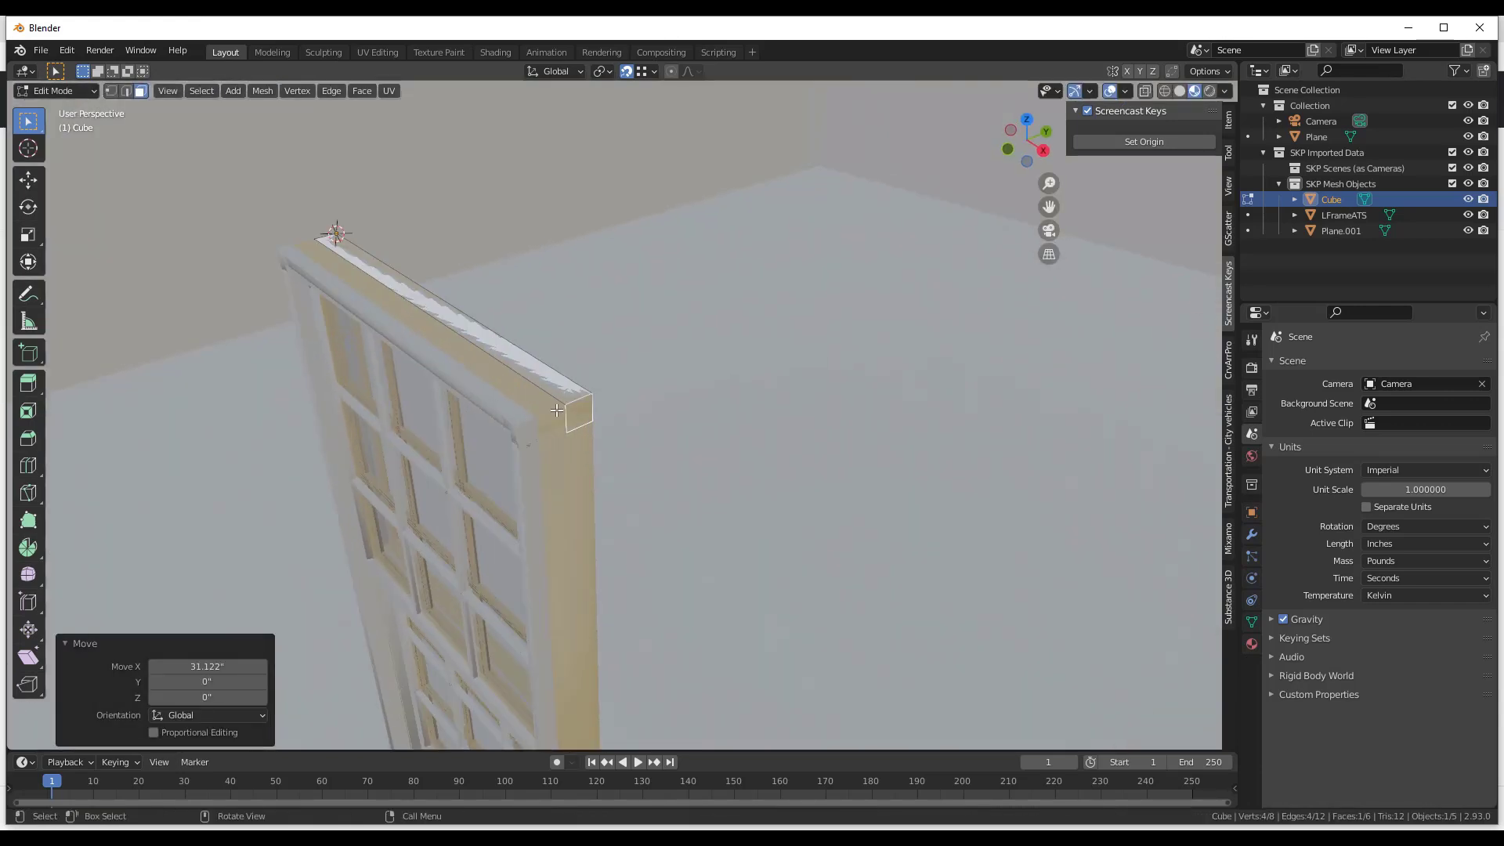
key("g")
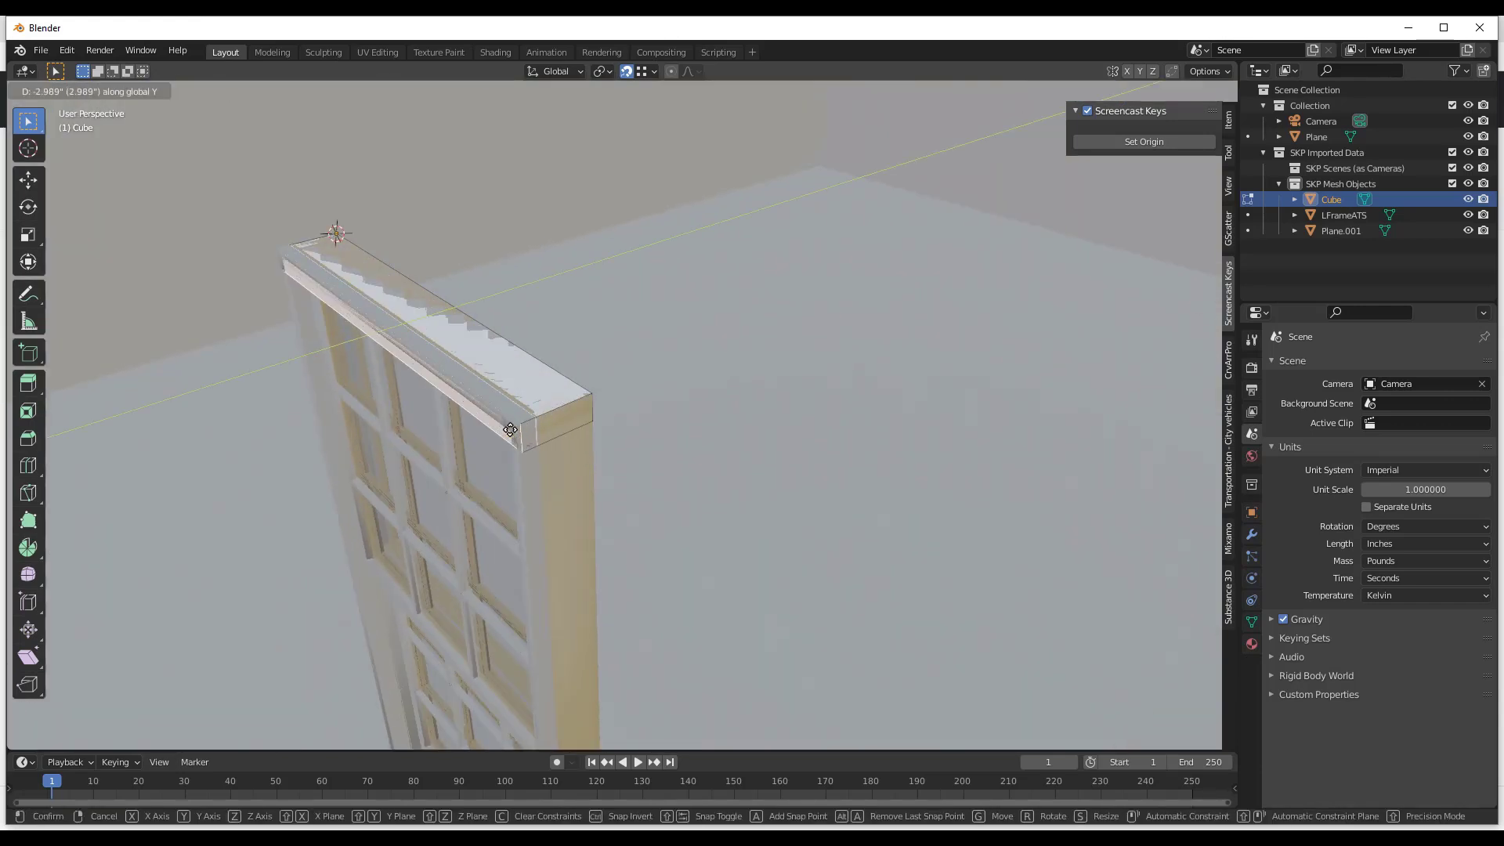
mouse_move(523, 662)
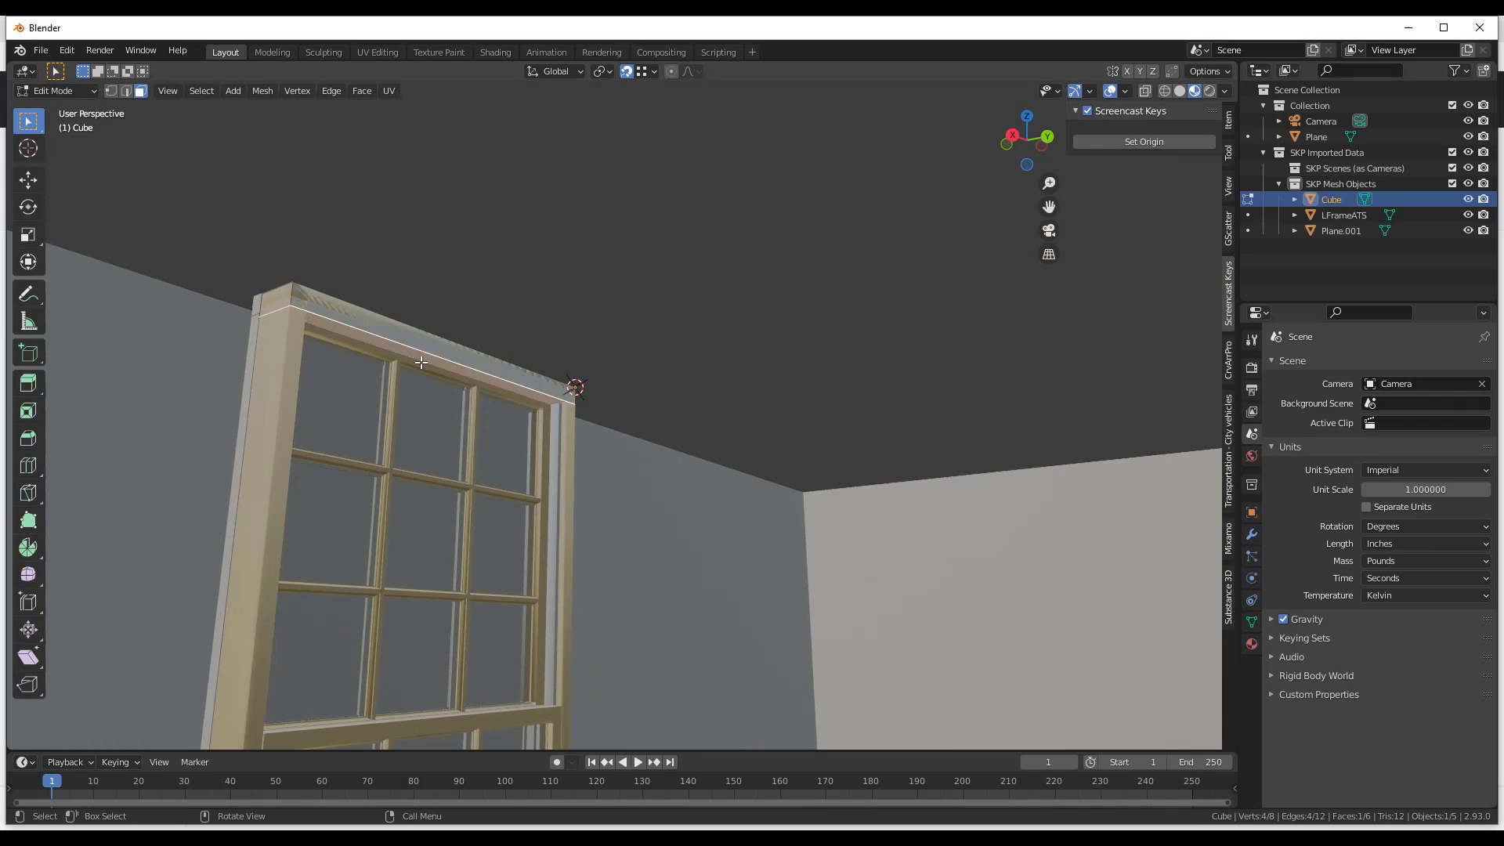
key("g")
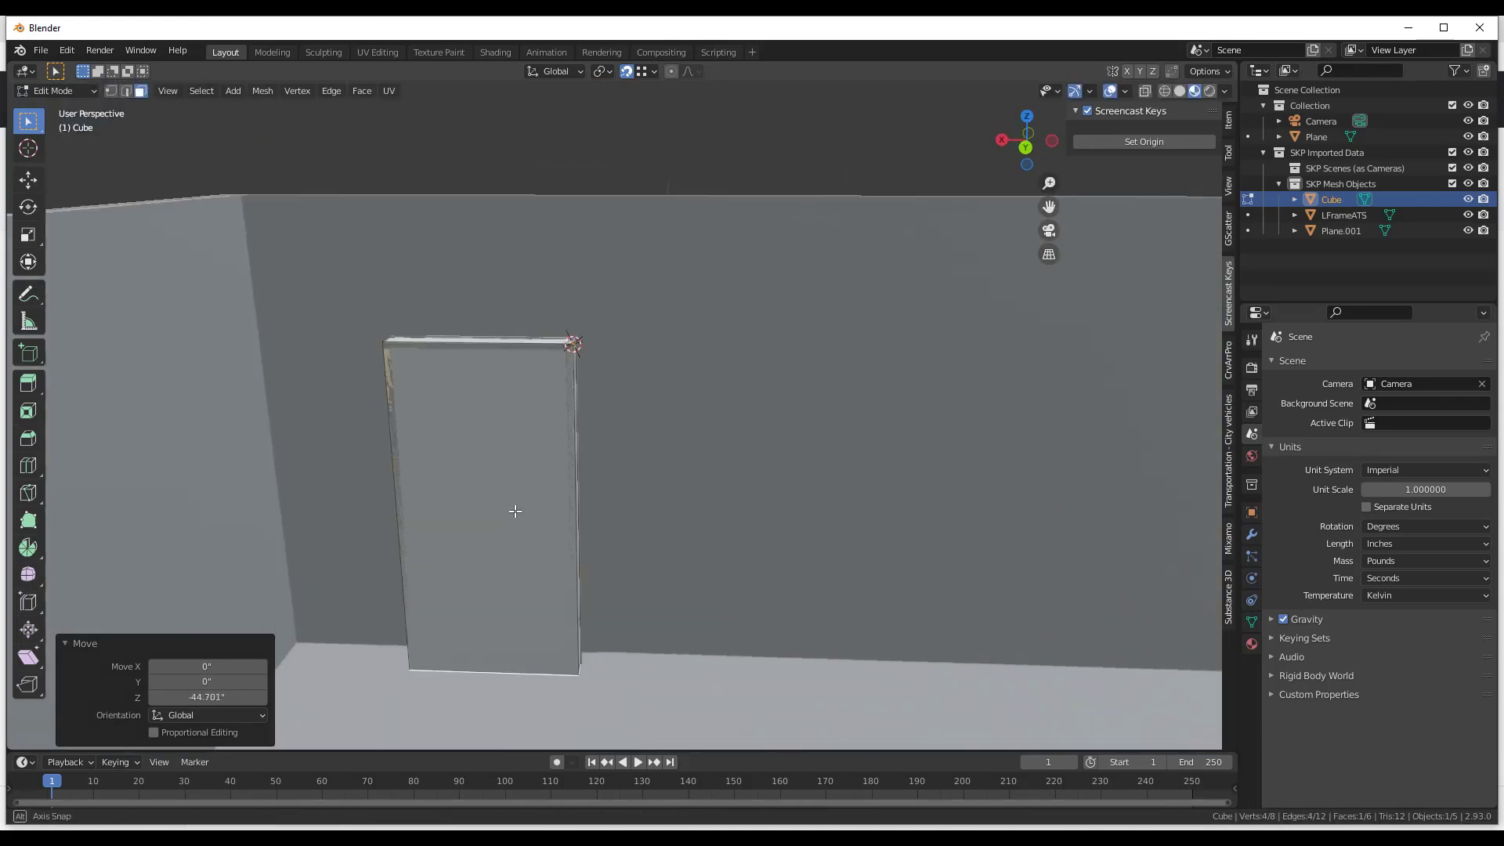
left_click(638, 761)
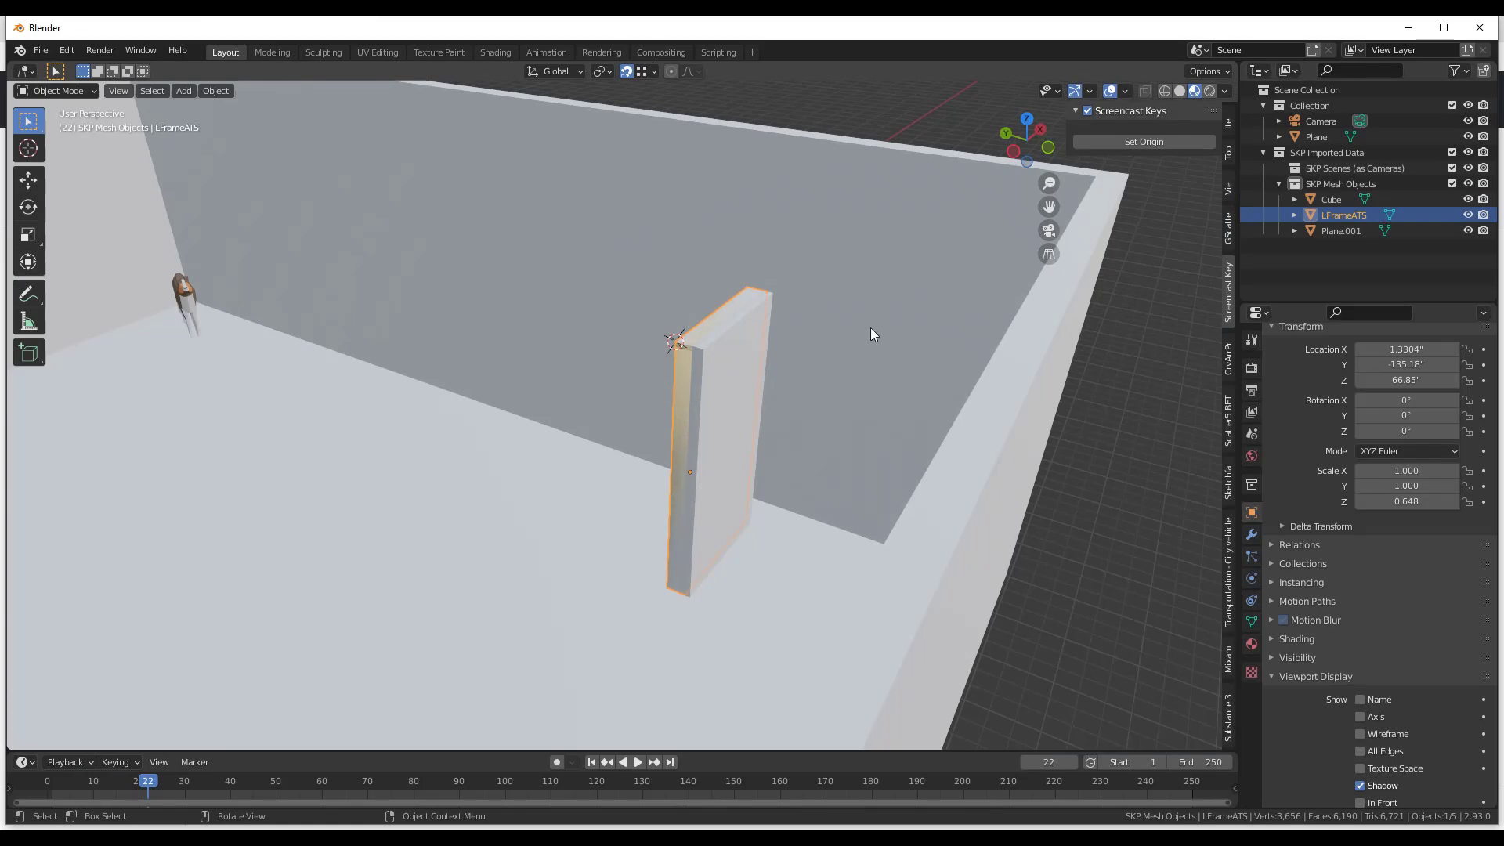
Step: Rename Plane.001 to Wall in the Outliner and place it in Collection
left_click(1341, 230)
type("Wall")
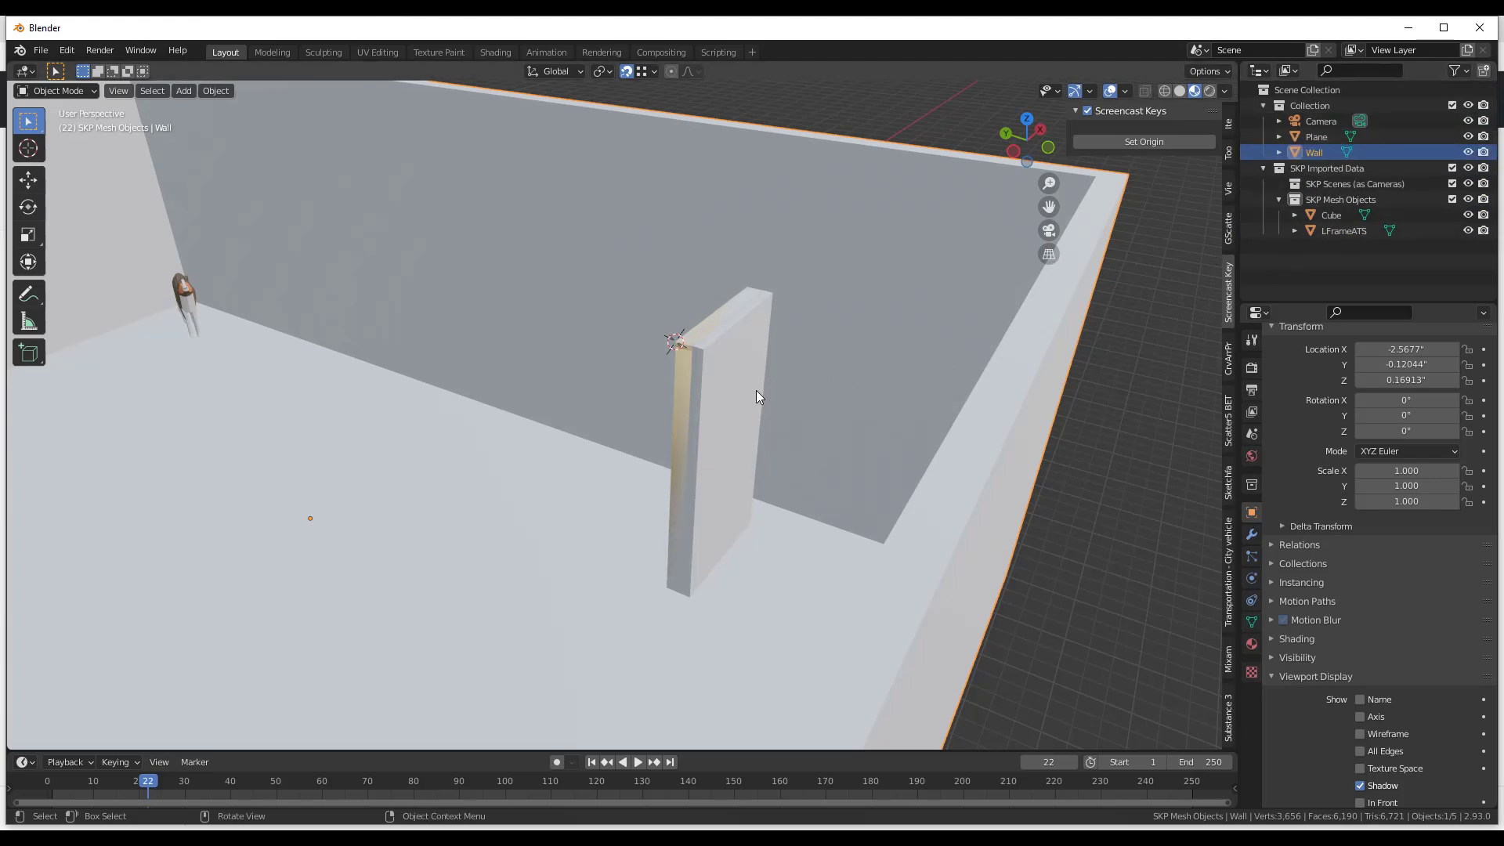
left_click(1341, 199)
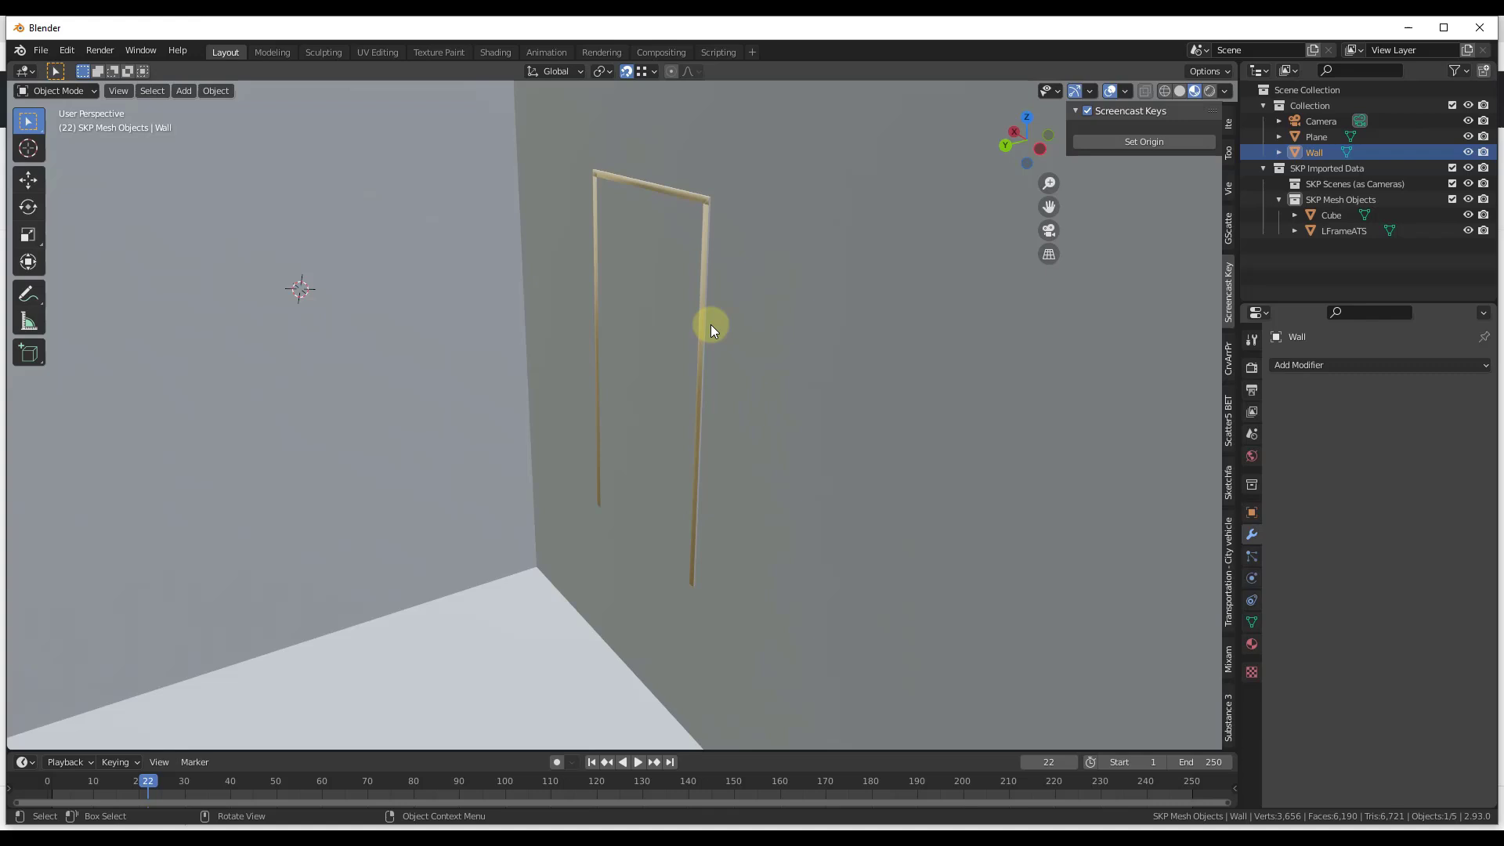
mouse_move(721, 339)
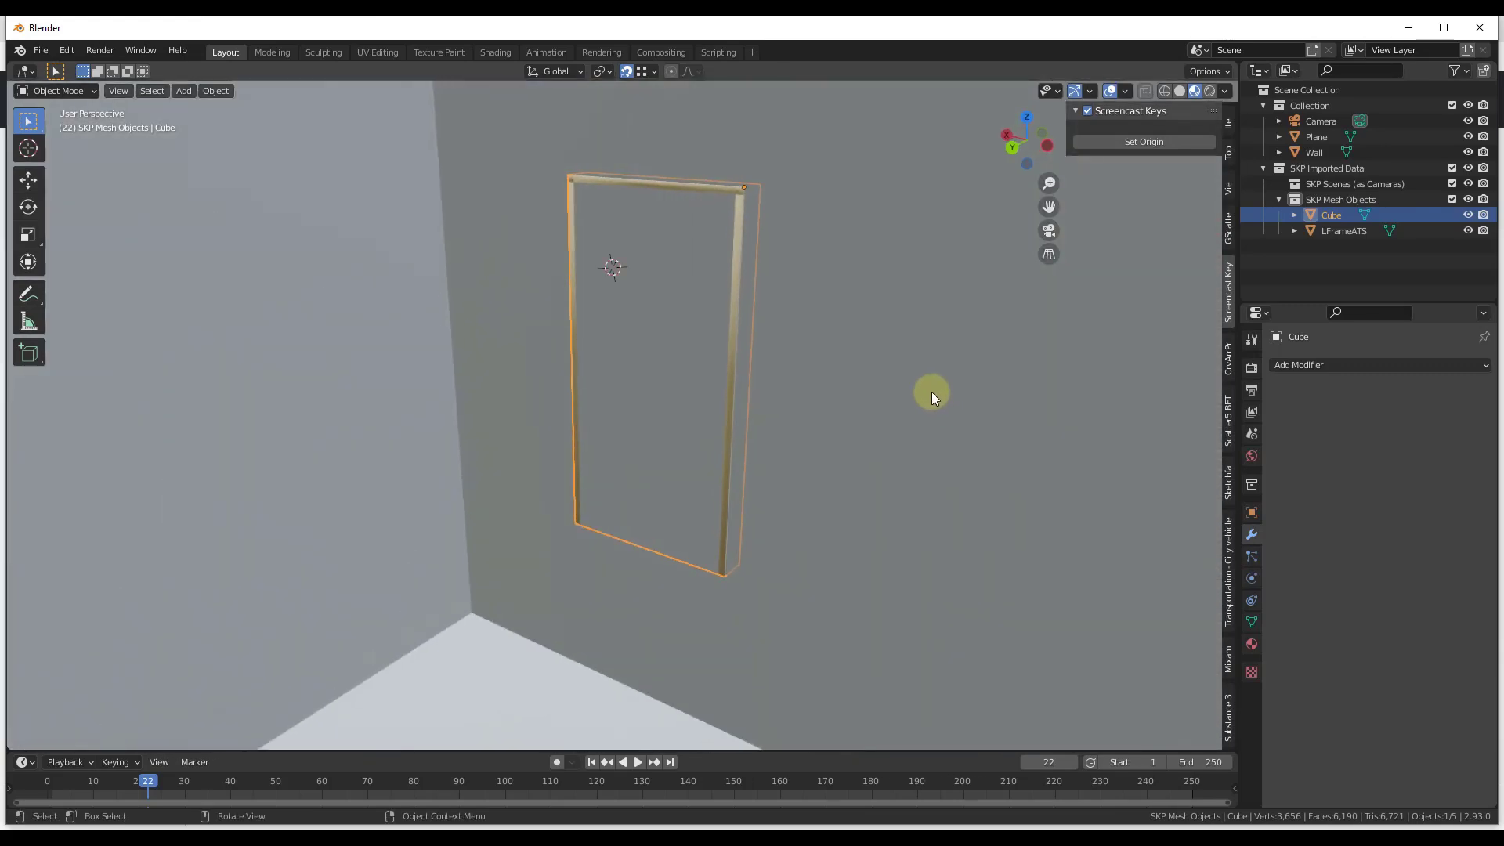
Step: Add a Boolean Difference modifier on Wall with Cube as the cutter, then reselect the cube
left_click(1315, 152)
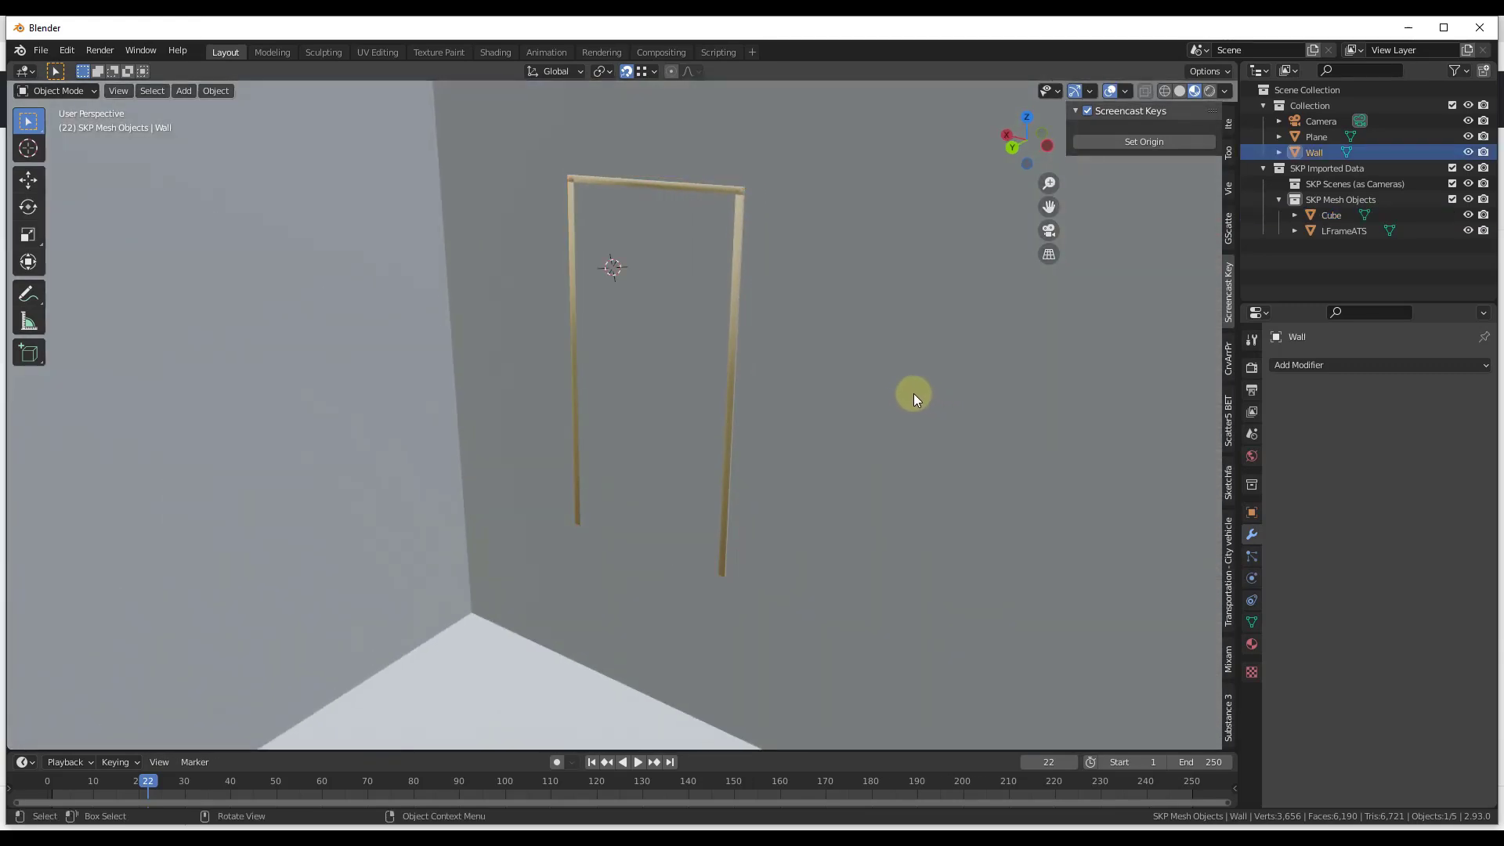
mouse_move(843, 401)
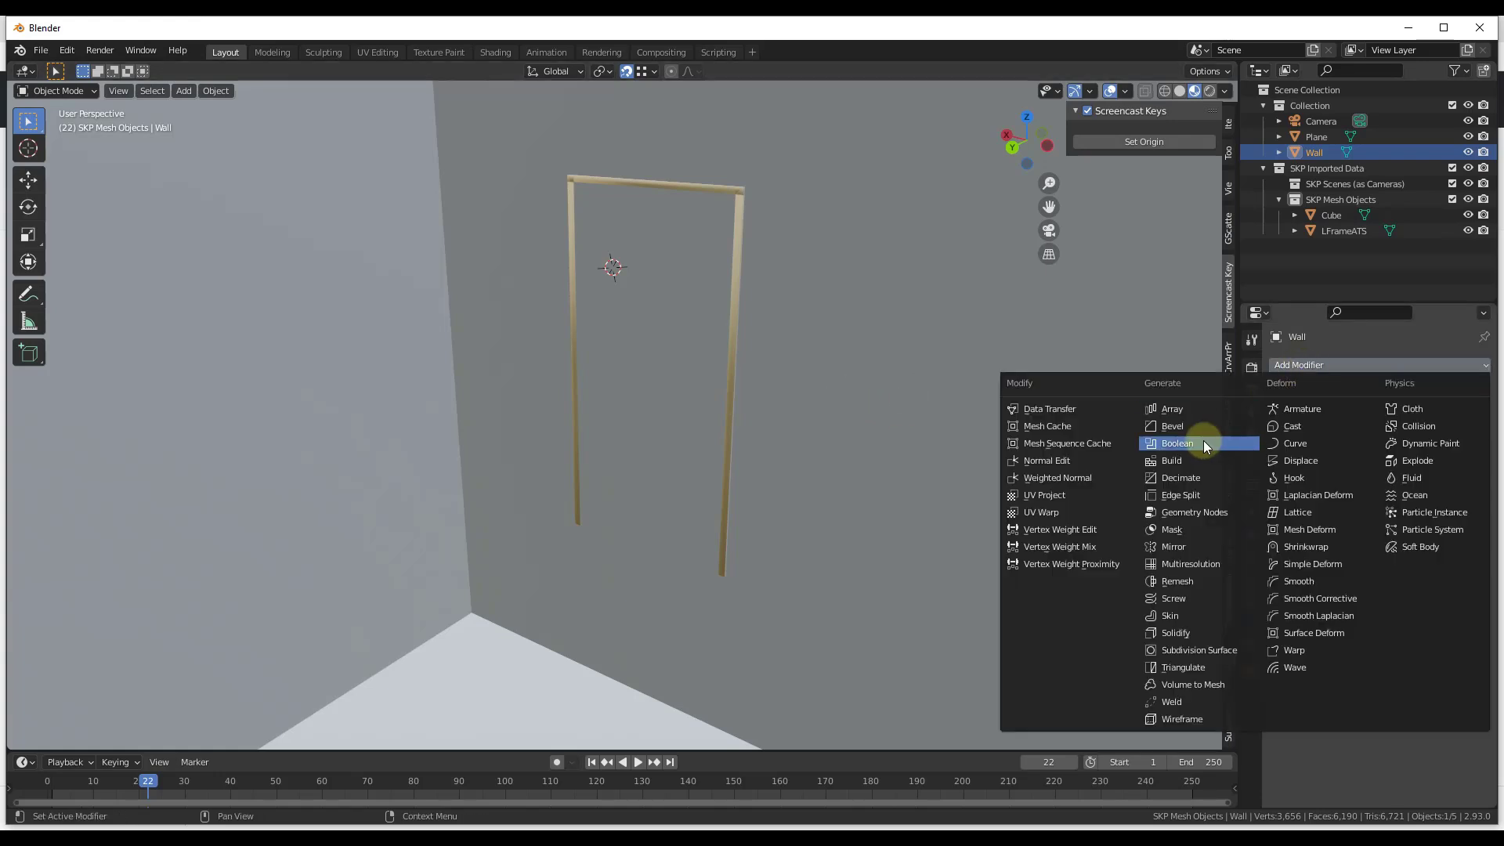
left_click(1177, 442)
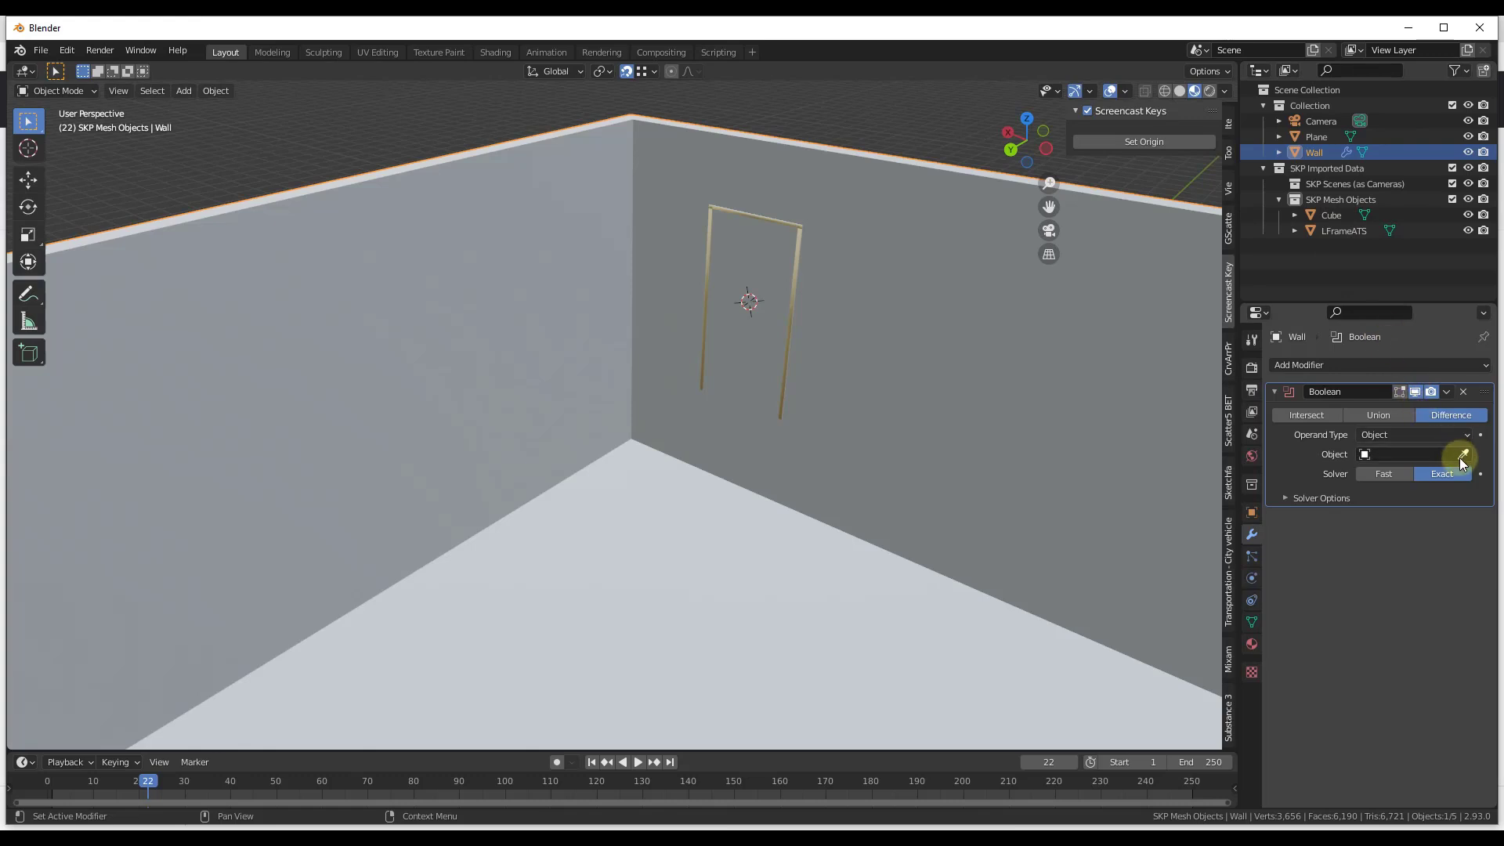
left_click(1463, 454)
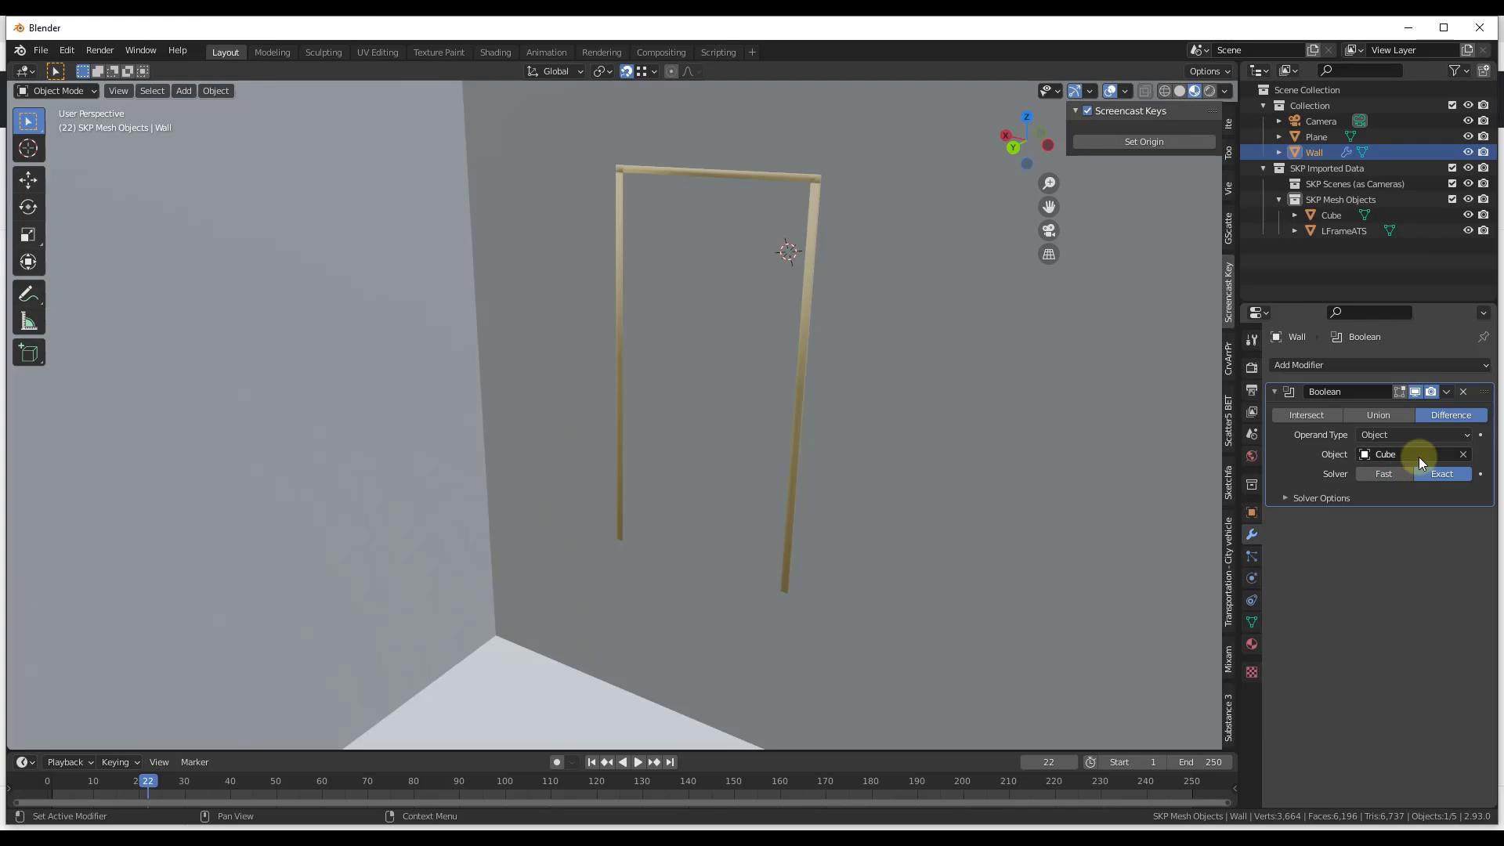
left_click(700, 271)
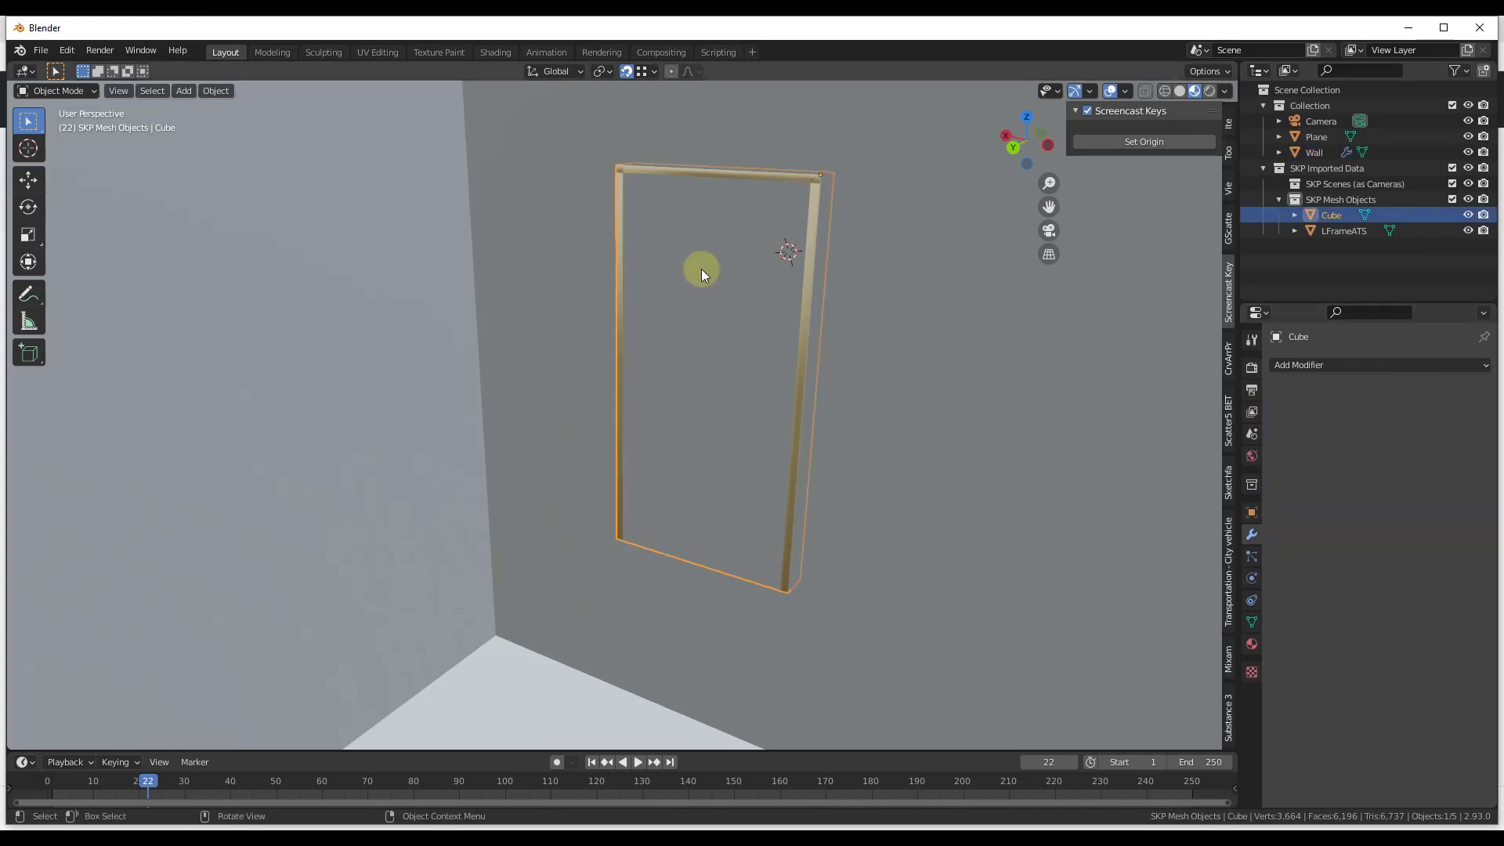
mouse_move(791, 374)
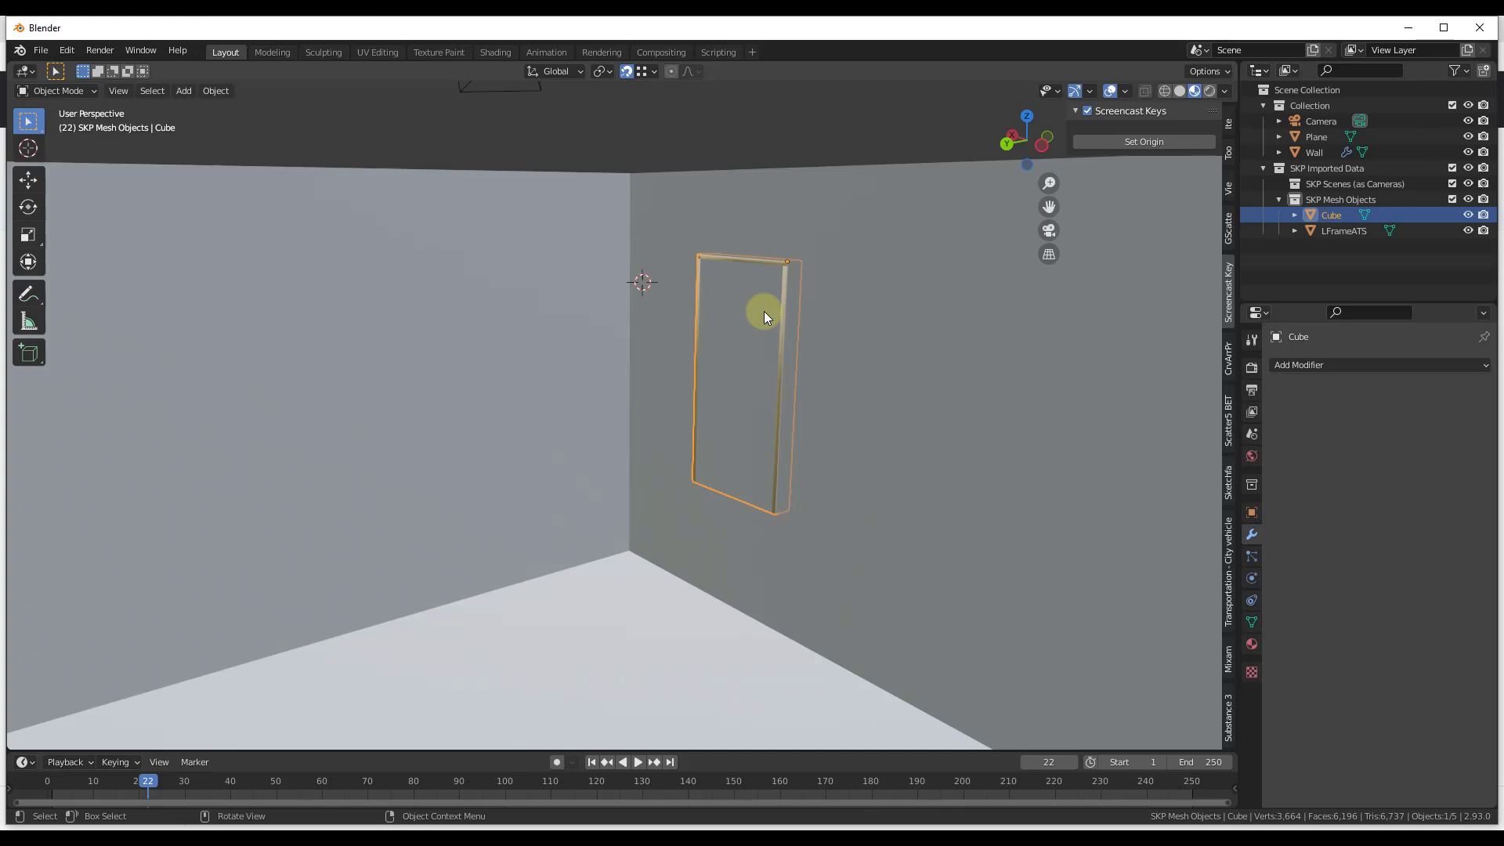
mouse_move(754, 321)
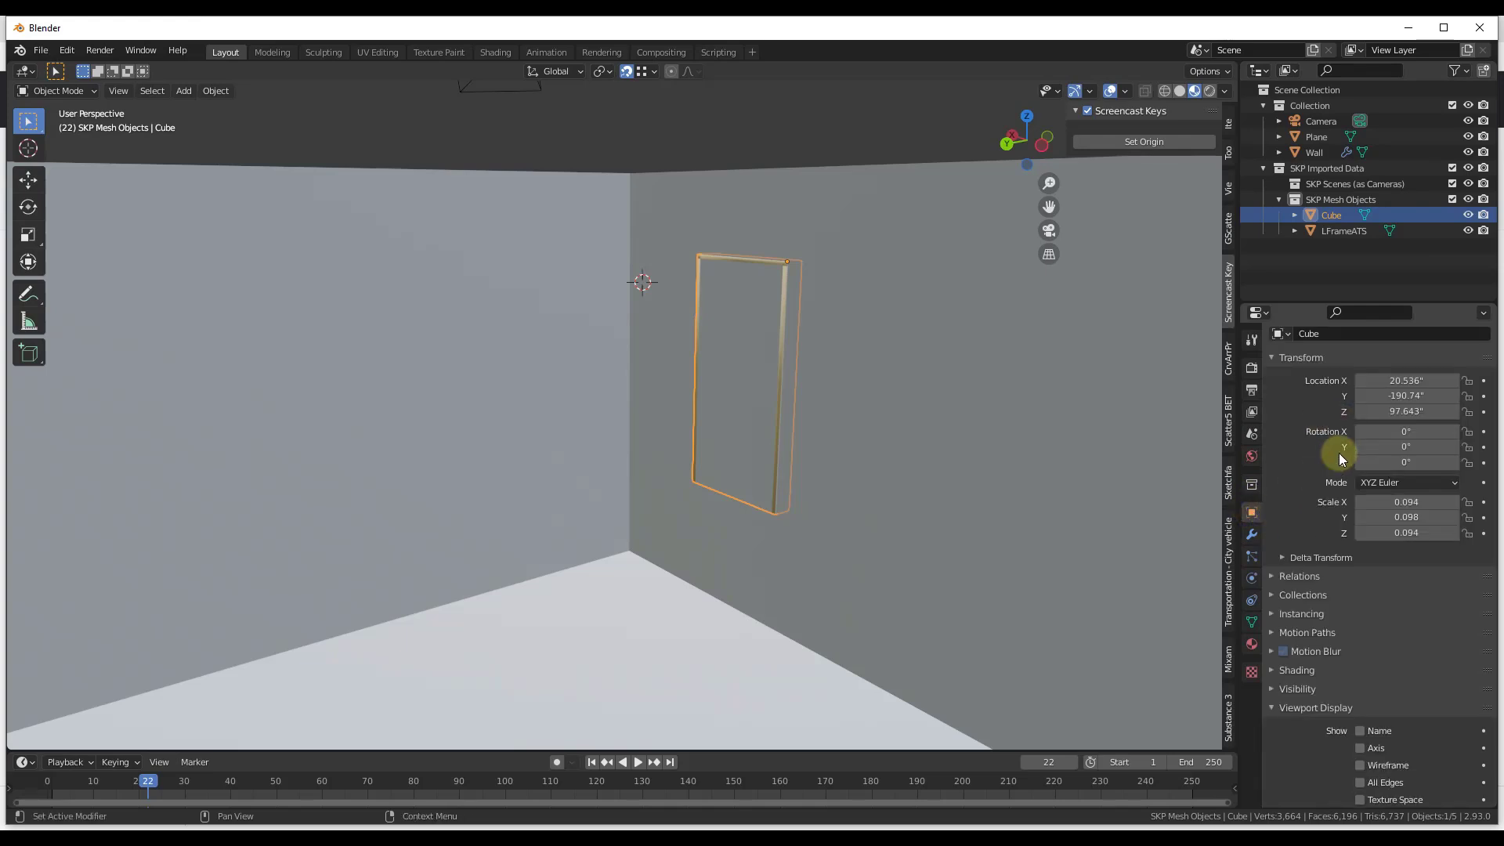
Step: Set the cutter cube's Viewport Display to Wire so the window shows through the wall
scroll("down", 3)
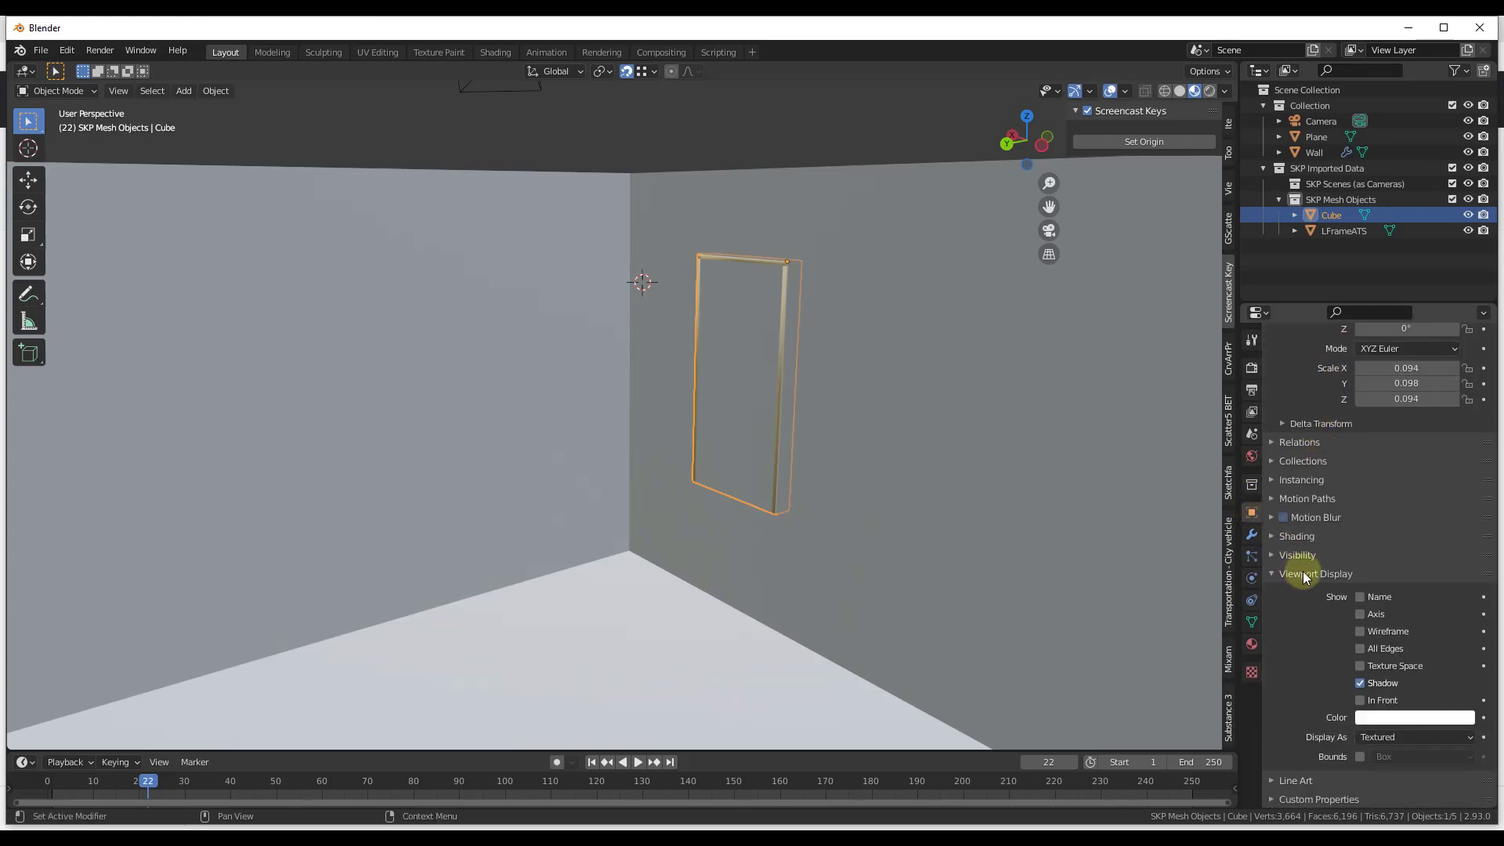
left_click(1414, 736)
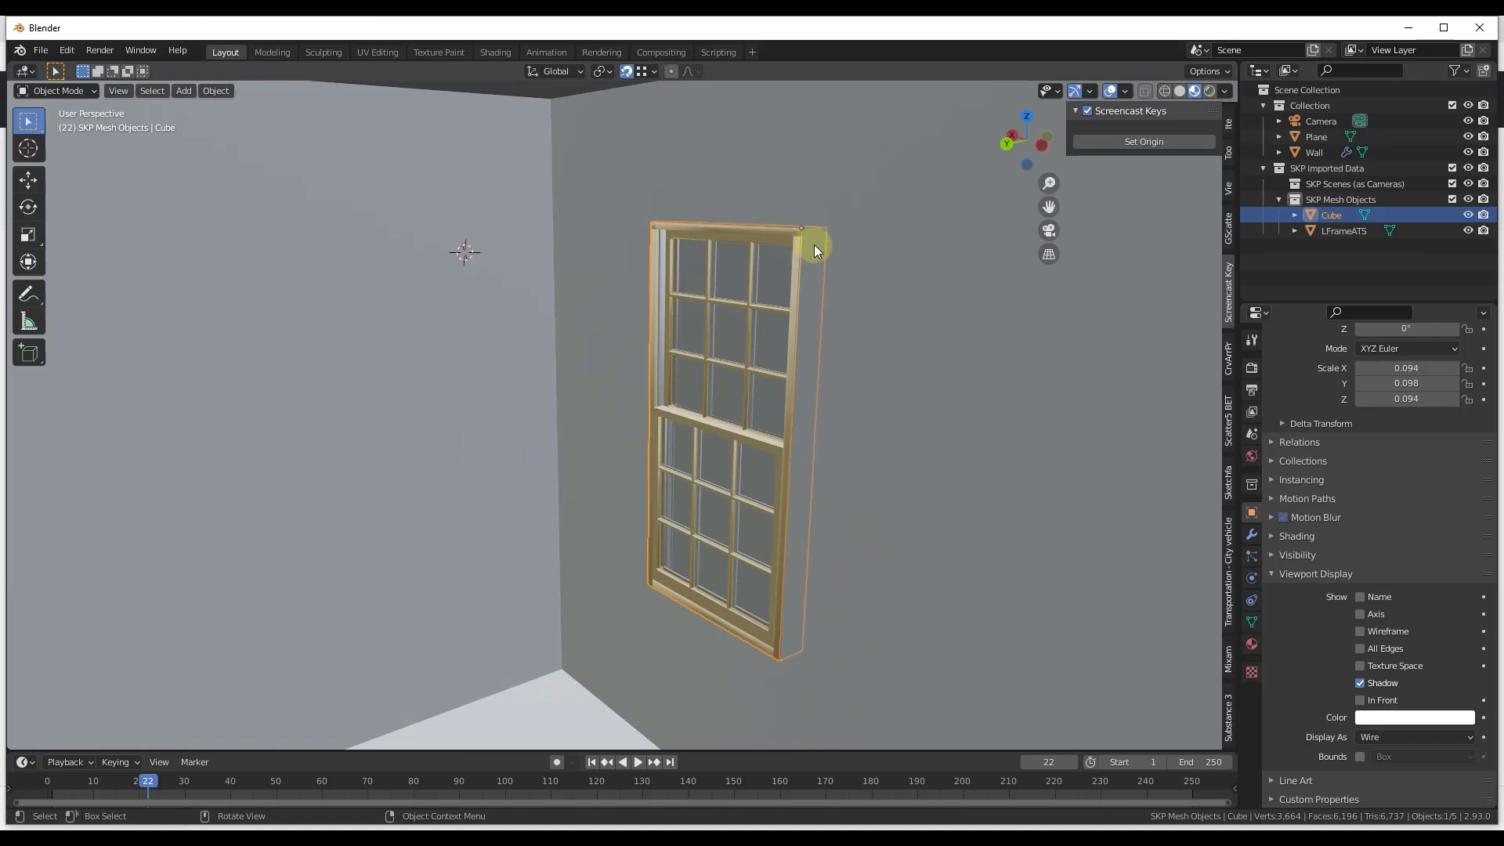
mouse_move(839, 515)
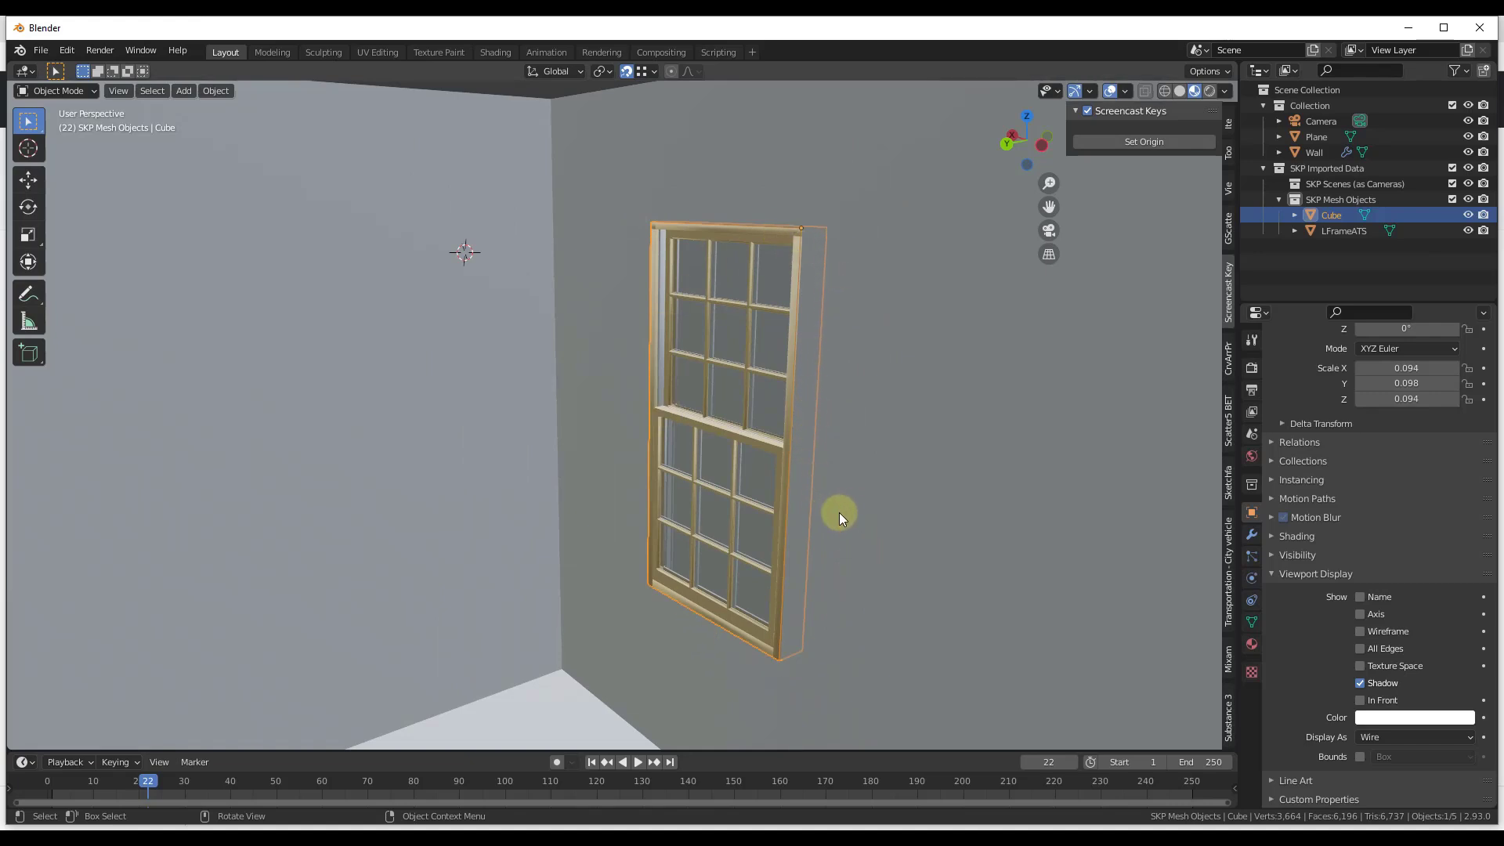
mouse_move(737, 425)
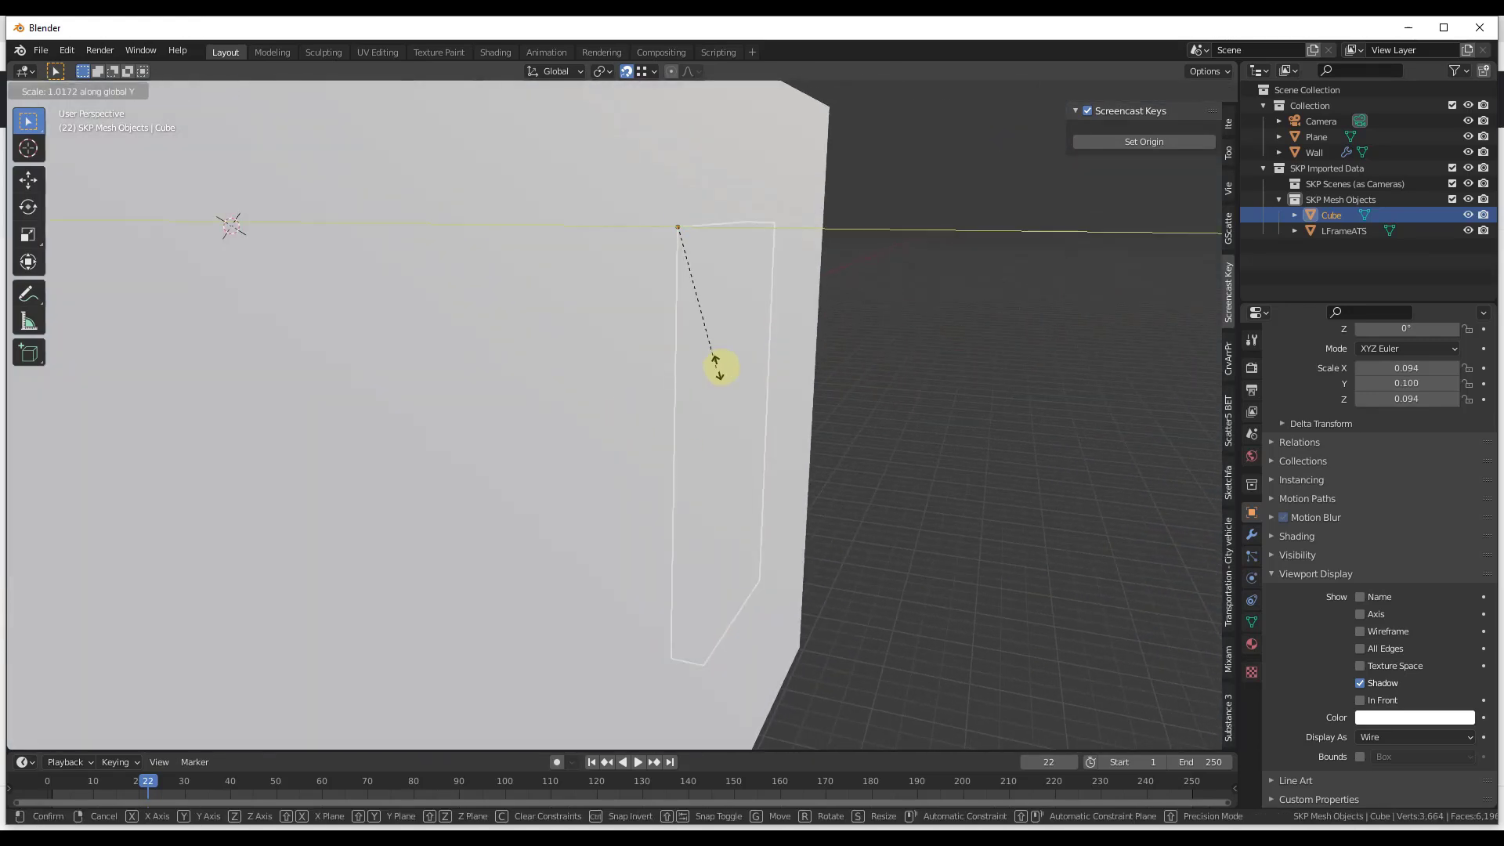
mouse_move(847, 335)
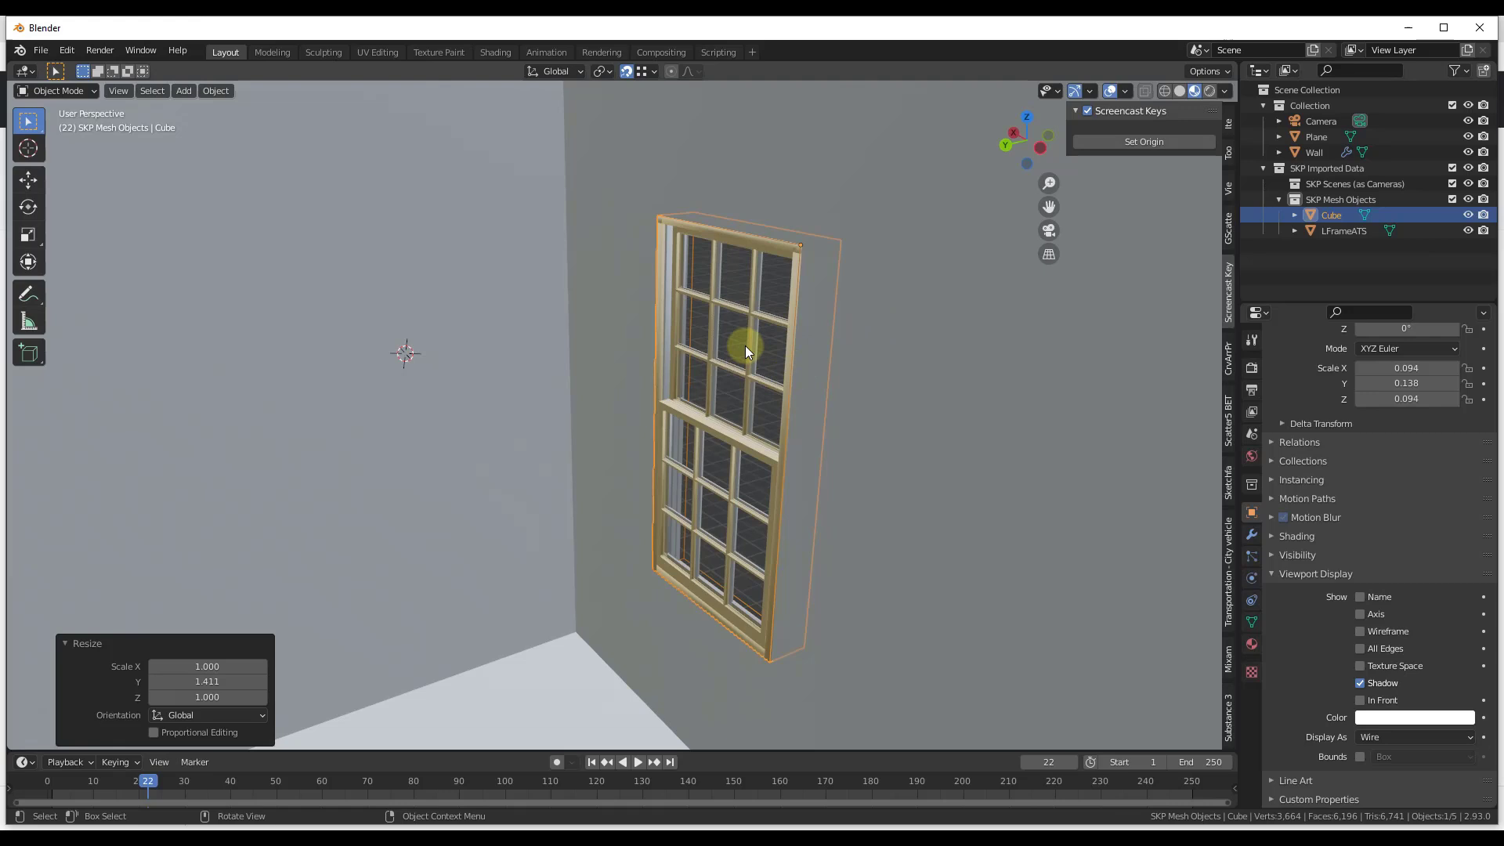
mouse_move(638, 275)
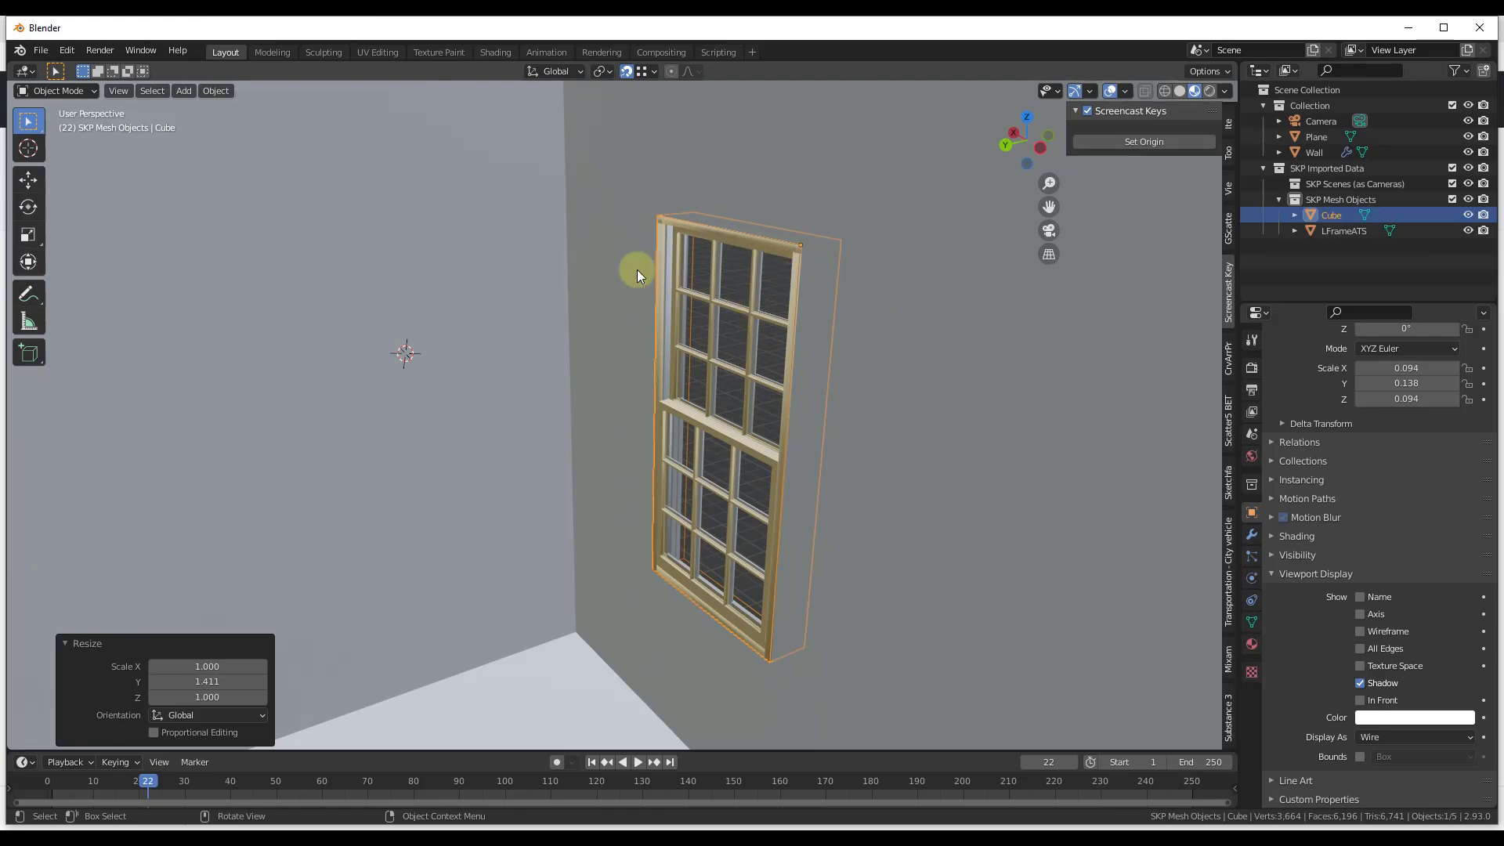
mouse_move(883, 470)
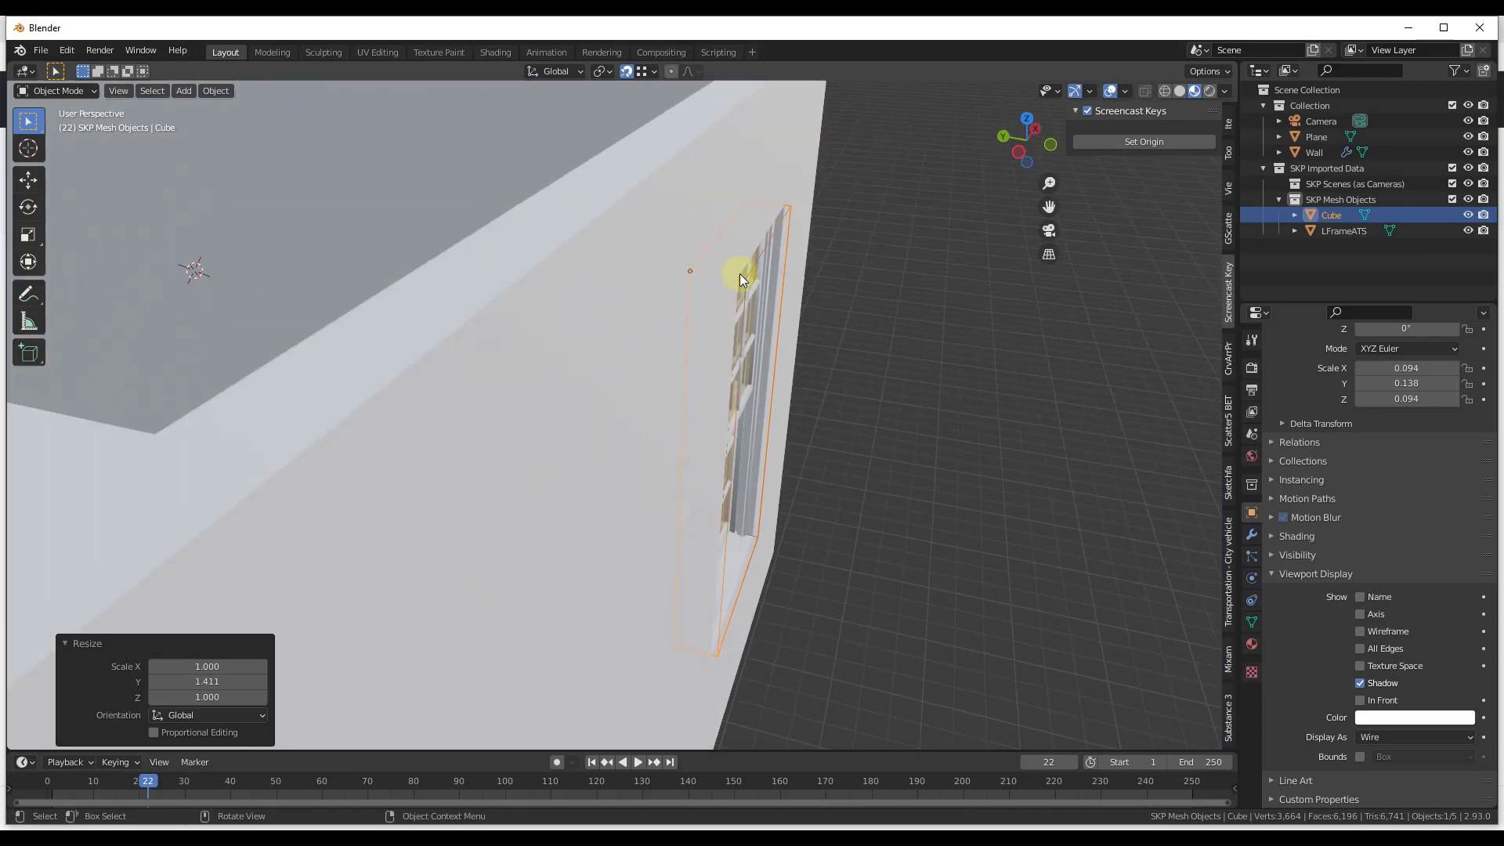
mouse_move(771, 321)
type("Window1")
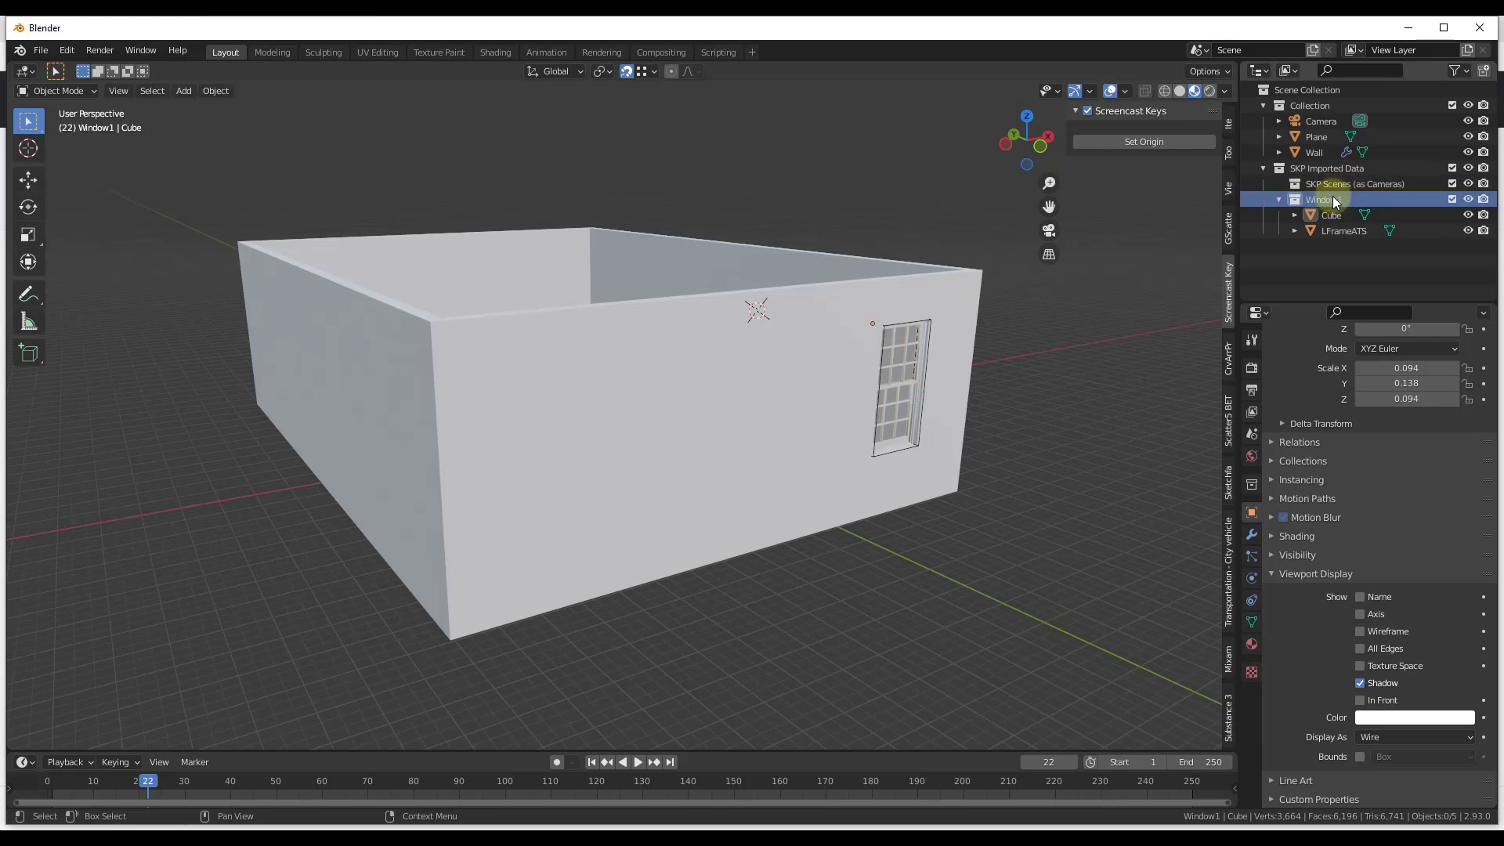
Step: Duplicate the Window1 collection and select all objects in the Window1.001 copy for moving
right_click(1333, 199)
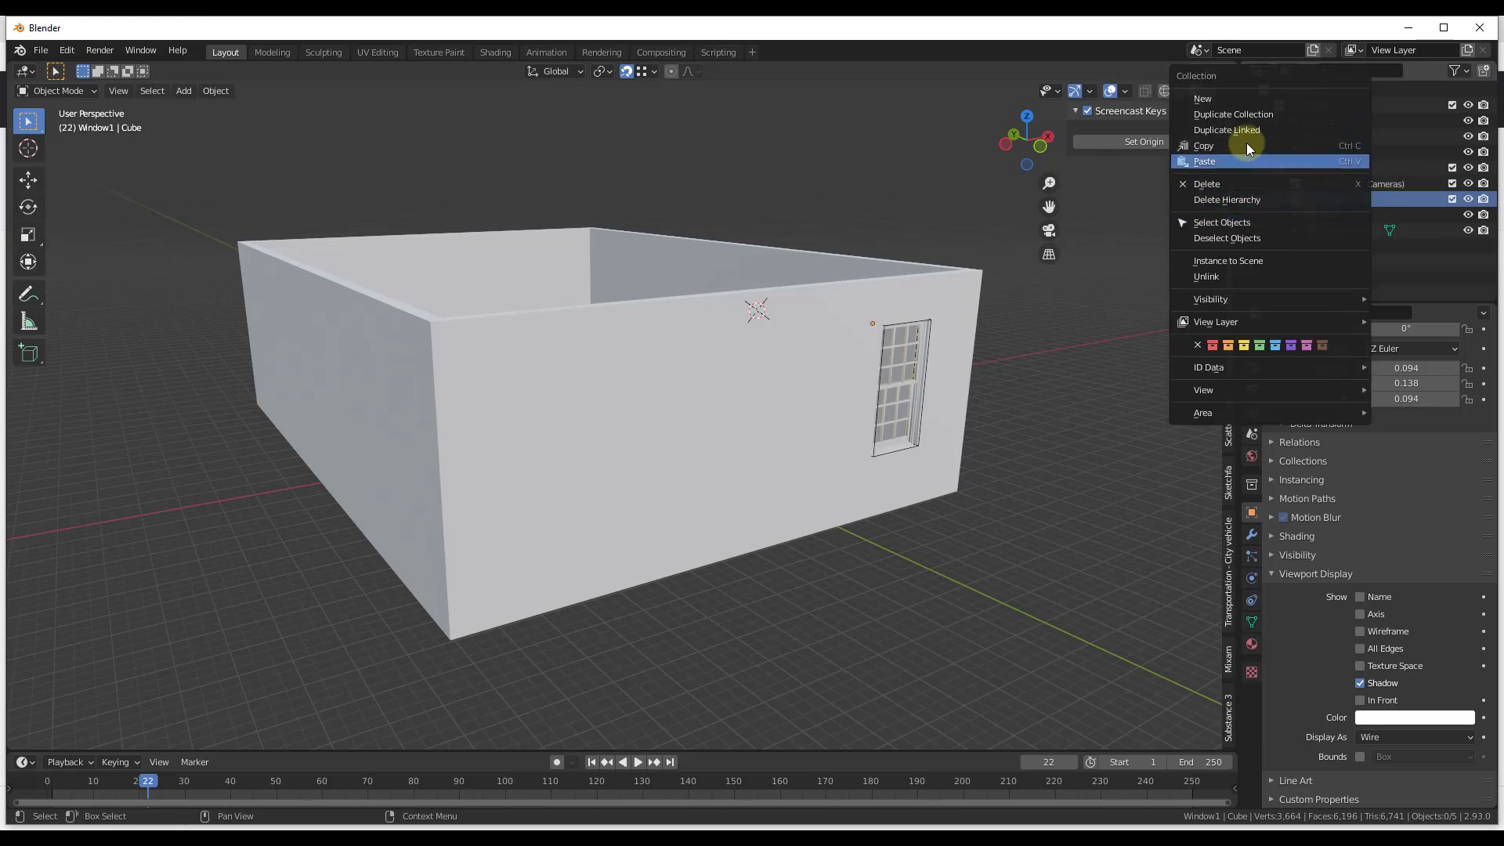
left_click(1204, 161)
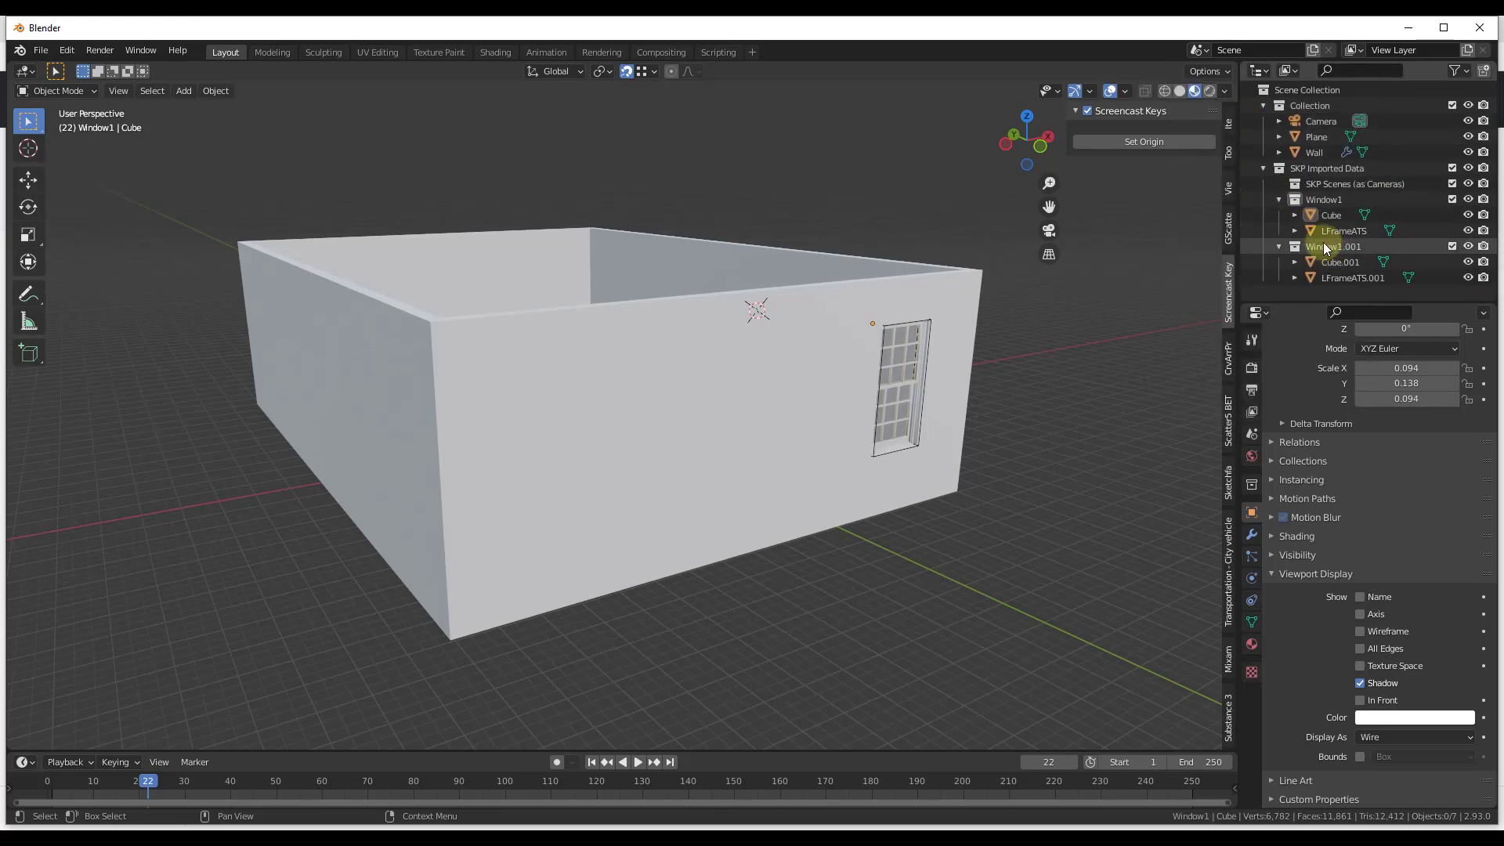
left_click(1333, 246)
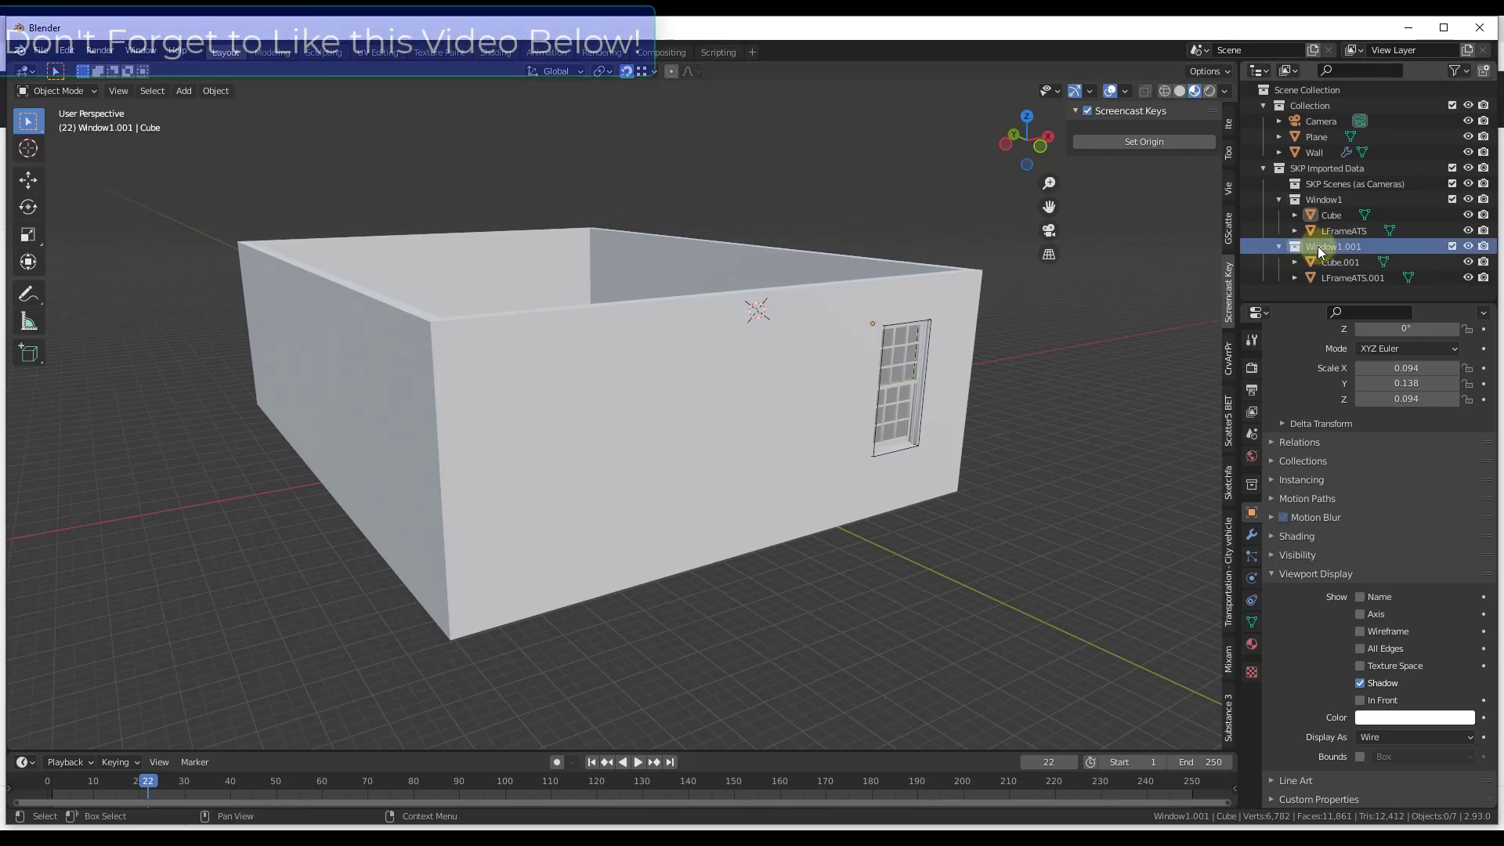
right_click(1331, 246)
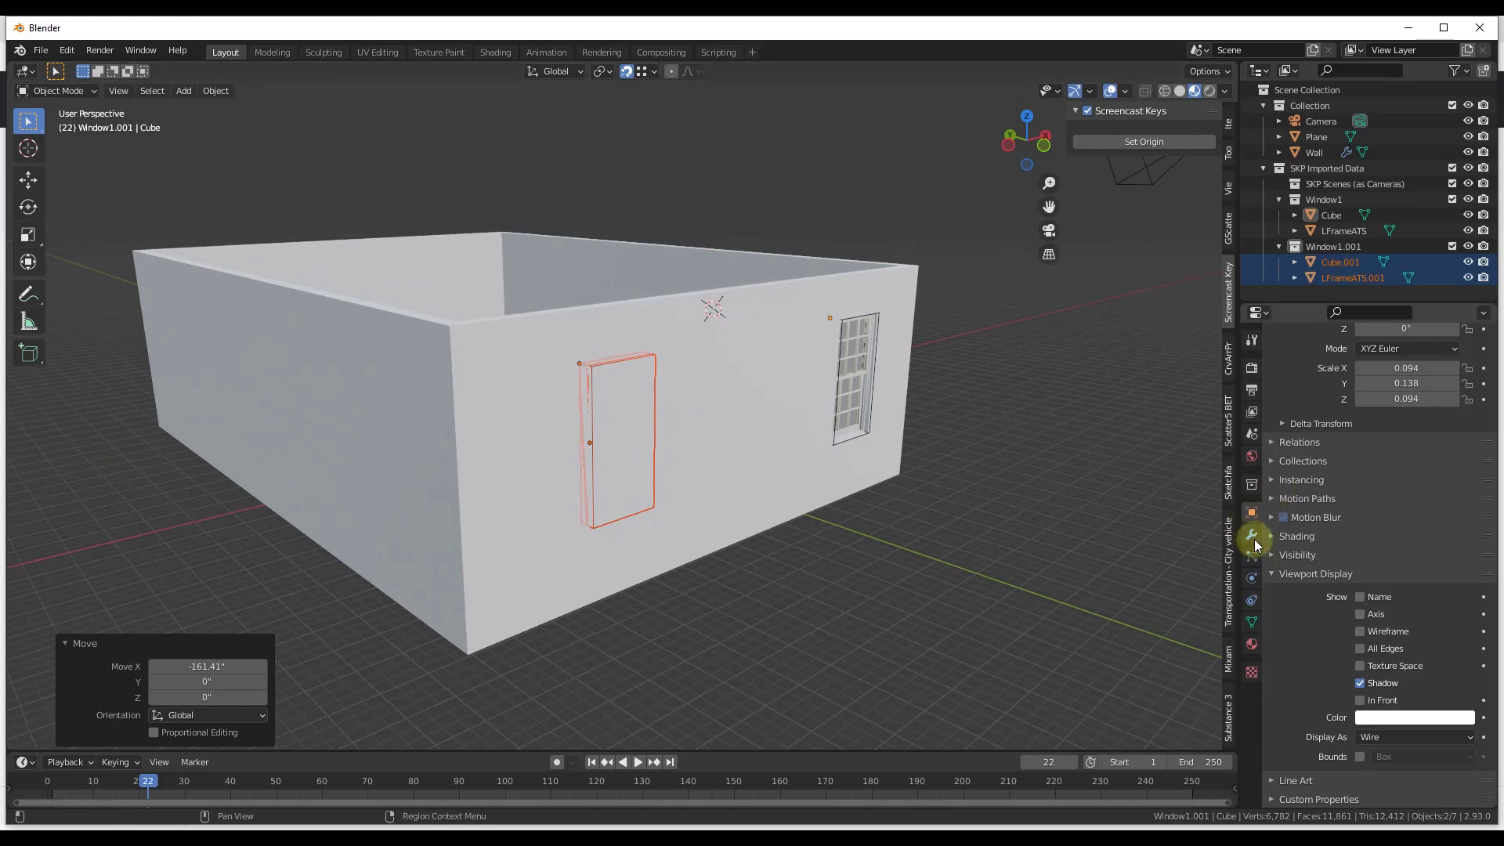
Step: Check Cube.001's modifiers, then select Wall and bring up its Add Modifier list
left_click(1252, 534)
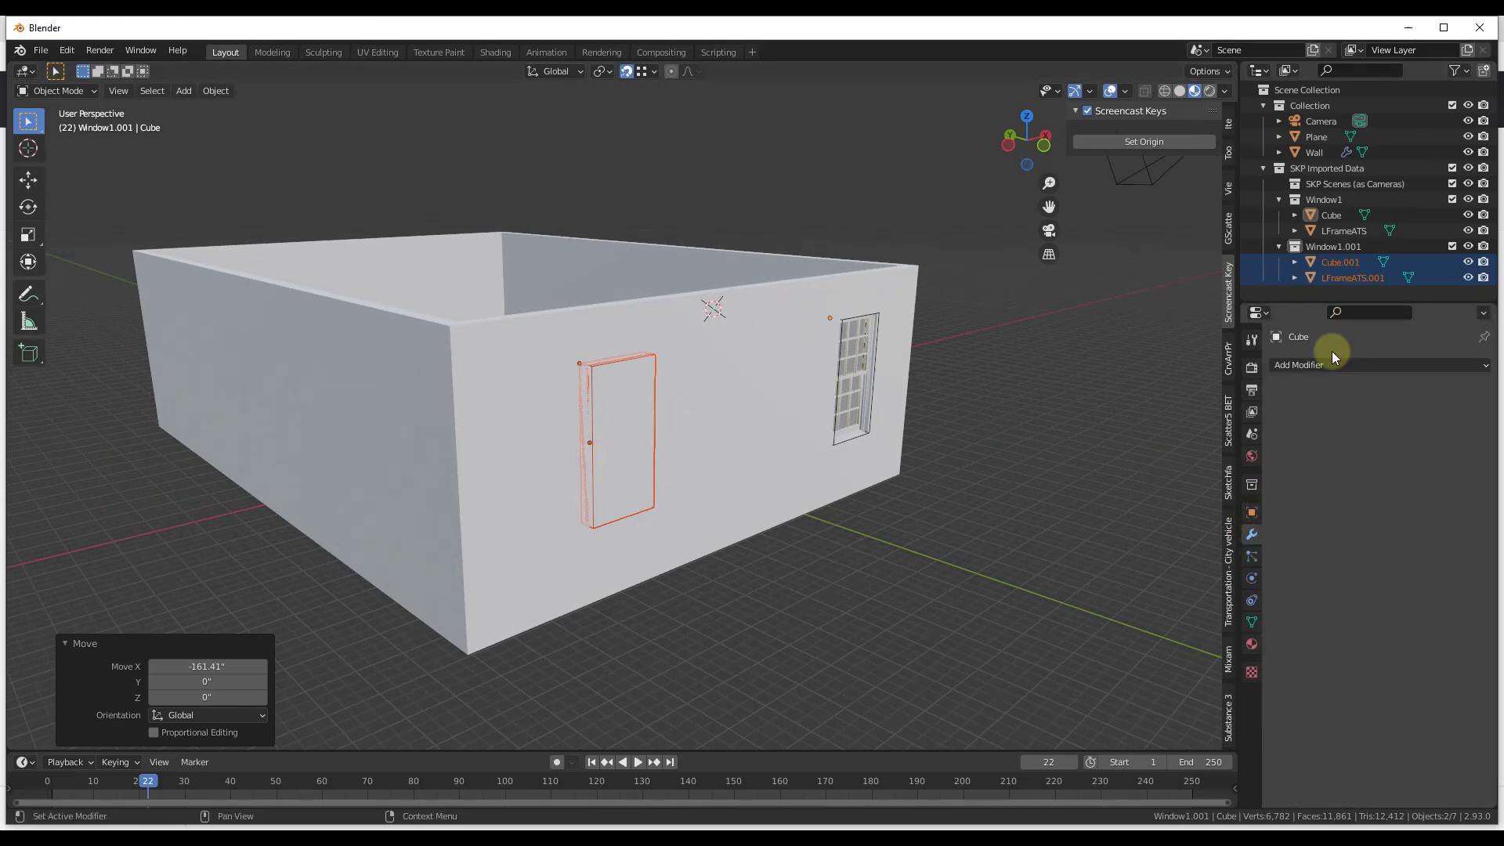
mouse_move(1324, 349)
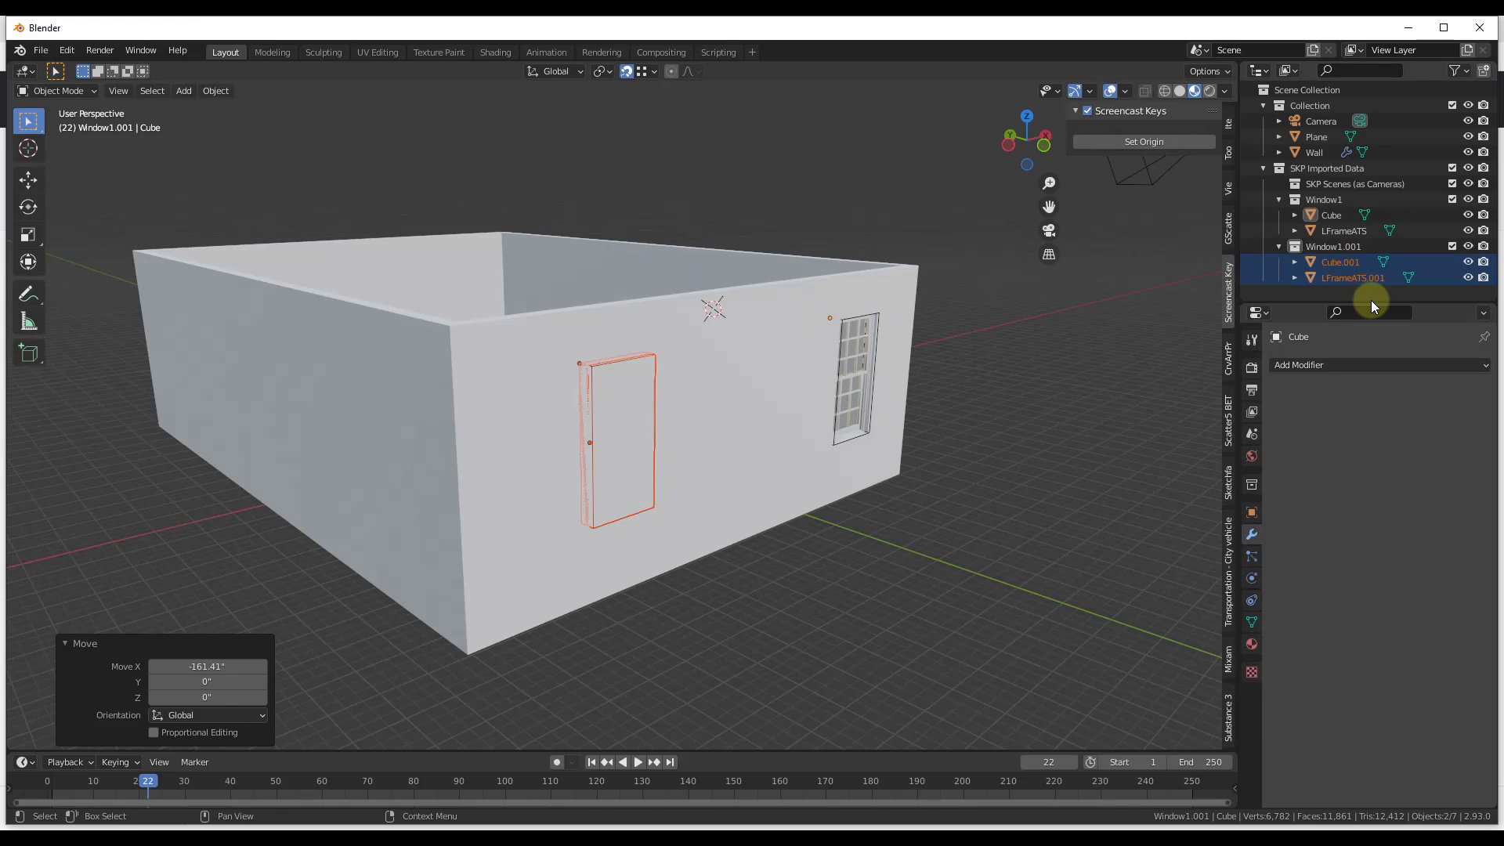
mouse_move(1366, 300)
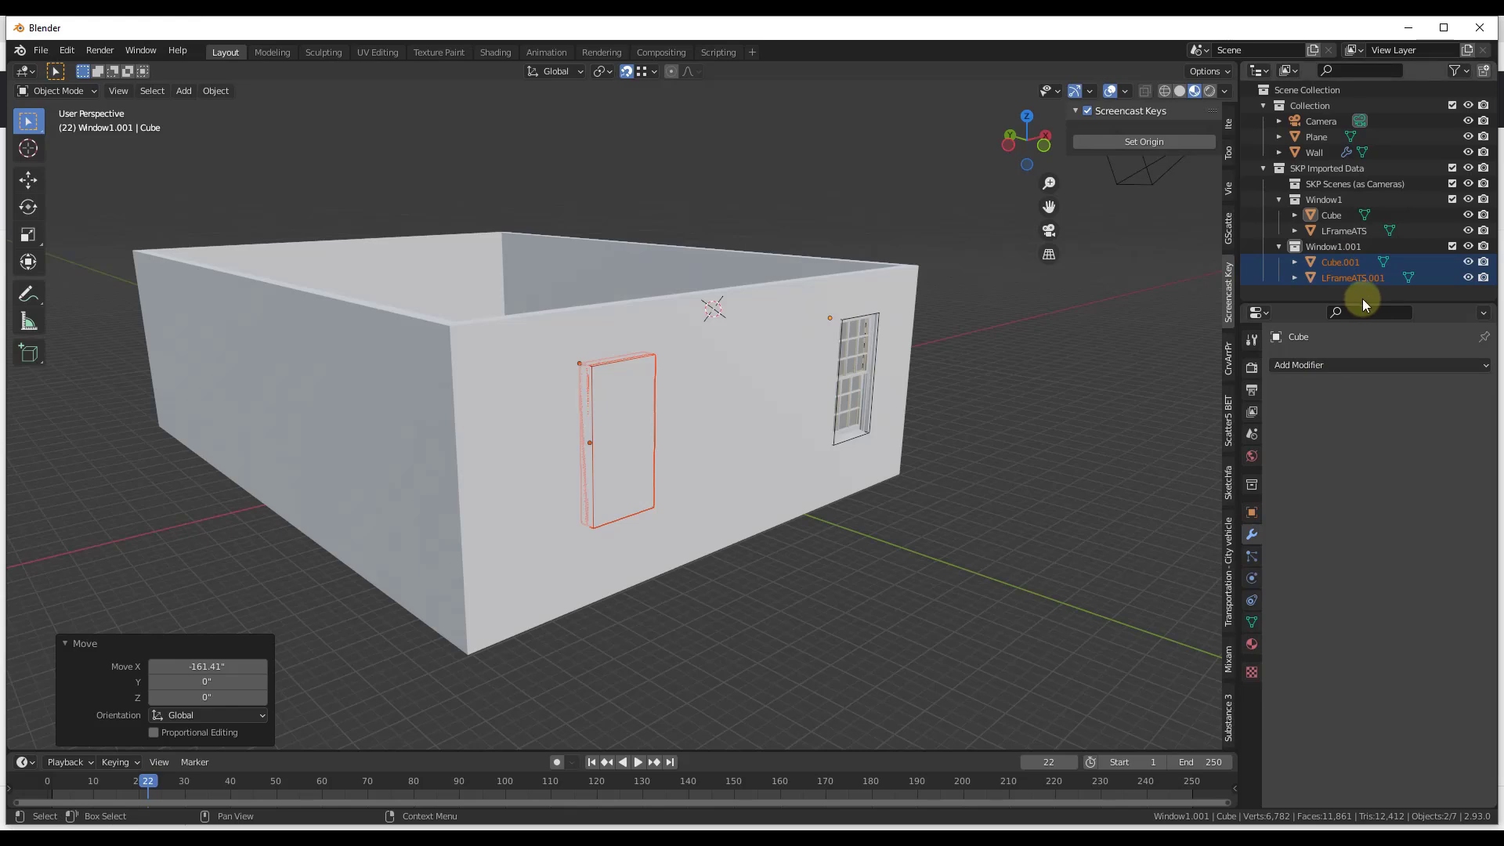
left_click(1300, 365)
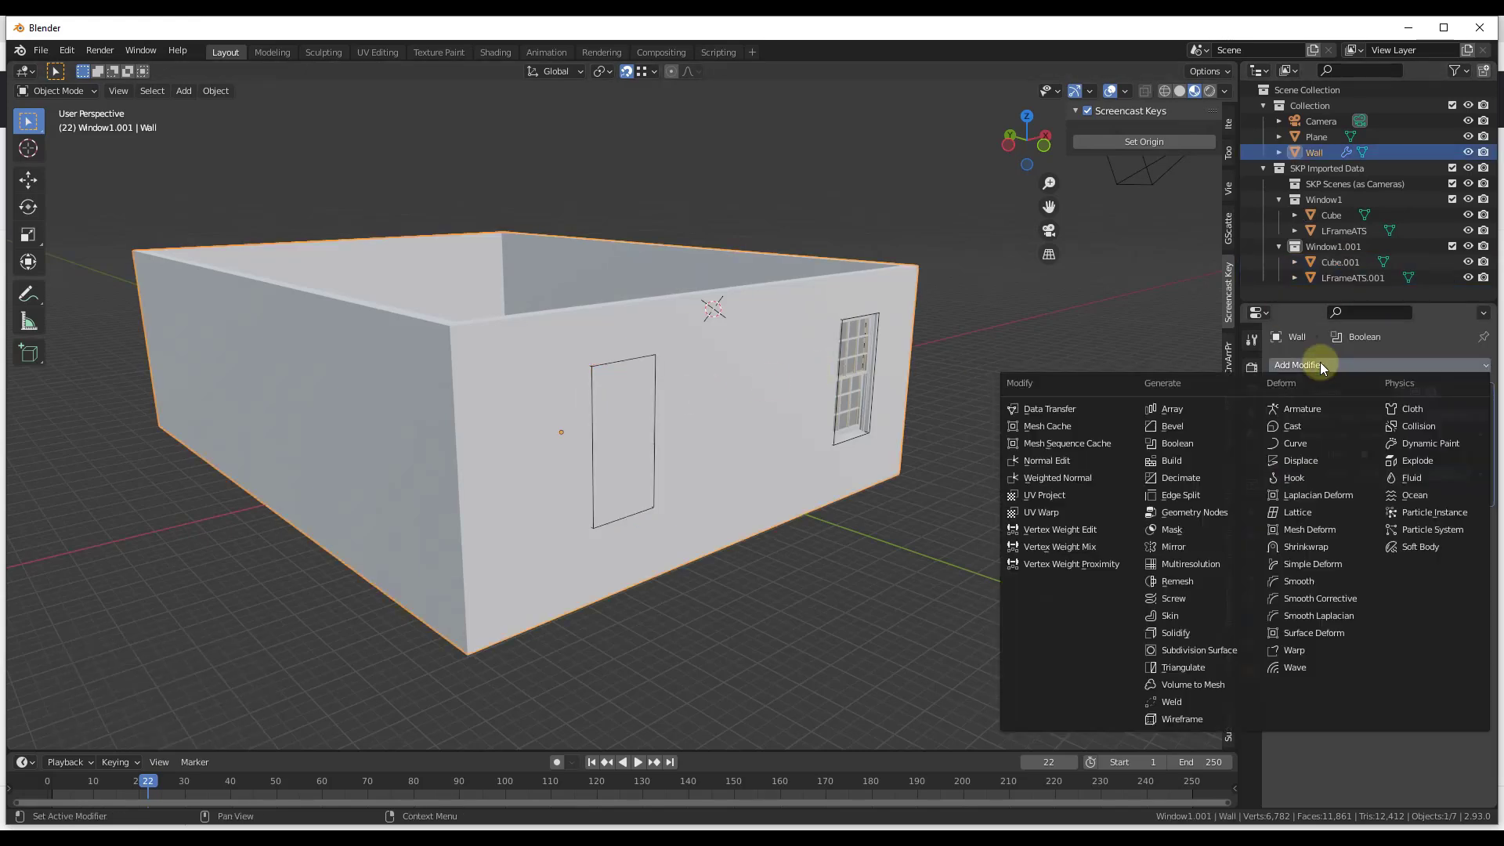
left_click(1177, 442)
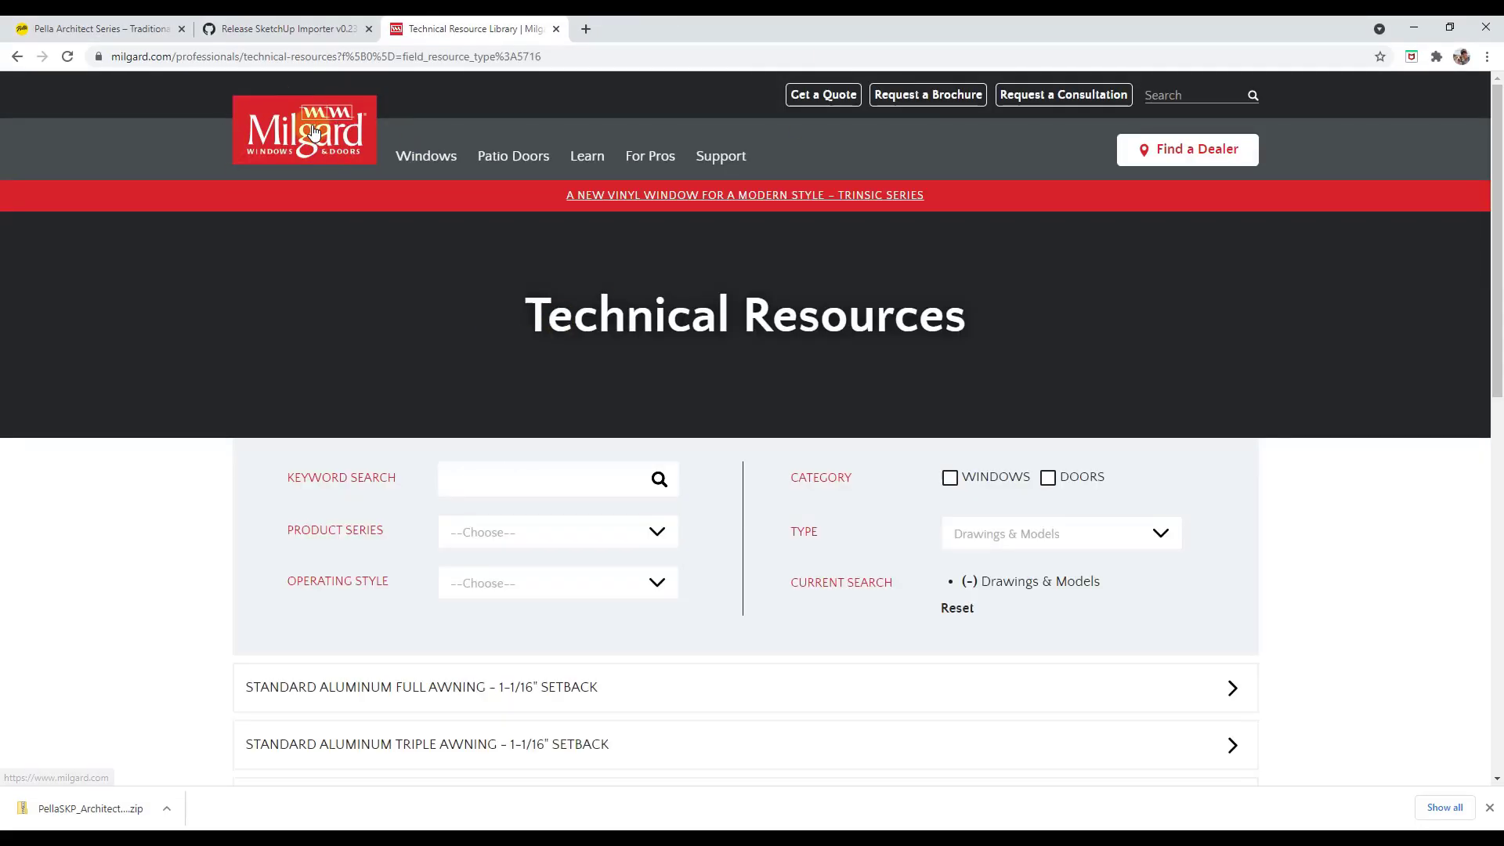
Step: Scroll the Technical Resources list toward the Standard Aluminum Double Casement entry
scroll("down", 3)
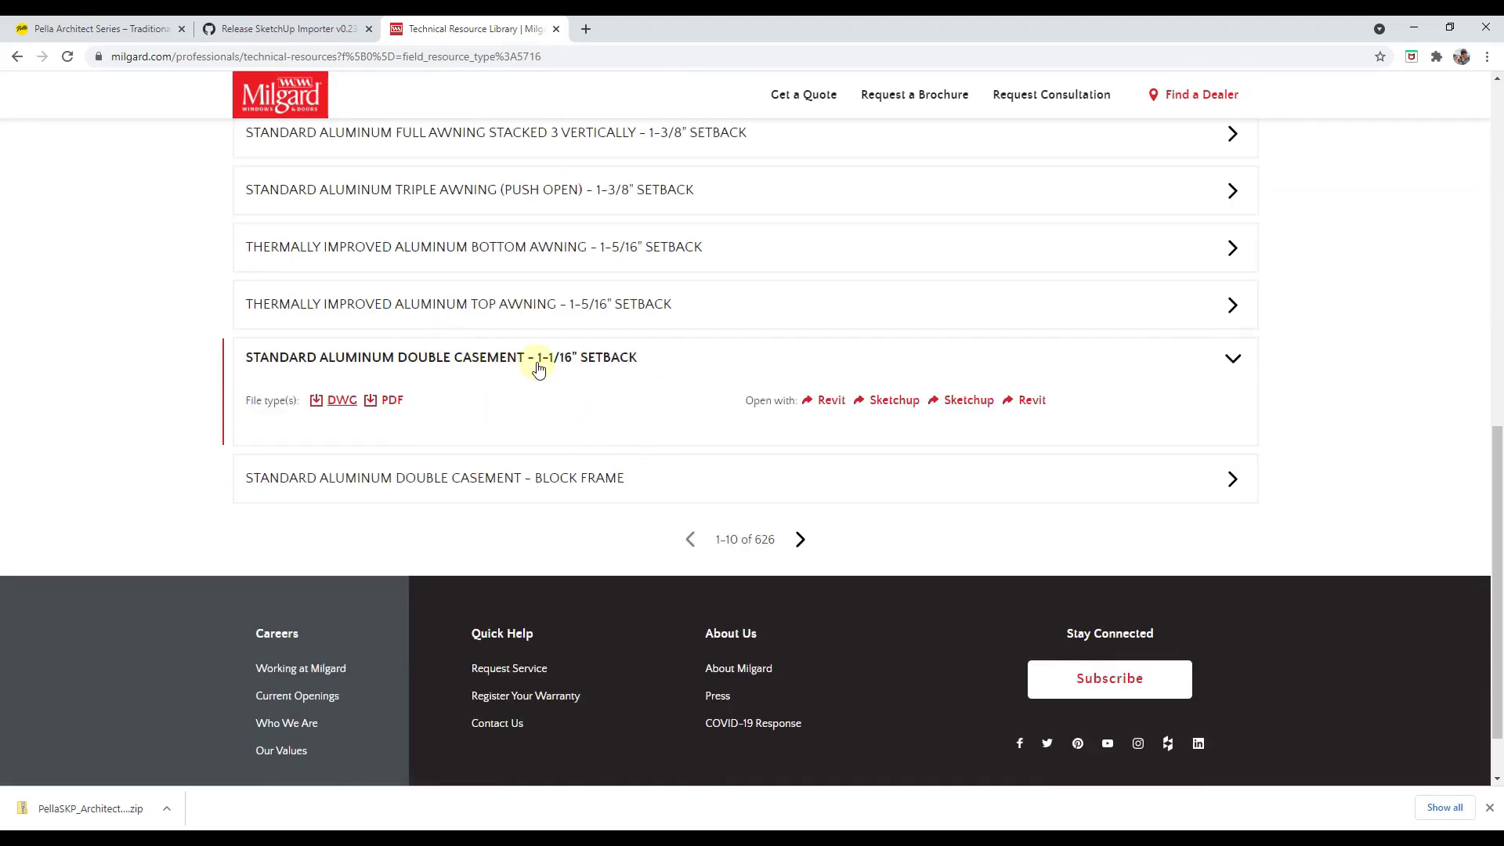
mouse_move(412, 370)
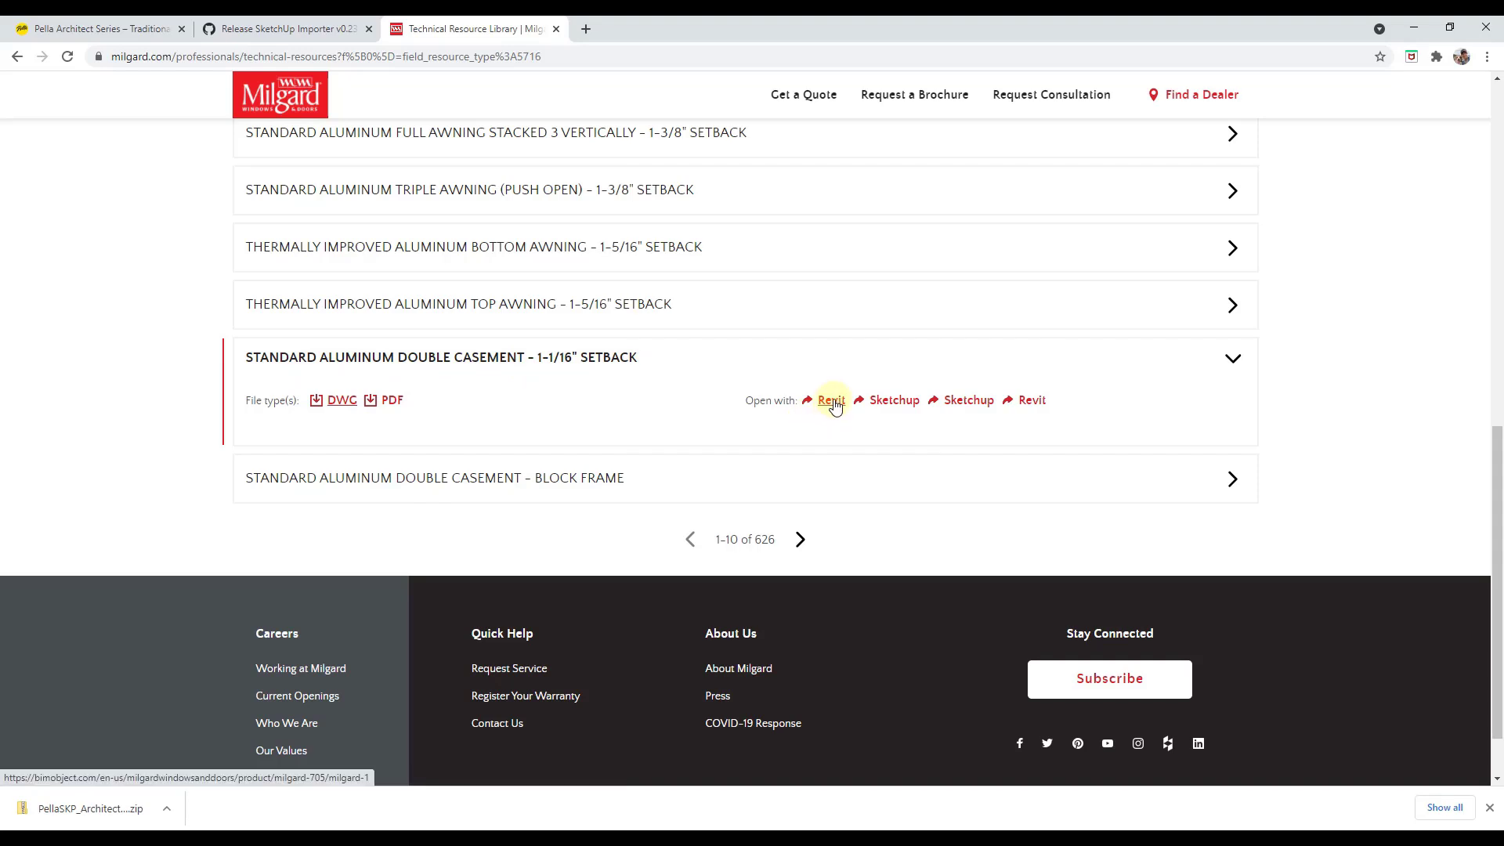
mouse_move(891, 399)
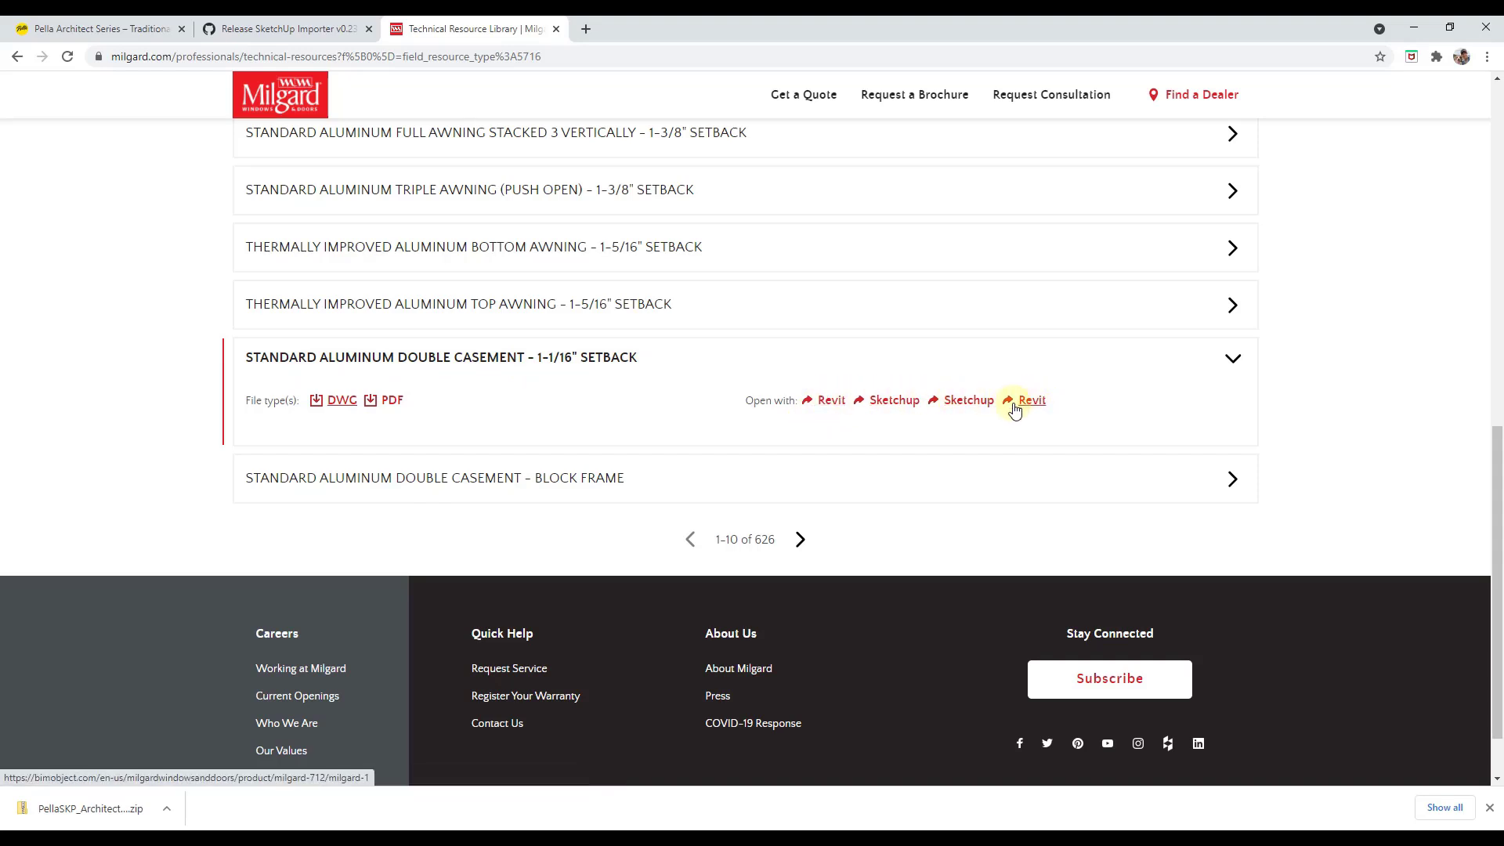
mouse_move(830, 399)
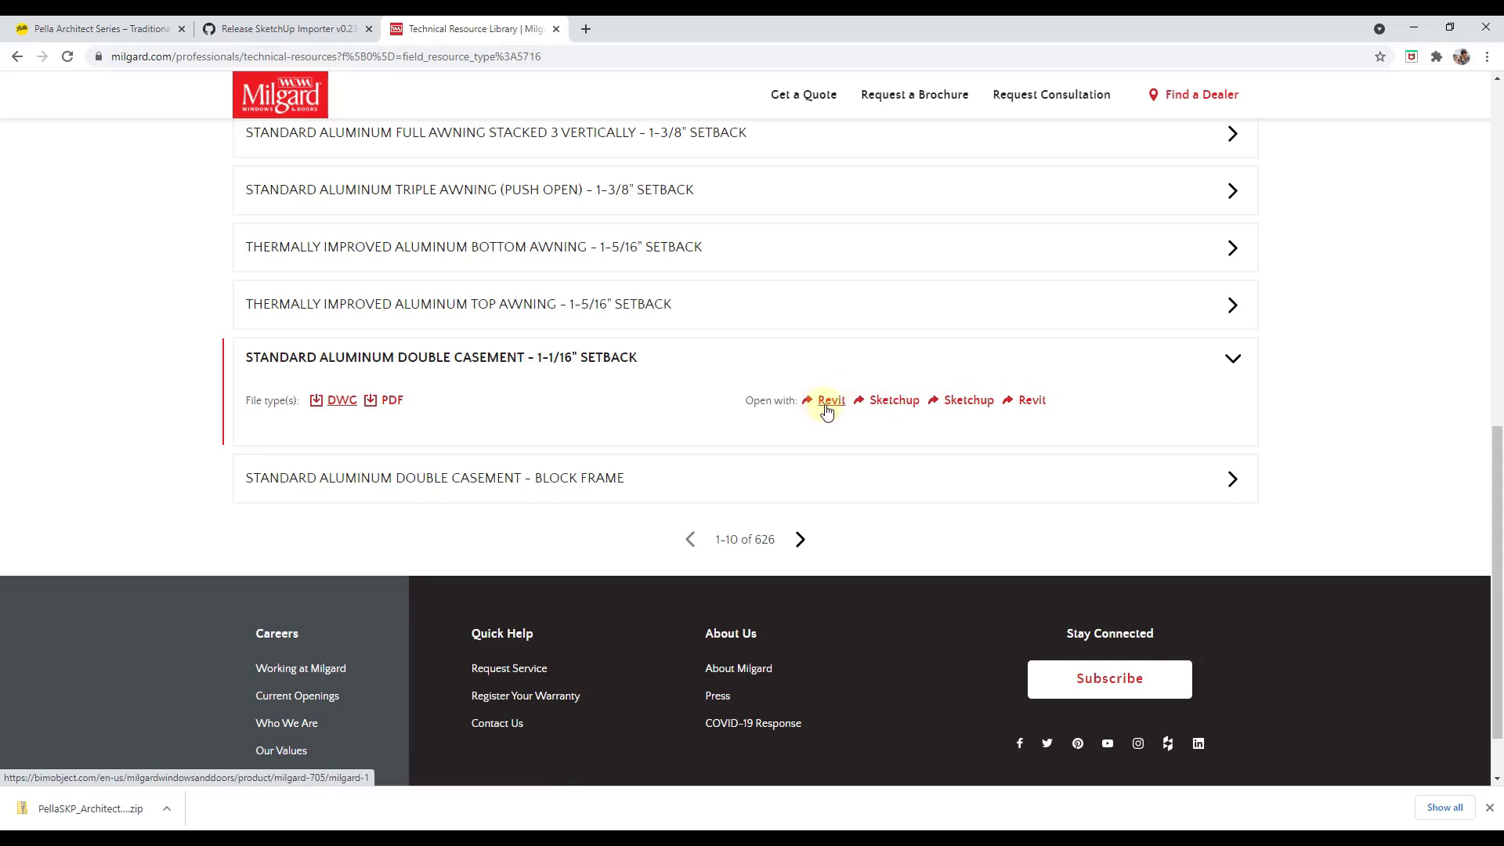
mouse_move(891, 399)
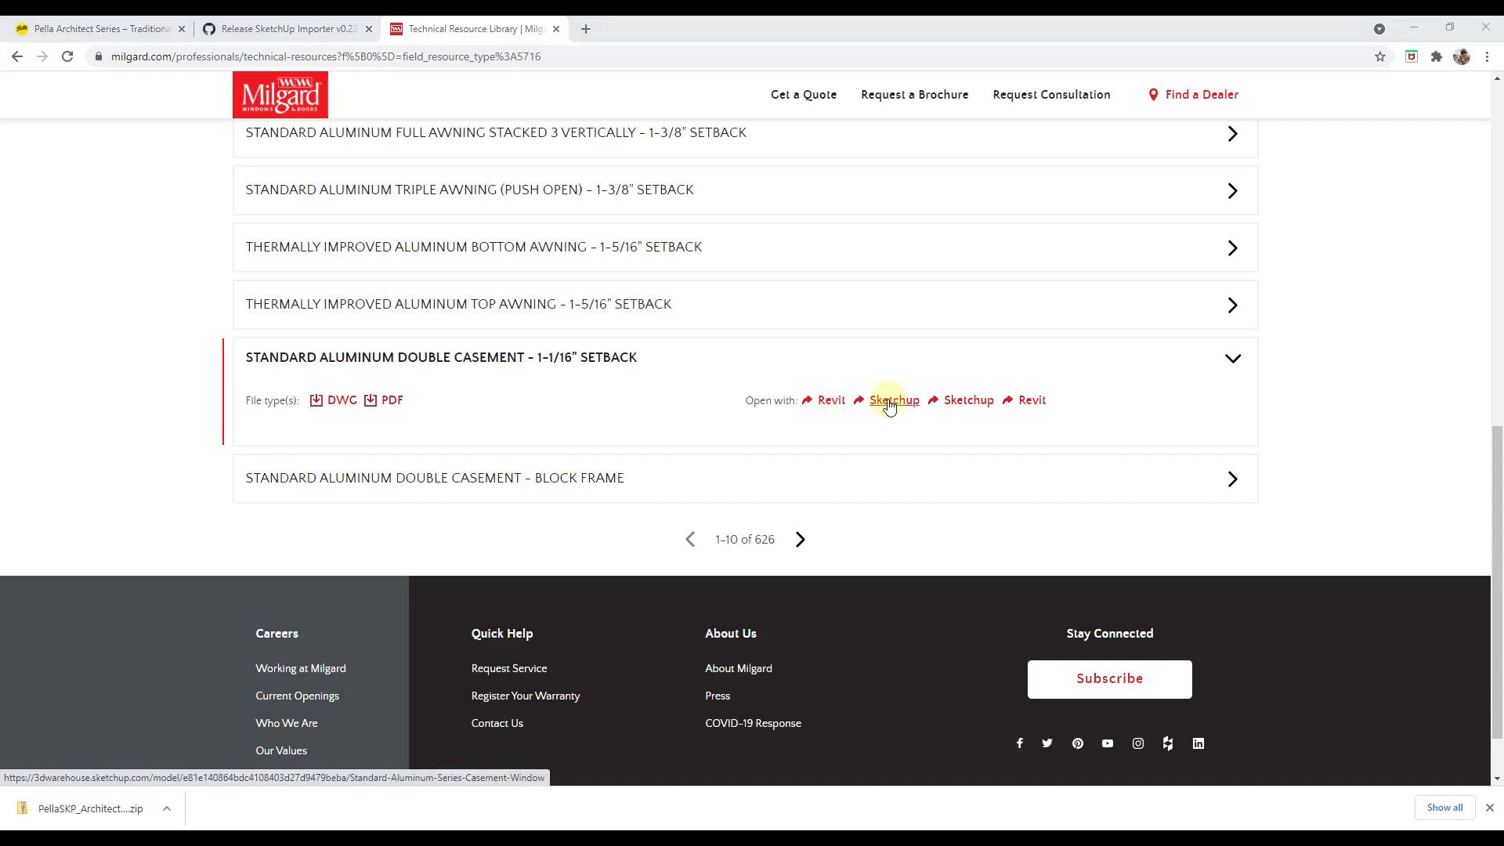
mouse_move(892, 399)
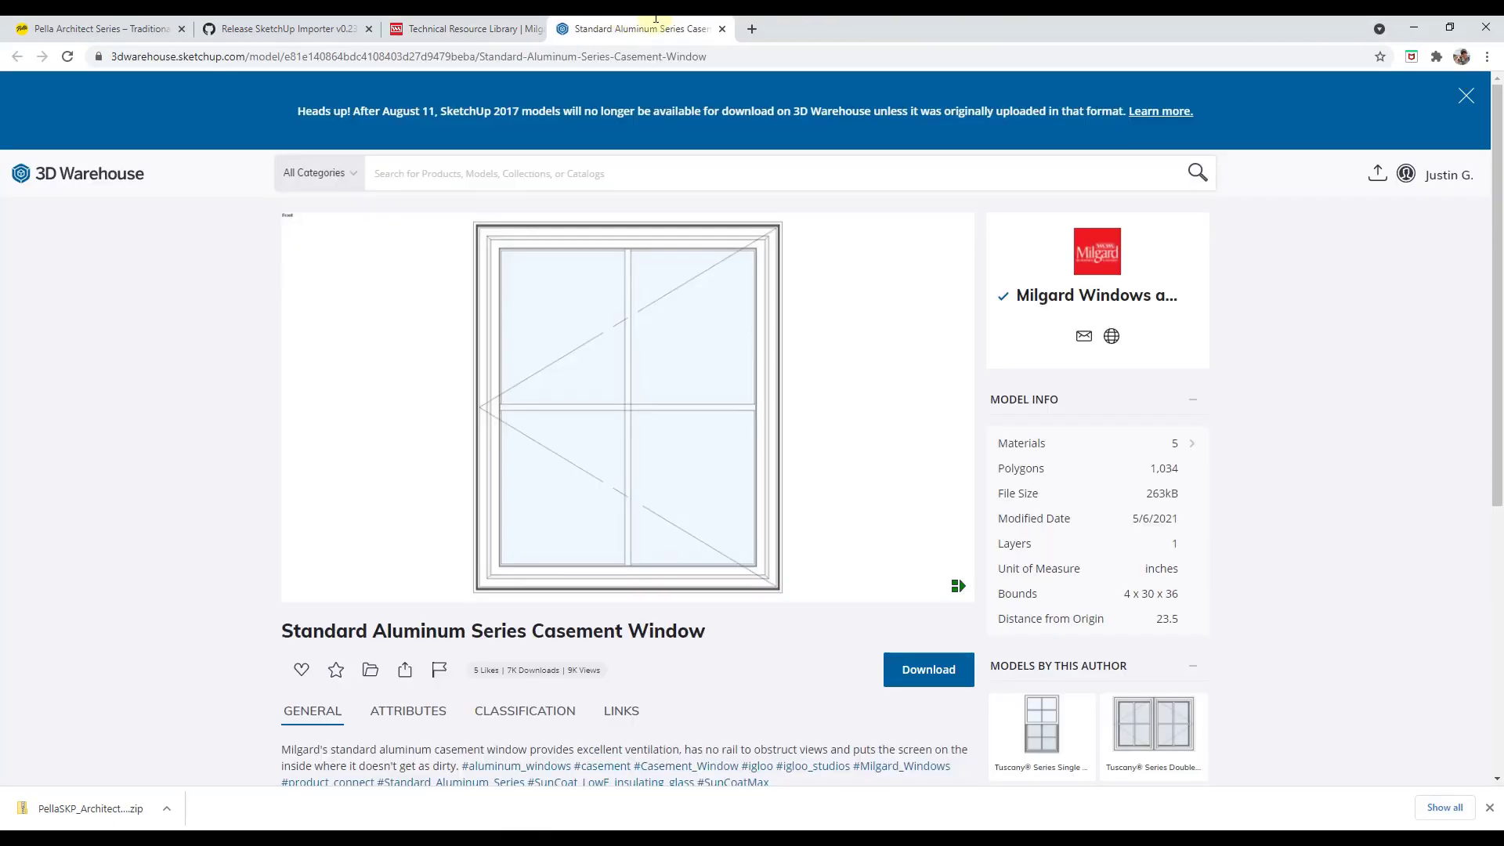
mouse_move(390, 574)
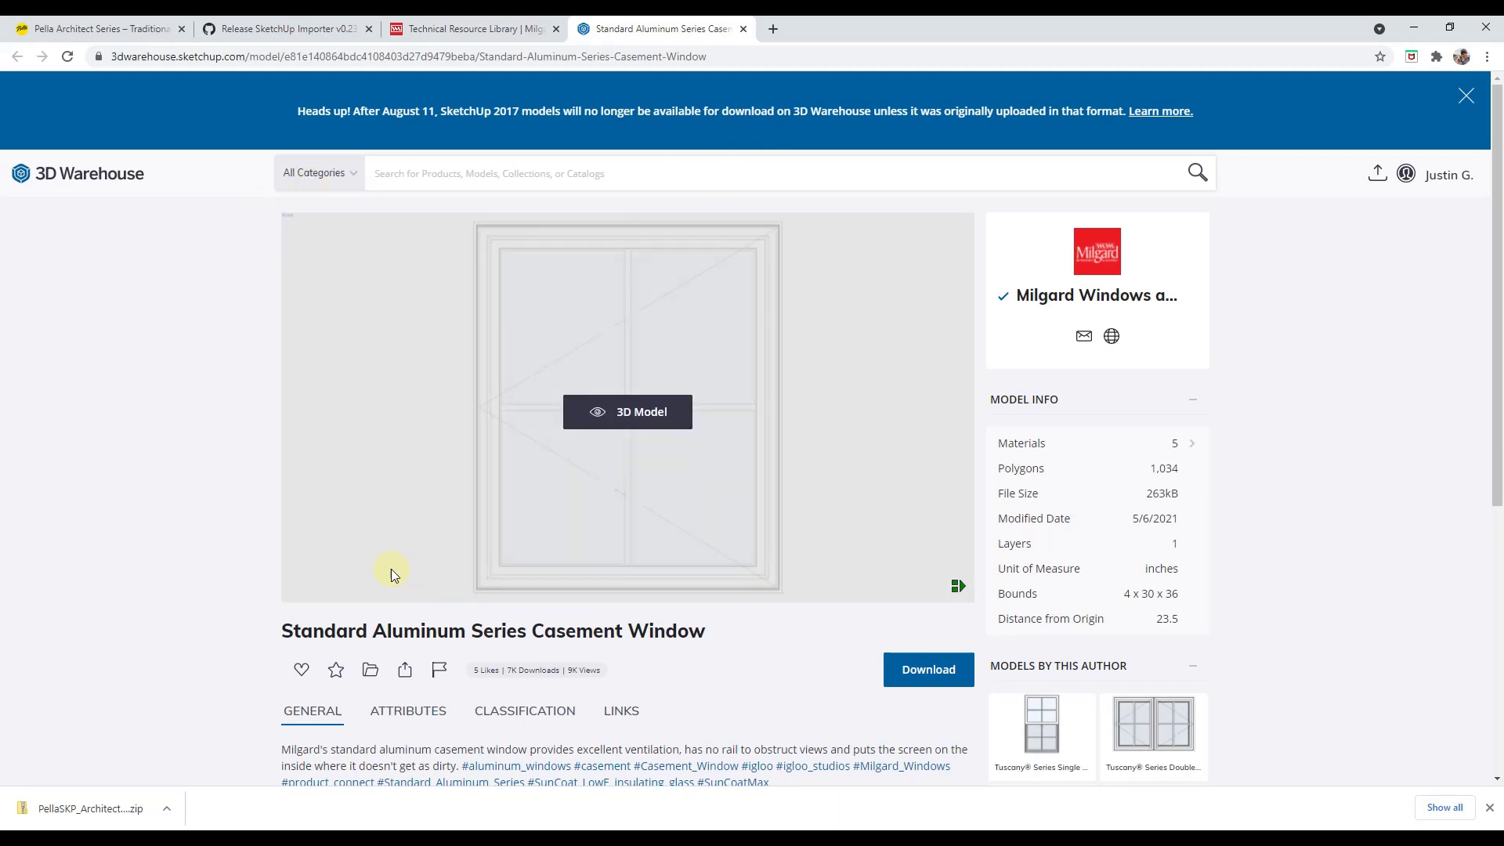
mouse_move(636, 482)
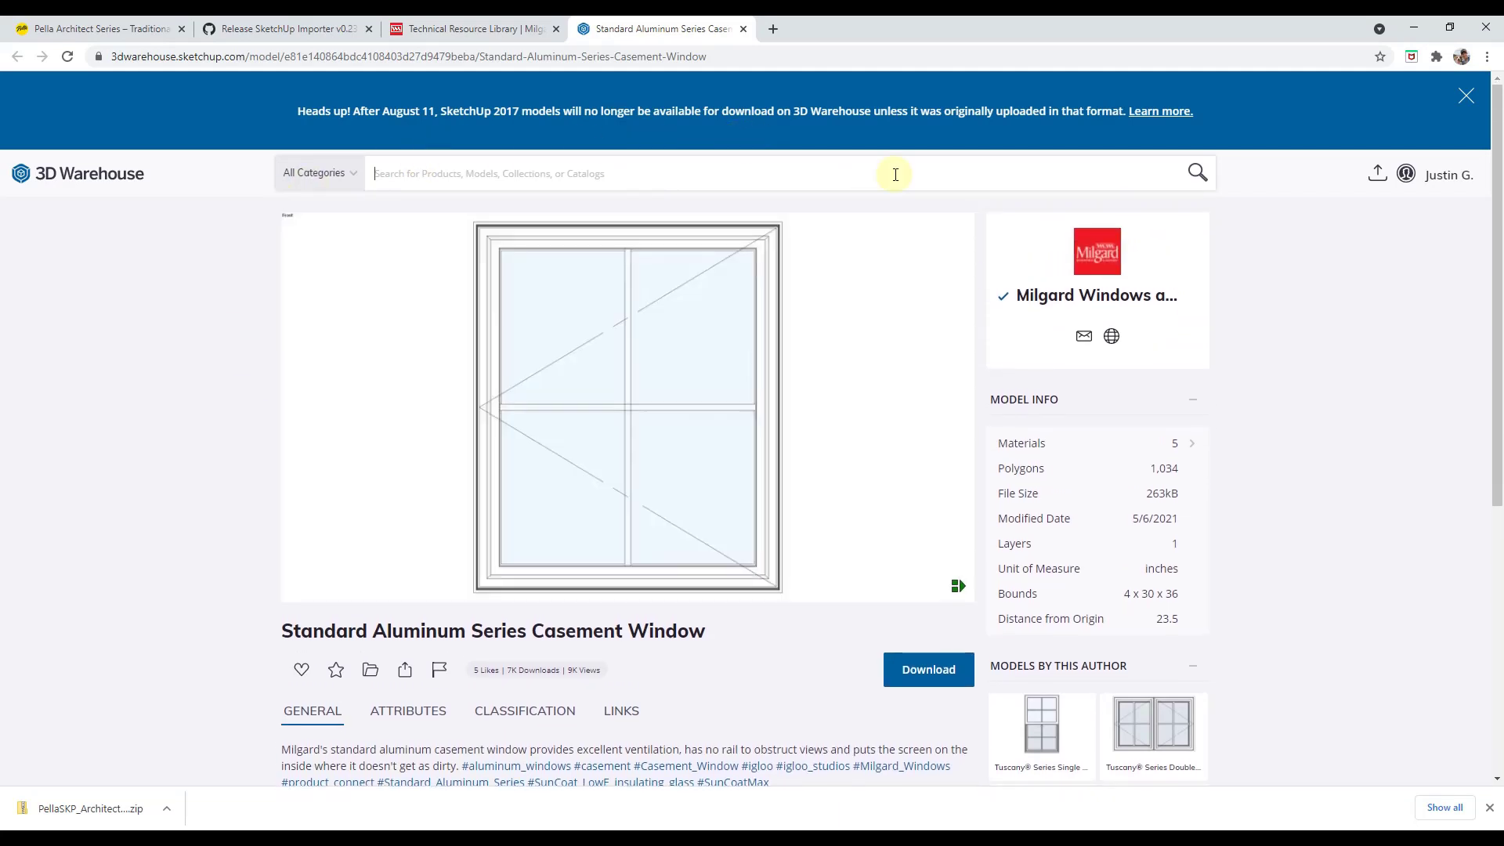
Step: Download the SketchUp 2021 Model of the casement window and review the other download versions
left_click(1449, 174)
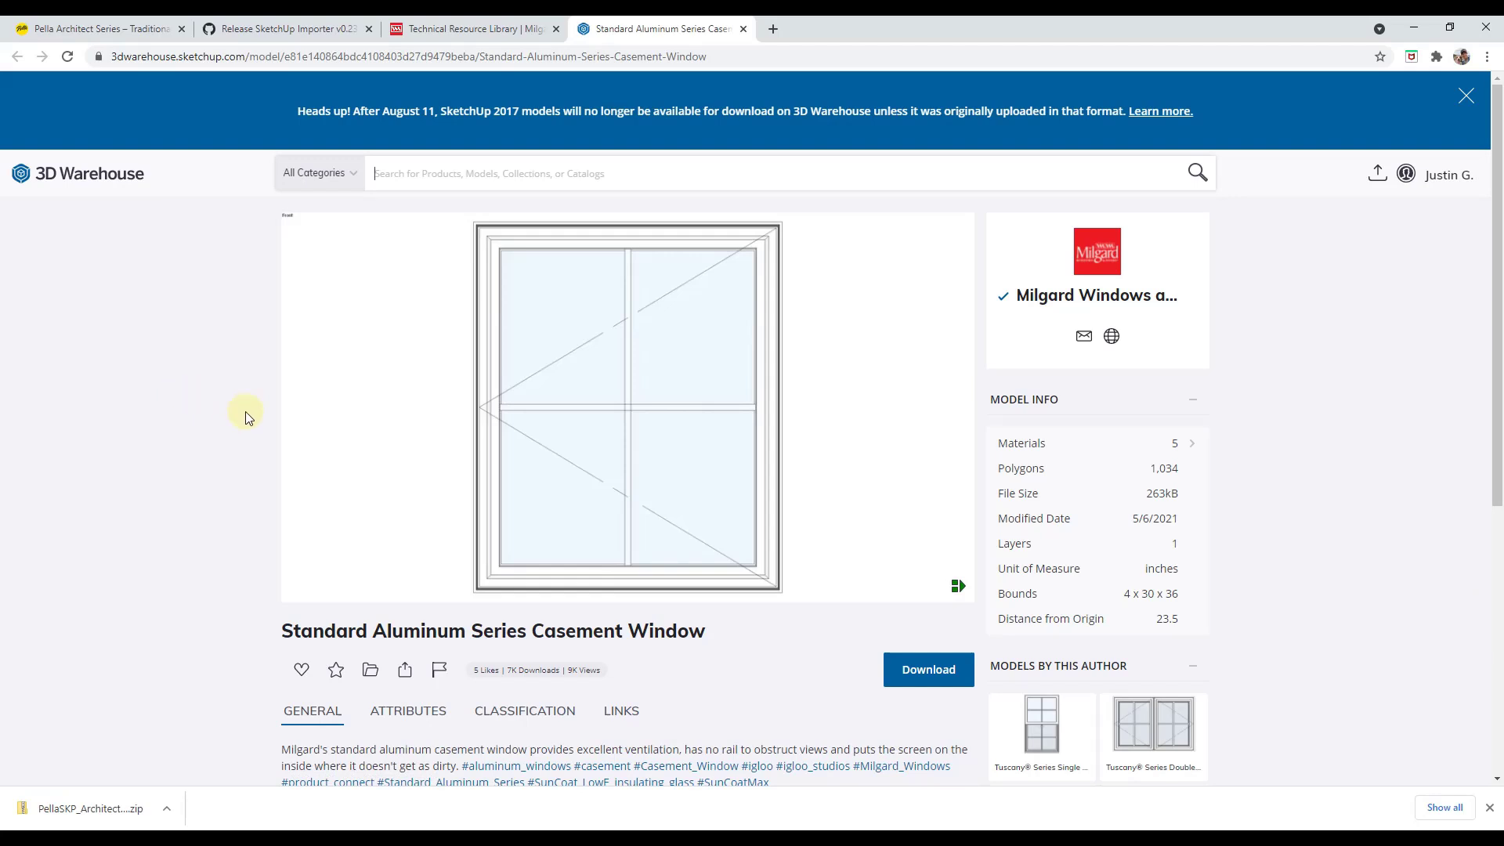
left_click(928, 669)
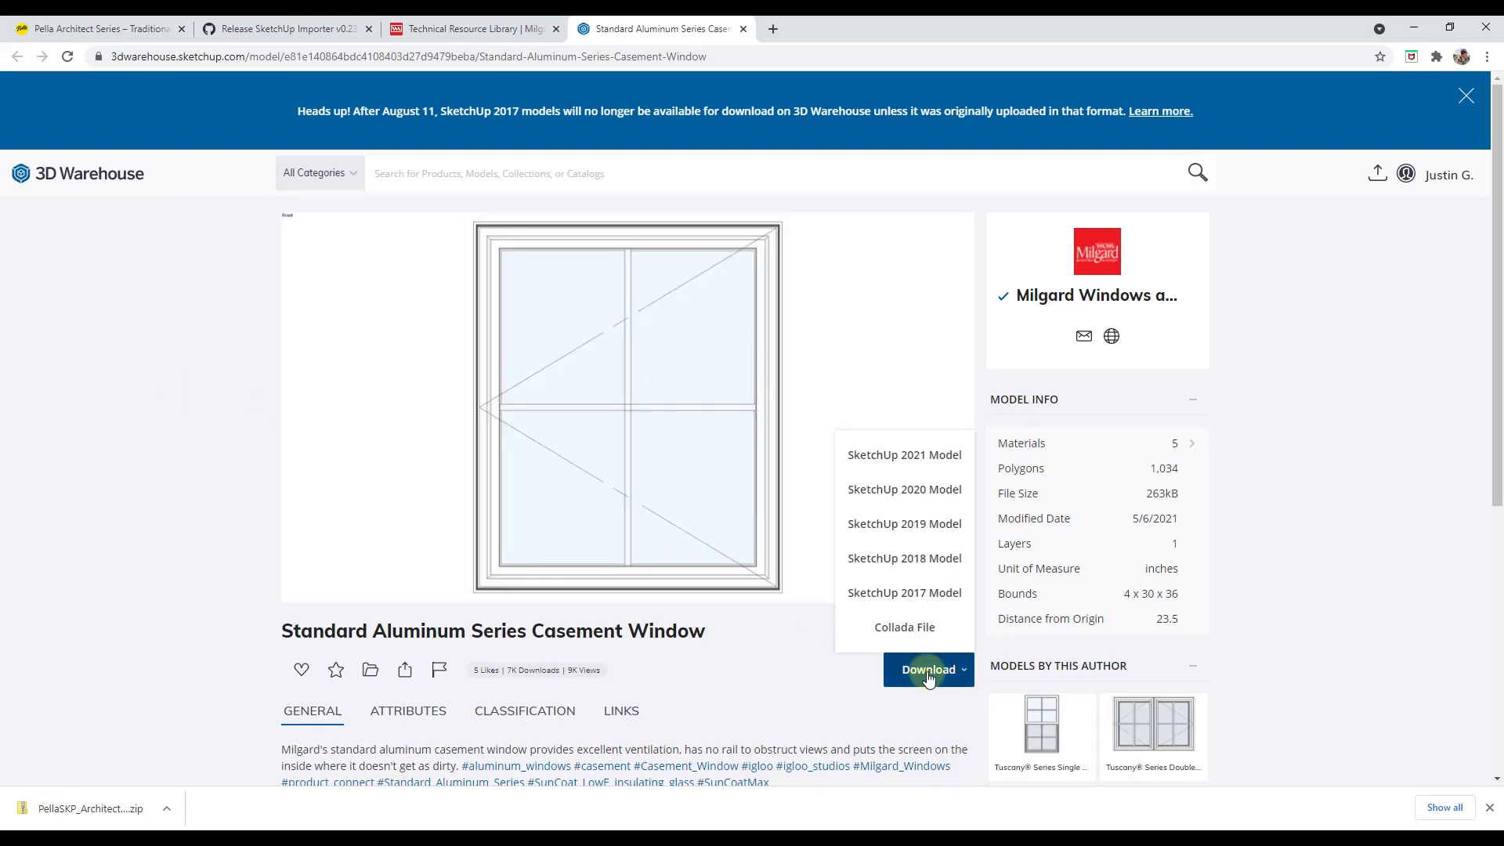
mouse_move(904, 454)
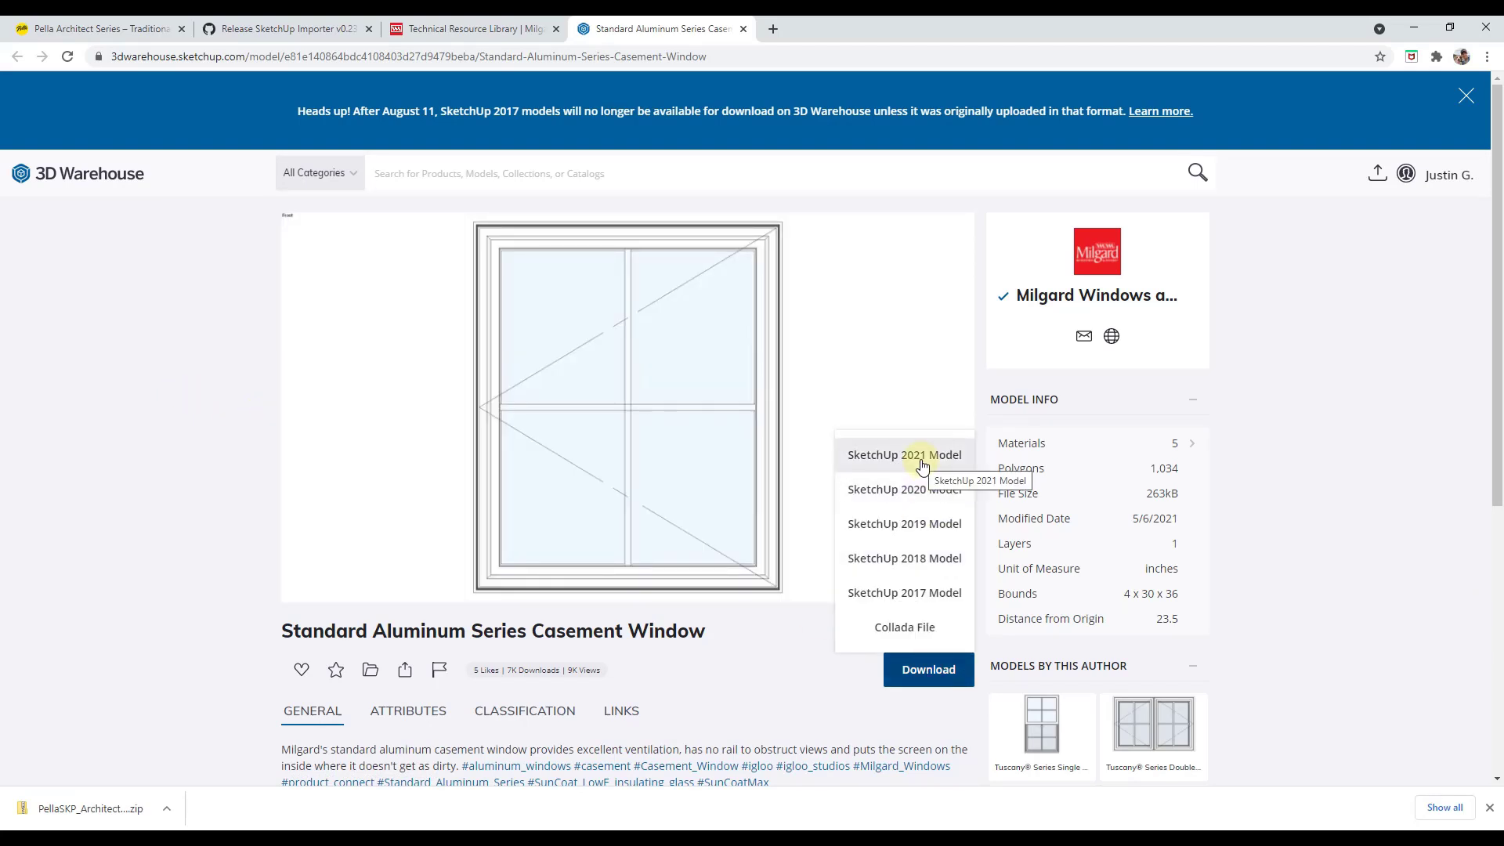
left_click(903, 454)
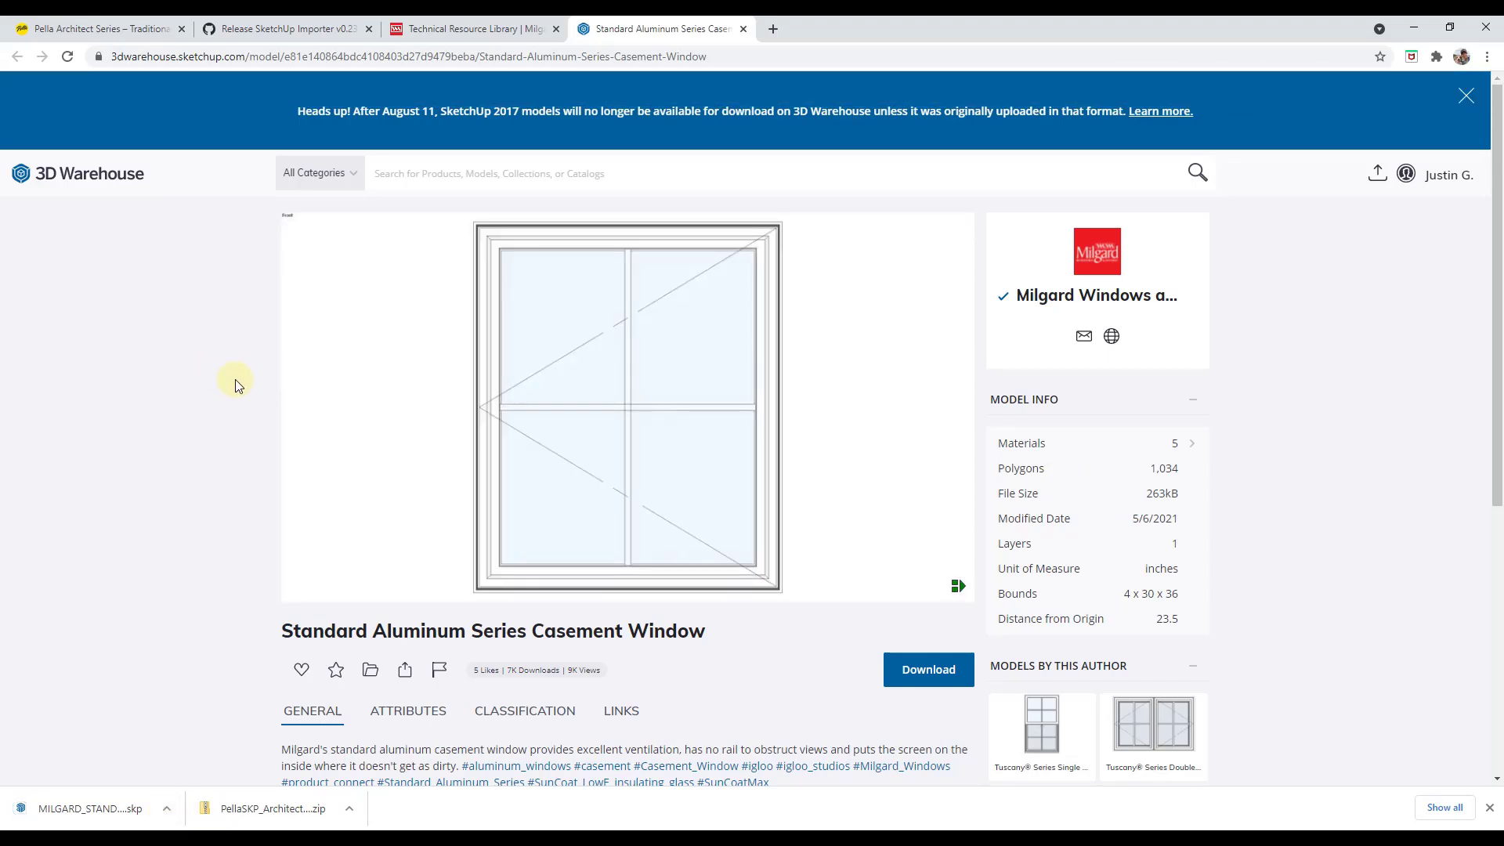
mouse_move(699, 550)
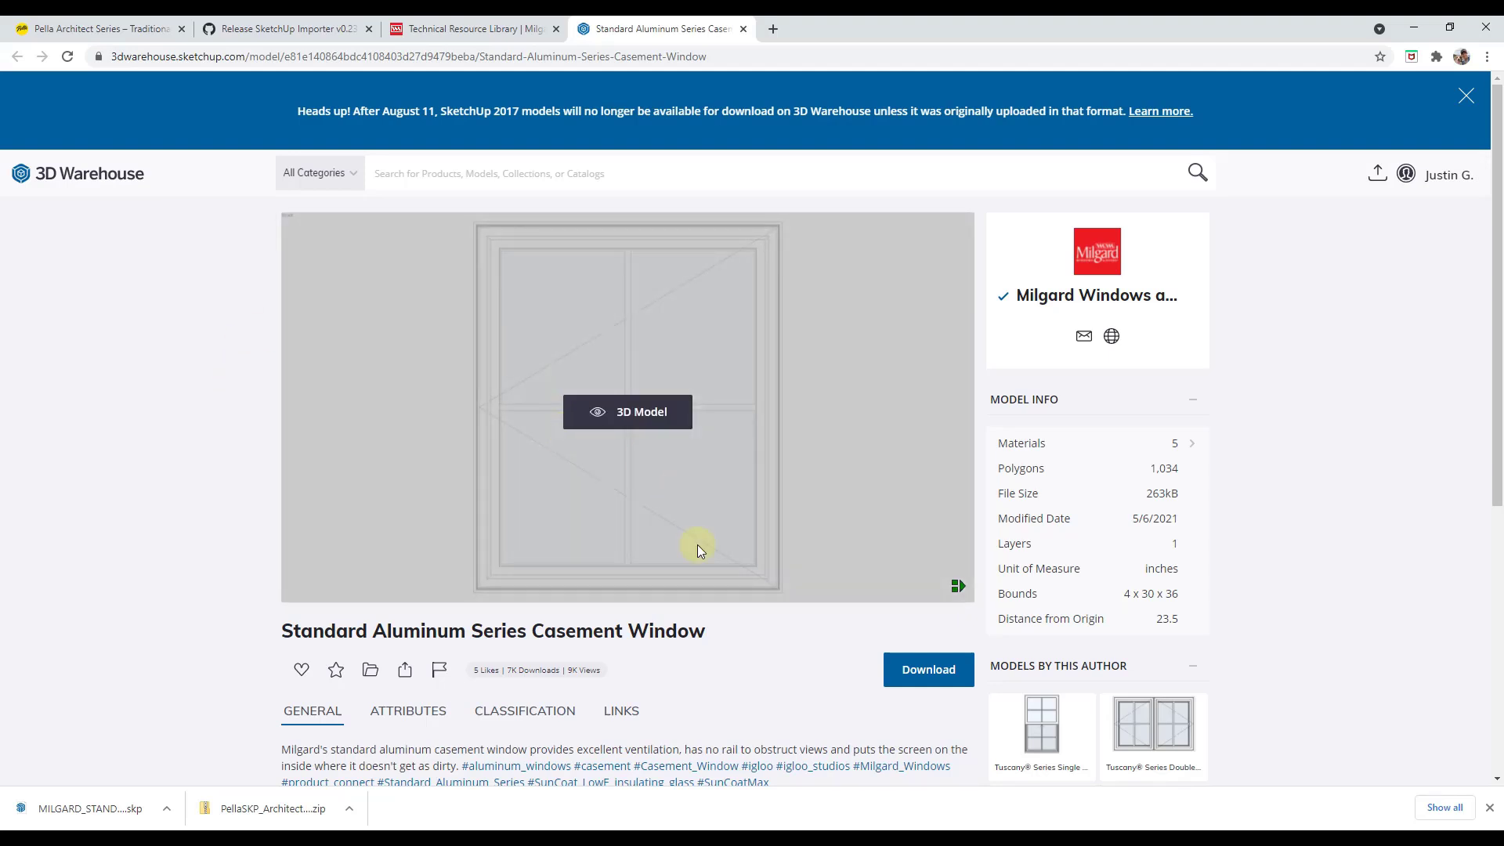
left_click(627, 412)
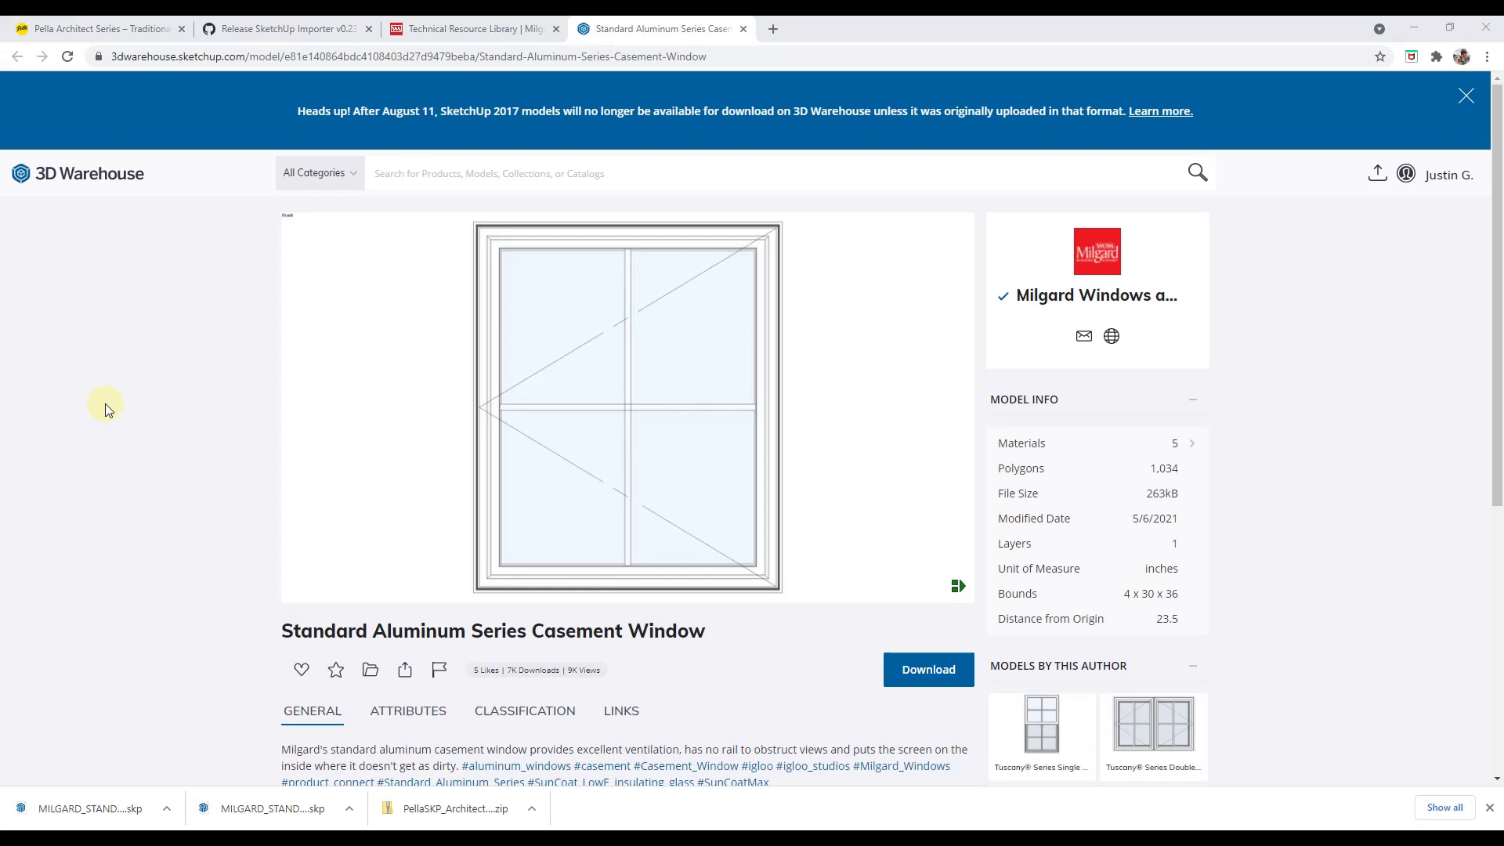
left_click(926, 669)
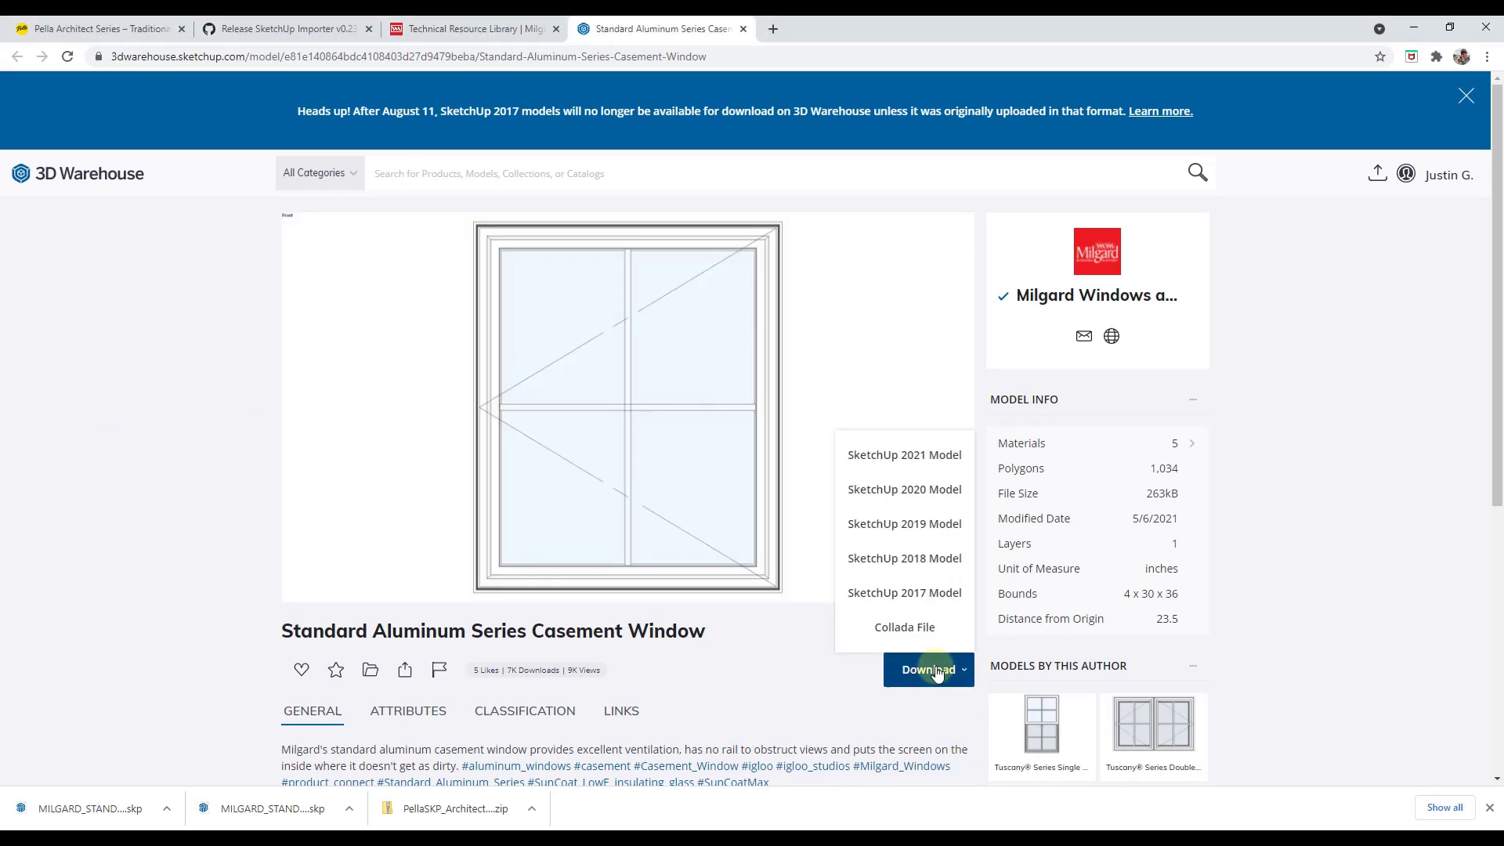
mouse_move(904, 592)
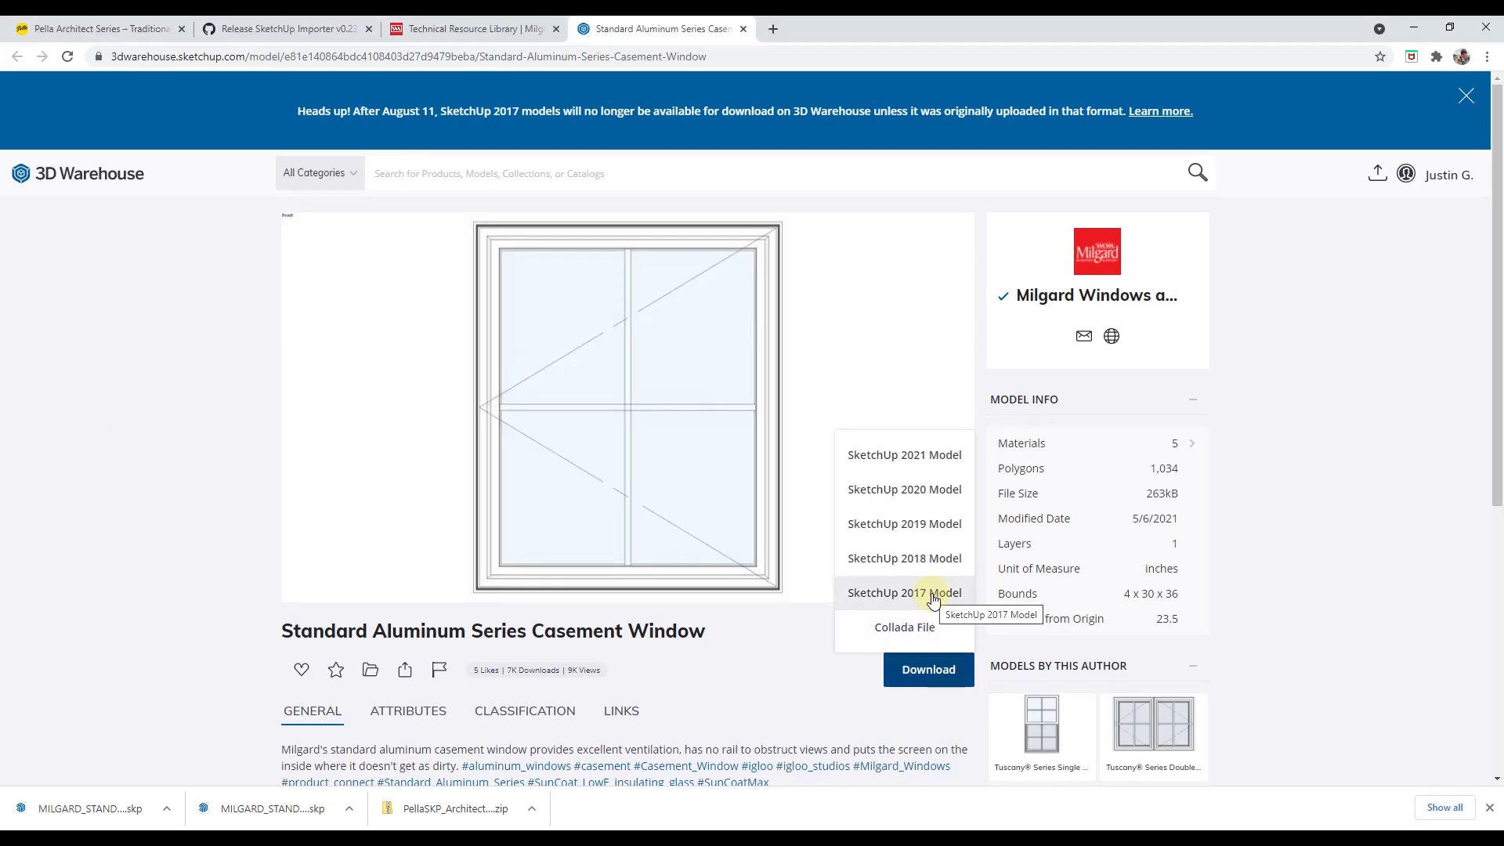
mouse_move(904, 454)
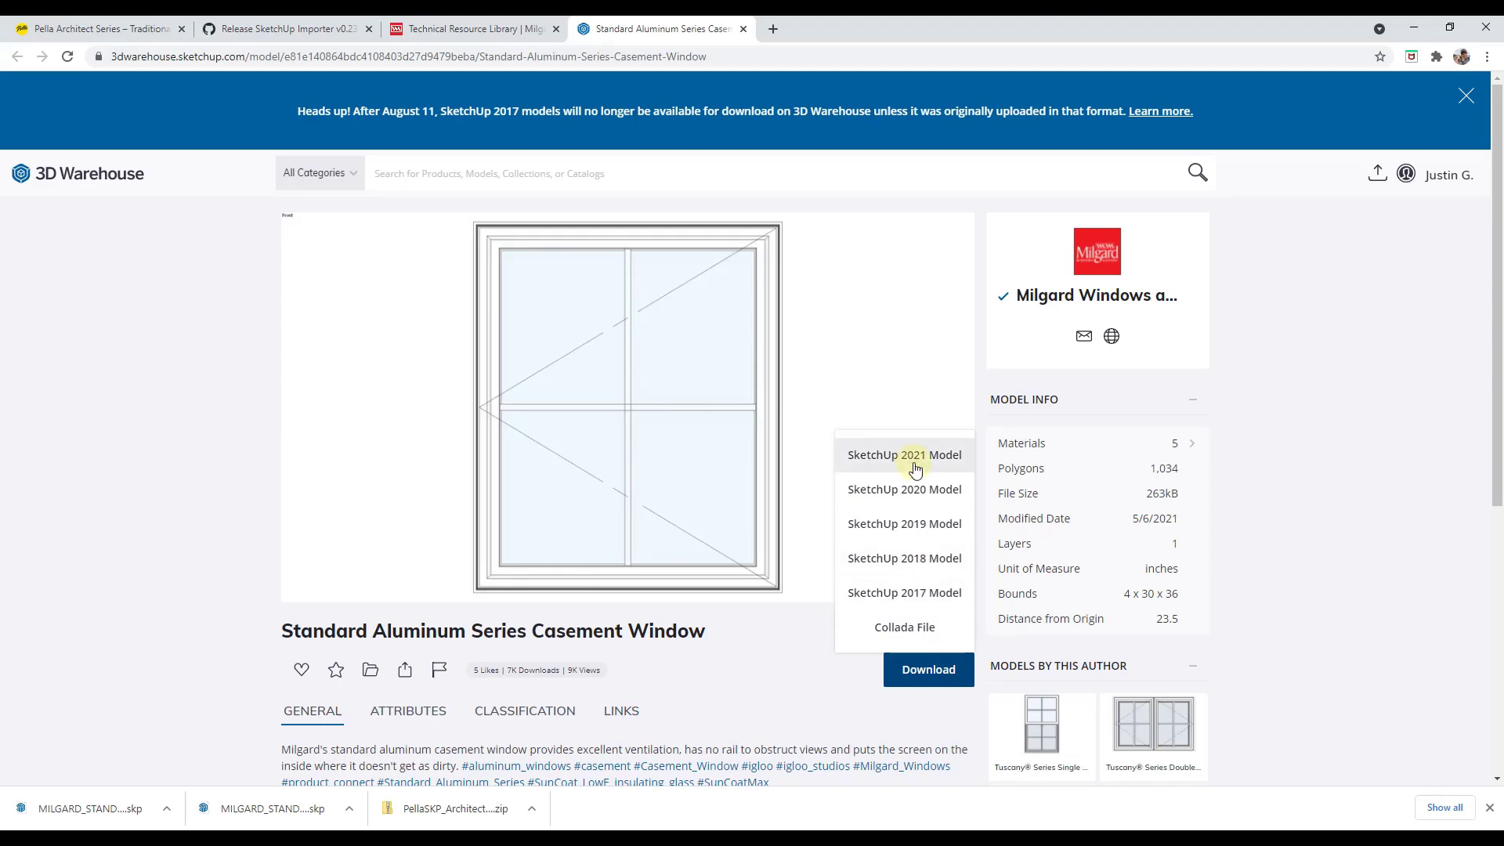
mouse_move(939, 459)
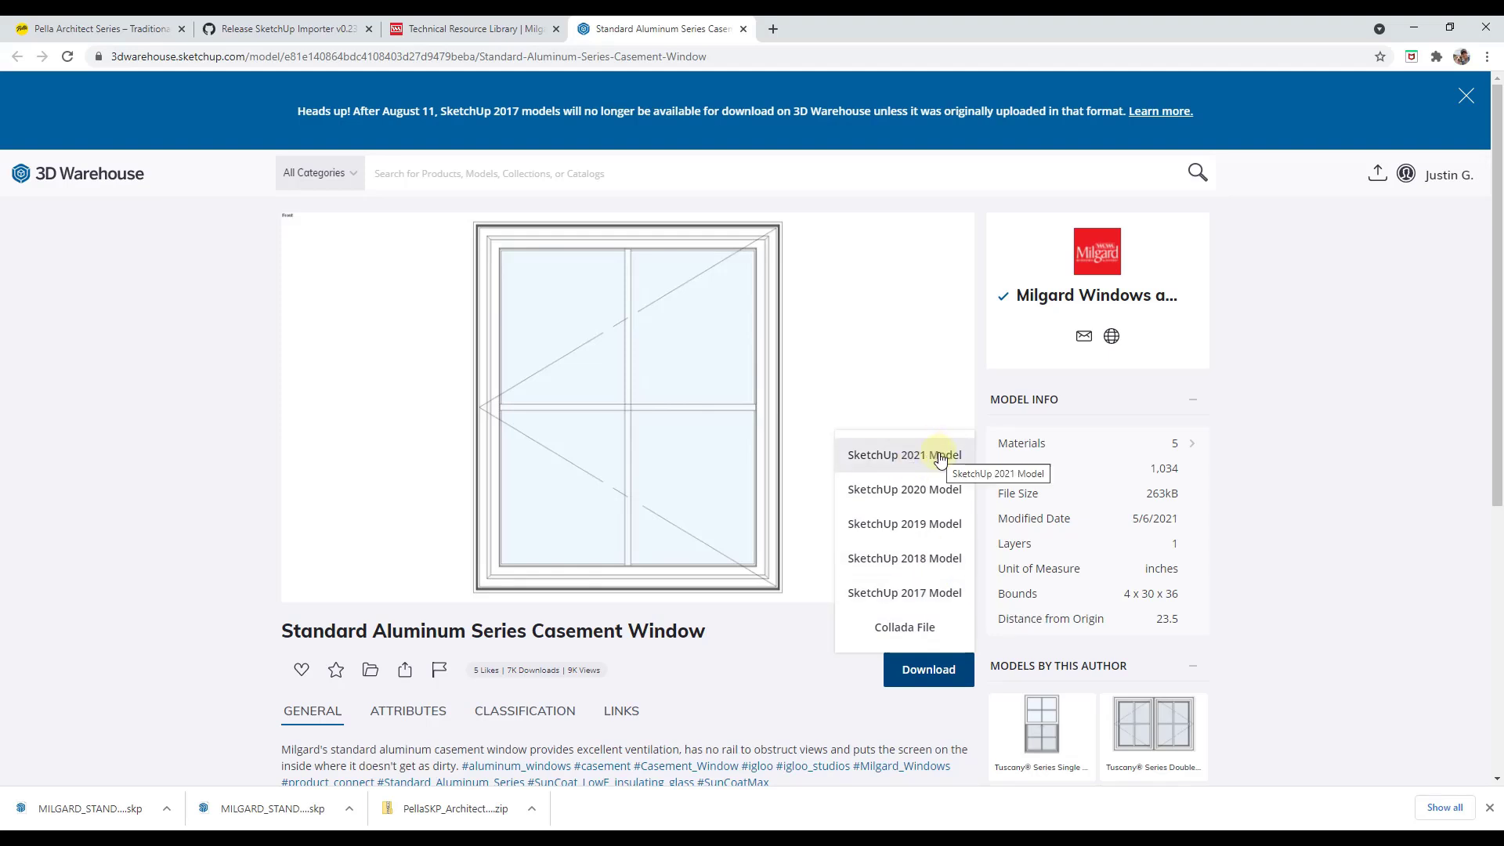
mouse_move(904, 592)
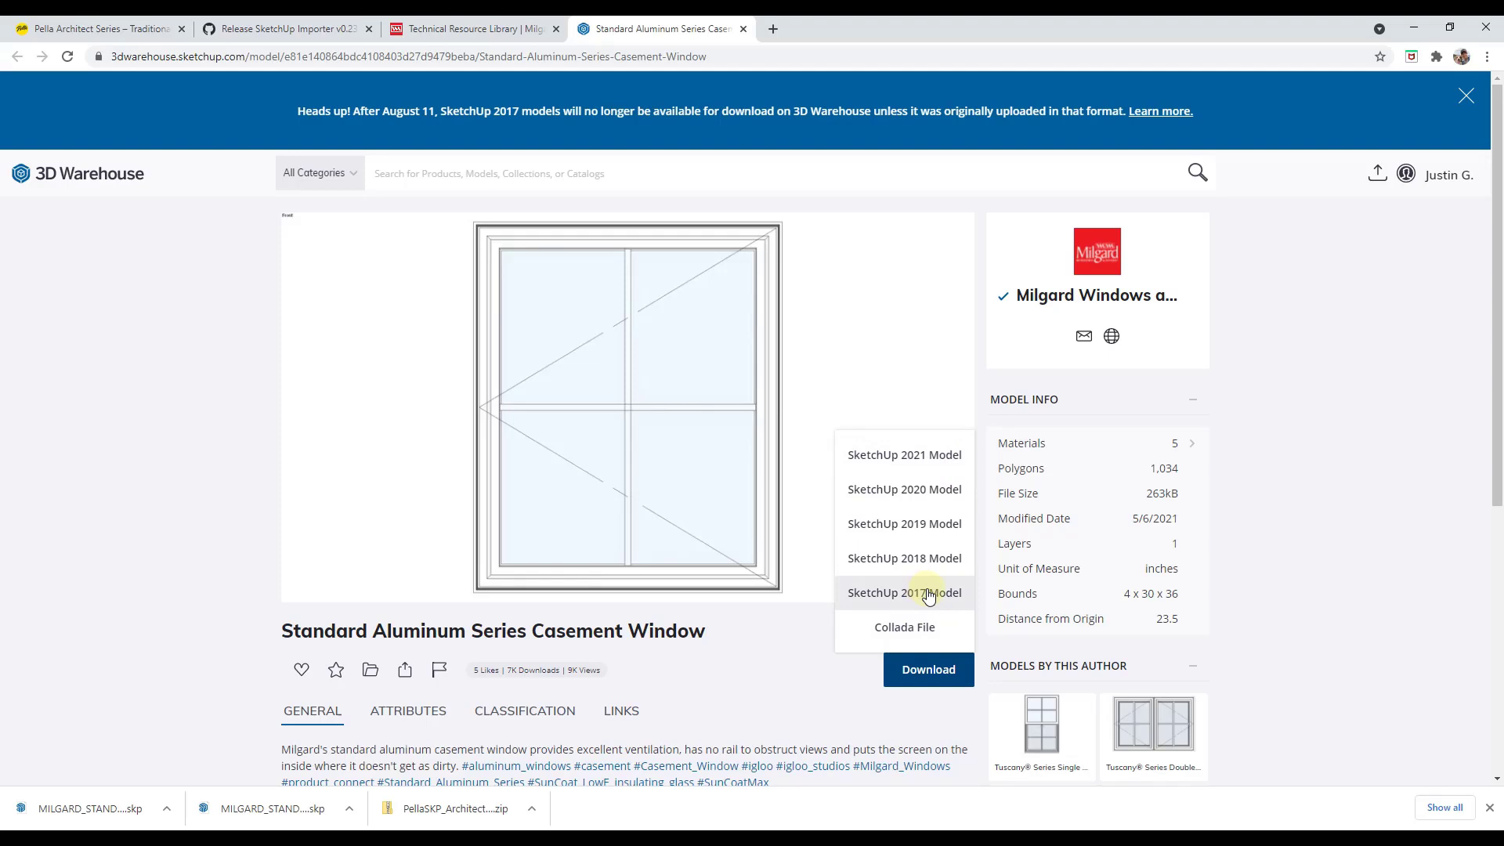
mouse_move(927, 592)
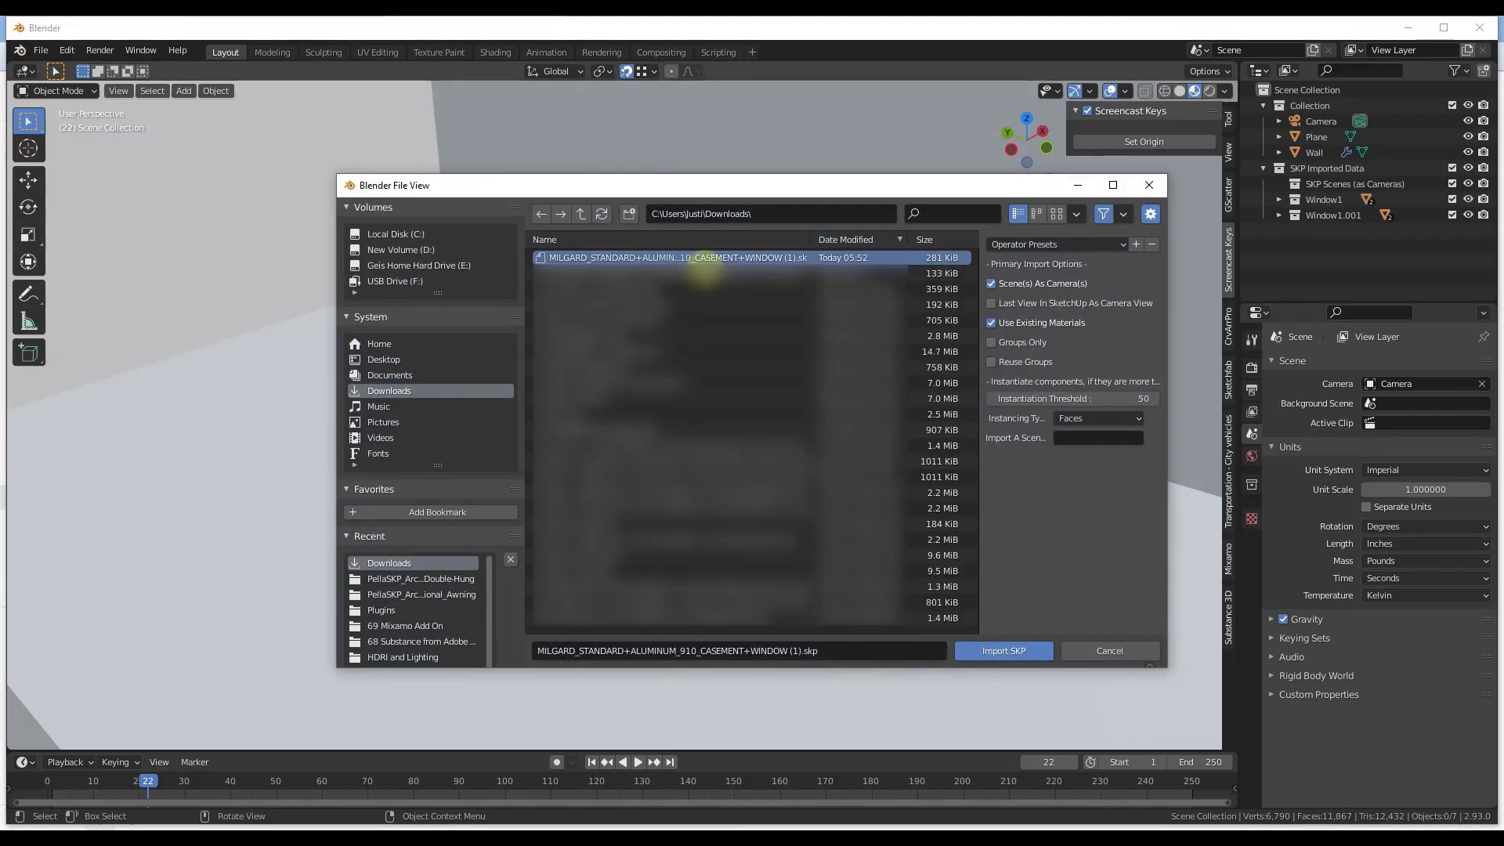
Step: Choose the downloaded MILGARD casement .skp file in Downloads for import
left_click(1001, 650)
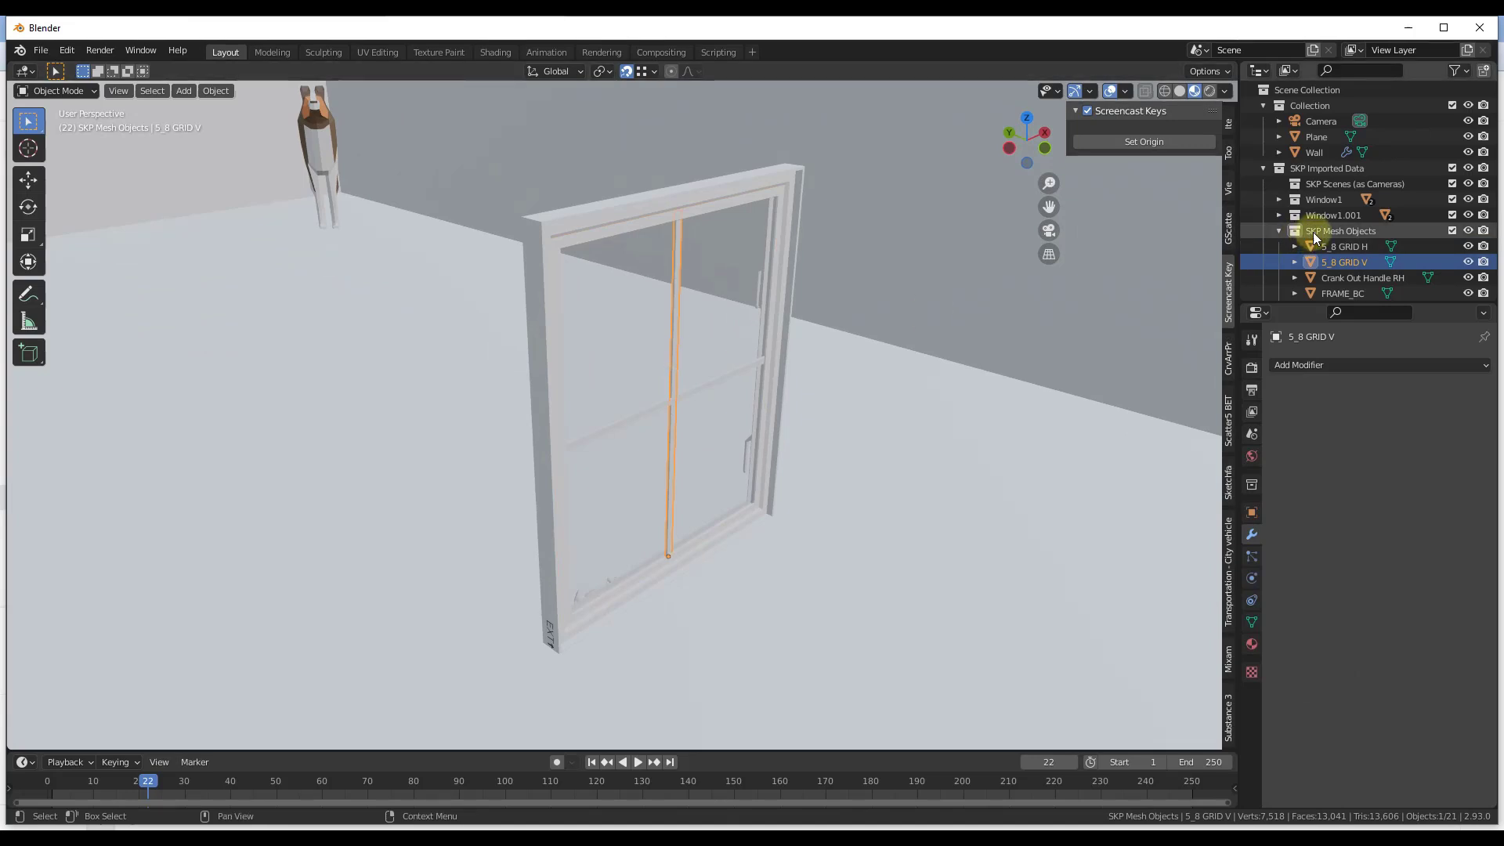
Step: Select all objects in the imported SKP collection, join them and start moving the window along Y
right_click(1339, 230)
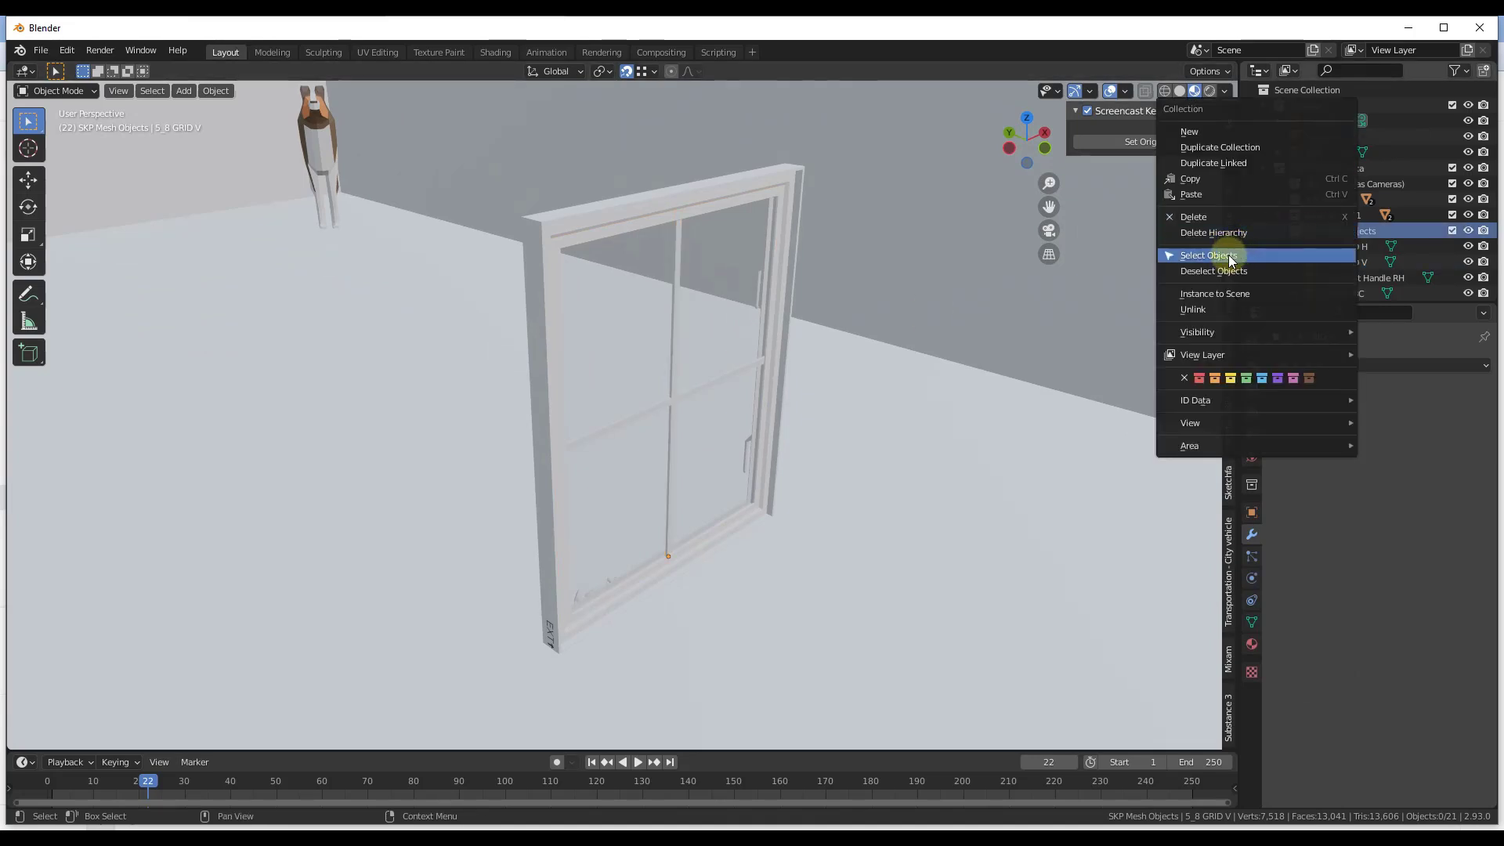
left_click(1206, 256)
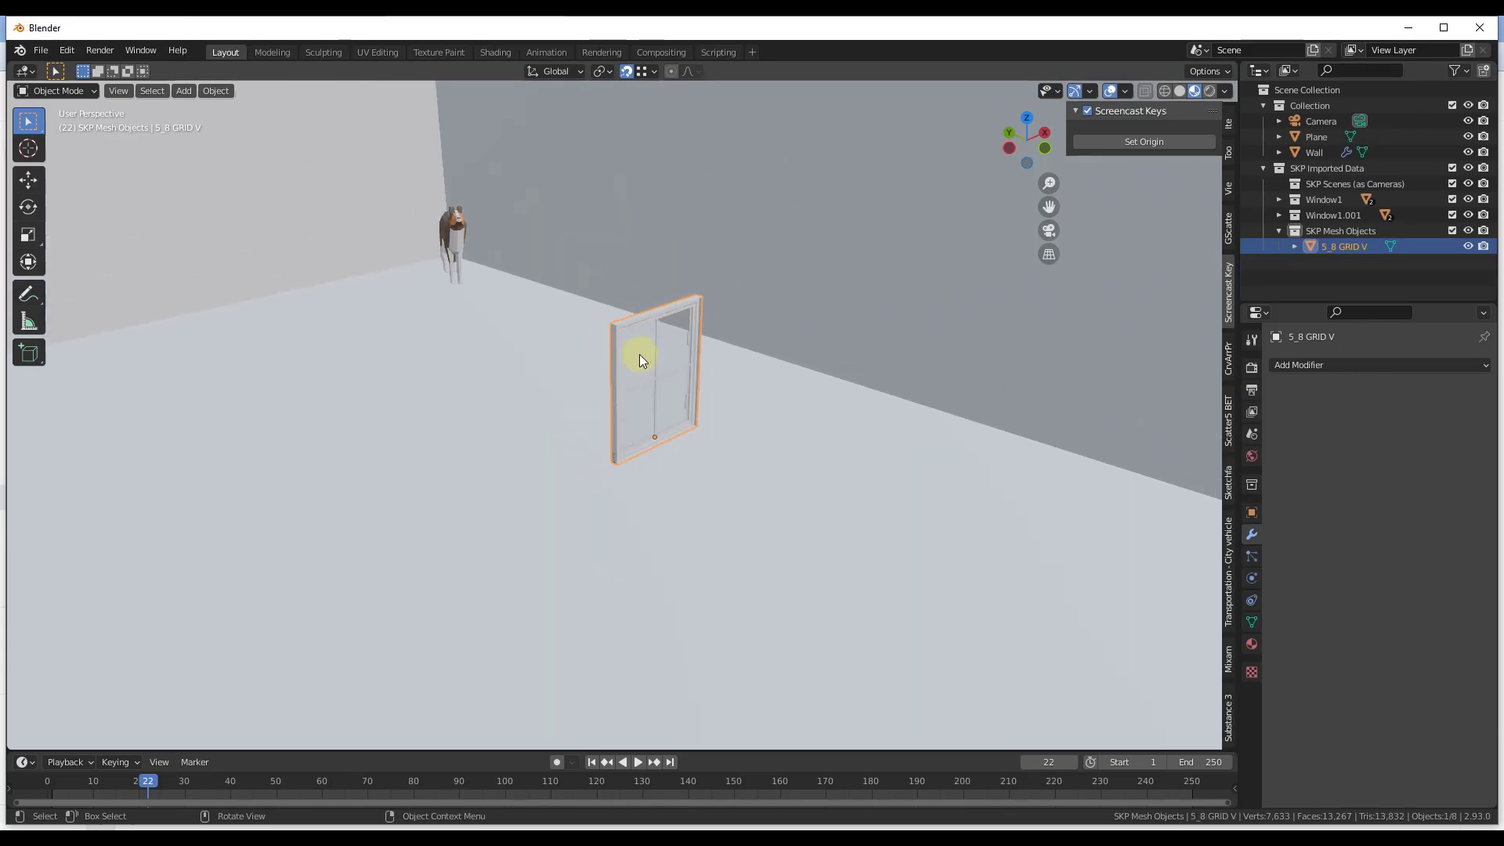
key("g")
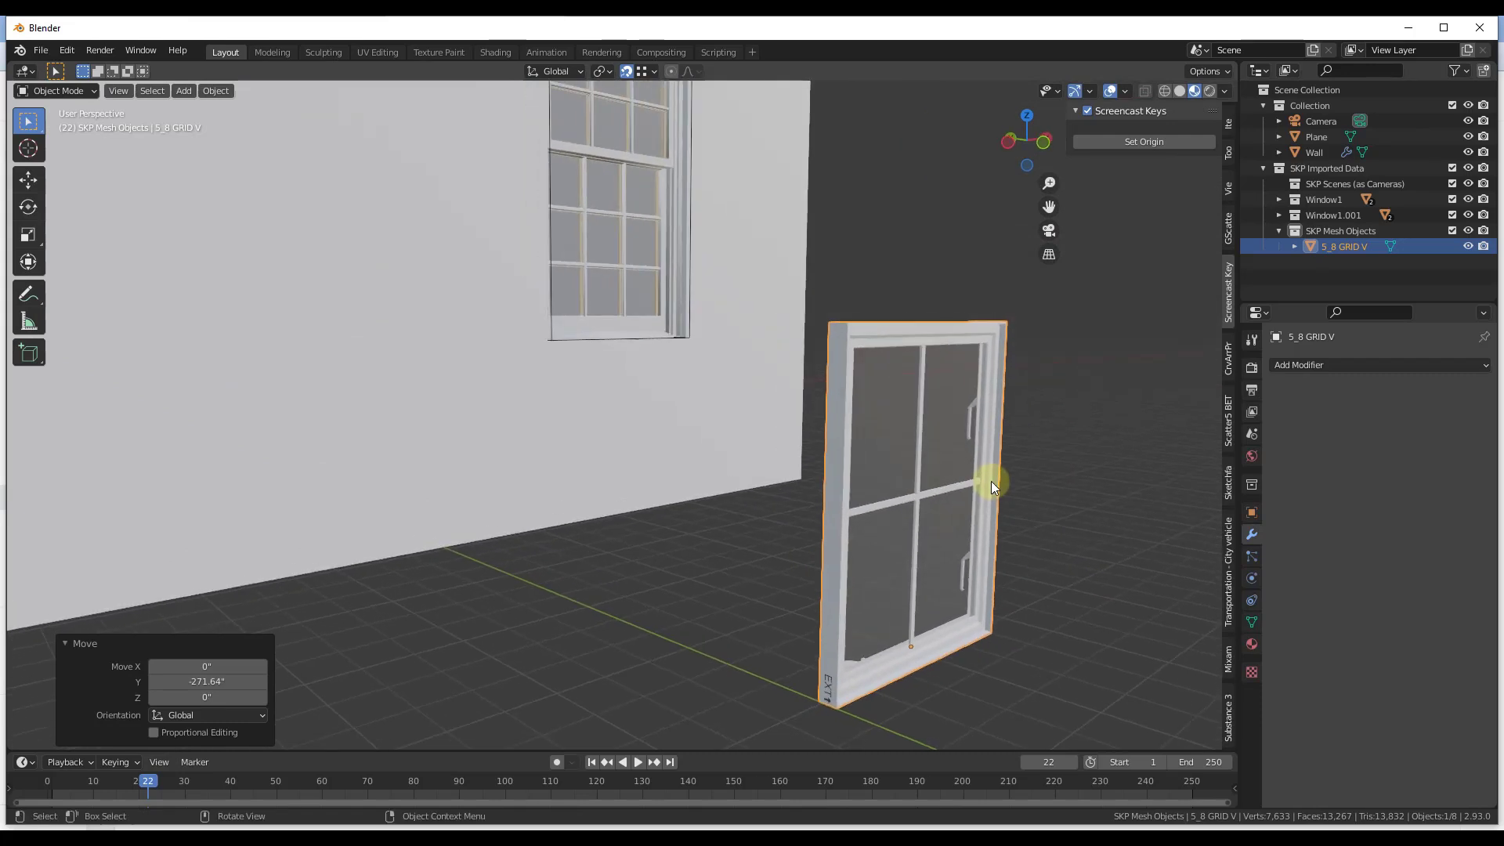
mouse_move(975, 472)
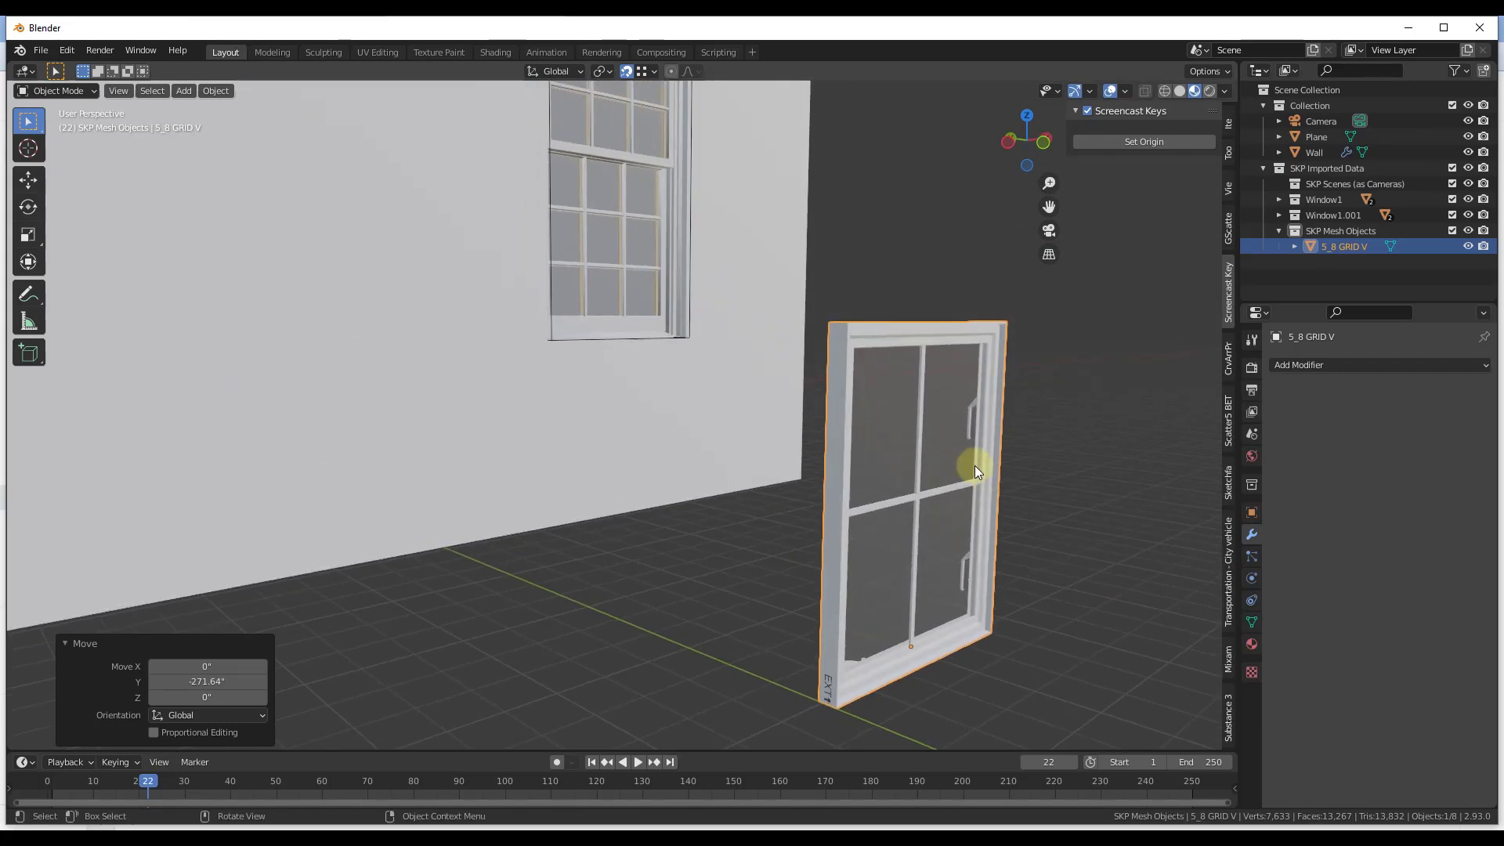
mouse_move(1013, 467)
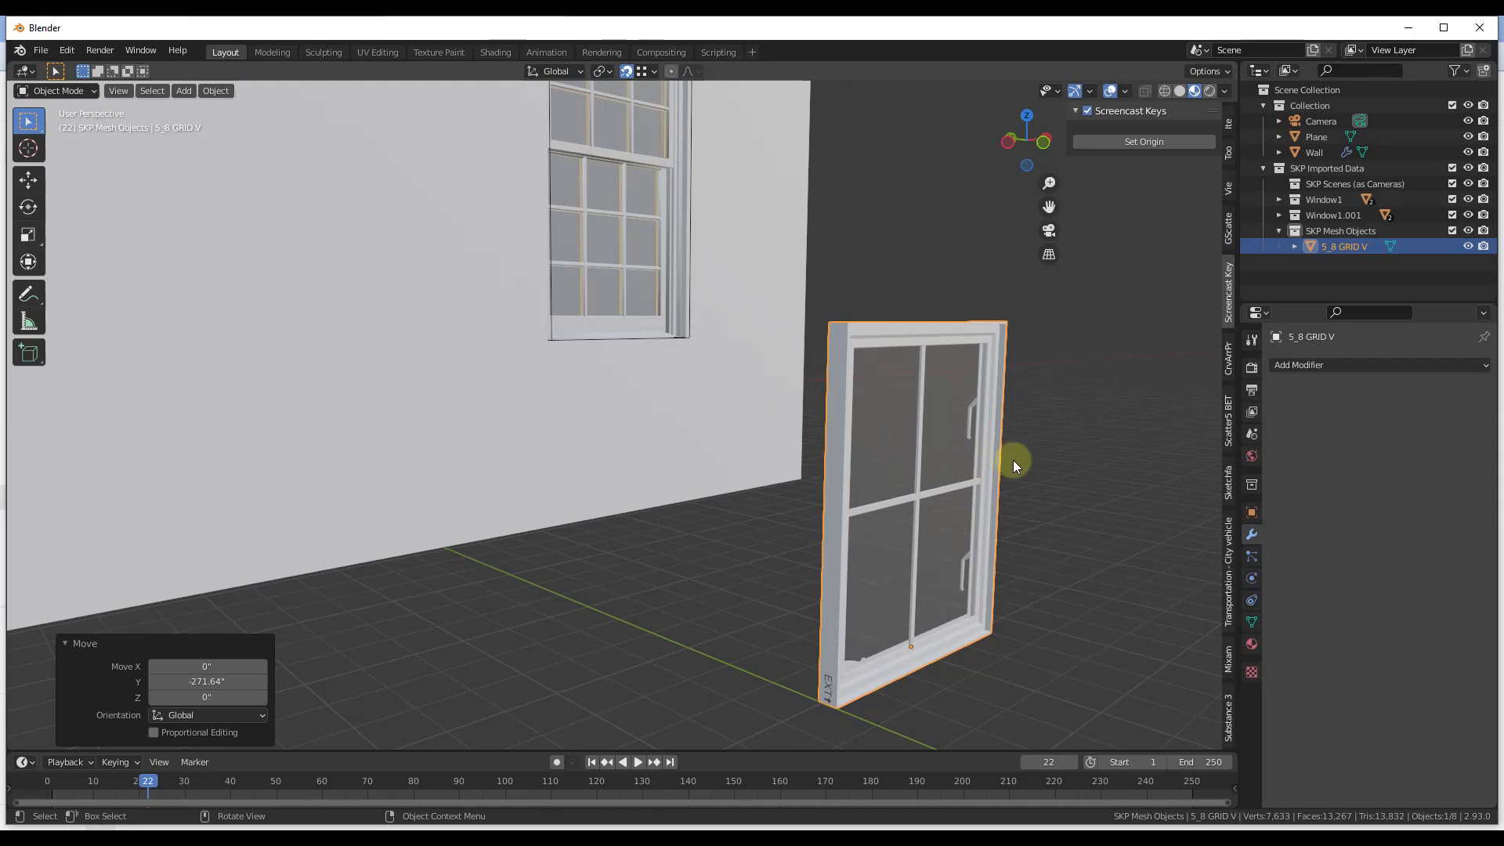